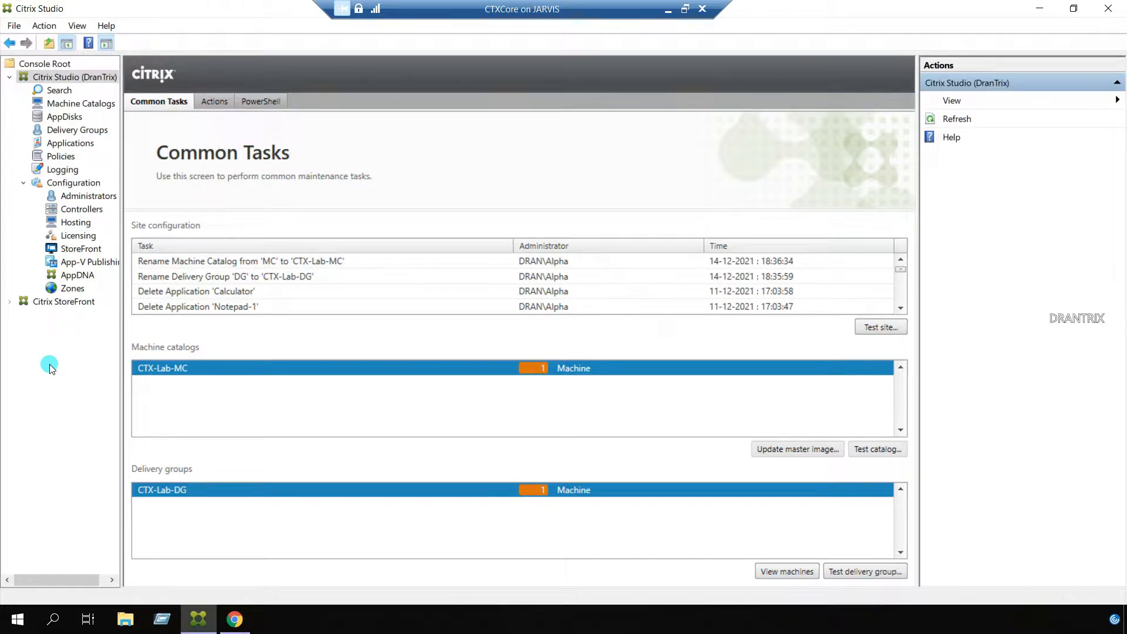
mouse_move(75, 144)
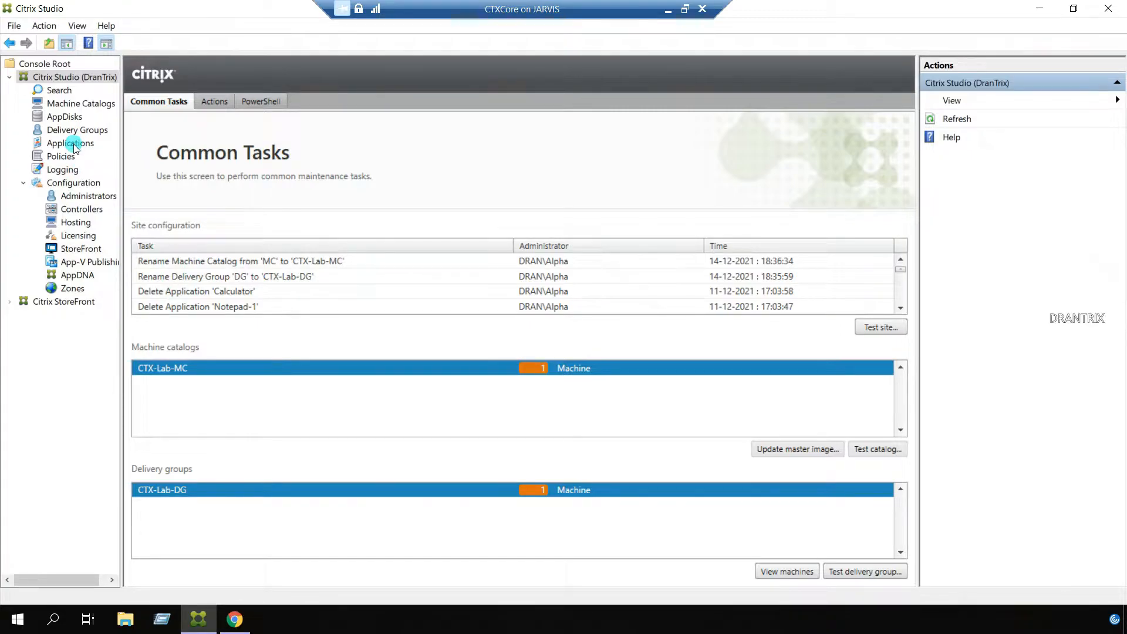
Step: Review the CTX-Lab-DG delivery group's actions, then return to the empty Applications node
left_click(69, 144)
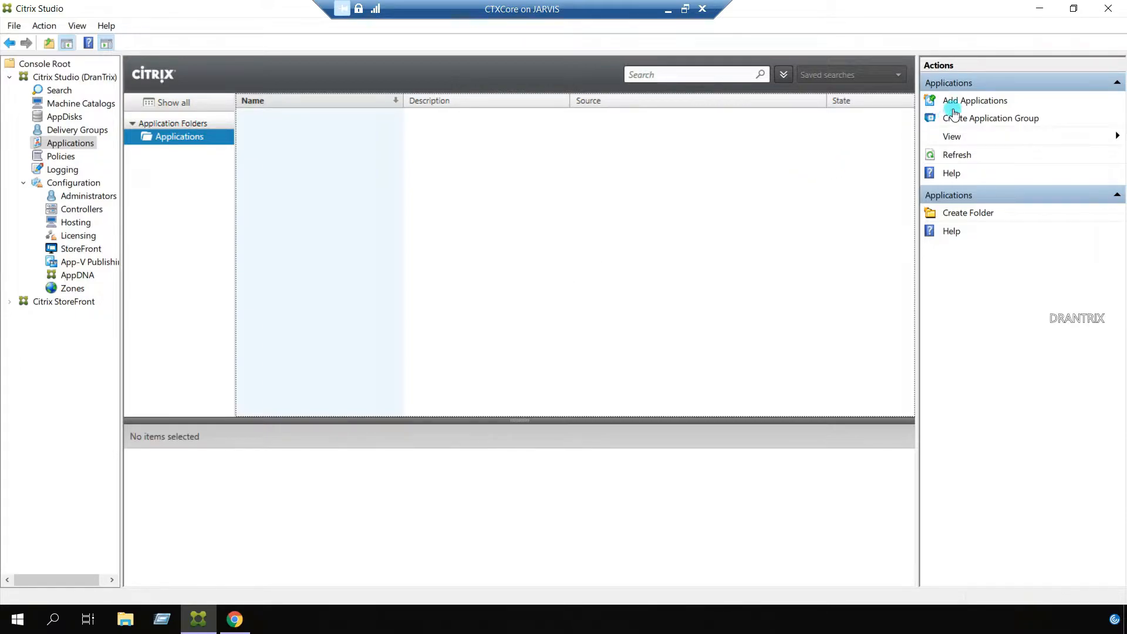
mouse_move(967, 104)
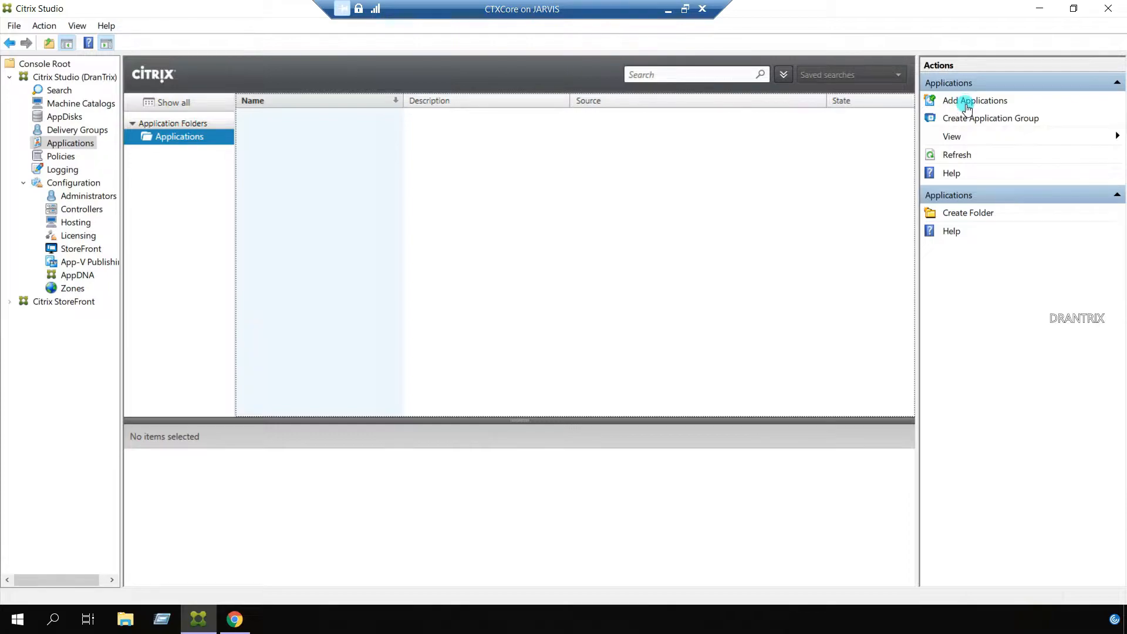
mouse_move(813, 180)
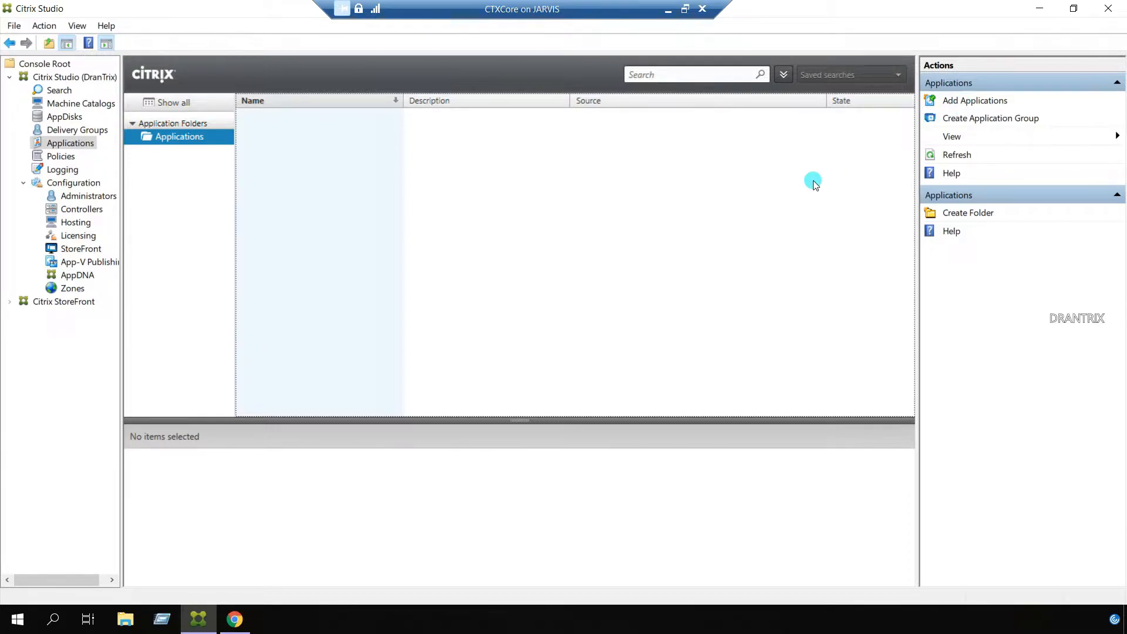
mouse_move(89, 136)
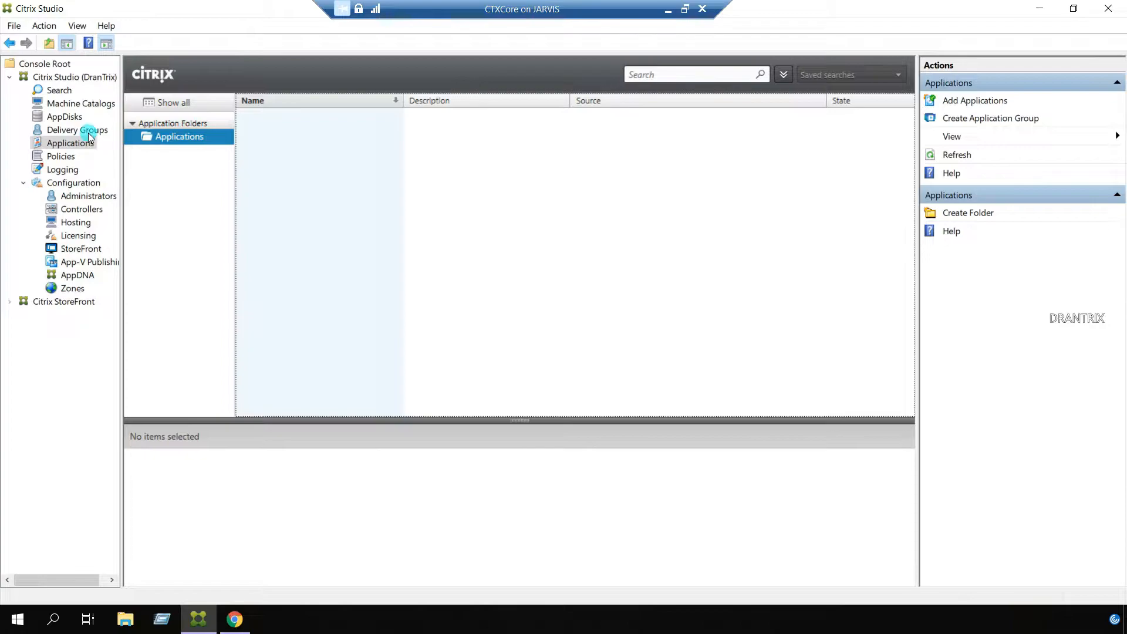
left_click(76, 130)
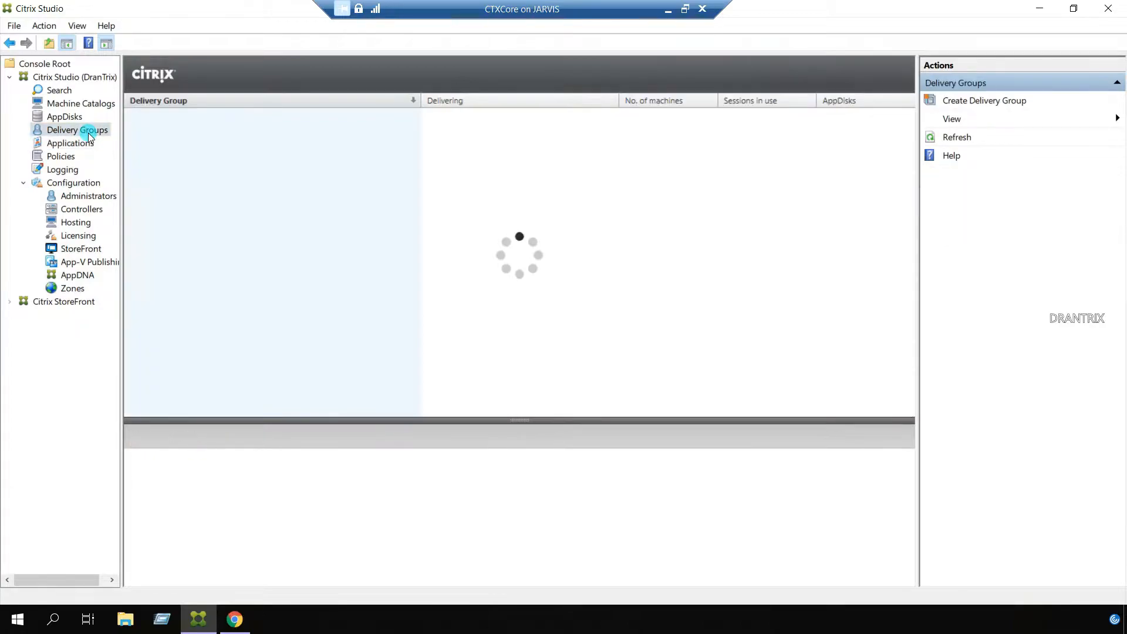
mouse_move(358, 222)
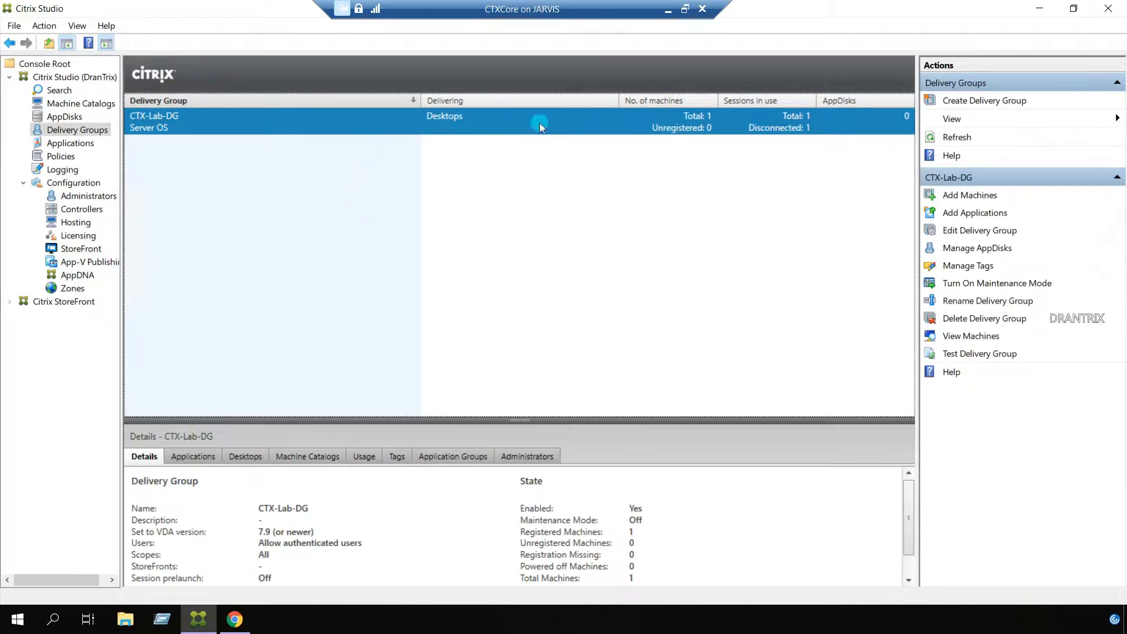
mouse_move(633, 135)
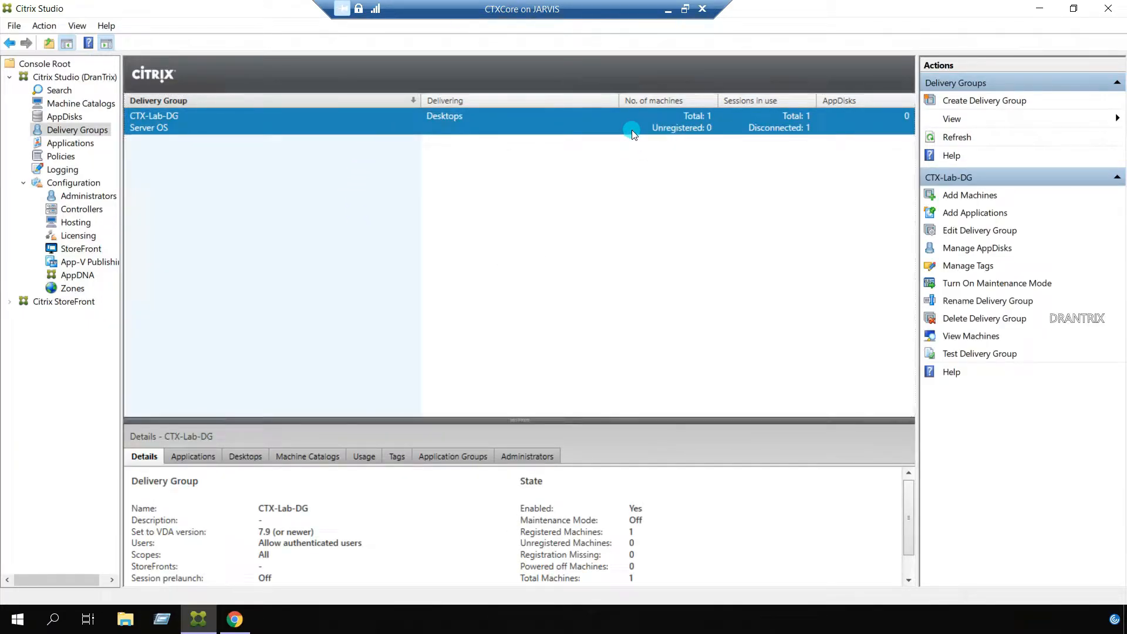
right_click(632, 129)
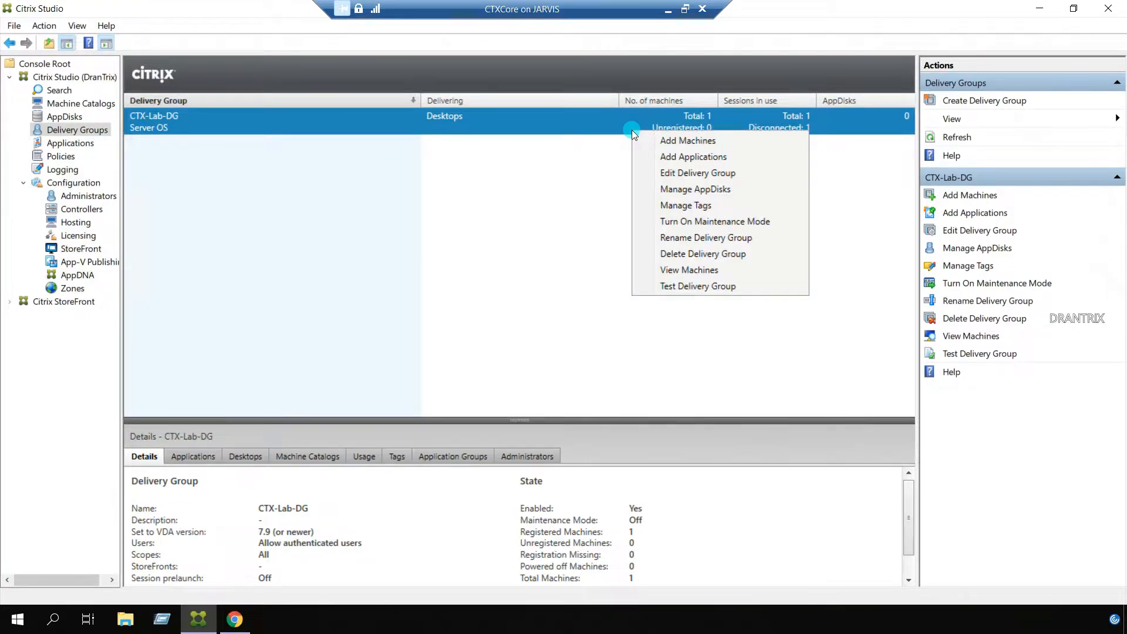
mouse_move(693, 156)
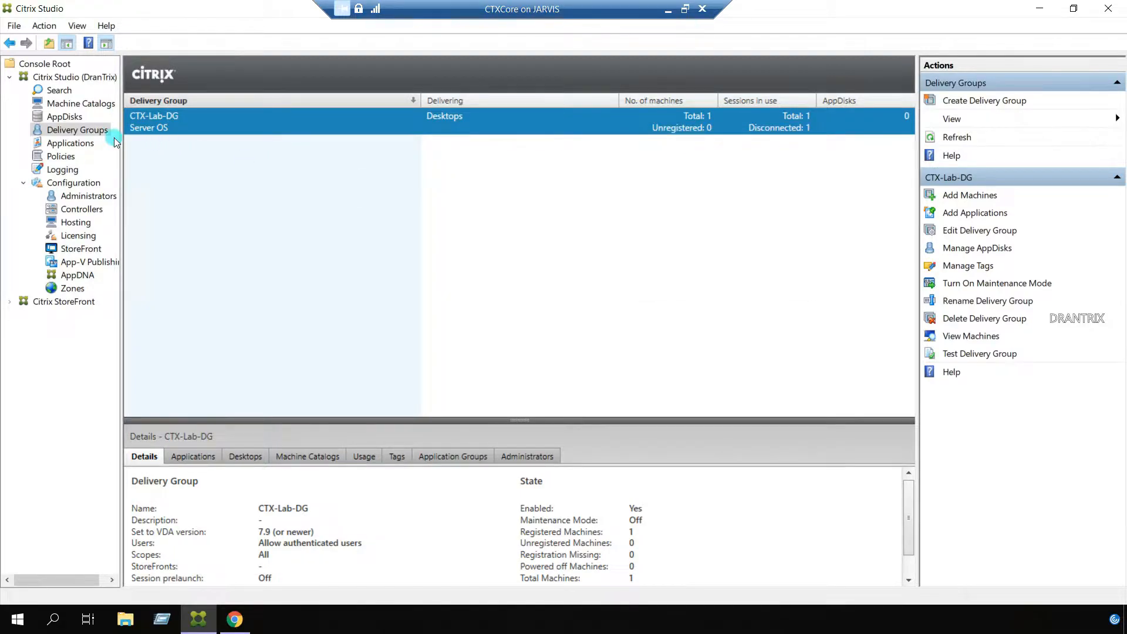
left_click(71, 143)
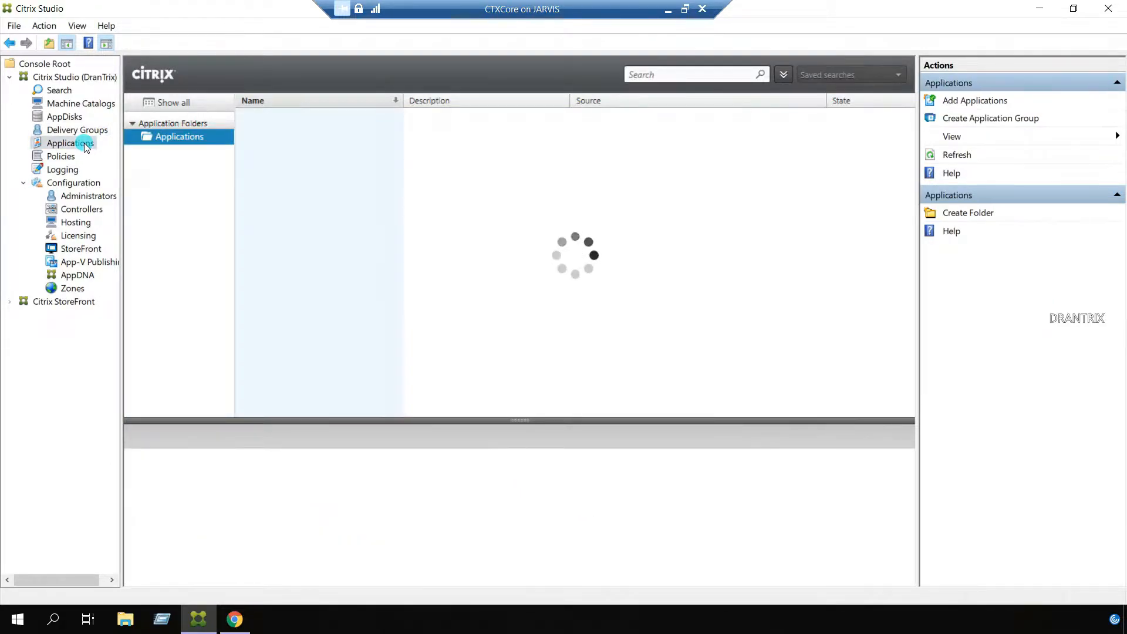
mouse_move(732, 287)
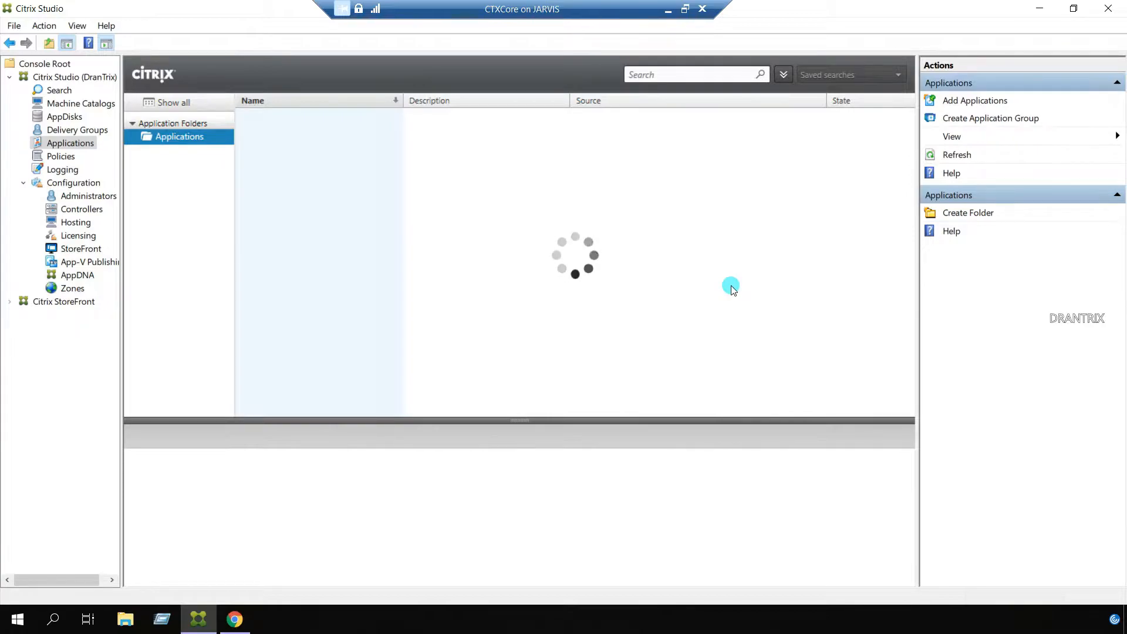
mouse_move(842, 185)
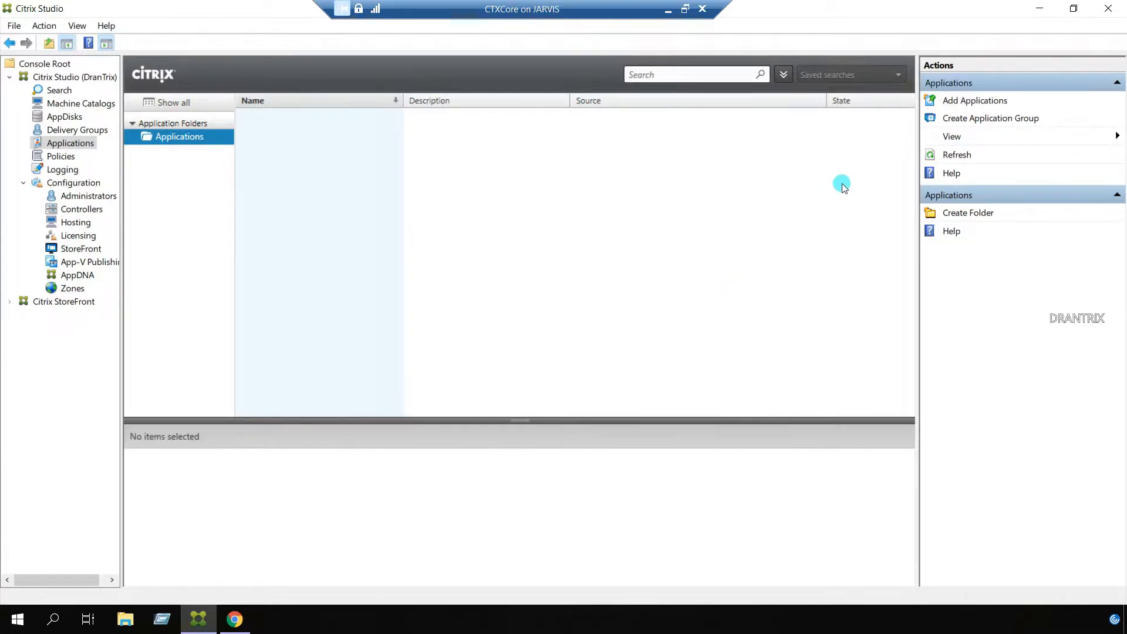
mouse_move(976, 101)
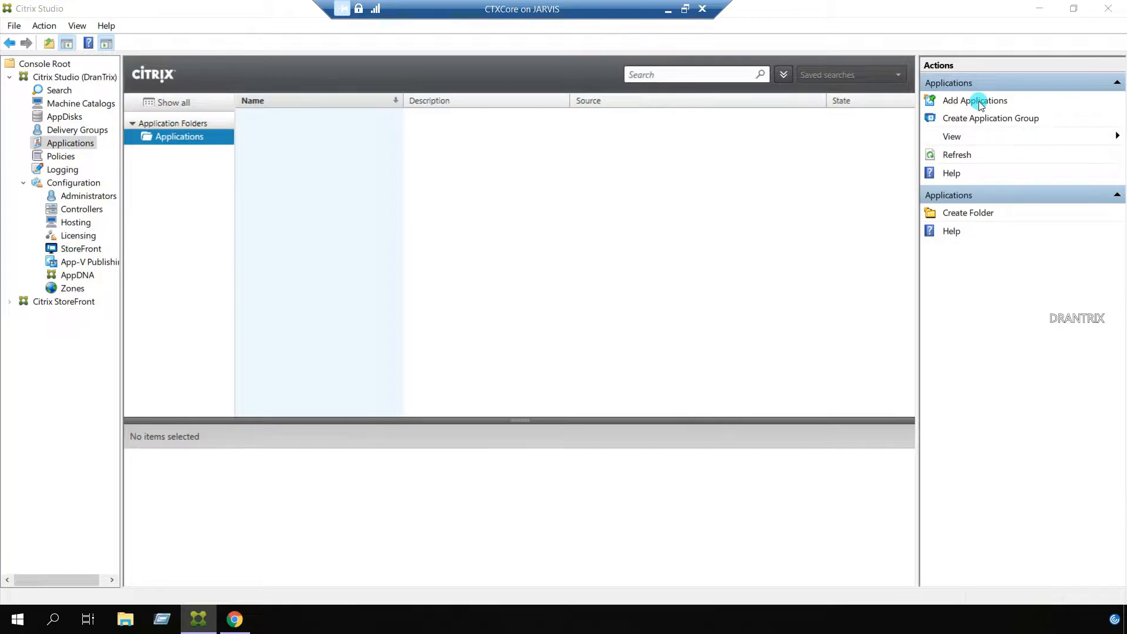
Step: Start Add Applications, suppress the intro page and target the CTX-Lab-DG delivery group
left_click(975, 100)
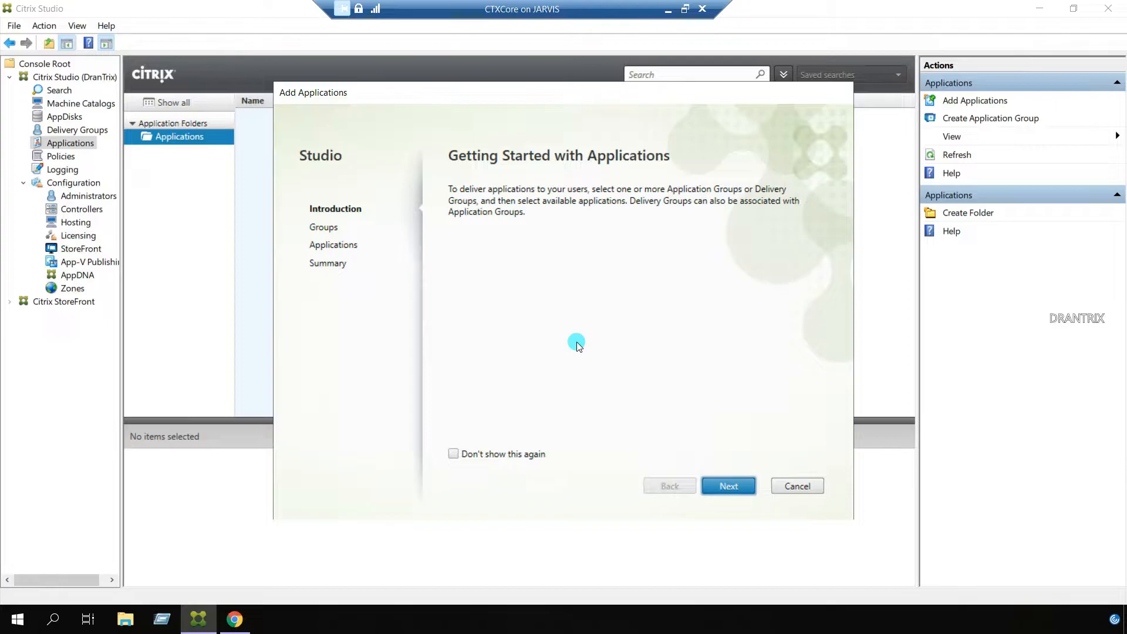
mouse_move(499, 458)
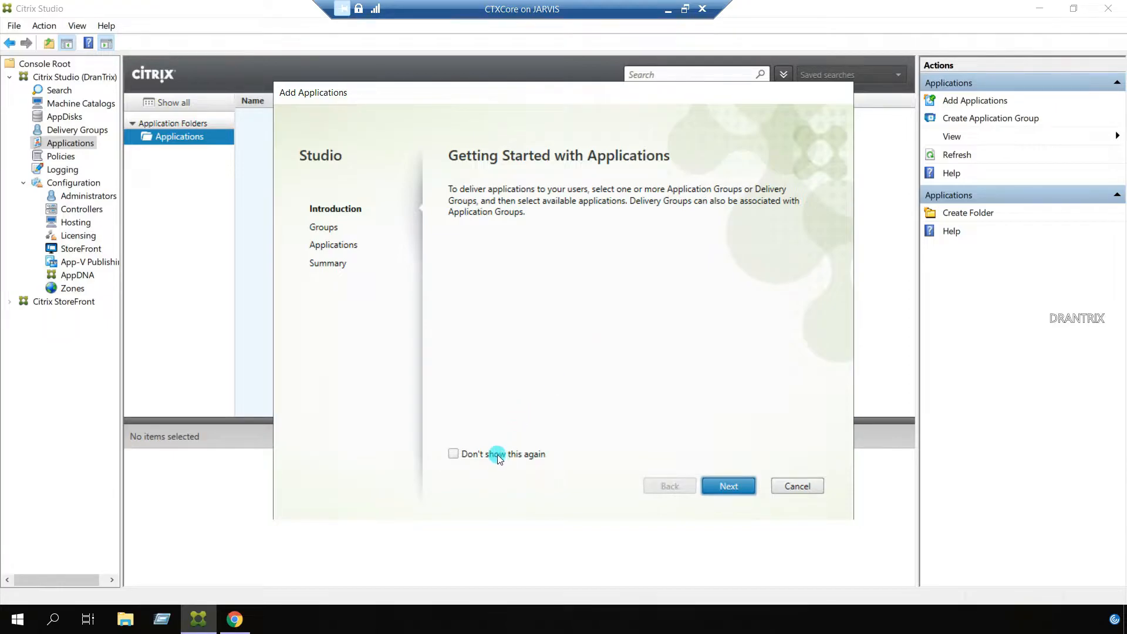
left_click(453, 453)
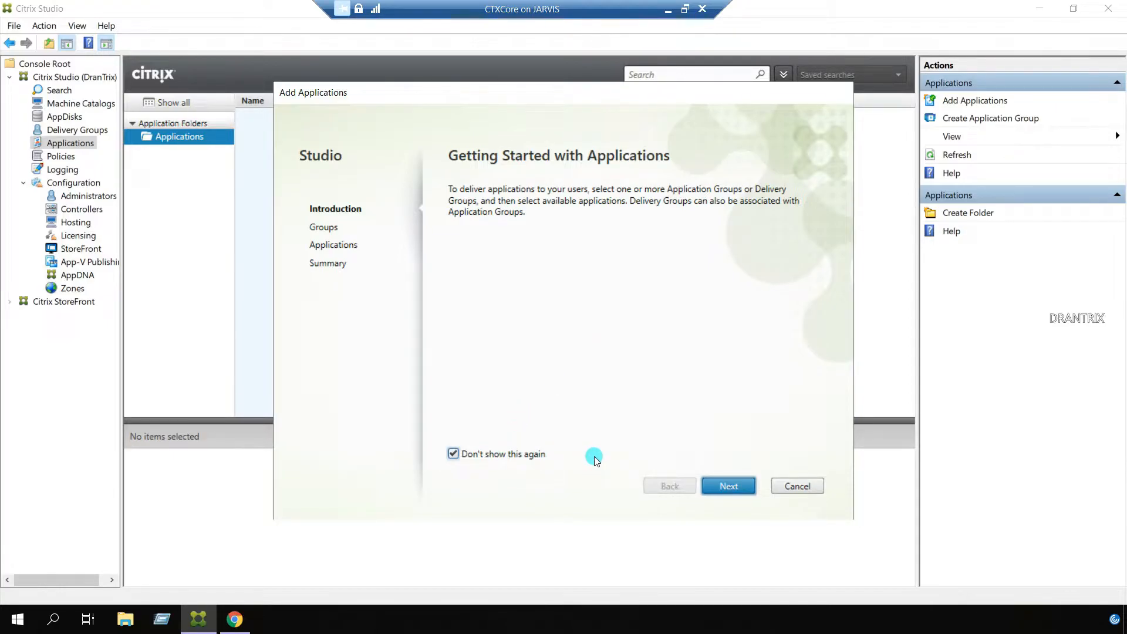
mouse_move(728, 486)
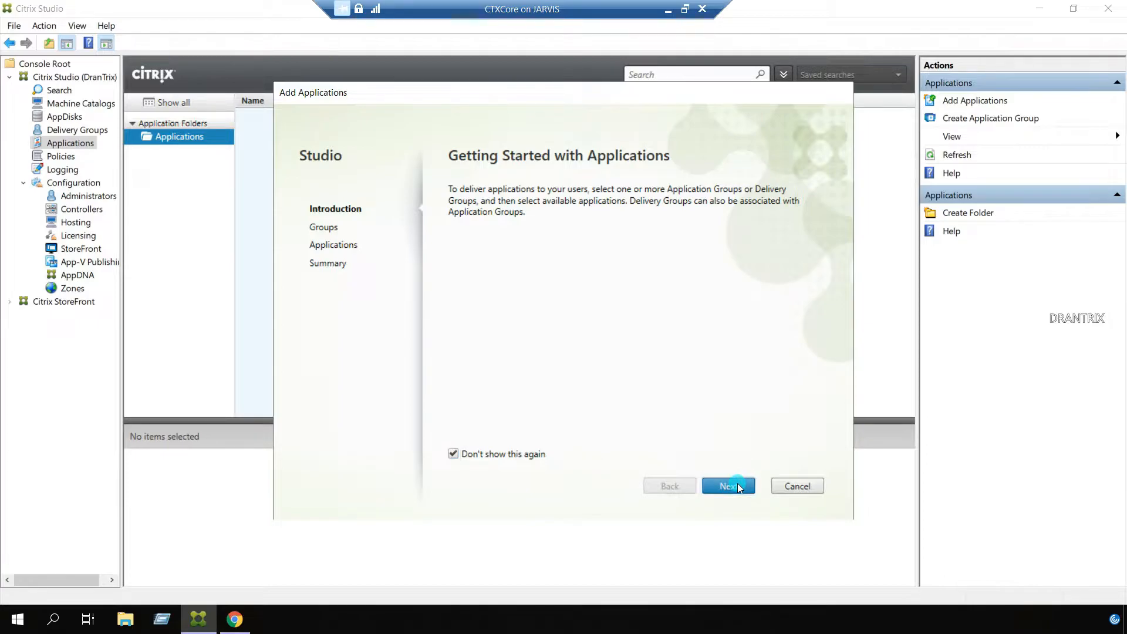
left_click(728, 486)
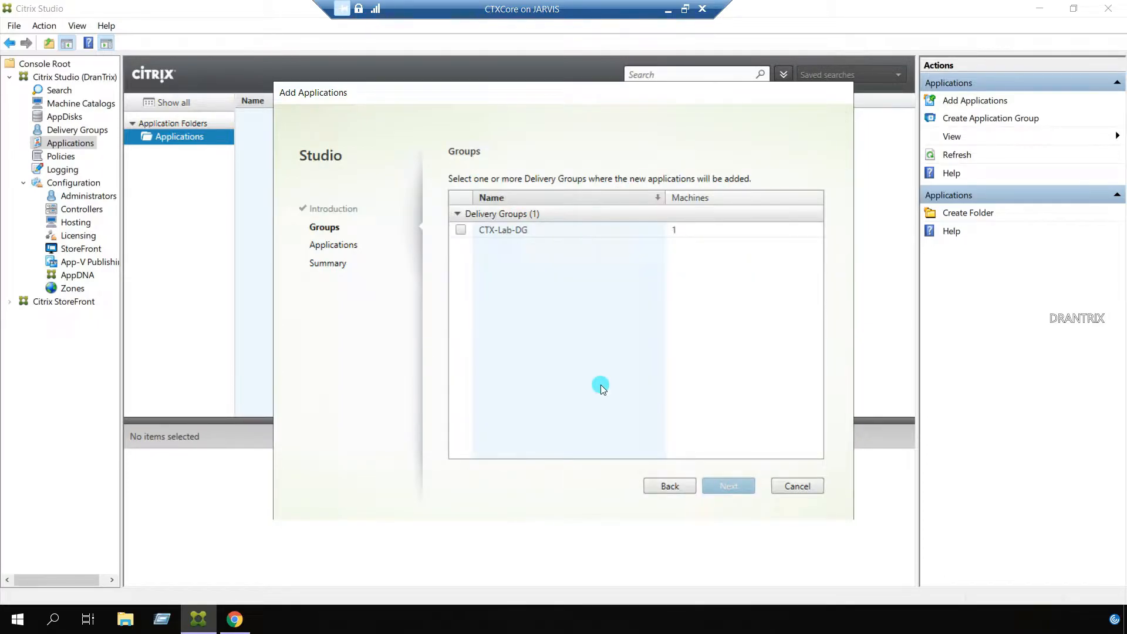
mouse_move(511, 313)
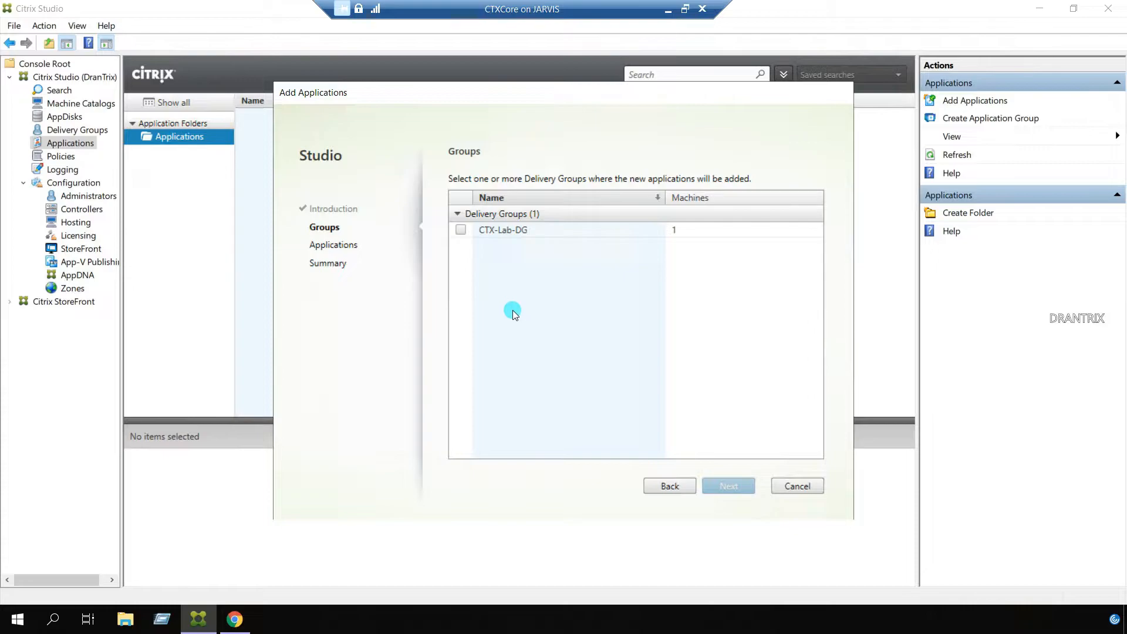
mouse_move(483, 249)
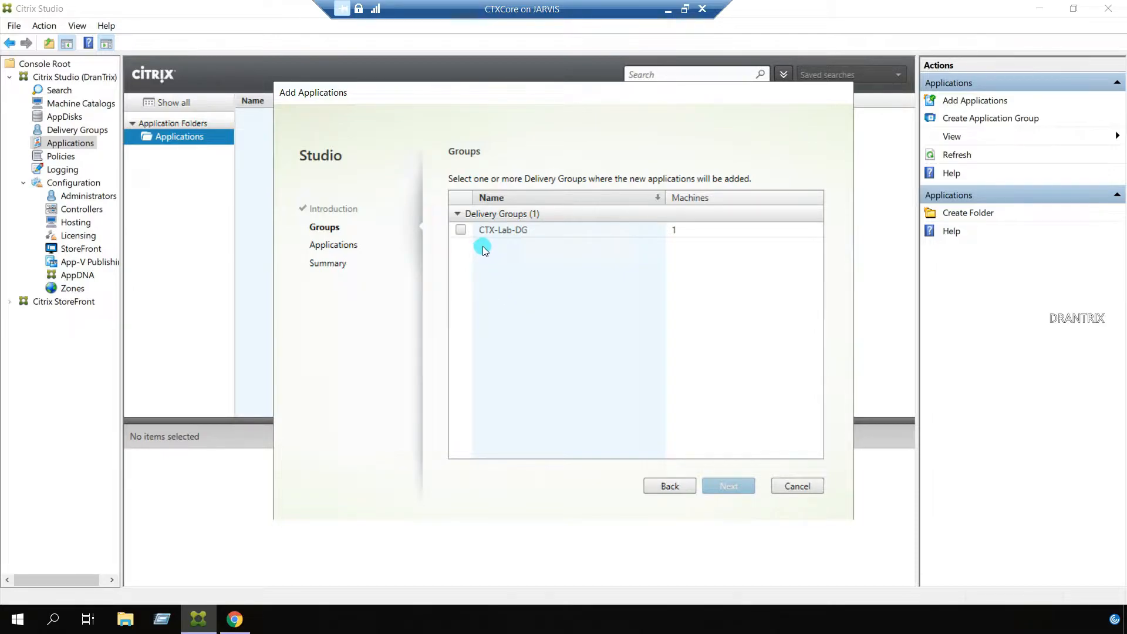
mouse_move(493, 249)
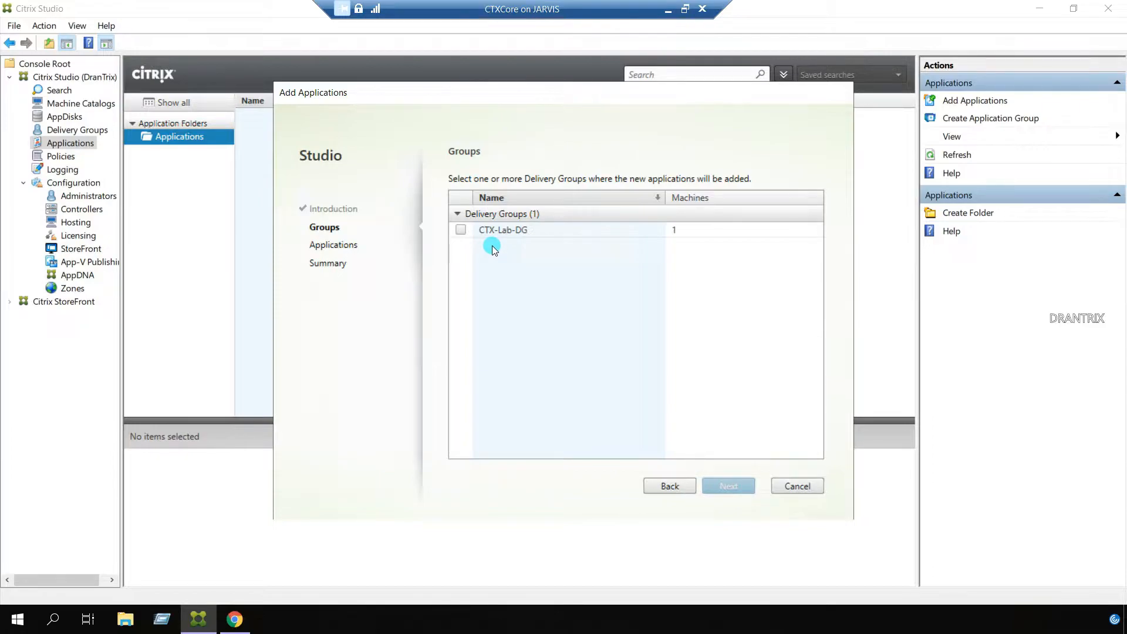
mouse_move(481, 261)
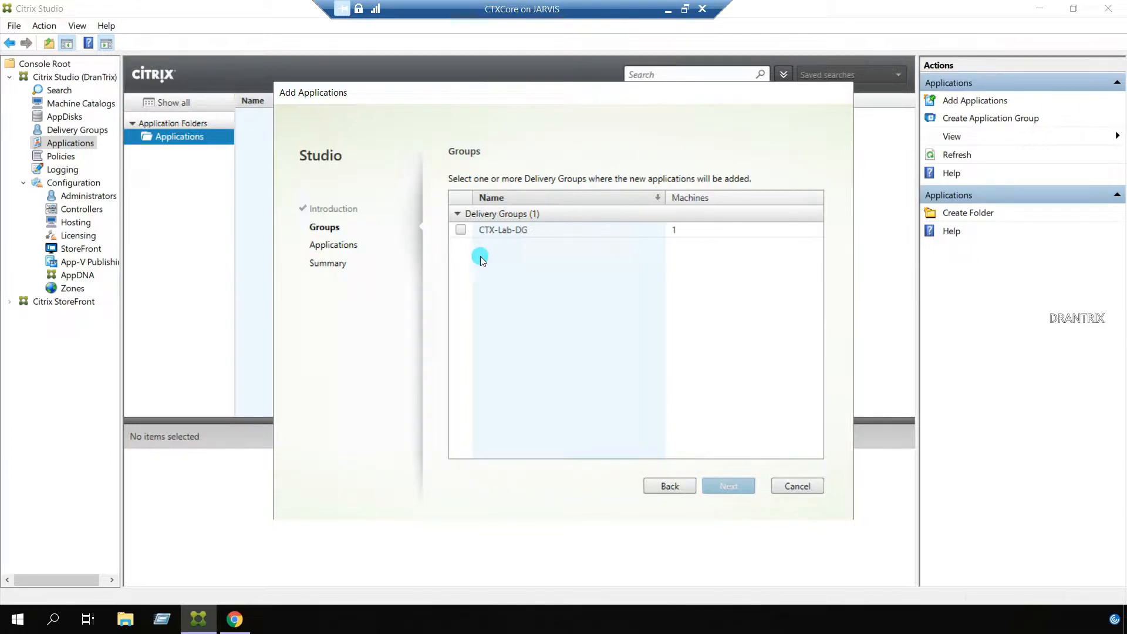
mouse_move(492, 271)
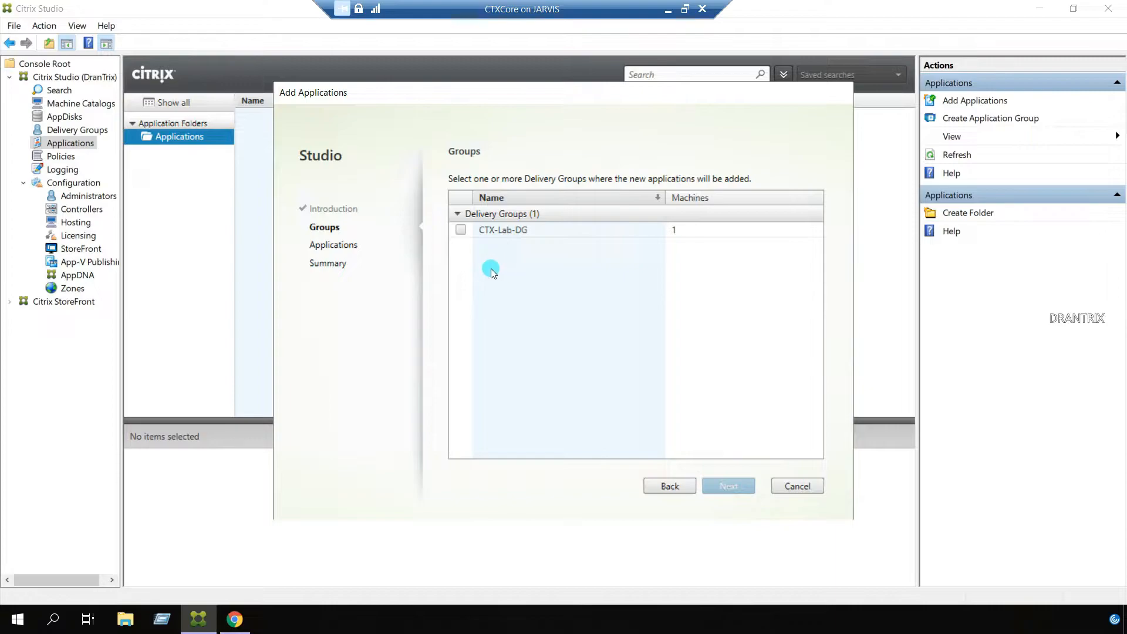
mouse_move(488, 343)
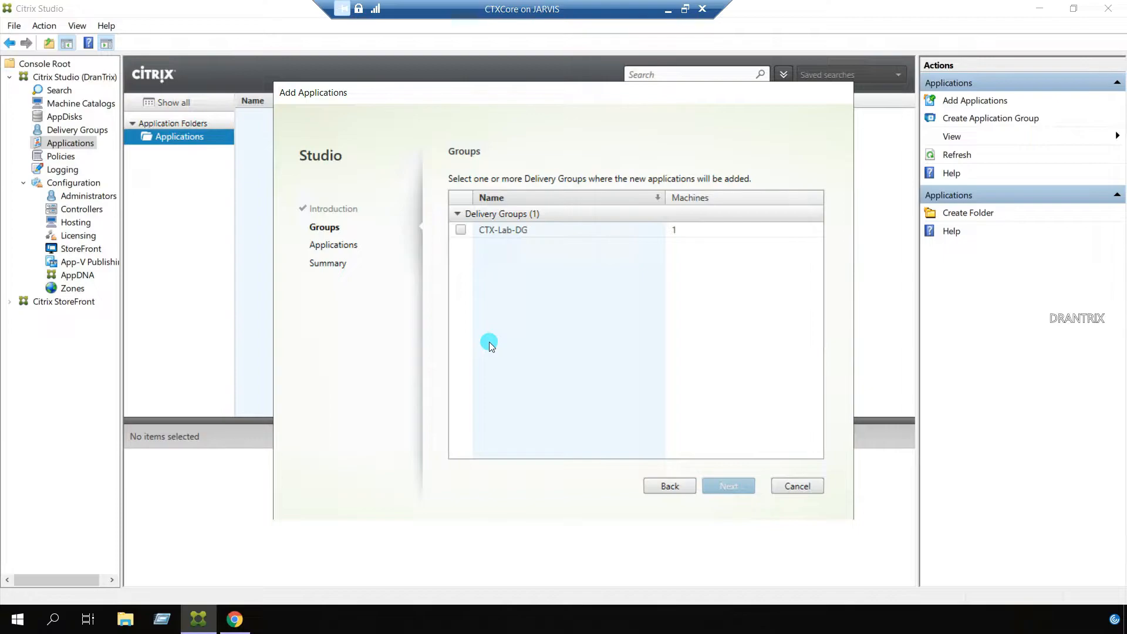
mouse_move(489, 321)
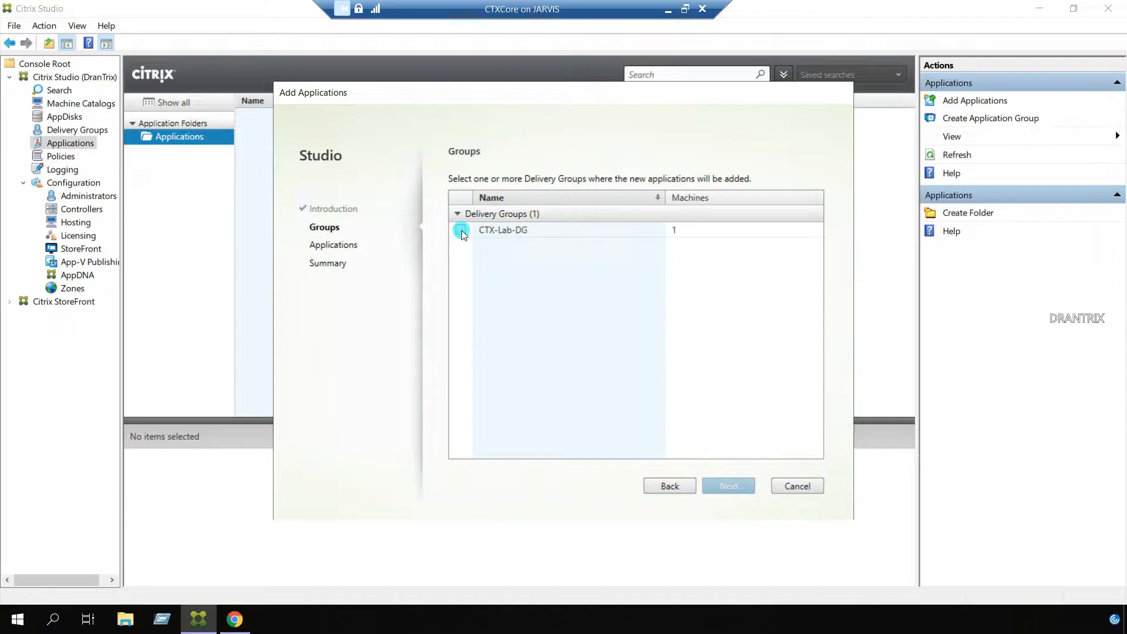
left_click(460, 229)
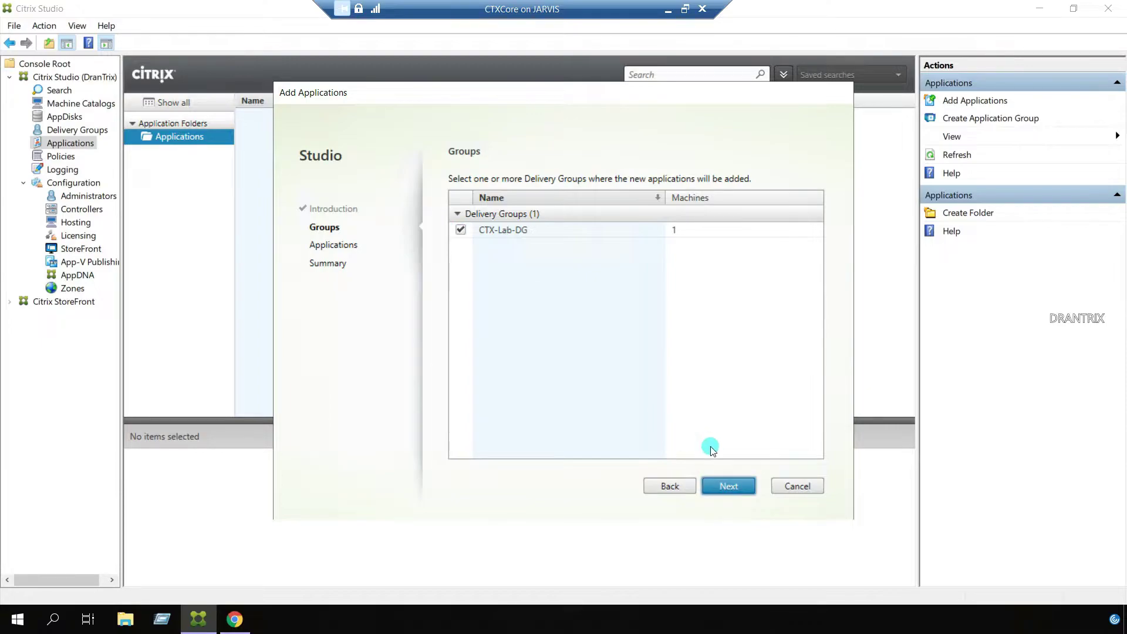
mouse_move(716, 460)
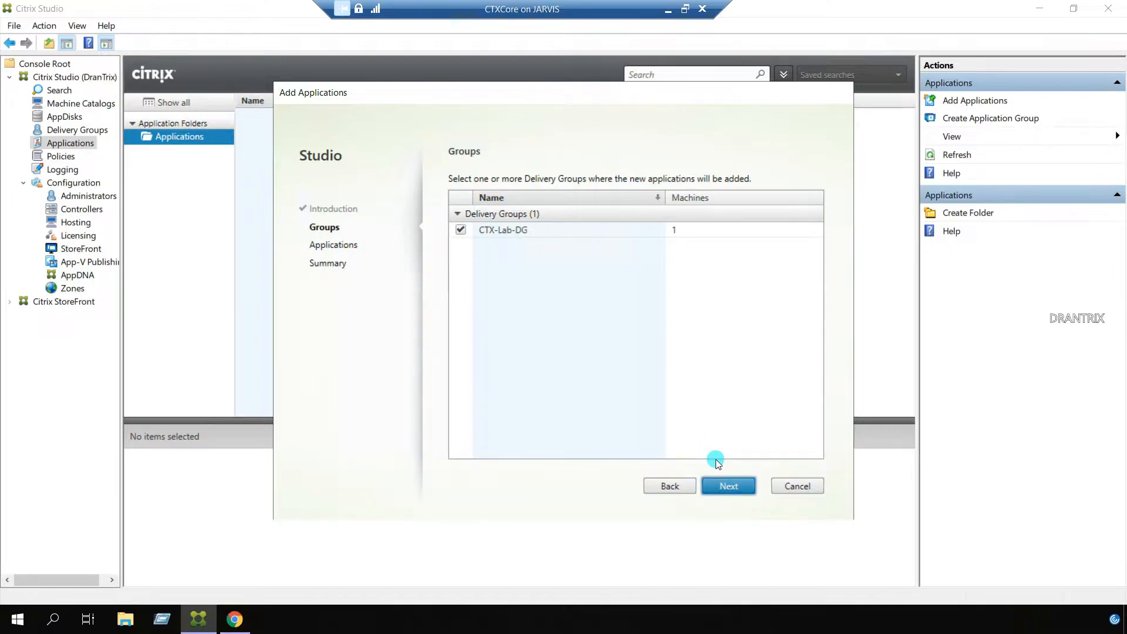
left_click(728, 486)
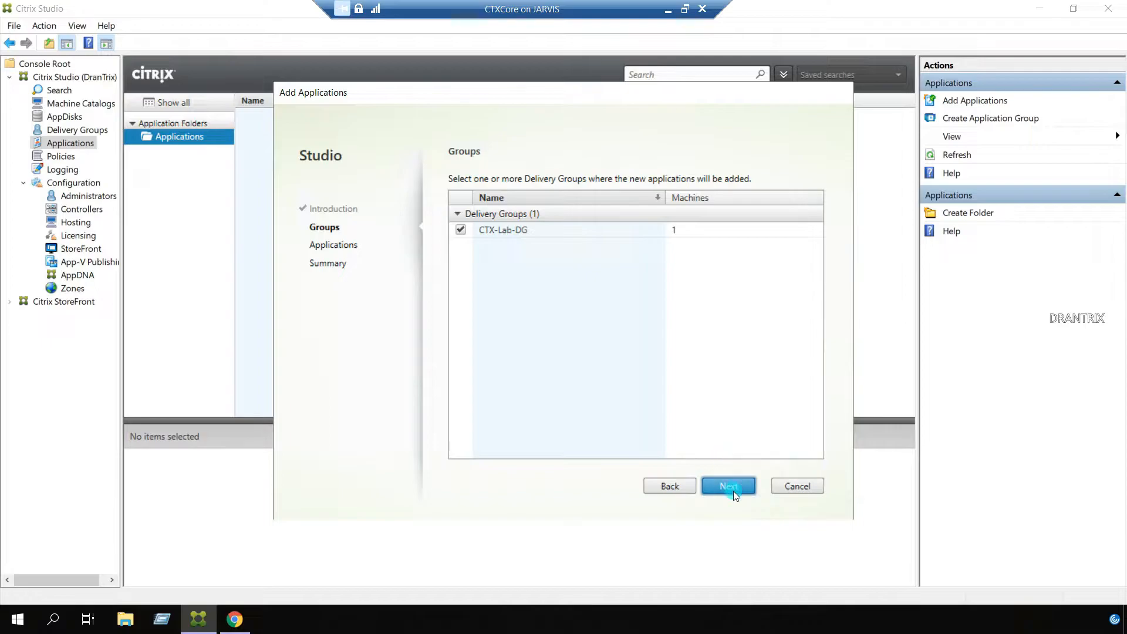
Step: Advance to the Applications page and browse the Add source options without choosing one
left_click(729, 486)
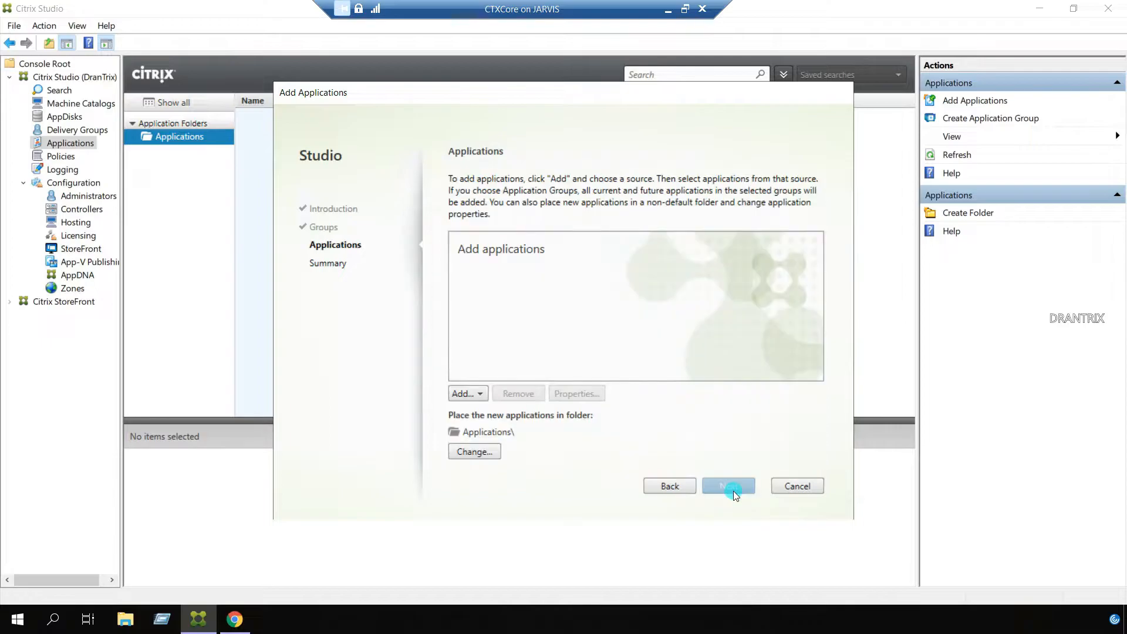
mouse_move(482, 354)
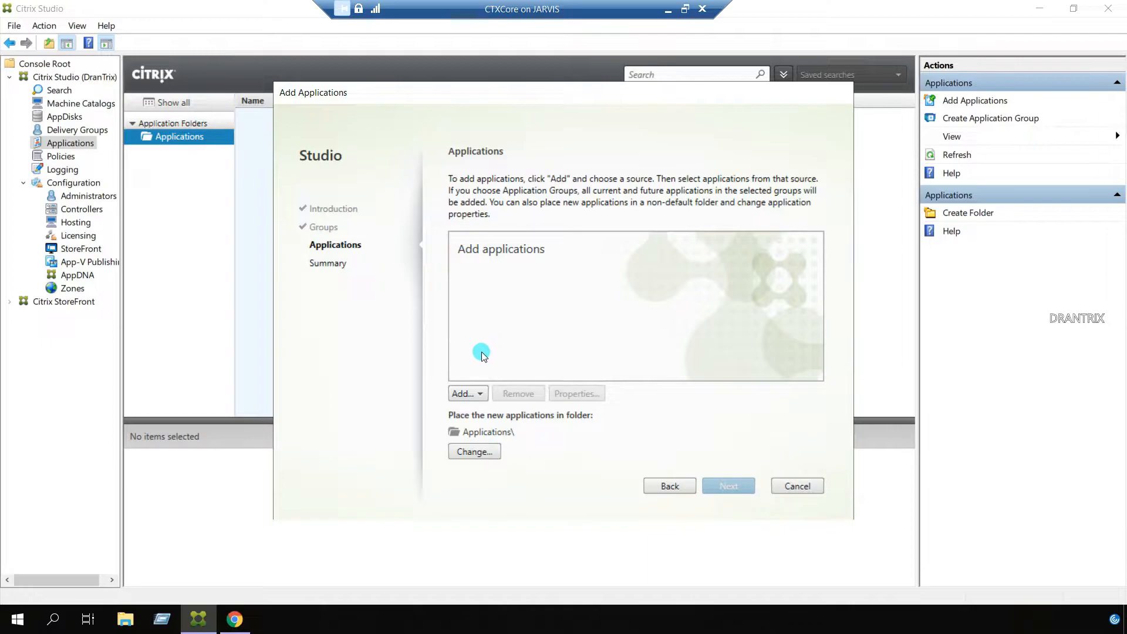
mouse_move(467, 394)
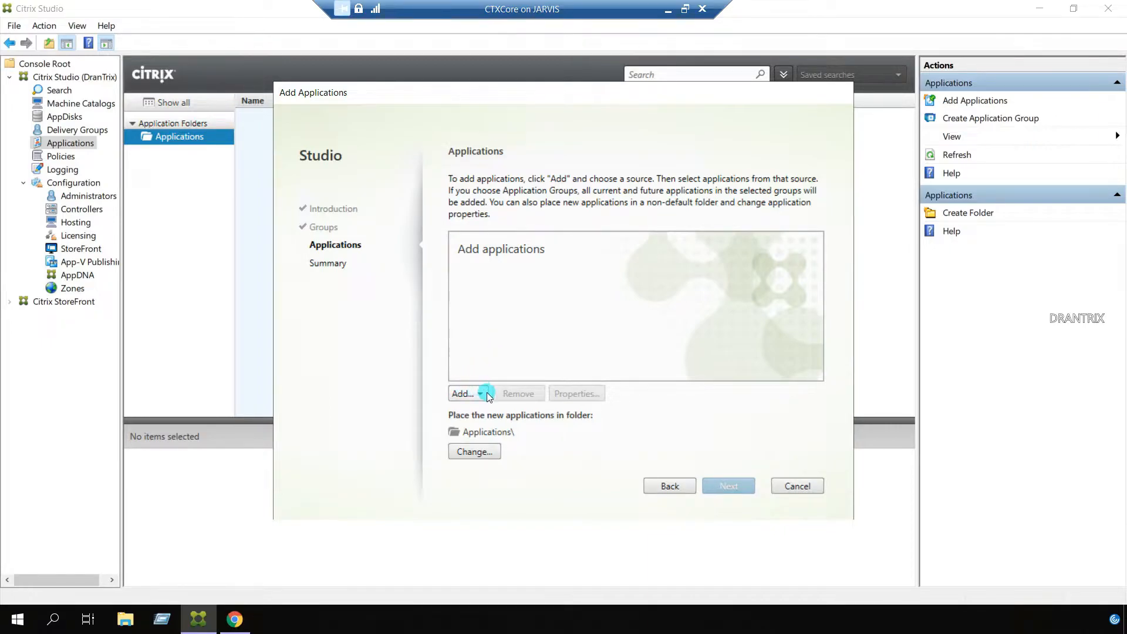
left_click(467, 394)
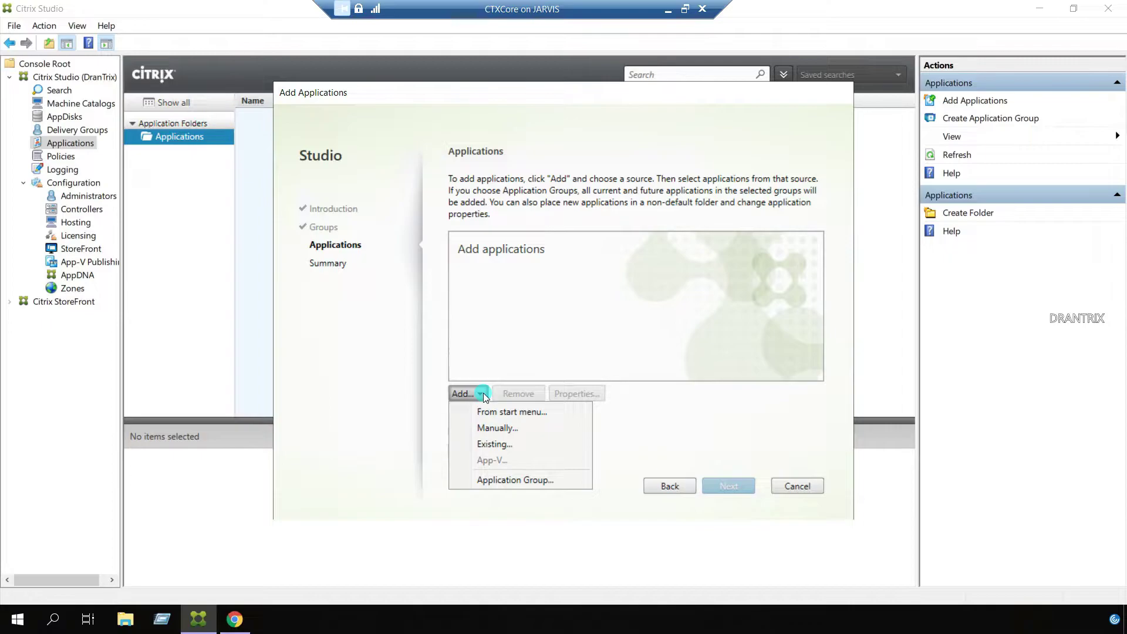
left_click(512, 413)
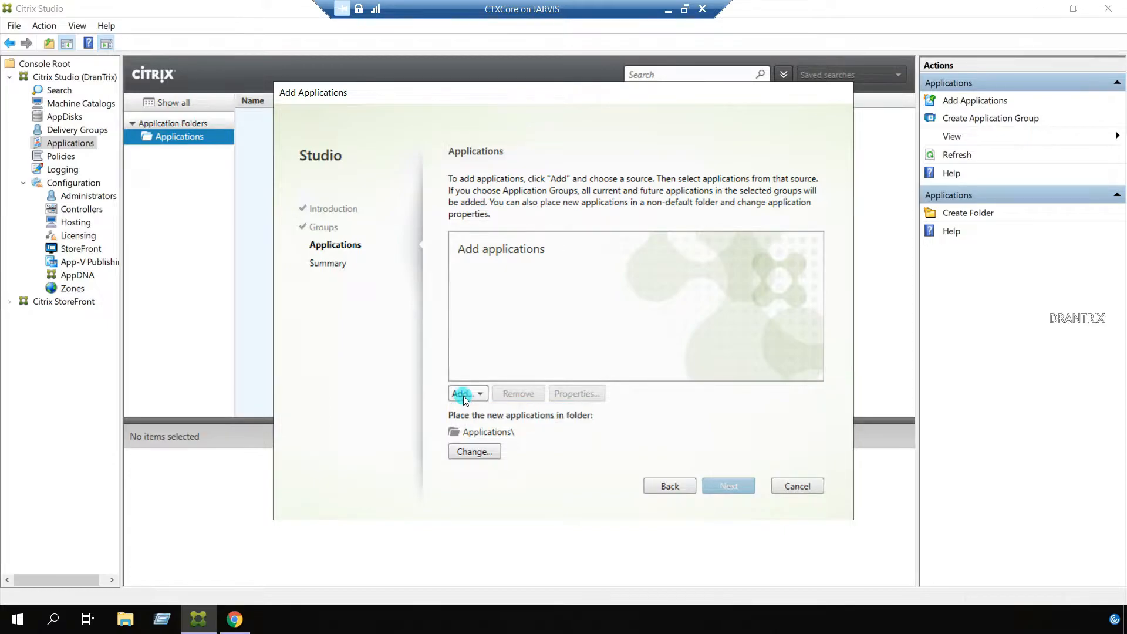
left_click(464, 394)
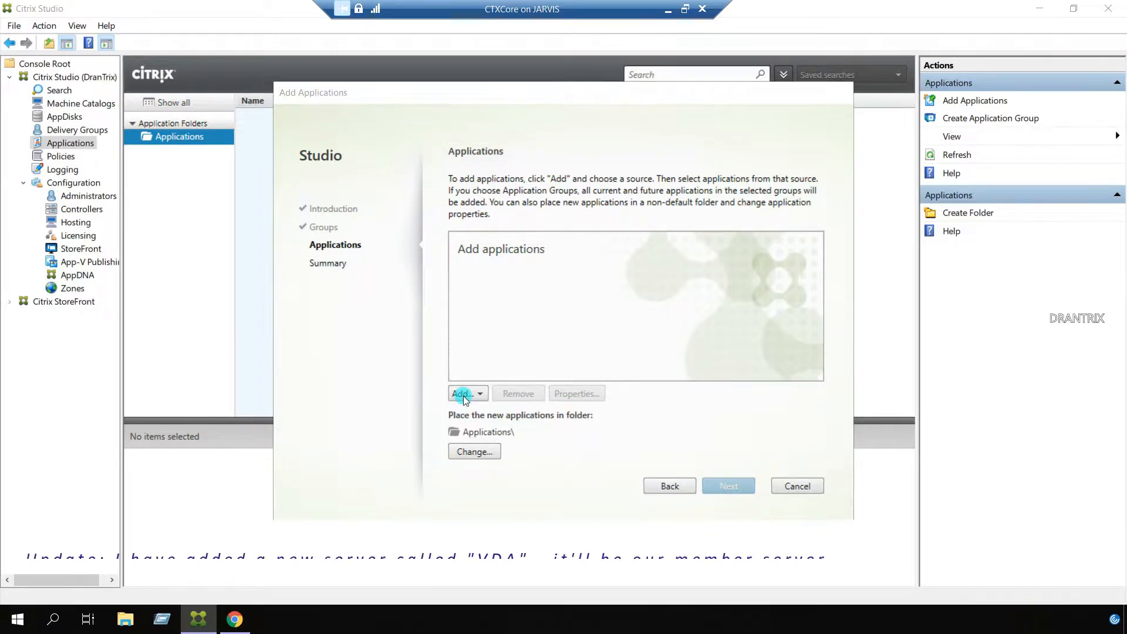
Step: Pick applications from the Start menu and tick Paint in the discovered list
left_click(463, 393)
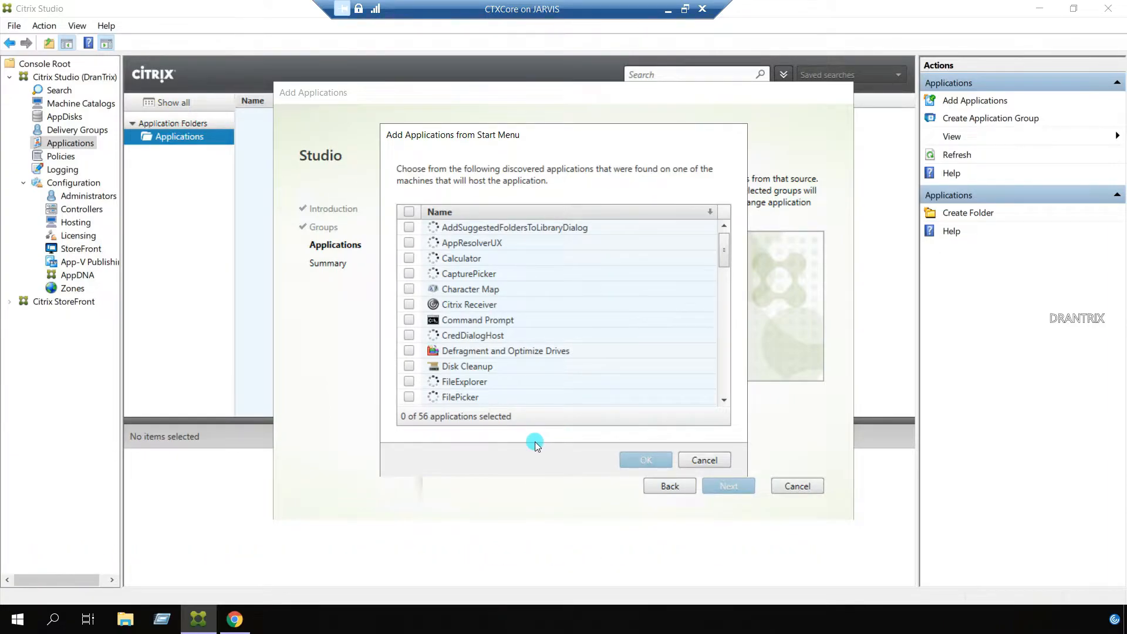
mouse_move(530, 442)
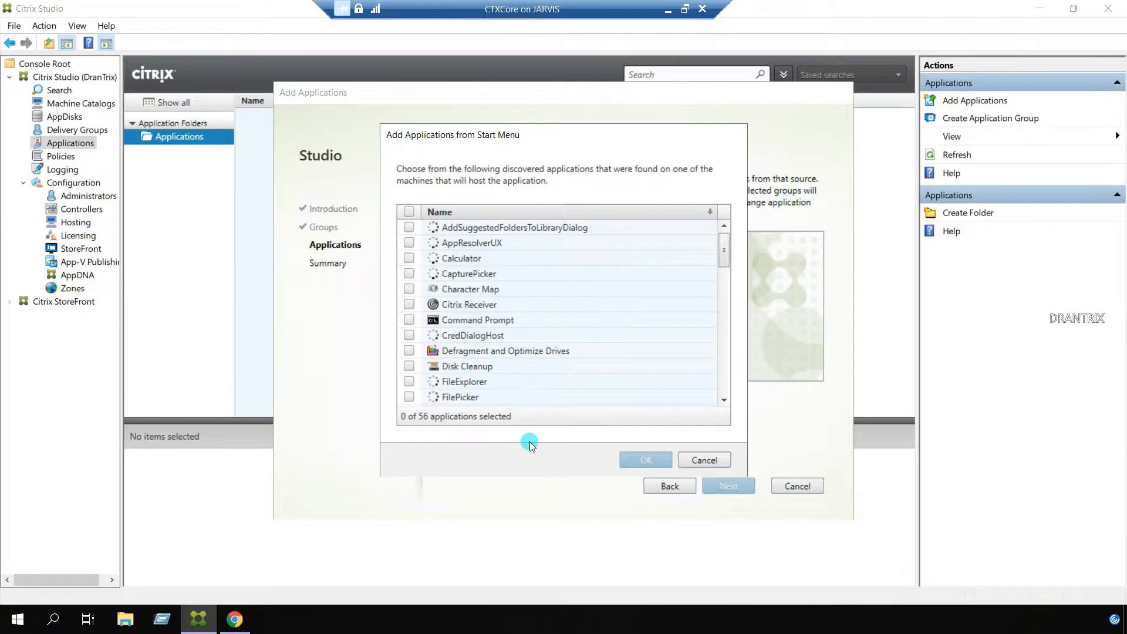
mouse_move(500, 321)
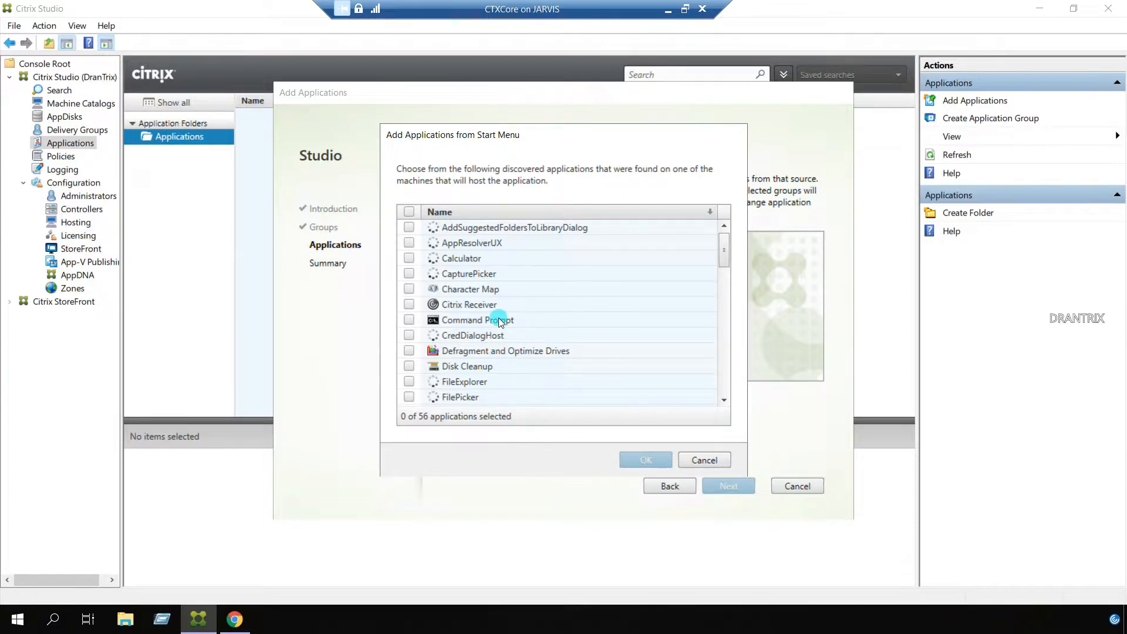
mouse_move(600, 301)
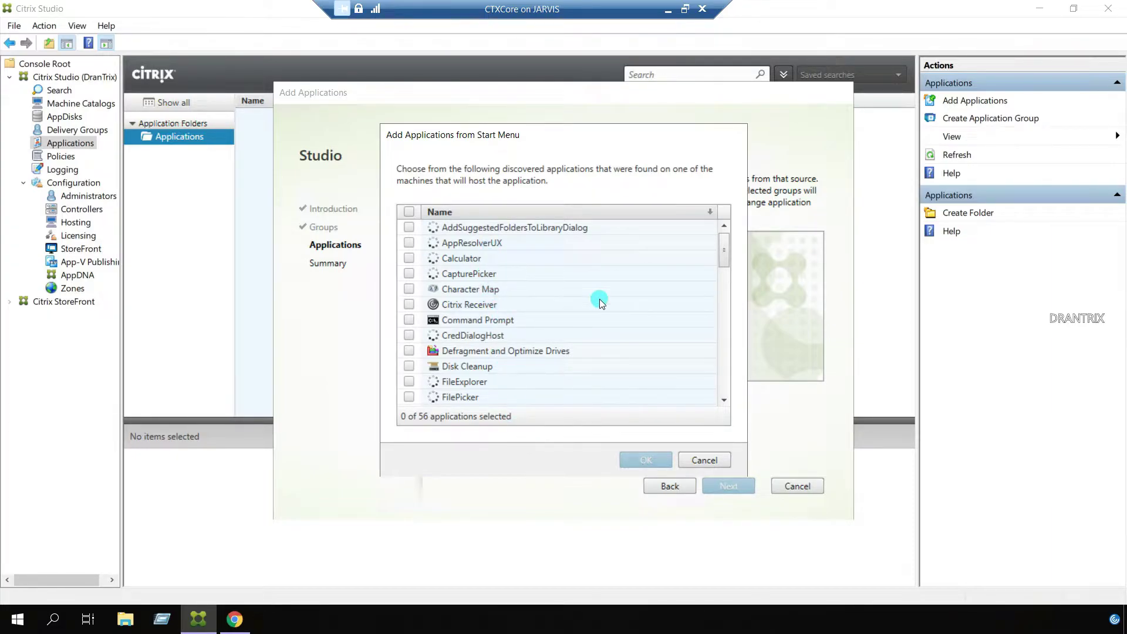
mouse_move(724, 253)
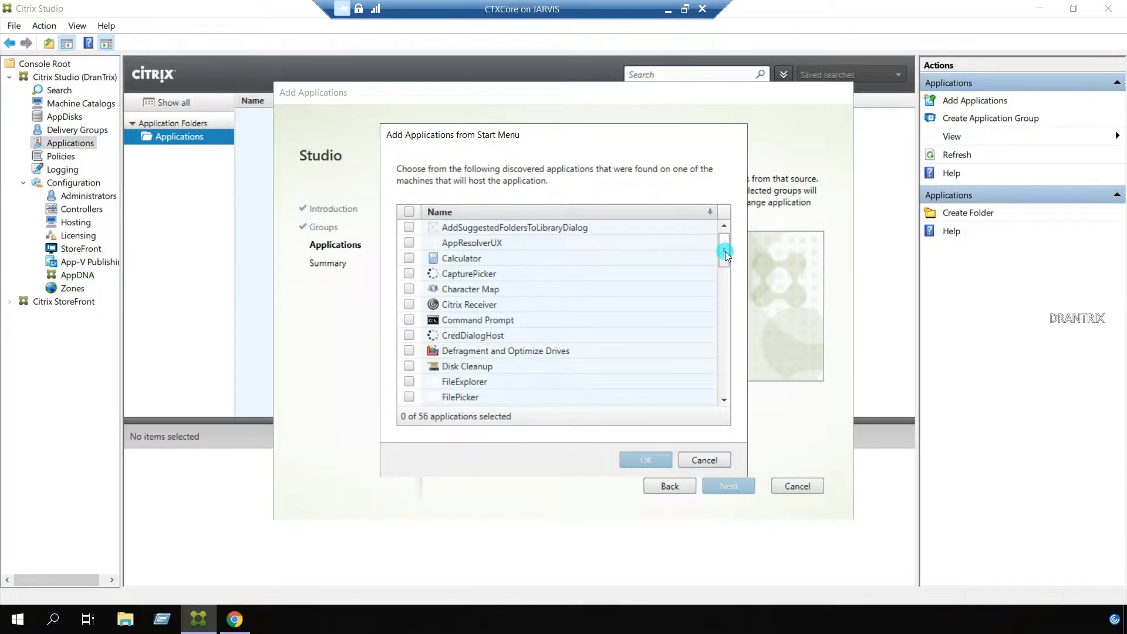
mouse_move(553, 299)
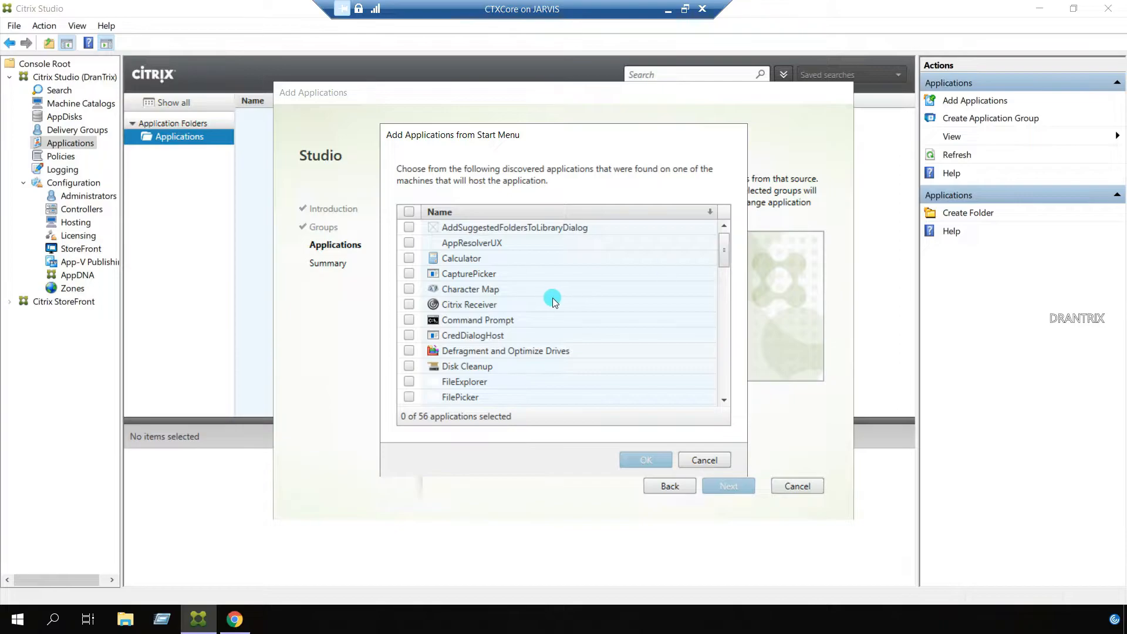
mouse_move(668, 297)
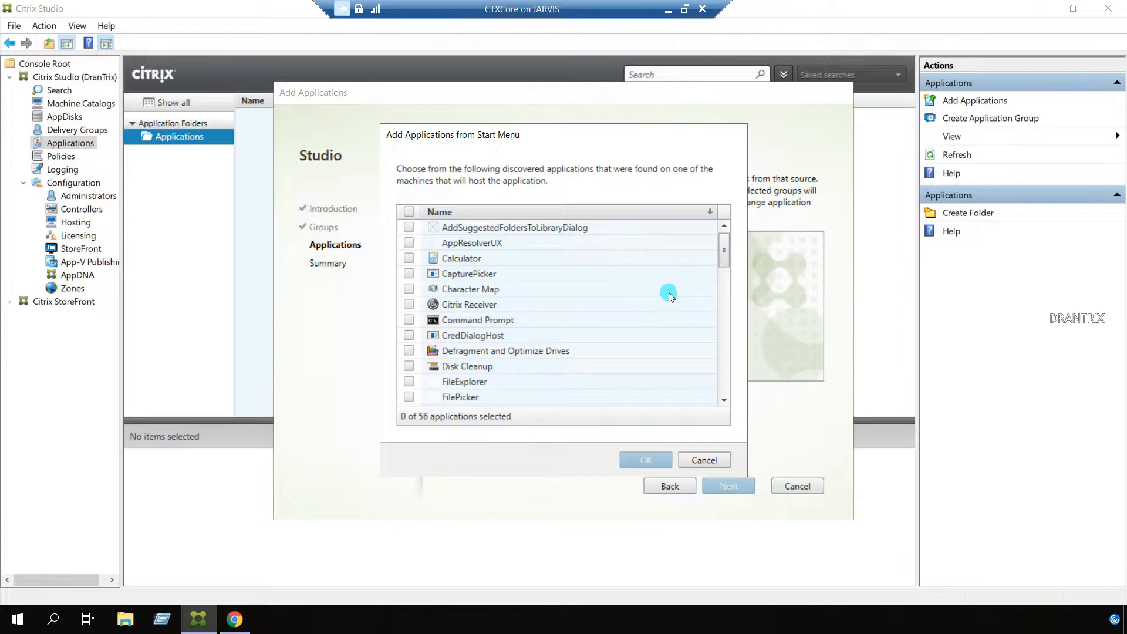
scroll("down", 3)
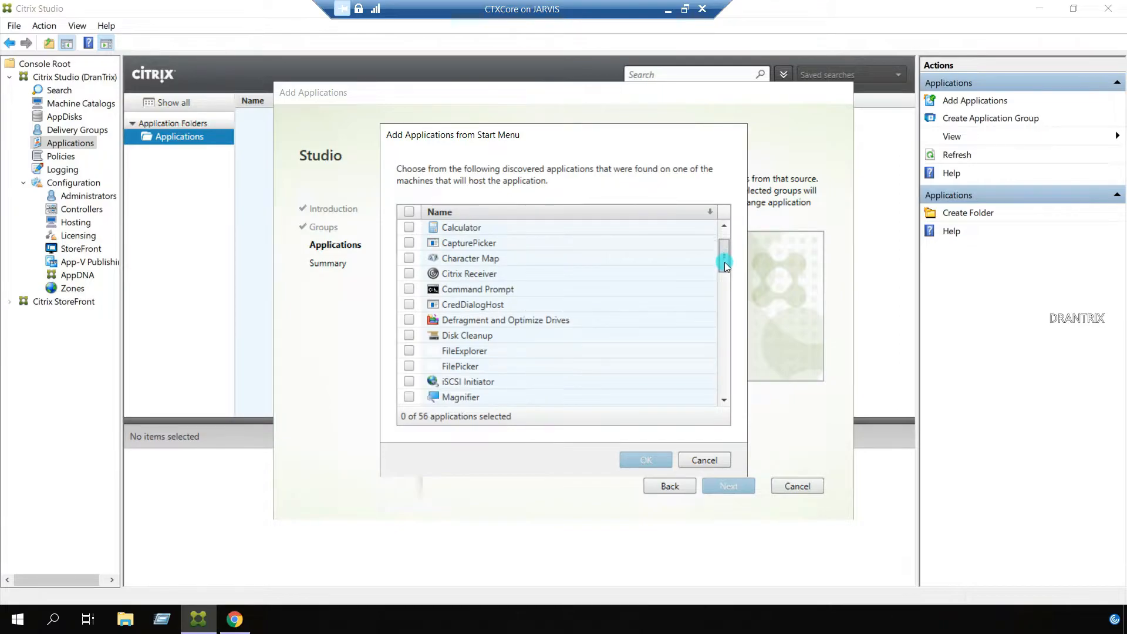
scroll("down", 3)
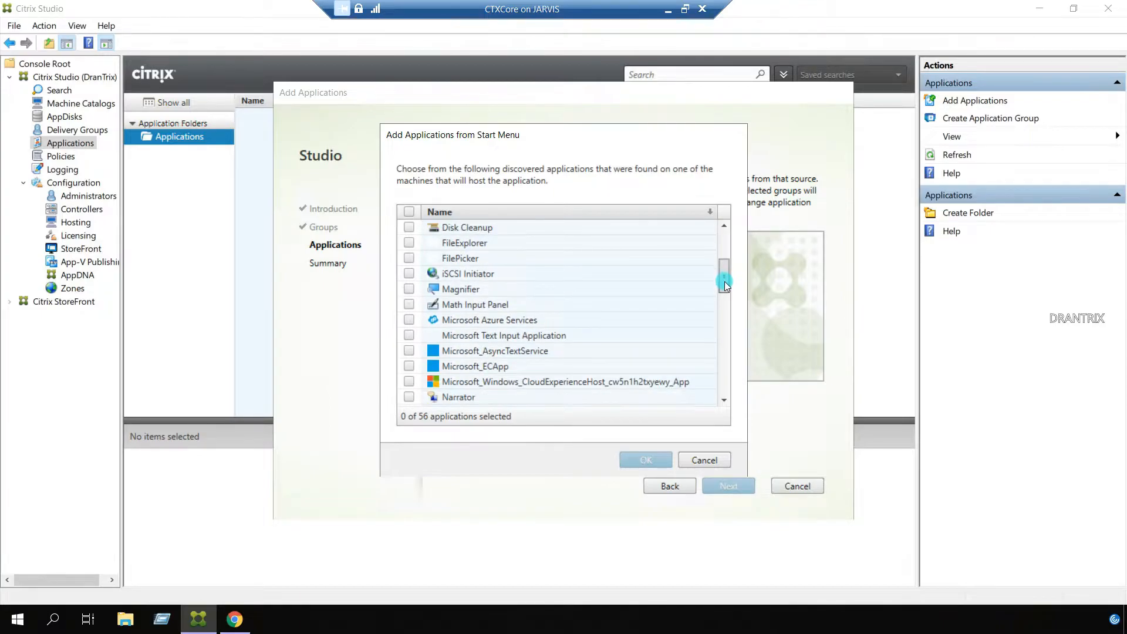
scroll("down", 3)
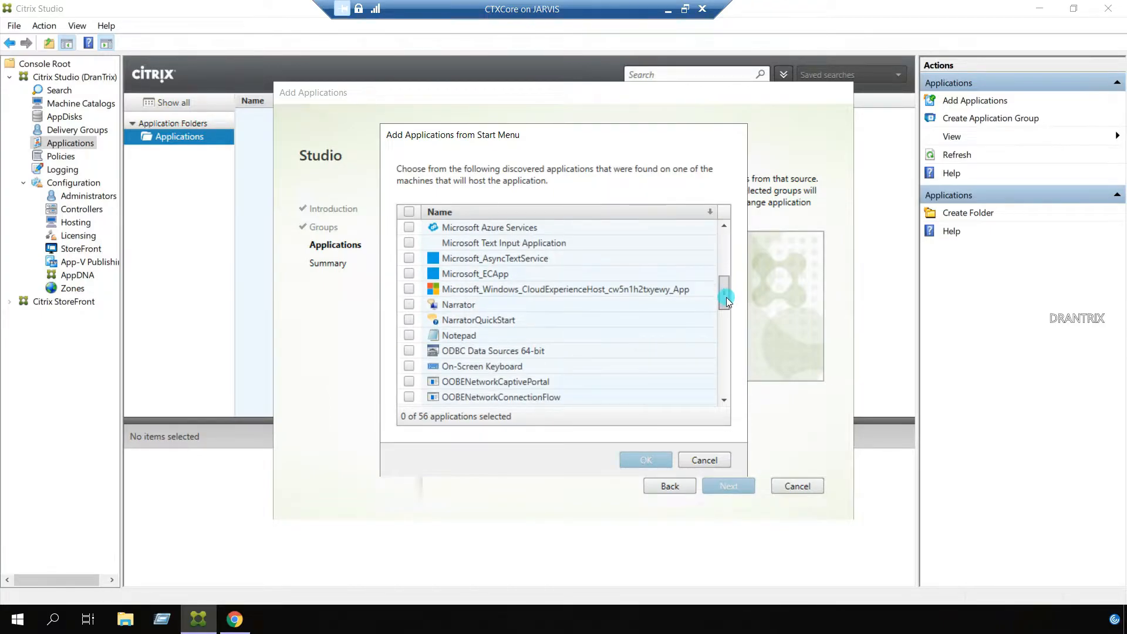
scroll("down", 3)
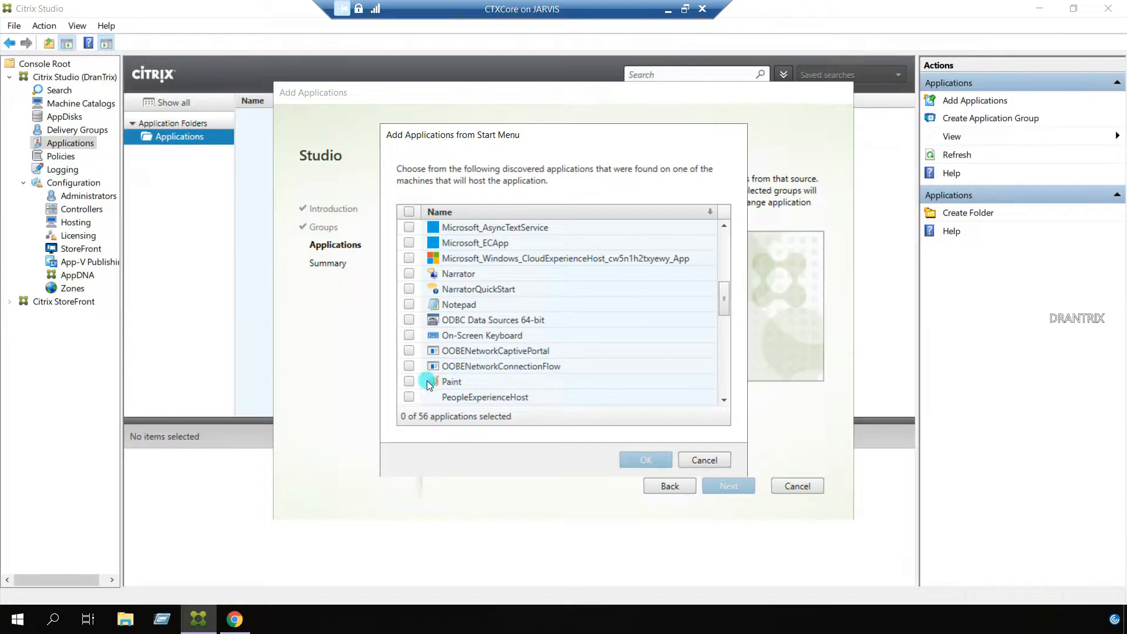
left_click(410, 382)
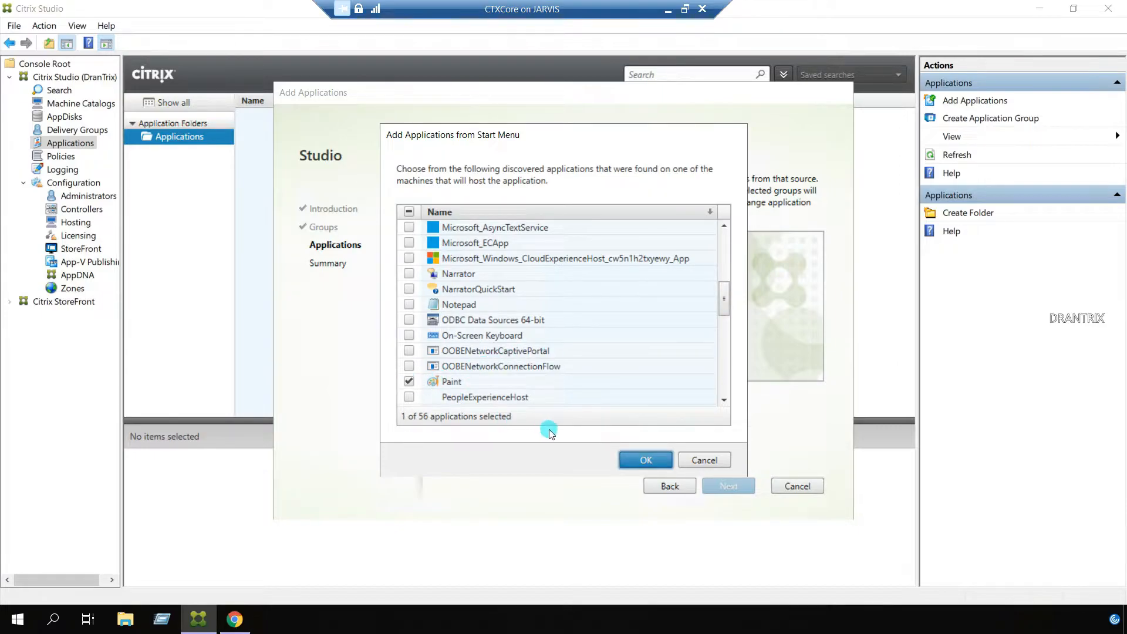
mouse_move(427, 337)
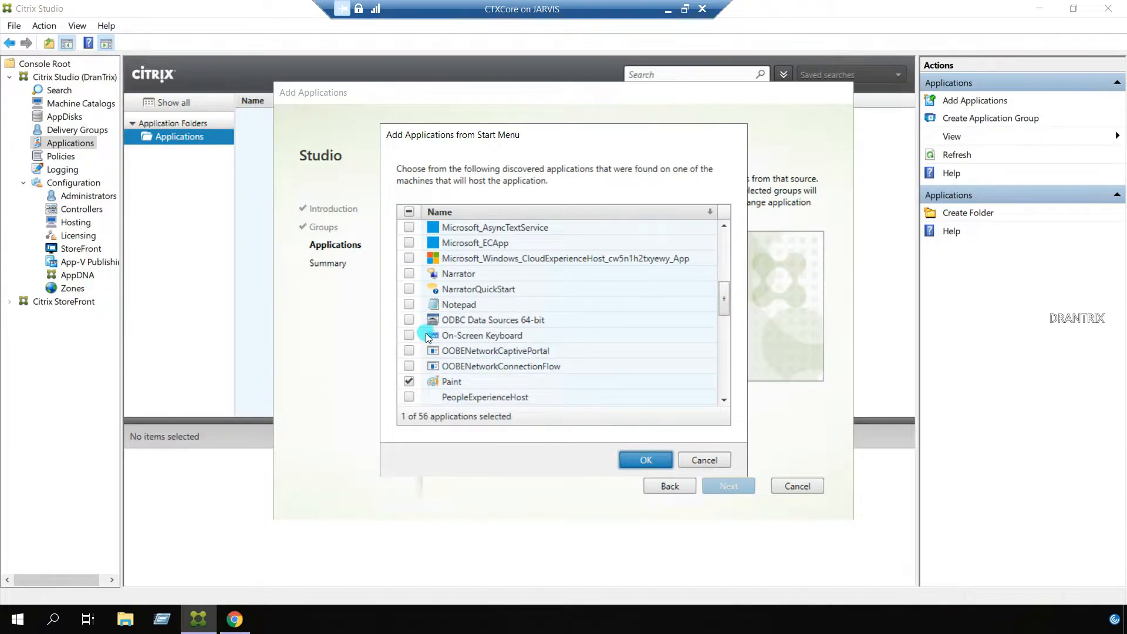
mouse_move(433, 381)
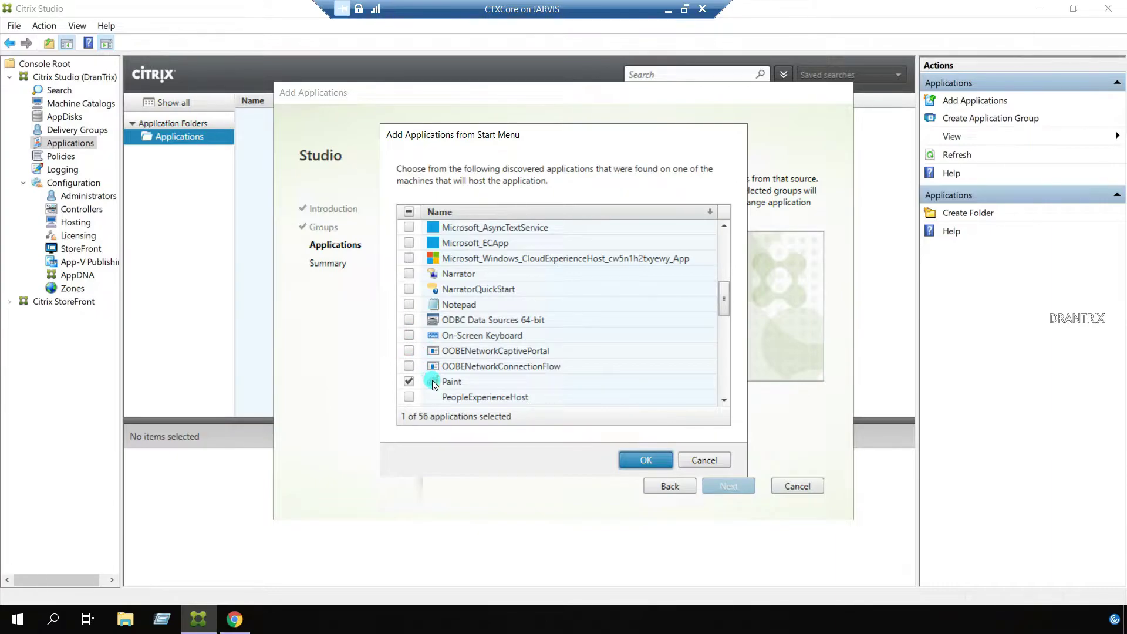
mouse_move(462, 392)
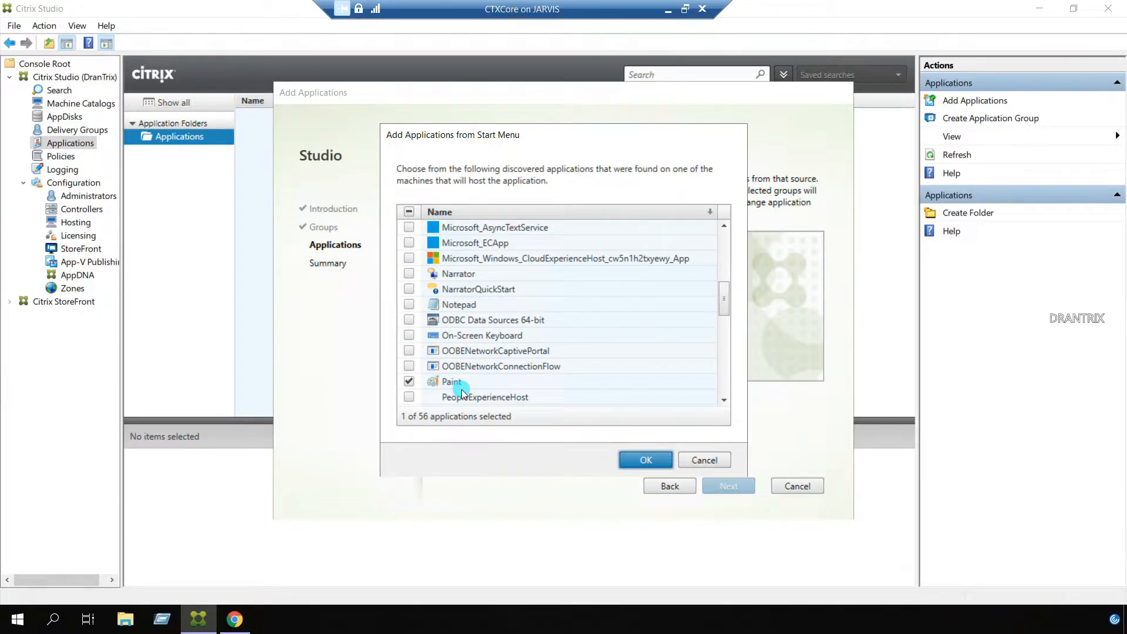
Step: Confirm Paint into the wizard's application list and select it for editing
left_click(644, 459)
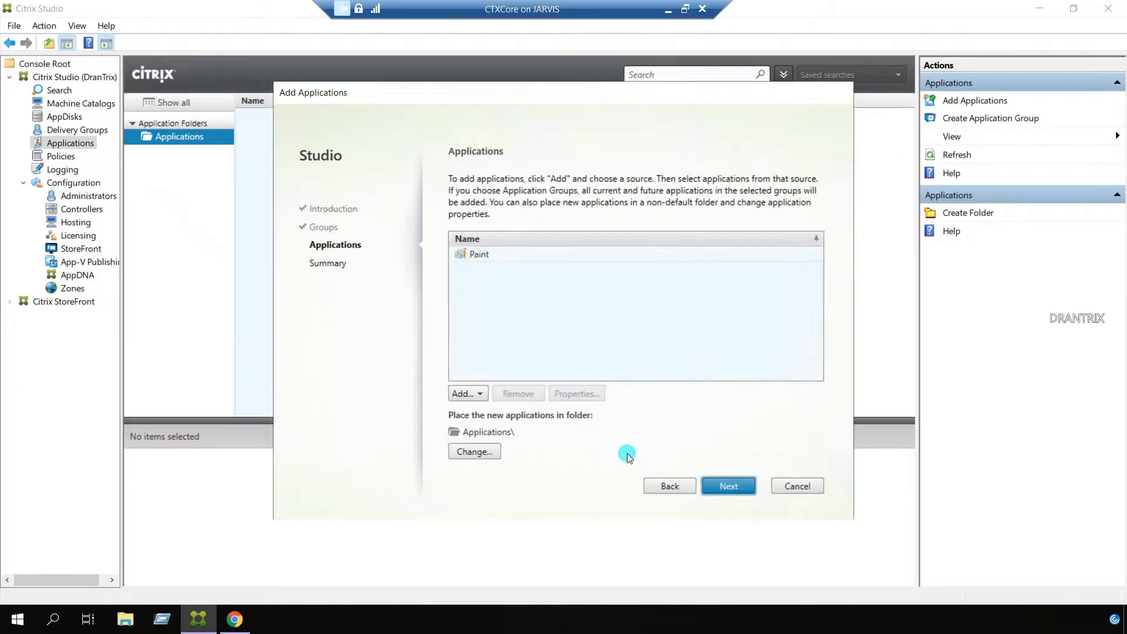
mouse_move(531, 313)
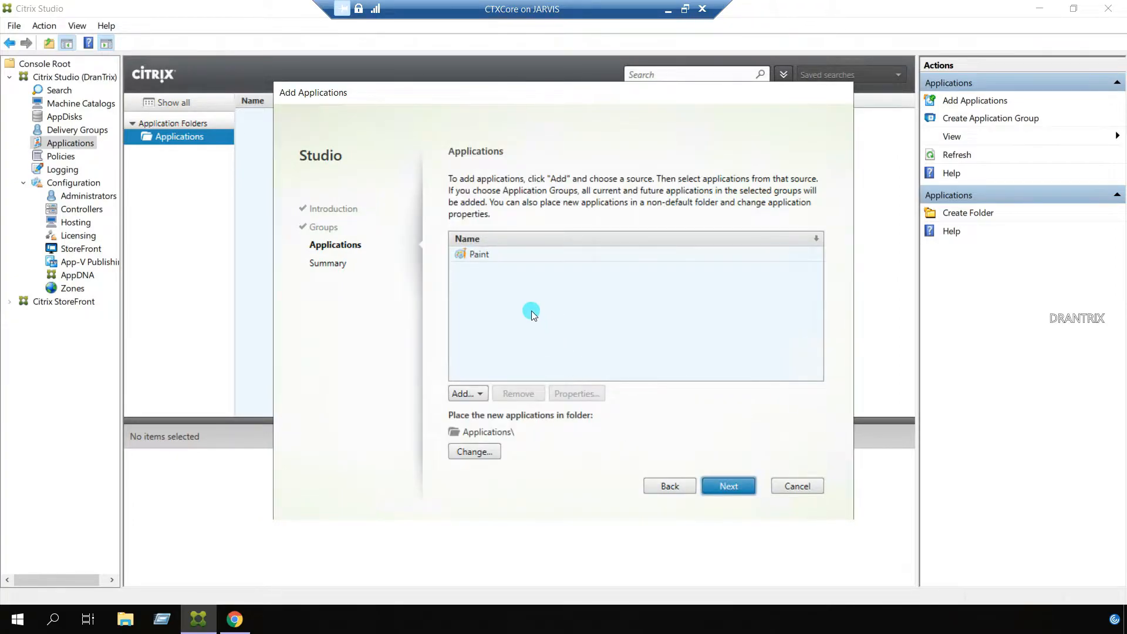
mouse_move(523, 396)
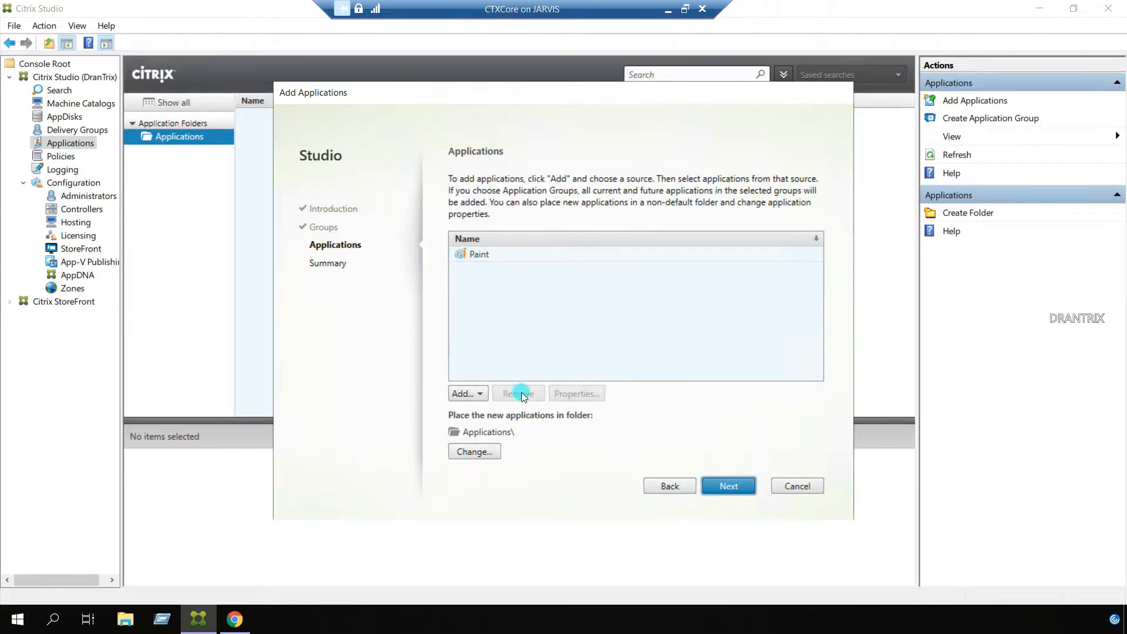
mouse_move(508, 309)
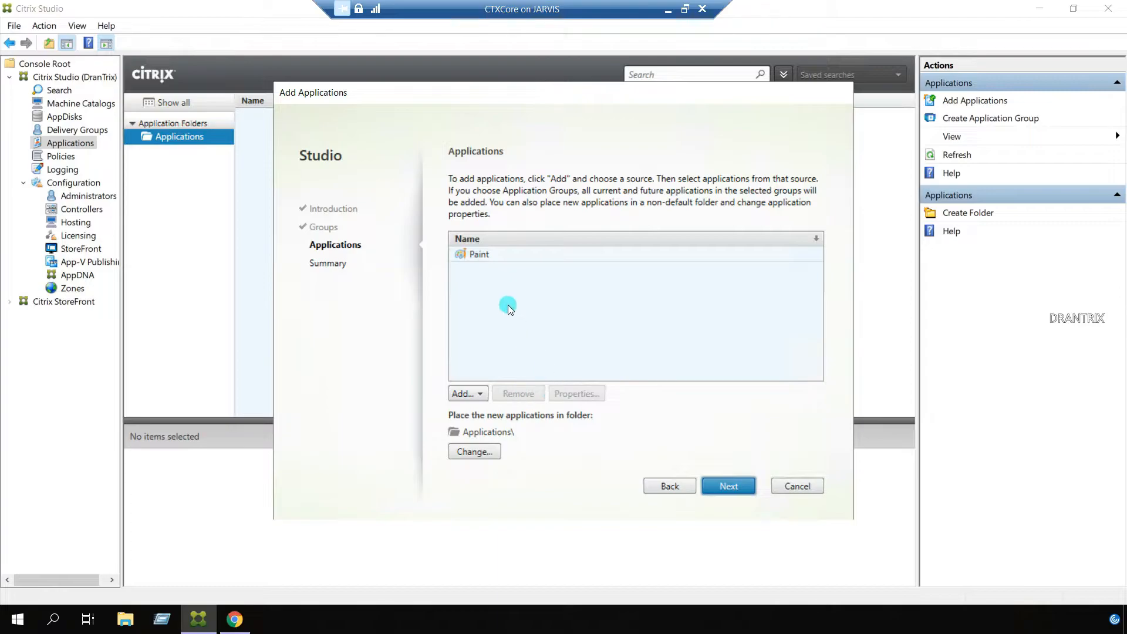
left_click(479, 253)
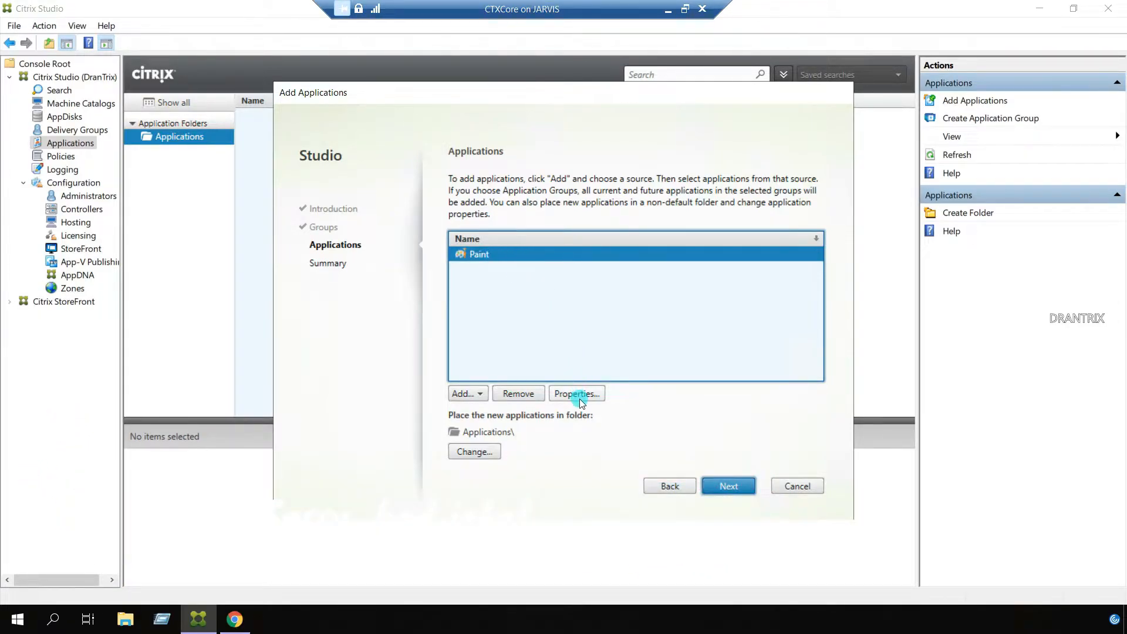
Step: Rename Paint's user and administrator names to CTX-Paint in Application Settings
left_click(575, 393)
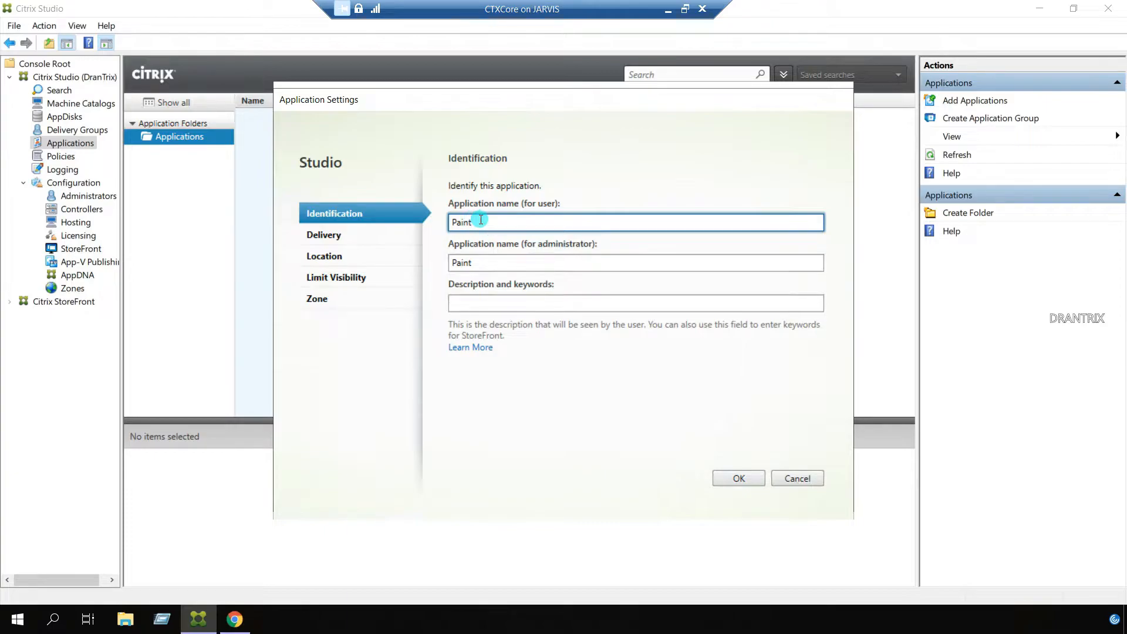
type("CTX-")
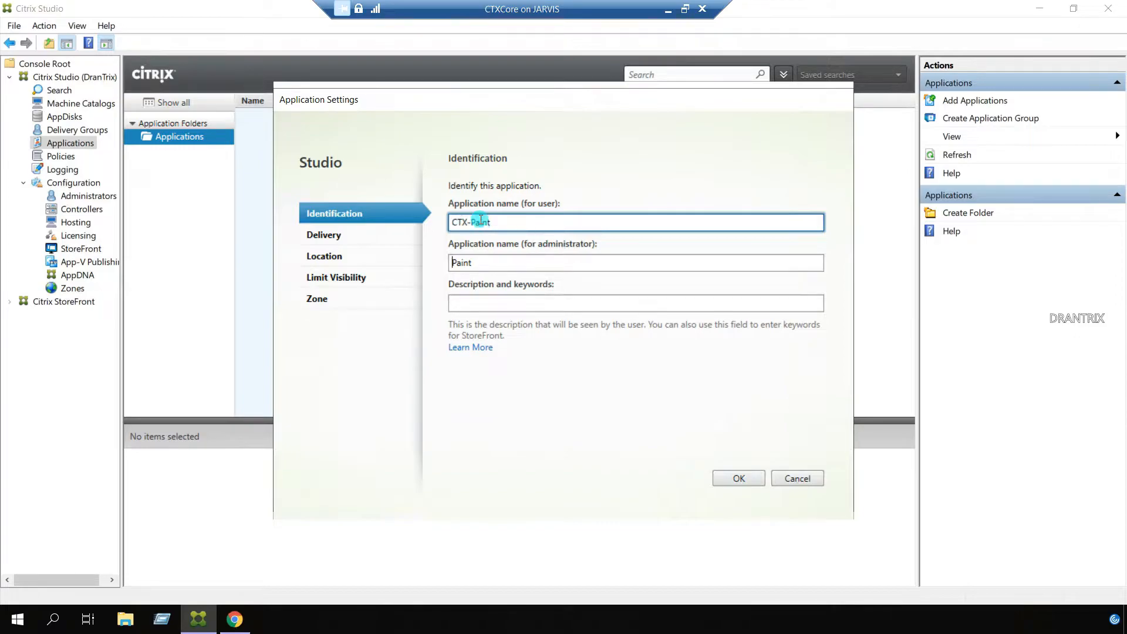
left_click(635, 262)
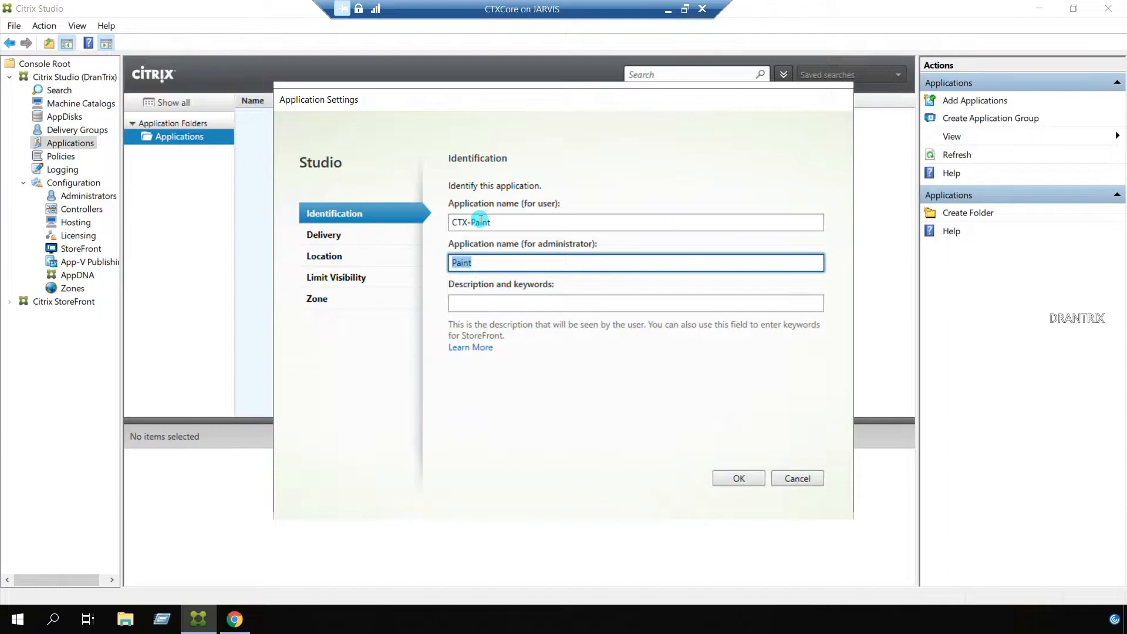
type("CTX-Paint")
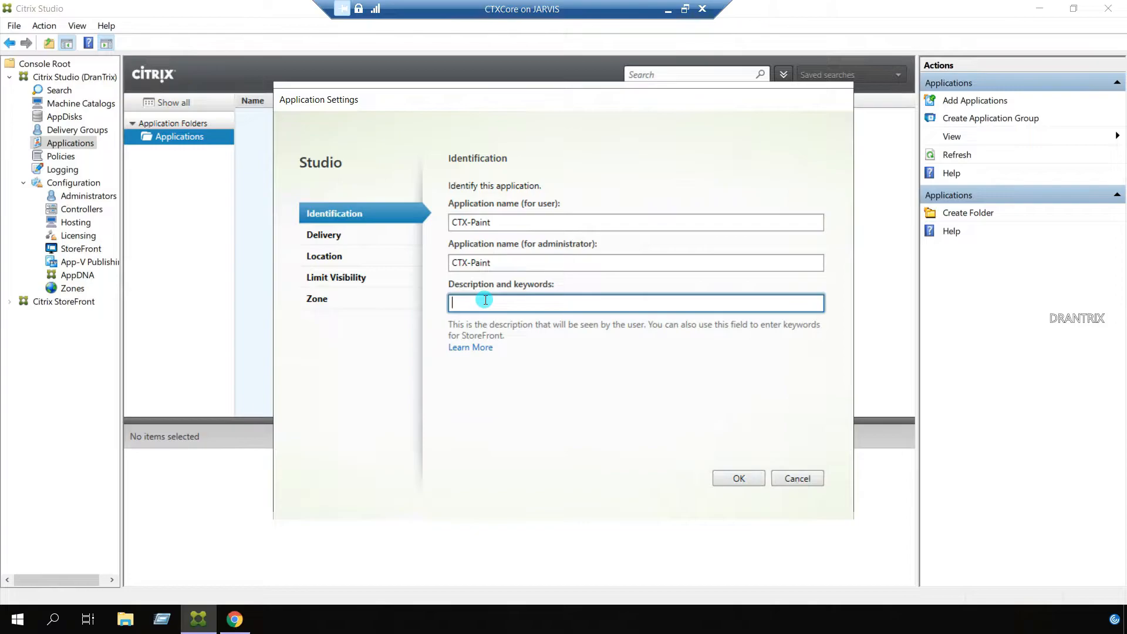
mouse_move(520, 301)
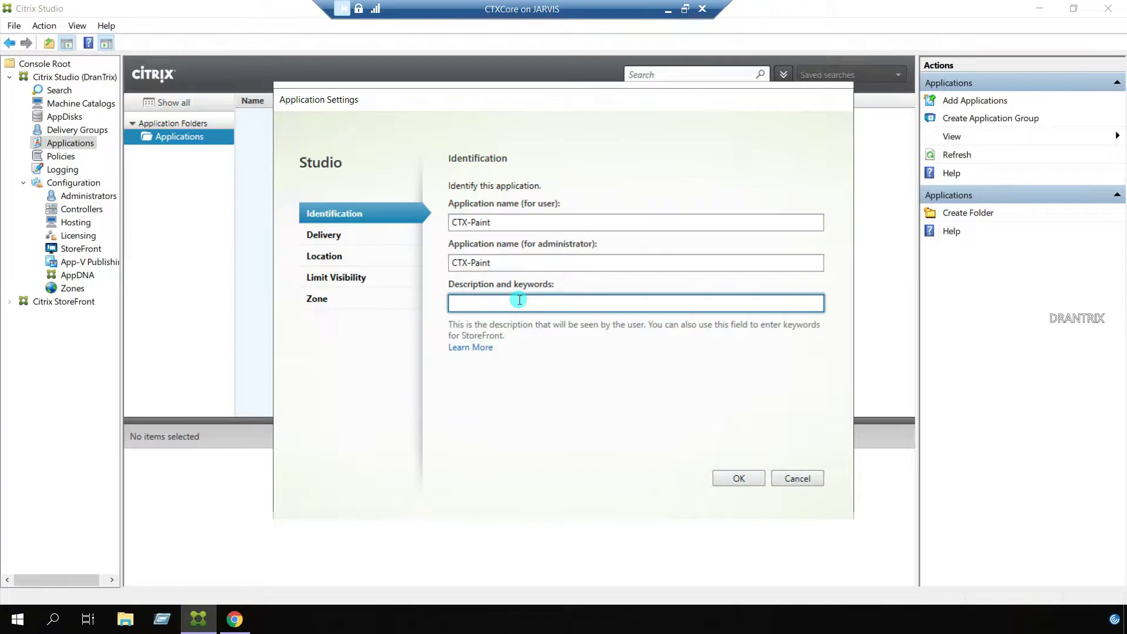
mouse_move(423, 253)
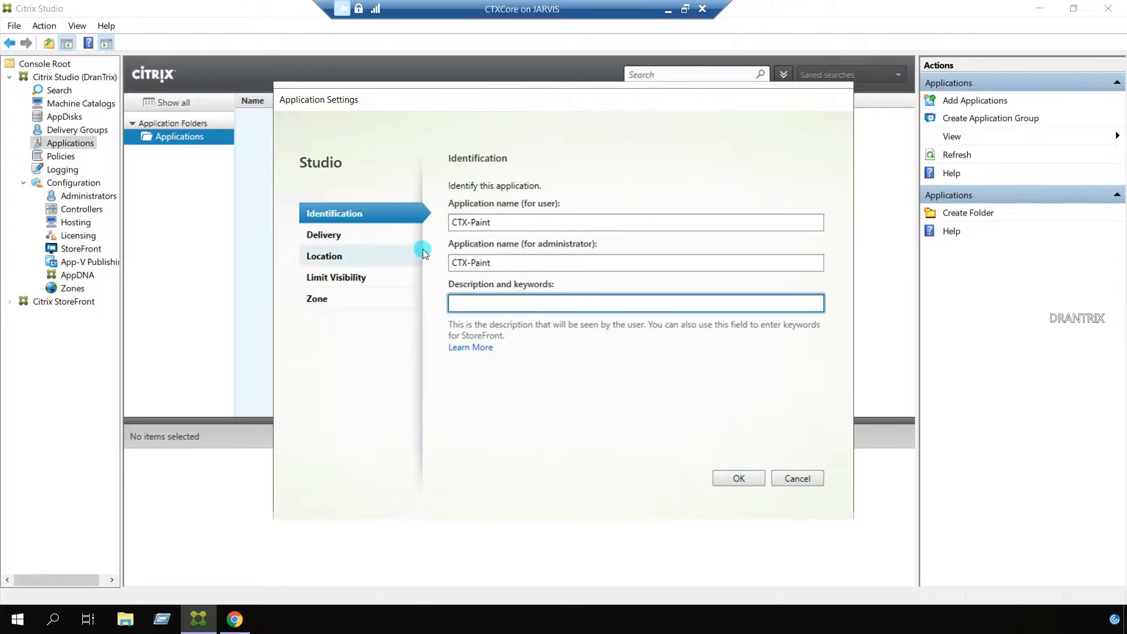
mouse_move(354, 235)
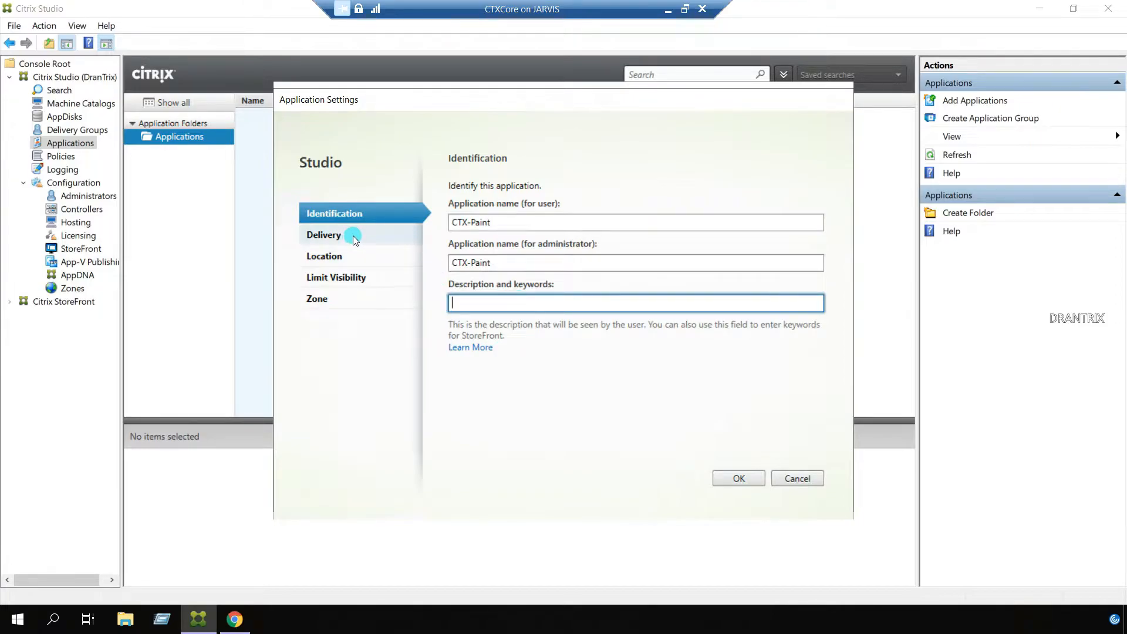
Step: Review the Delivery page's icon choices, switching between default and file icons, keeping the original
left_click(324, 235)
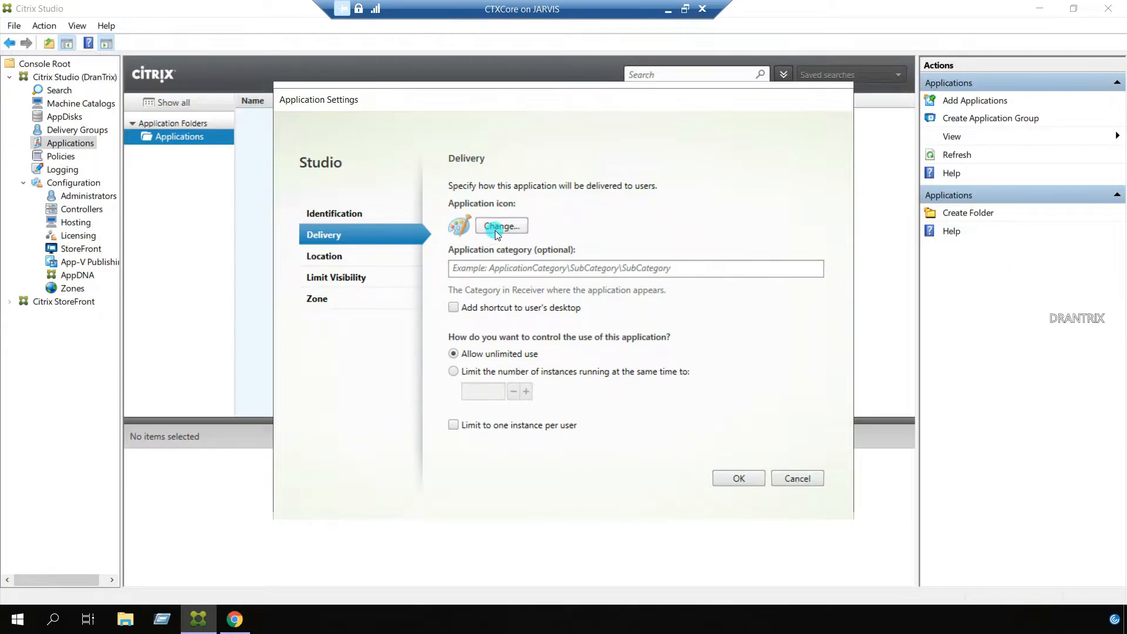
mouse_move(518, 245)
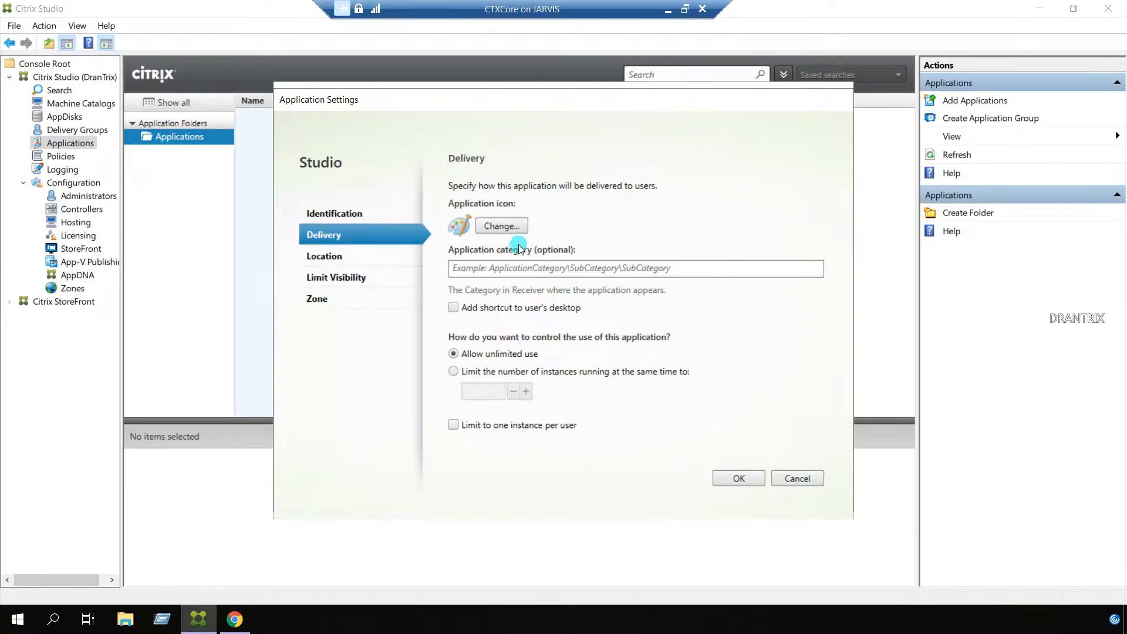
left_click(500, 226)
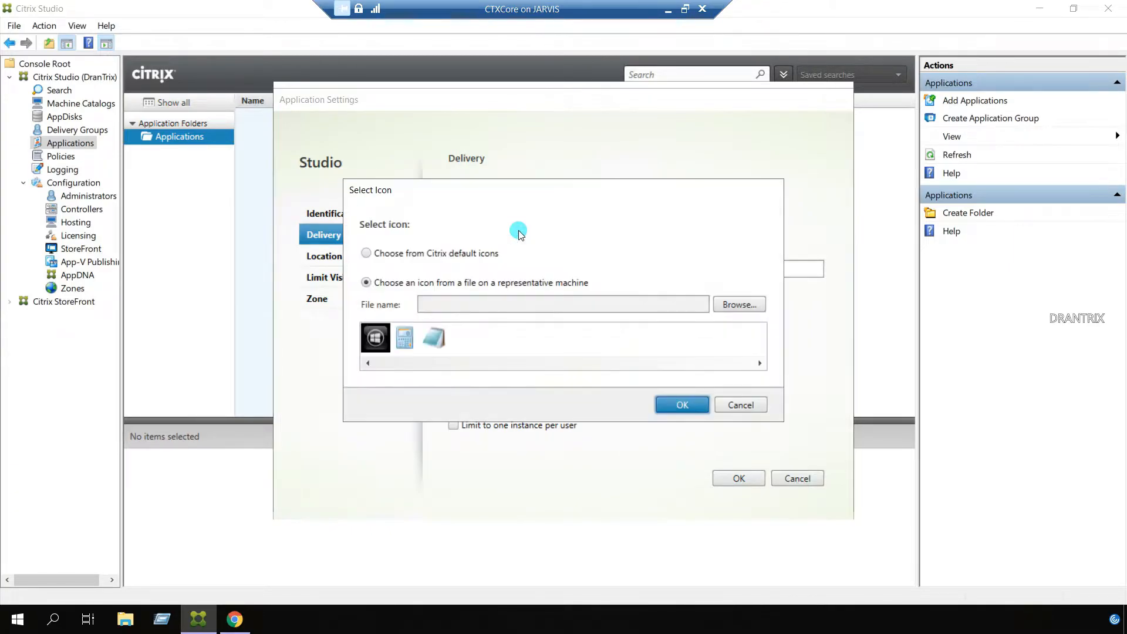
mouse_move(421, 288)
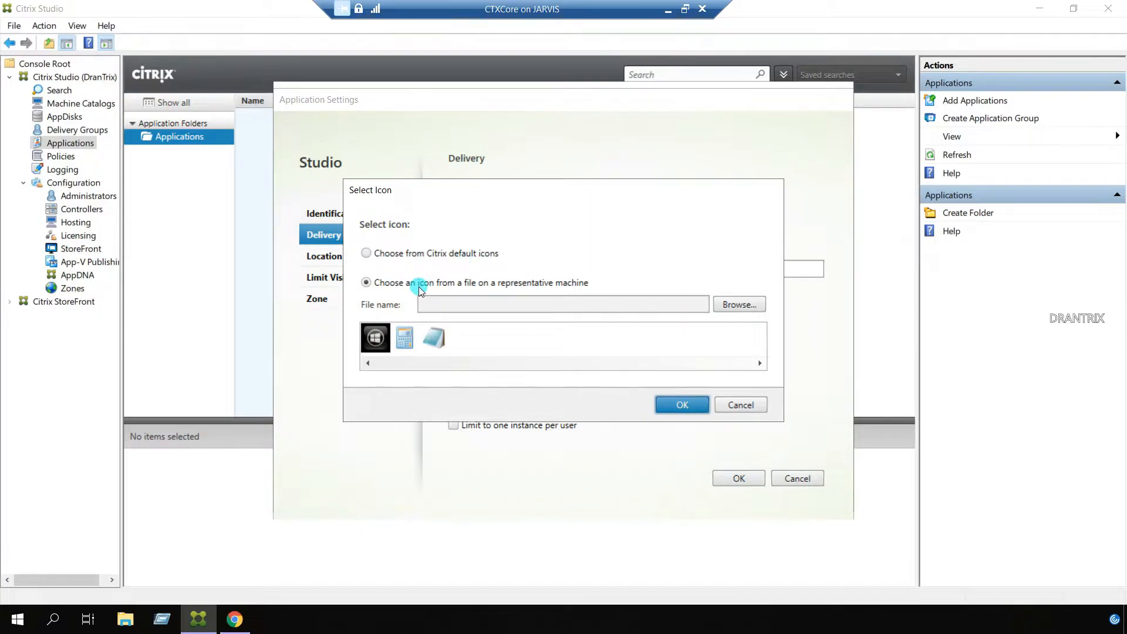
mouse_move(488, 293)
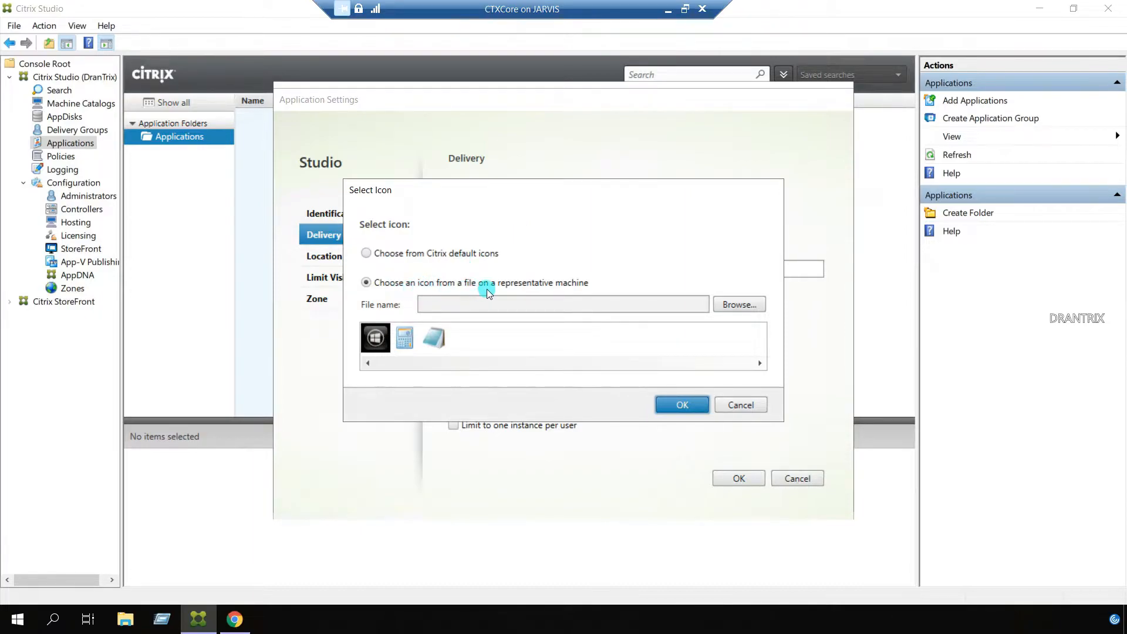
mouse_move(549, 288)
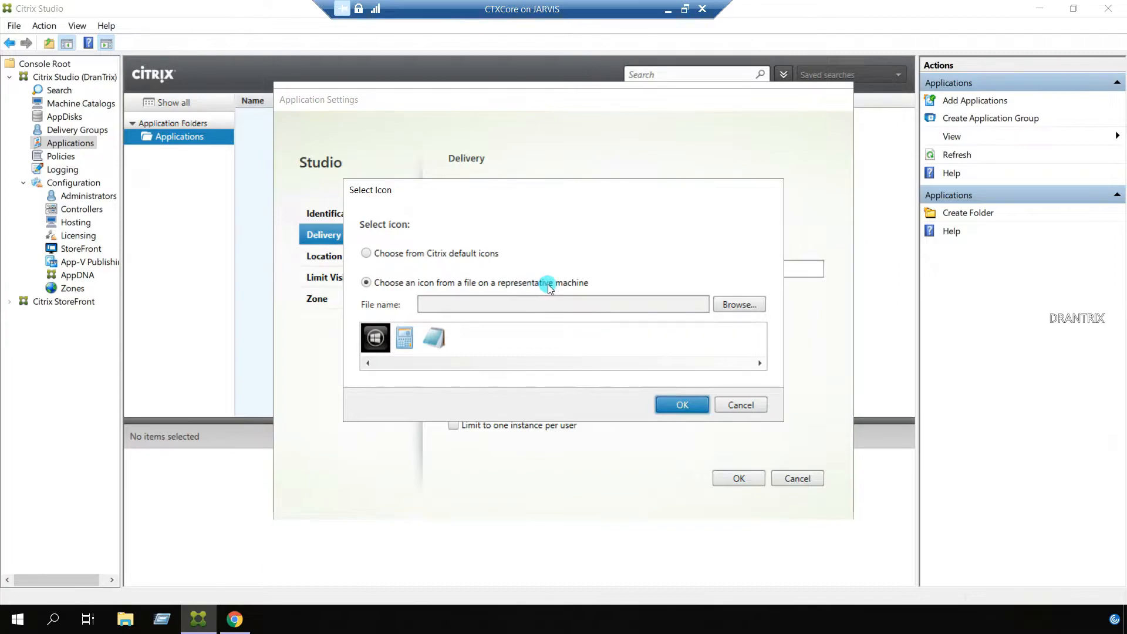
mouse_move(393, 258)
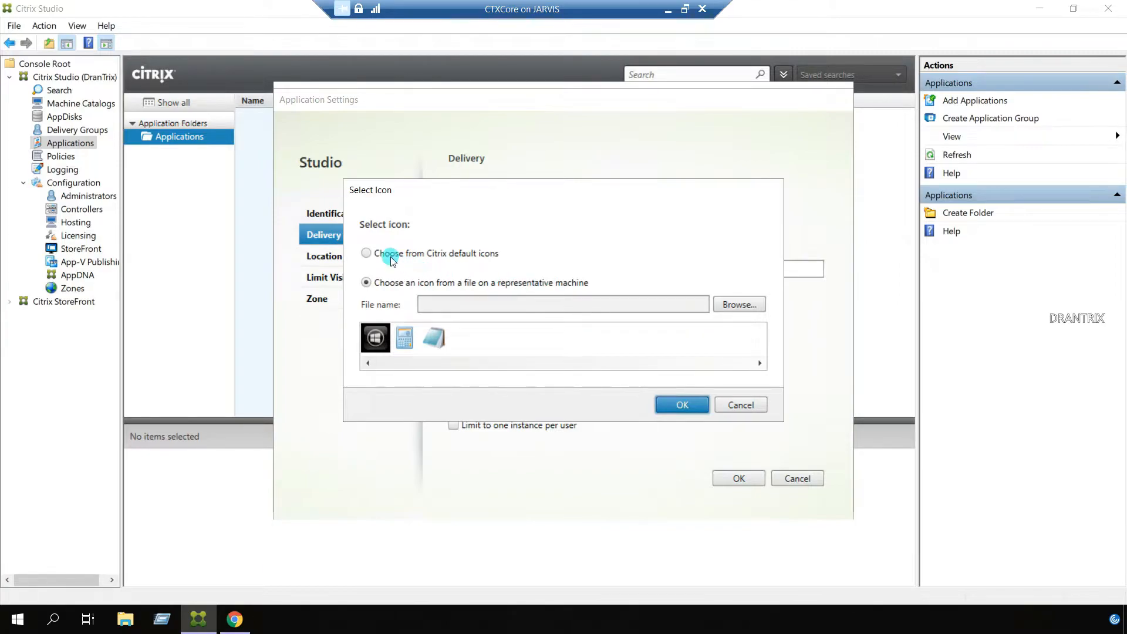
left_click(366, 253)
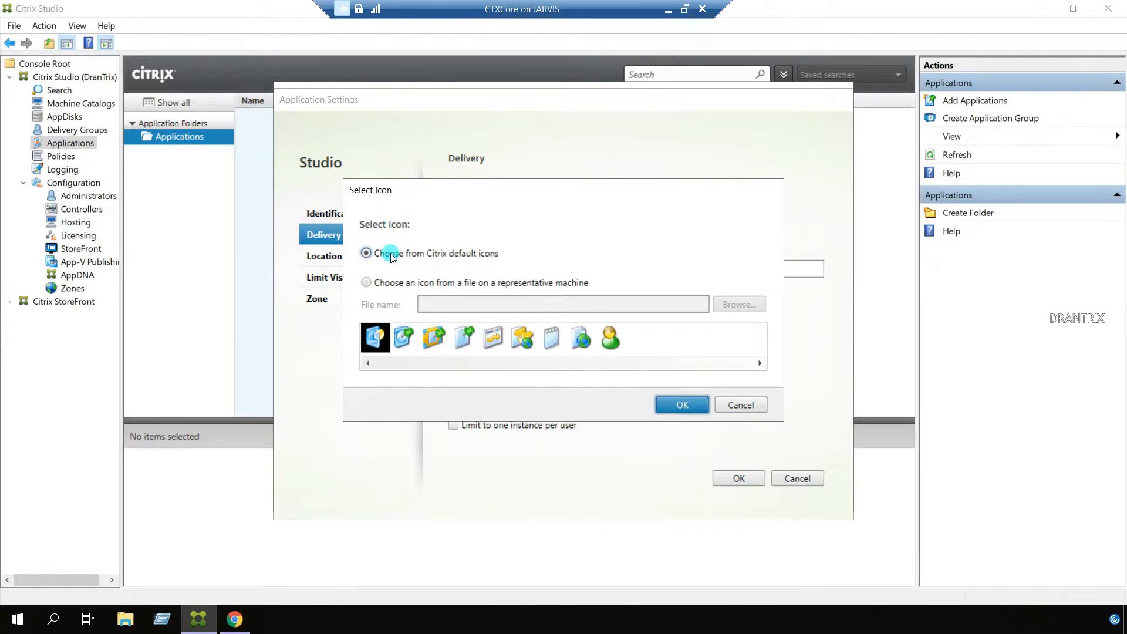
mouse_move(437, 377)
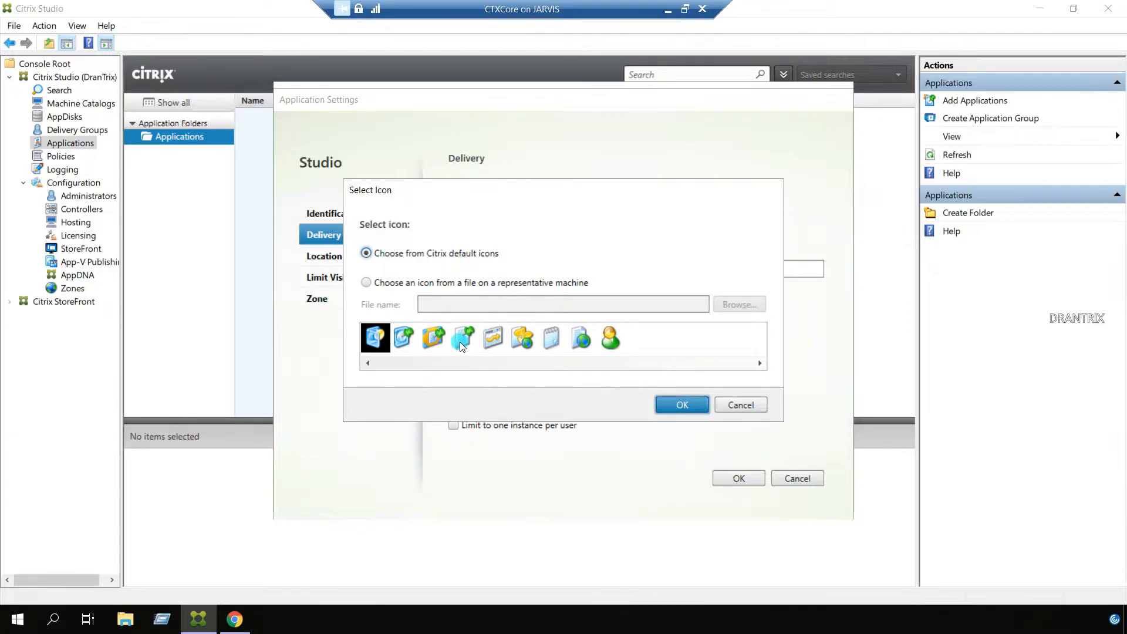
left_click(367, 281)
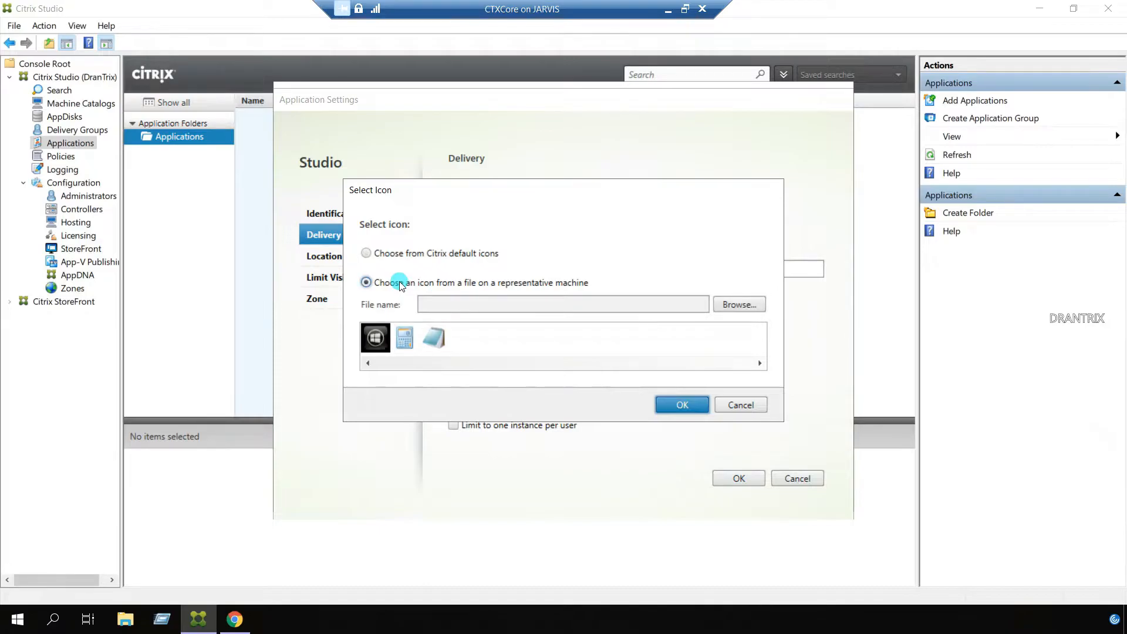
mouse_move(619, 363)
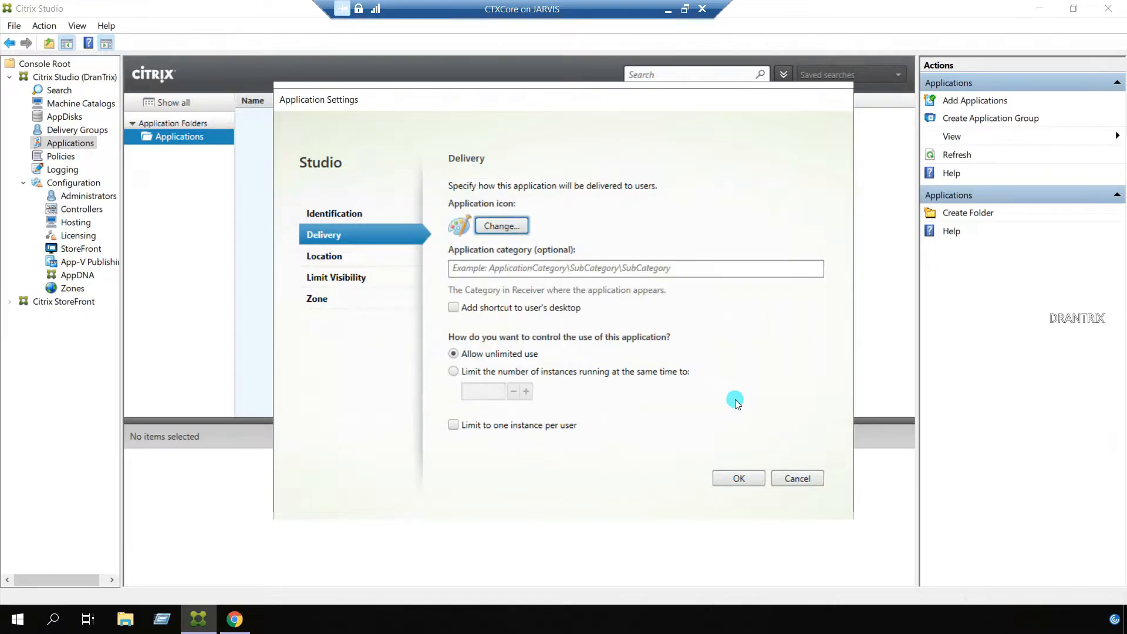
Step: Set the application category to Tools\Subtools
left_click(479, 268)
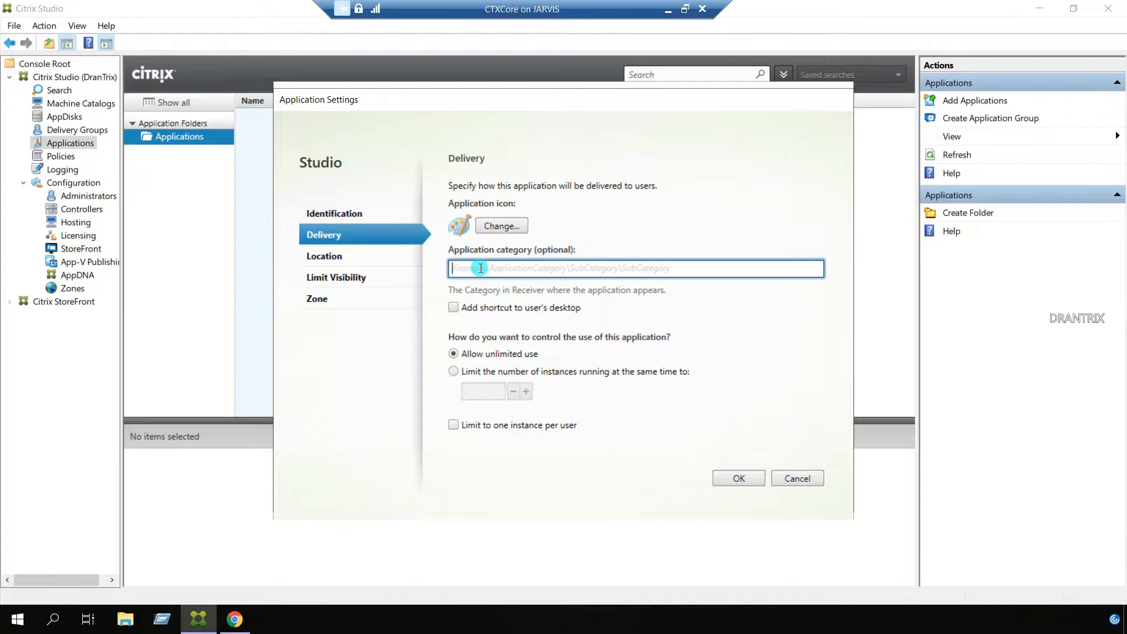
type("Tool")
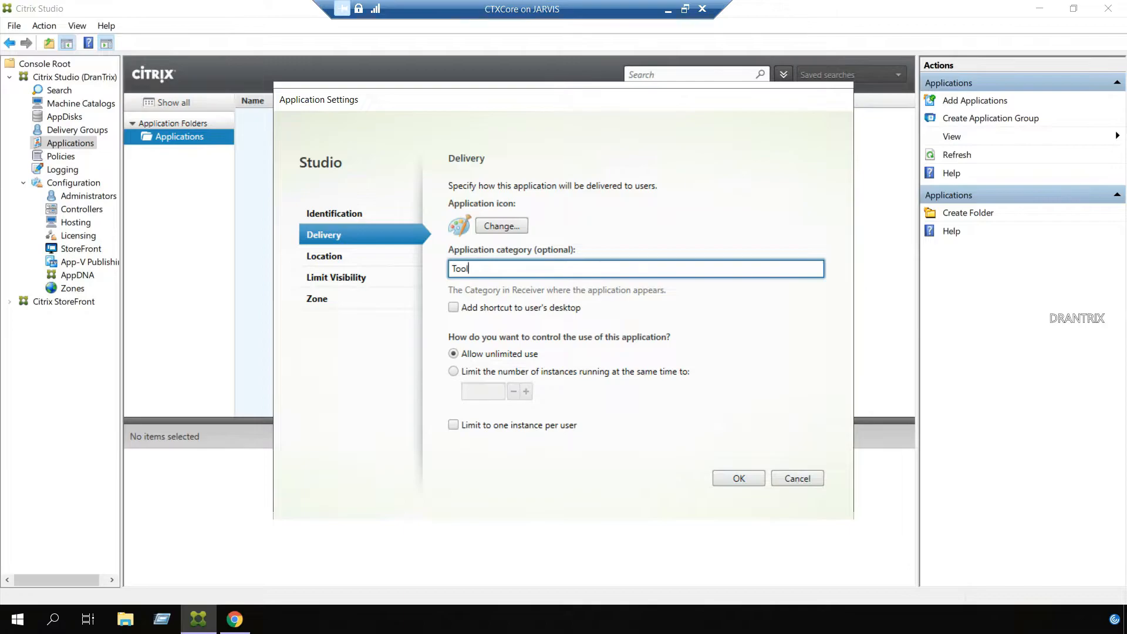
type("s")
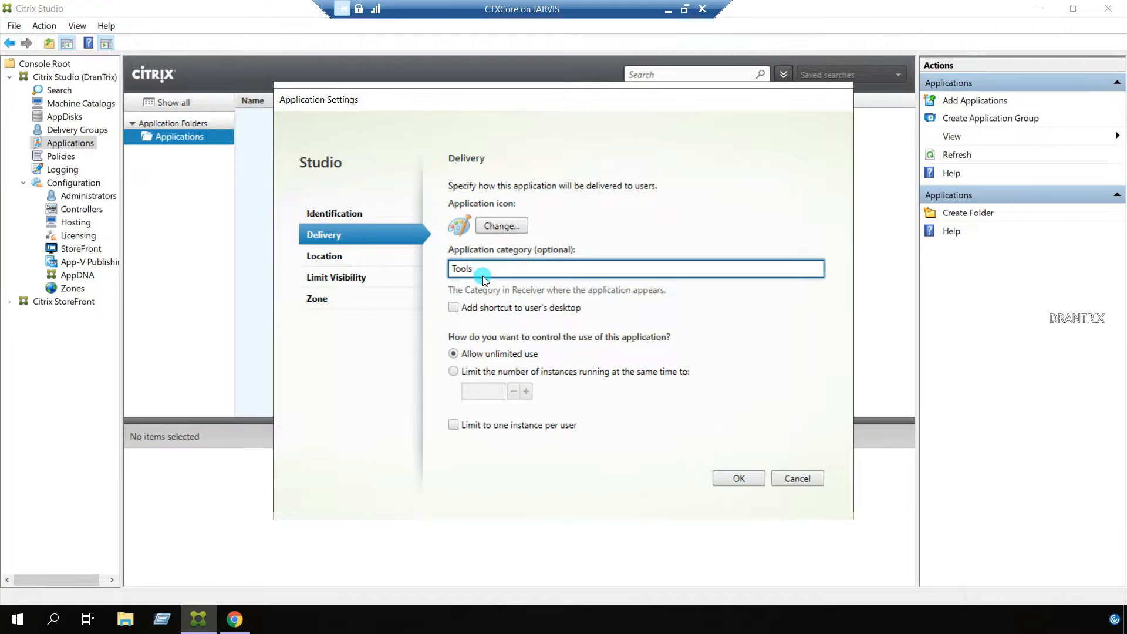
mouse_move(649, 244)
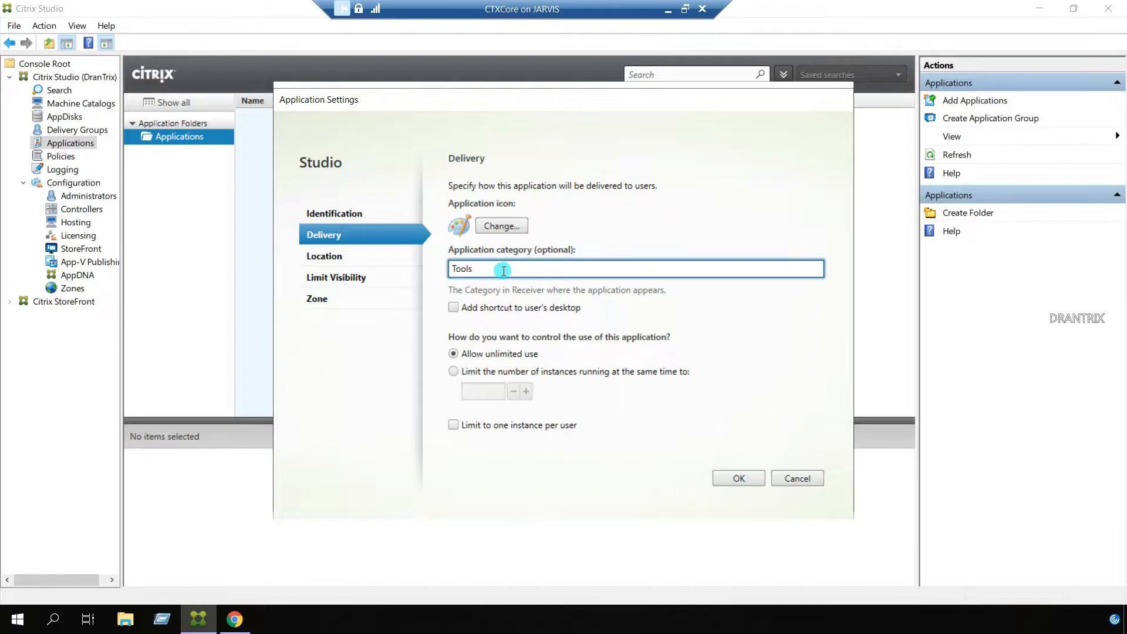
mouse_move(468, 227)
type("\\")
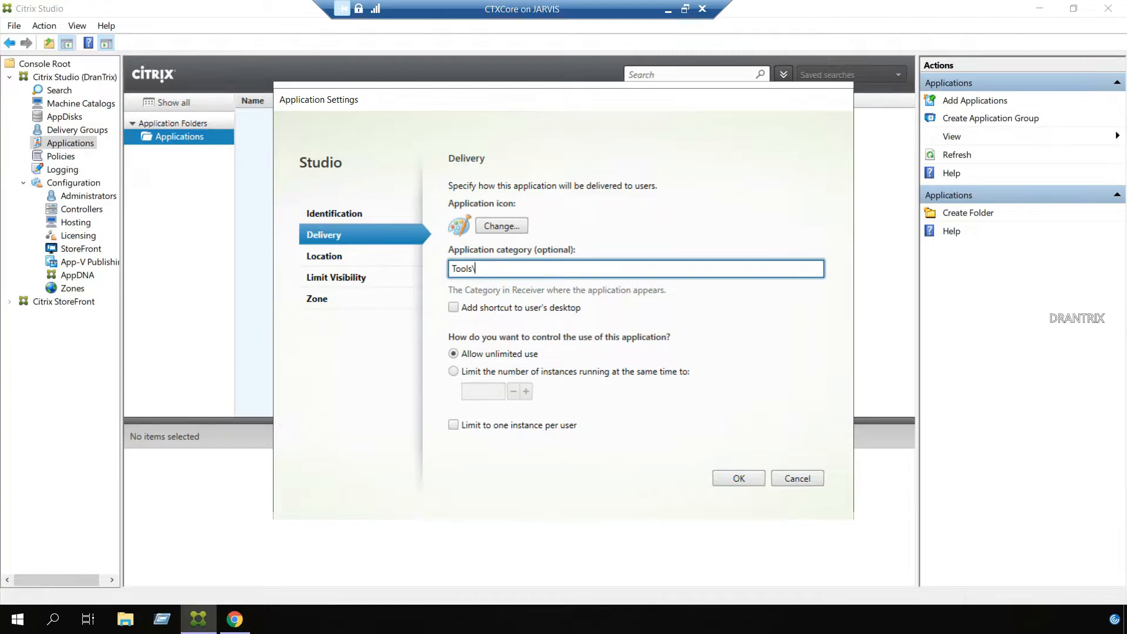
type("Su")
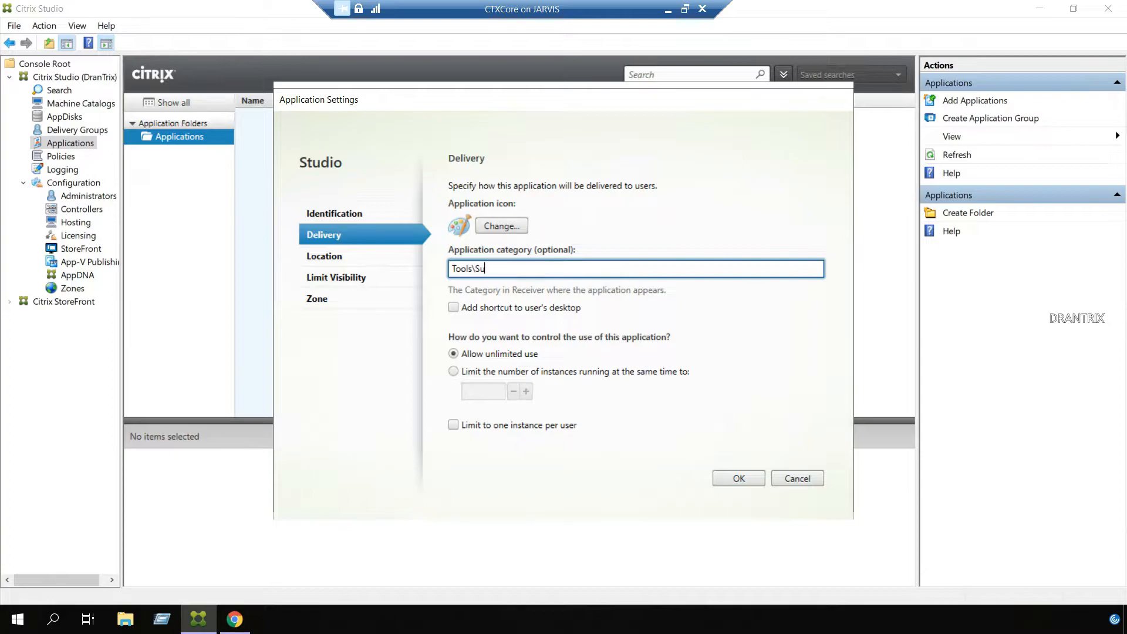
type("btools")
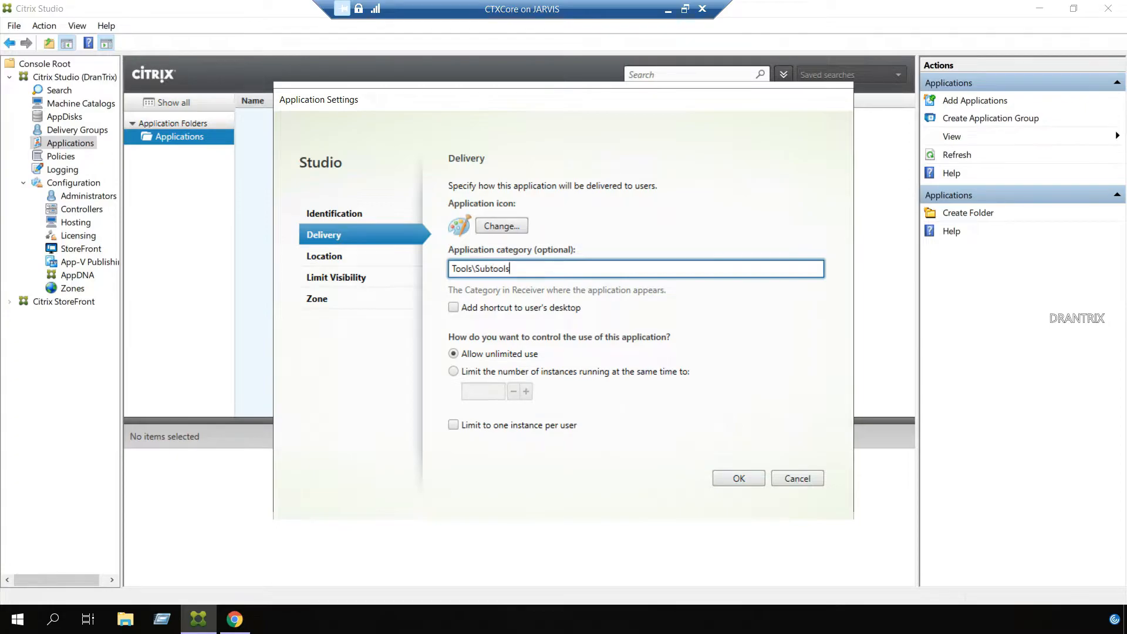
mouse_move(541, 260)
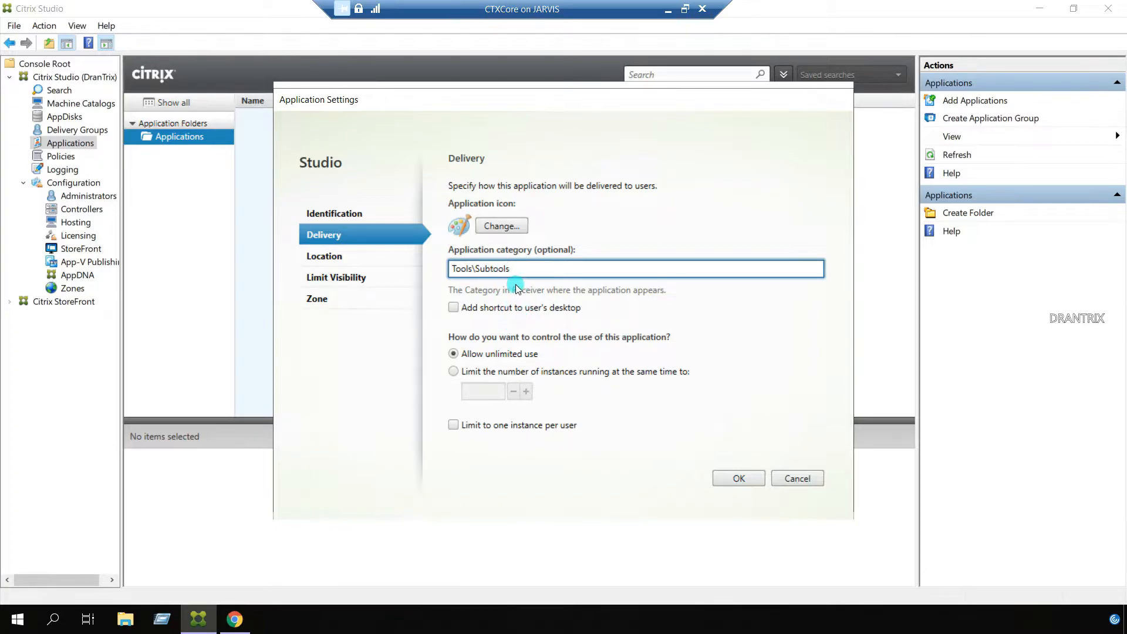
mouse_move(504, 324)
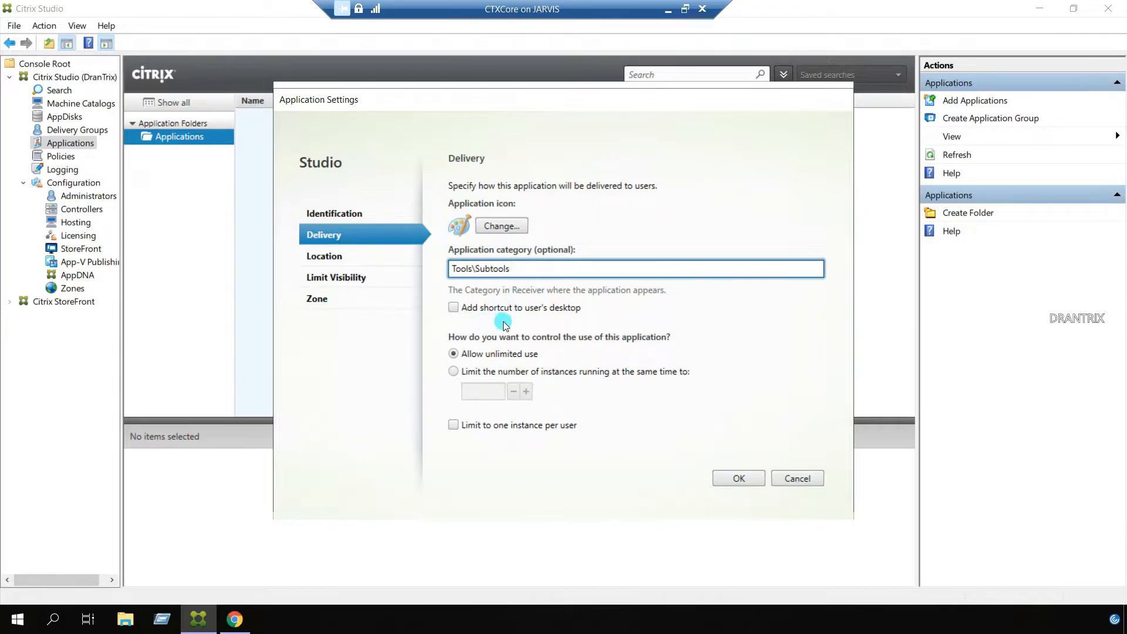
mouse_move(515, 324)
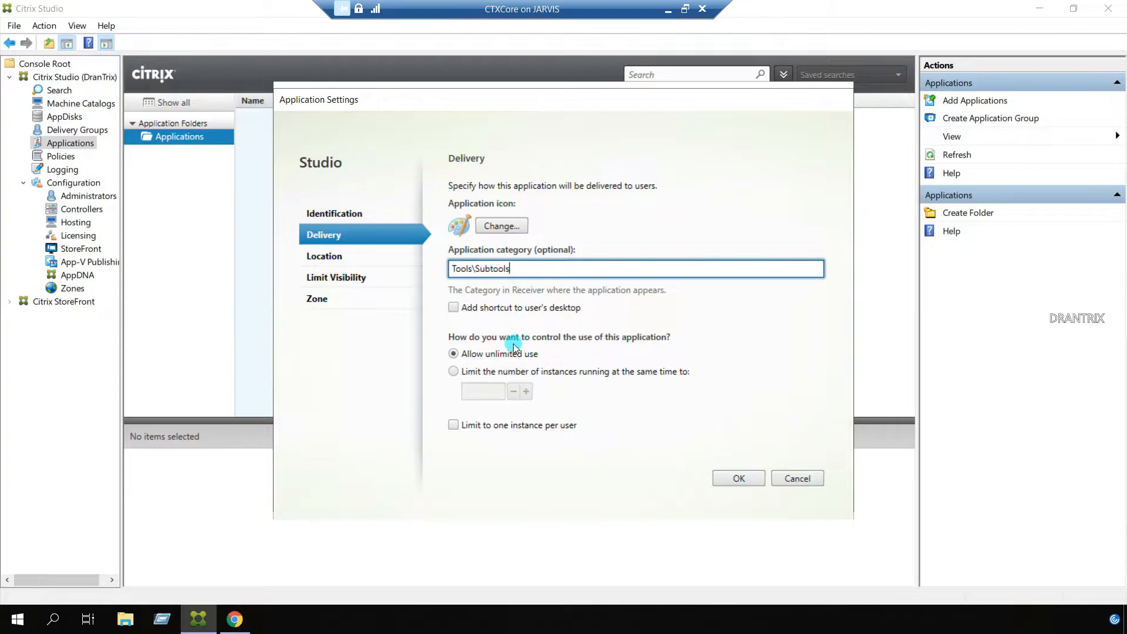
mouse_move(579, 353)
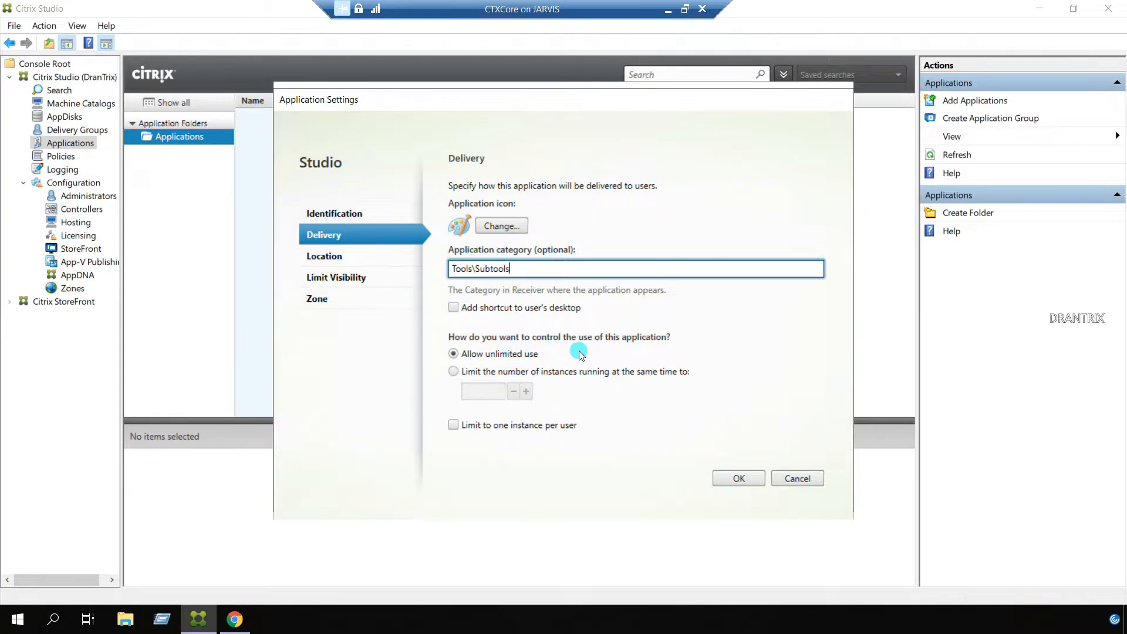
mouse_move(490, 372)
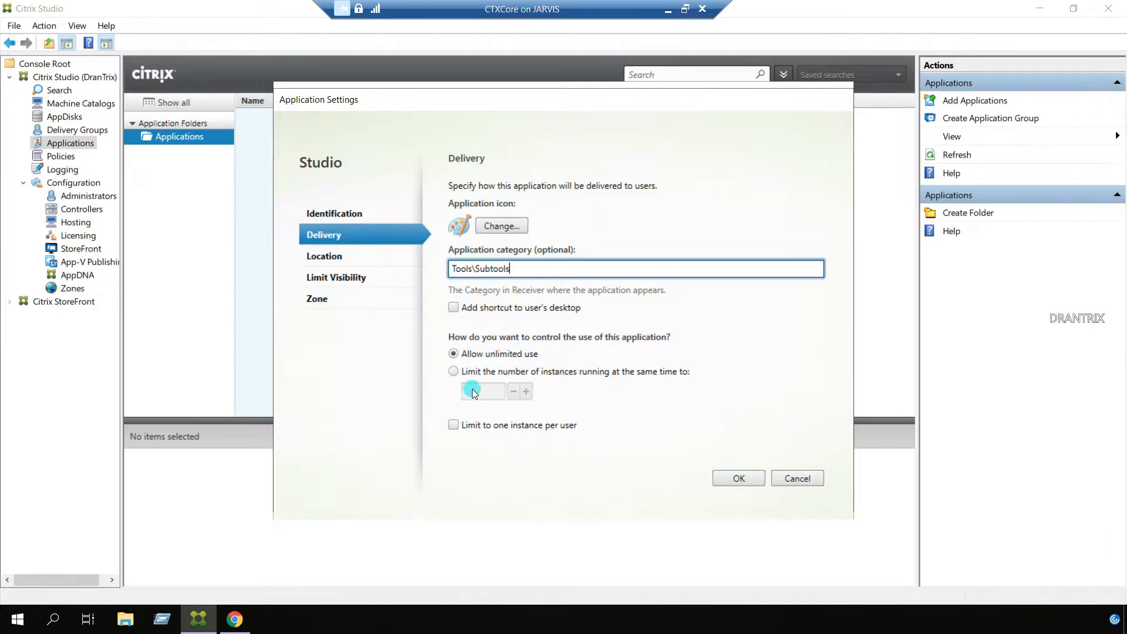
mouse_move(556, 383)
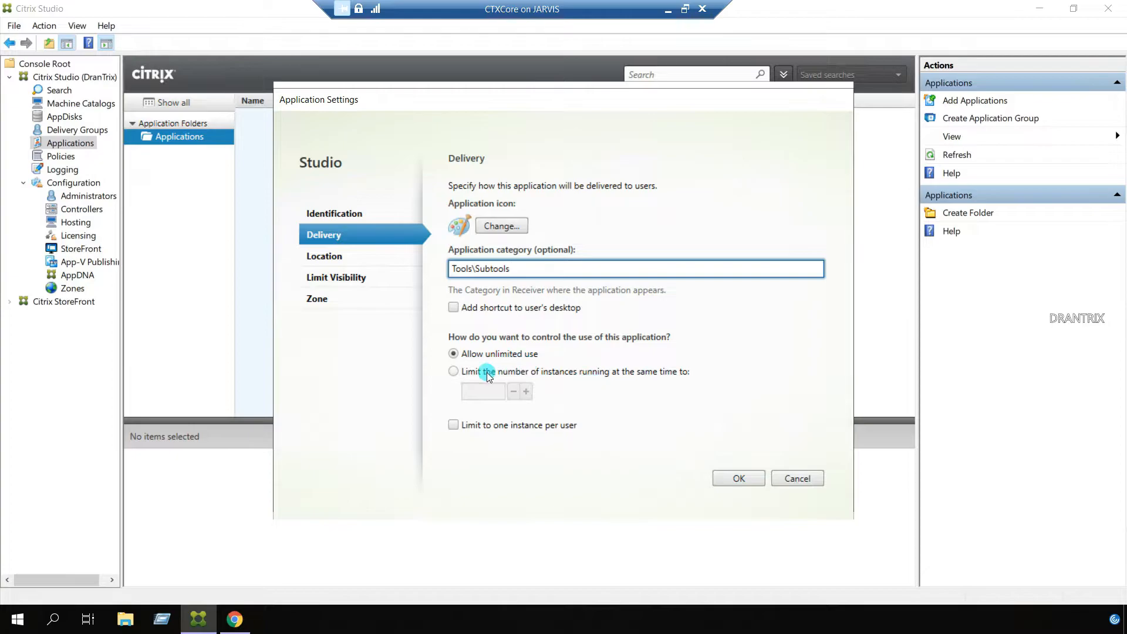
mouse_move(463, 387)
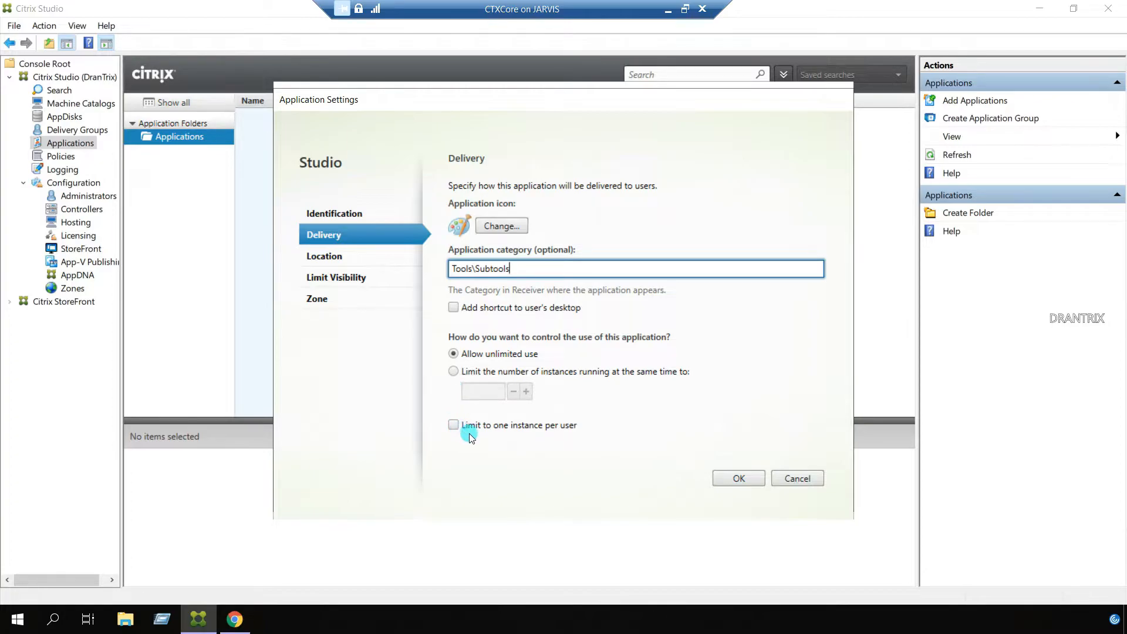
mouse_move(461, 441)
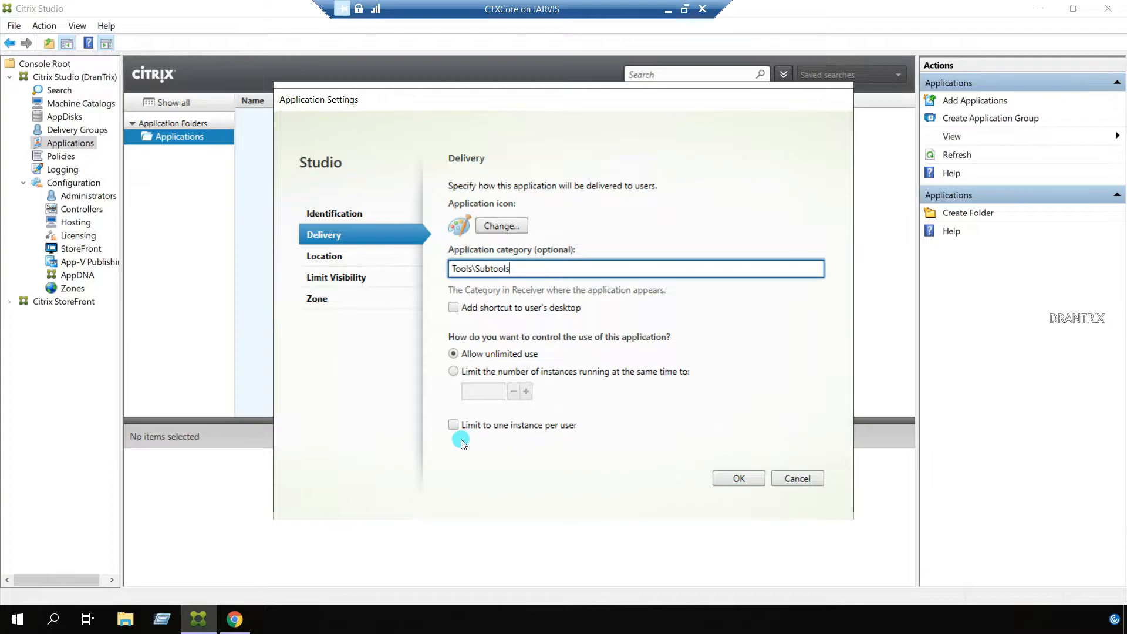
mouse_move(430, 448)
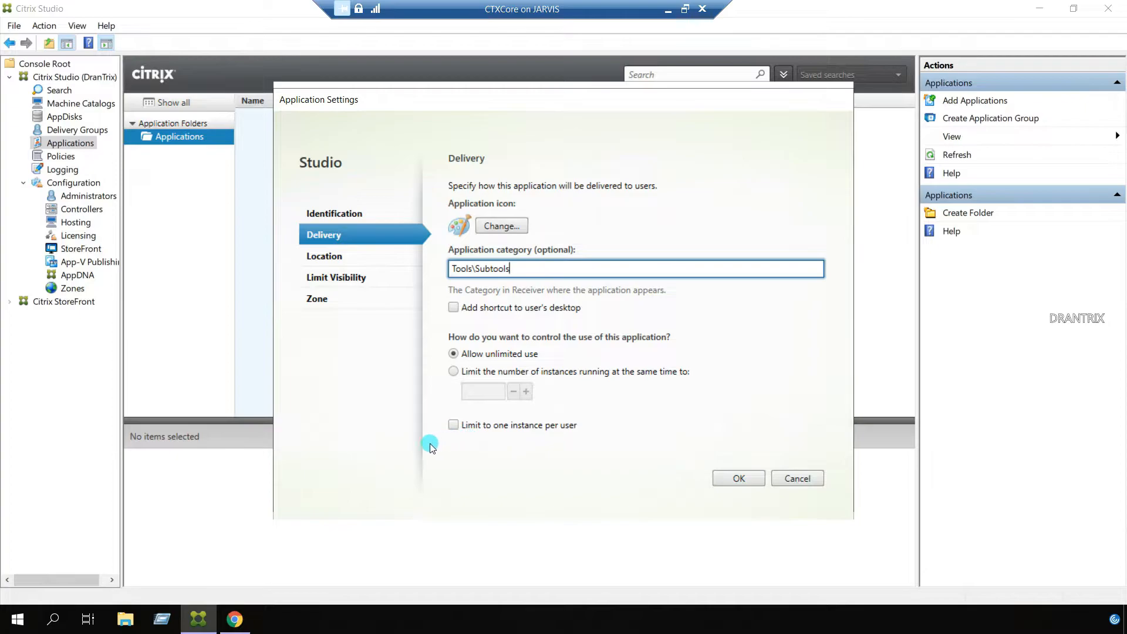
mouse_move(399, 377)
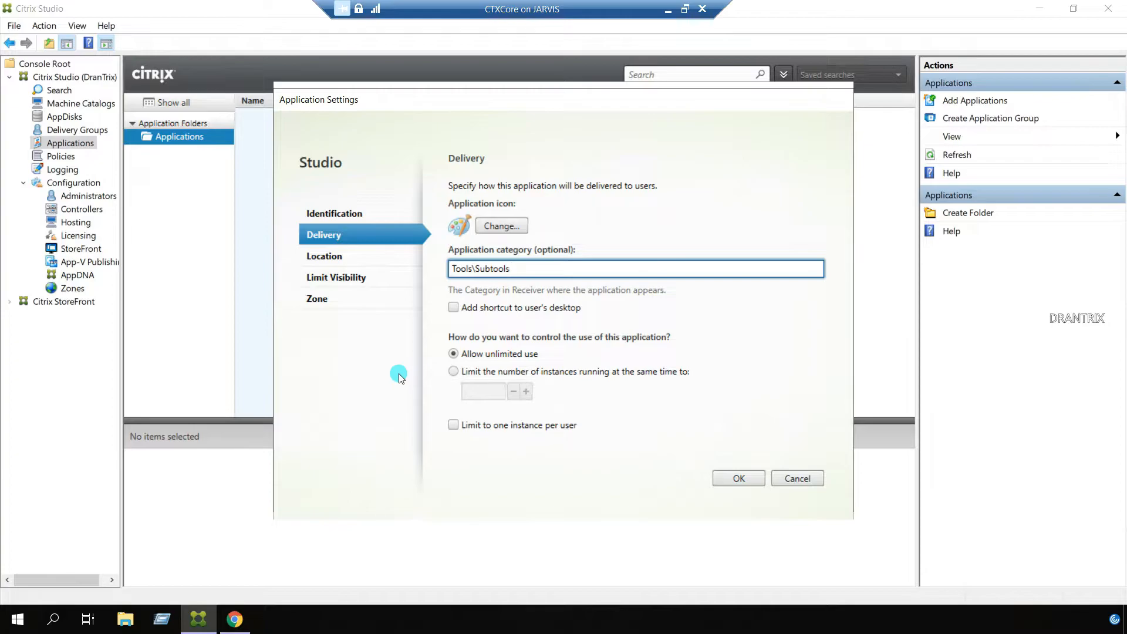
mouse_move(473, 313)
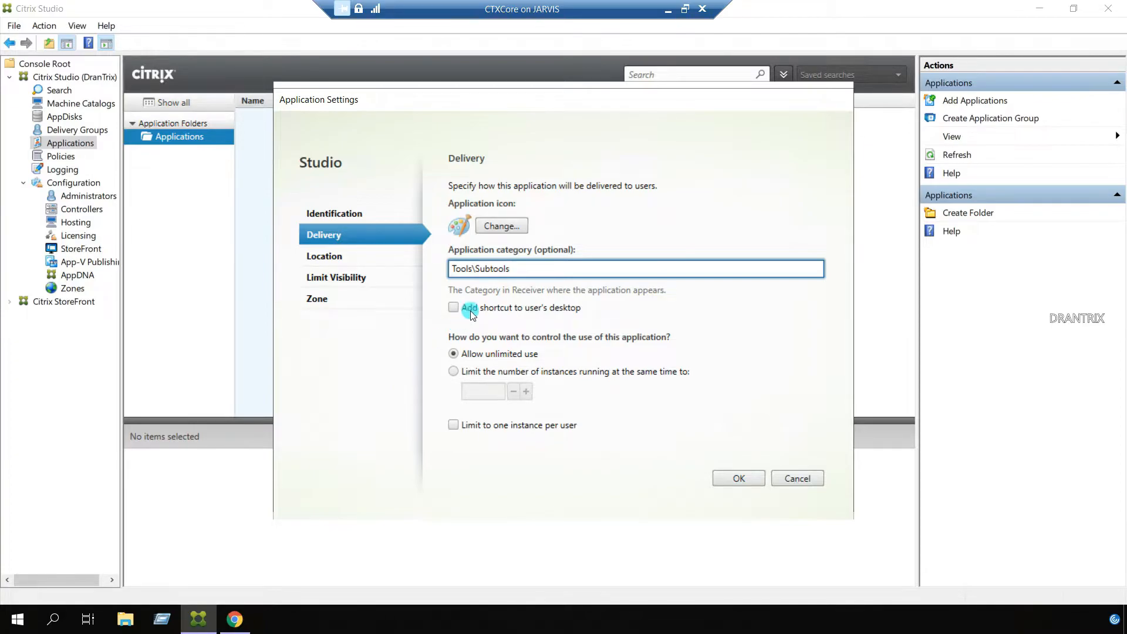
mouse_move(418, 372)
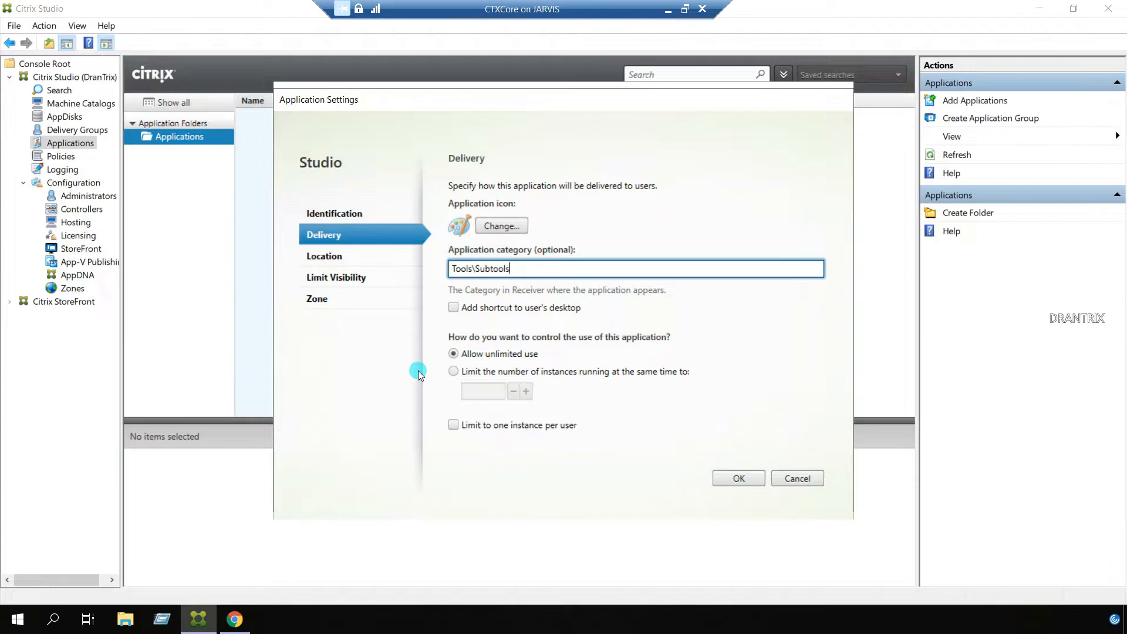
mouse_move(401, 363)
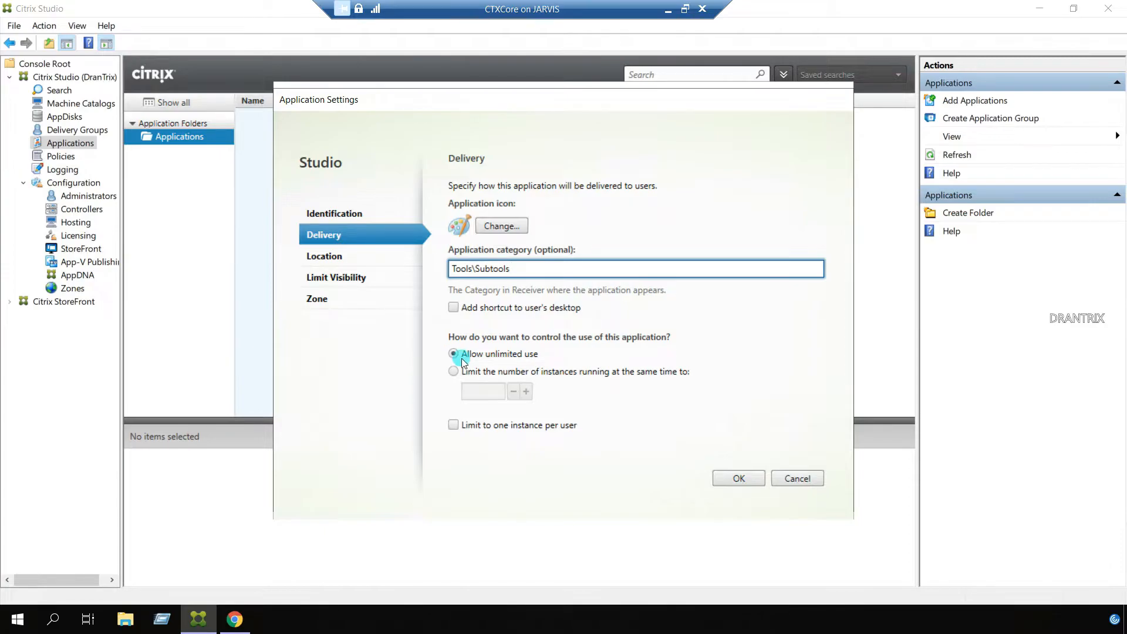
mouse_move(359, 261)
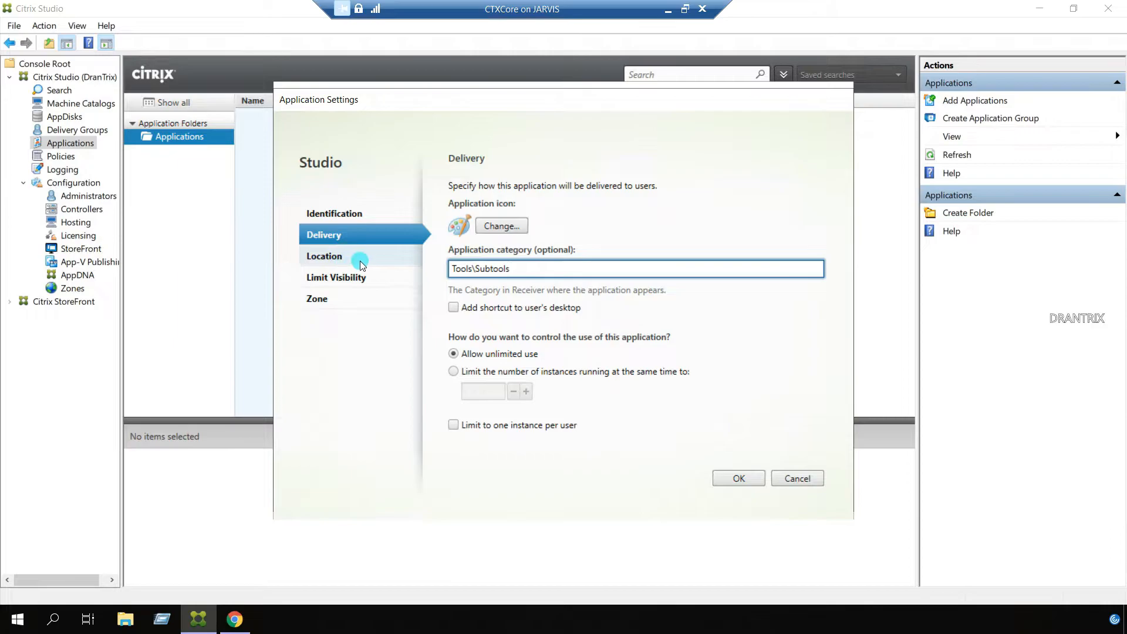
Step: Check the mspaint.exe location page, then move to Limit Visibility
left_click(324, 256)
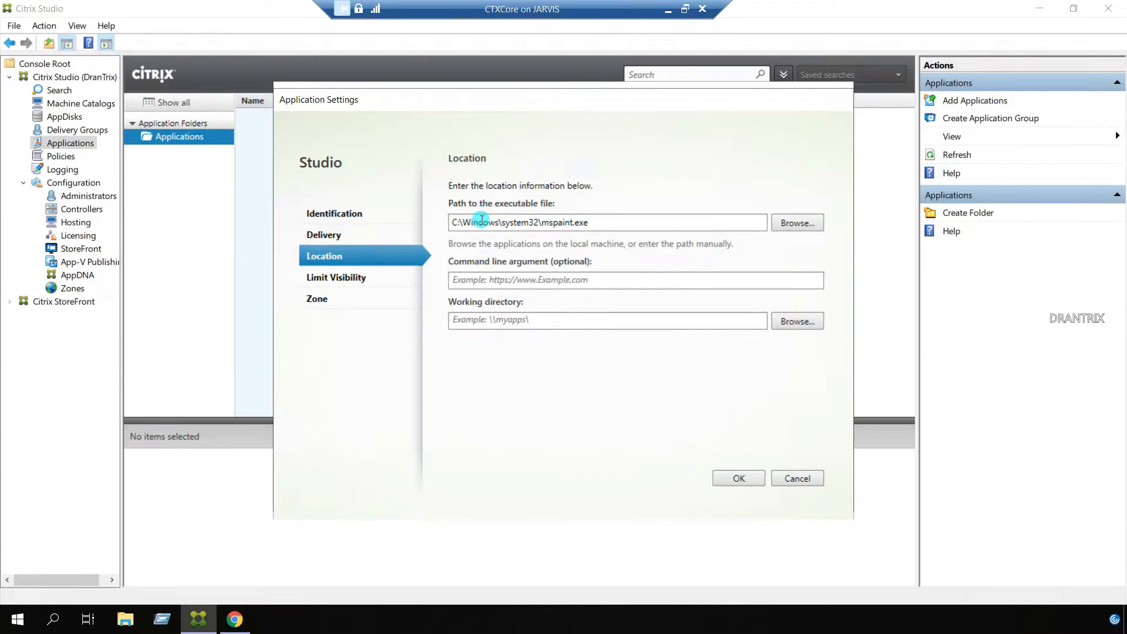
mouse_move(565, 249)
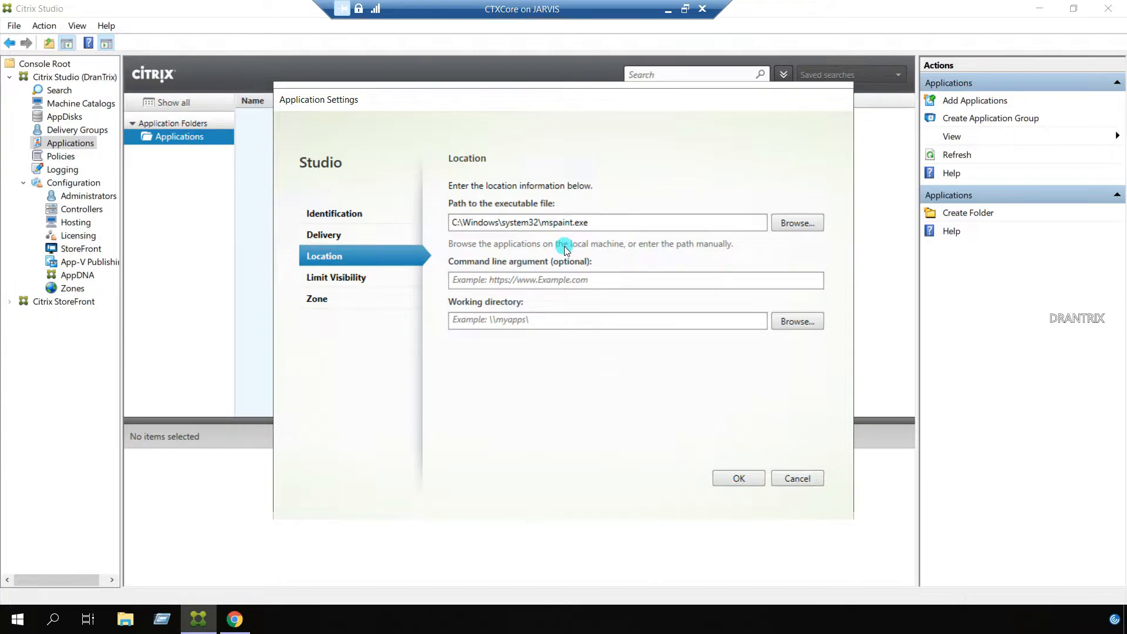
mouse_move(559, 248)
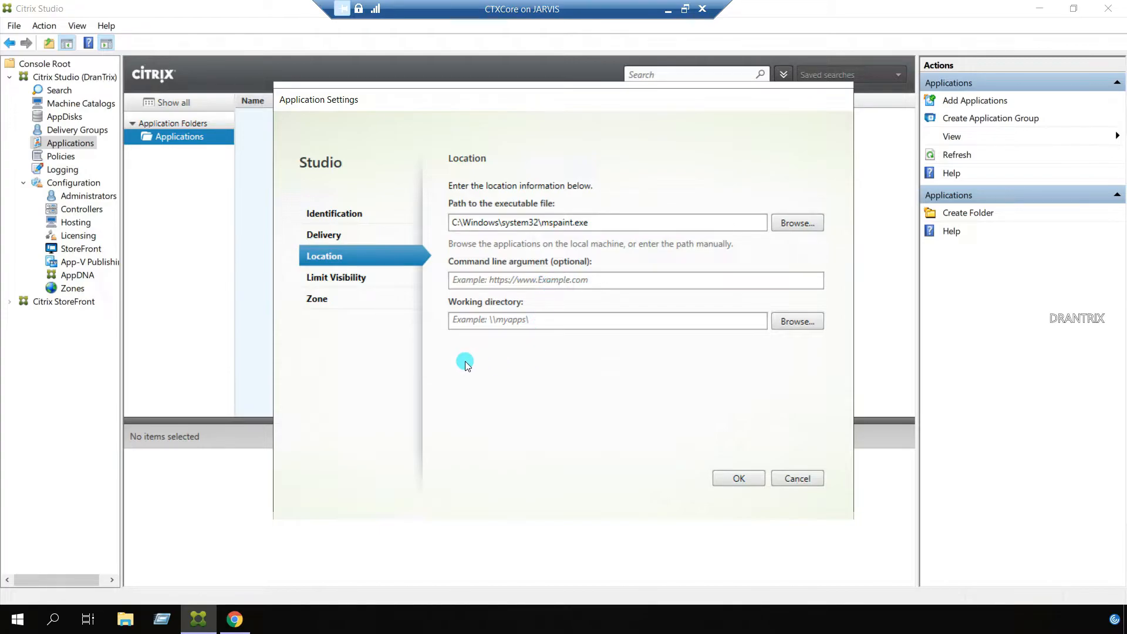
mouse_move(484, 374)
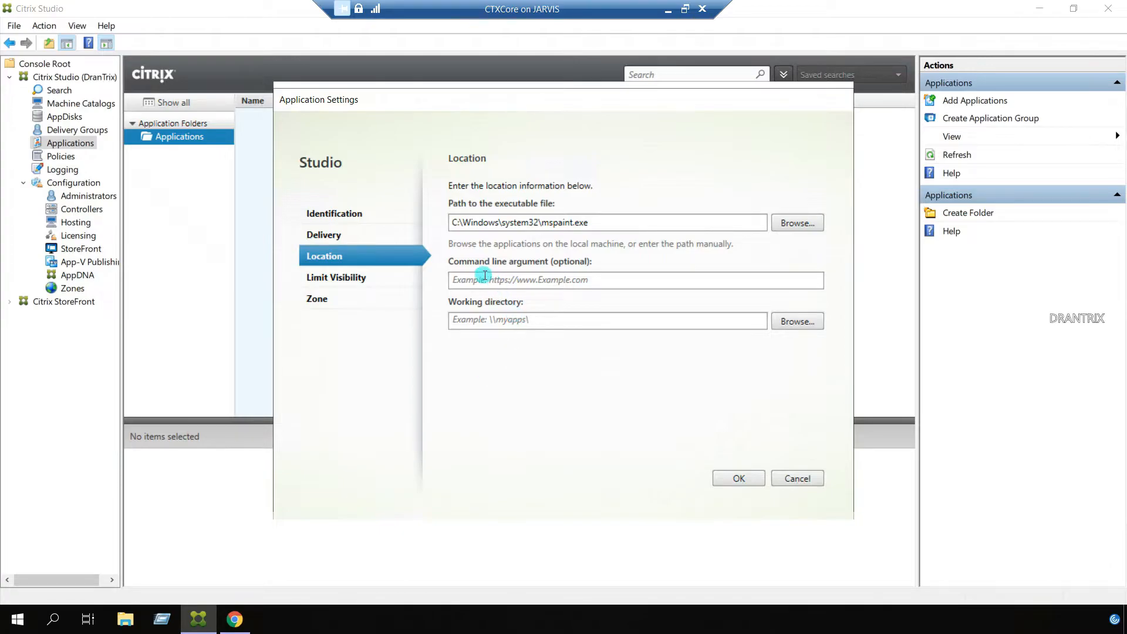
mouse_move(495, 319)
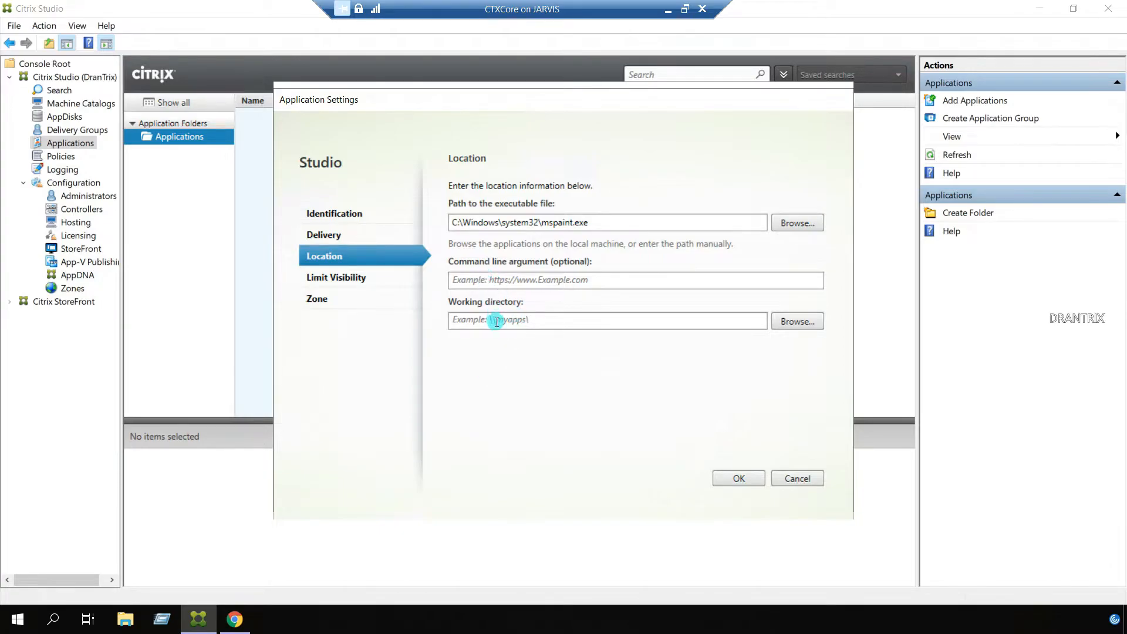
mouse_move(495, 349)
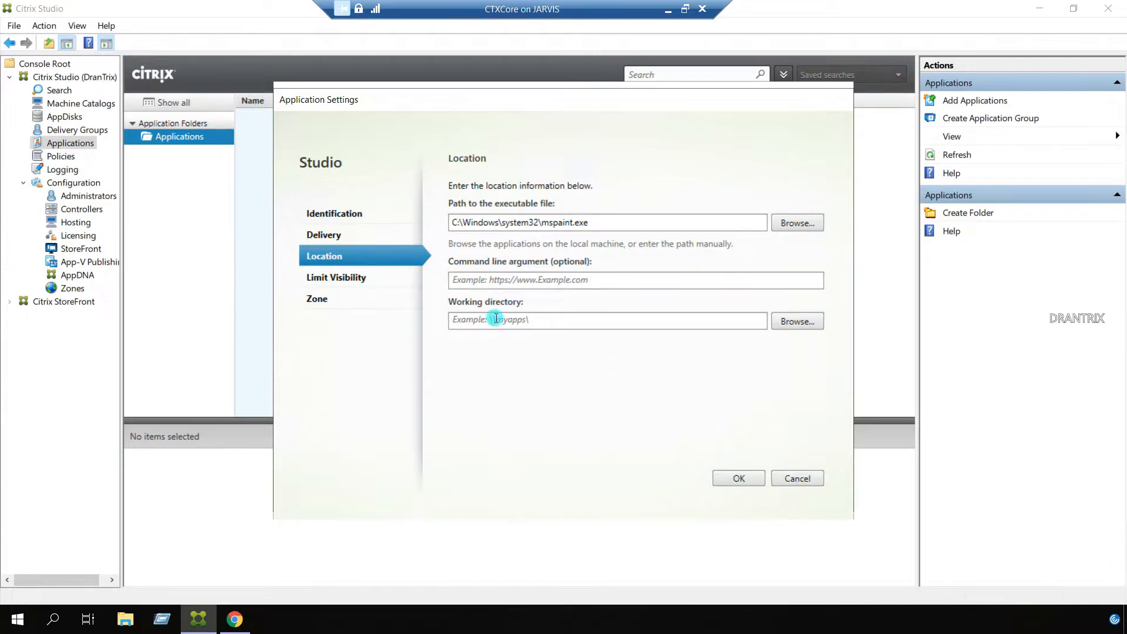
mouse_move(498, 373)
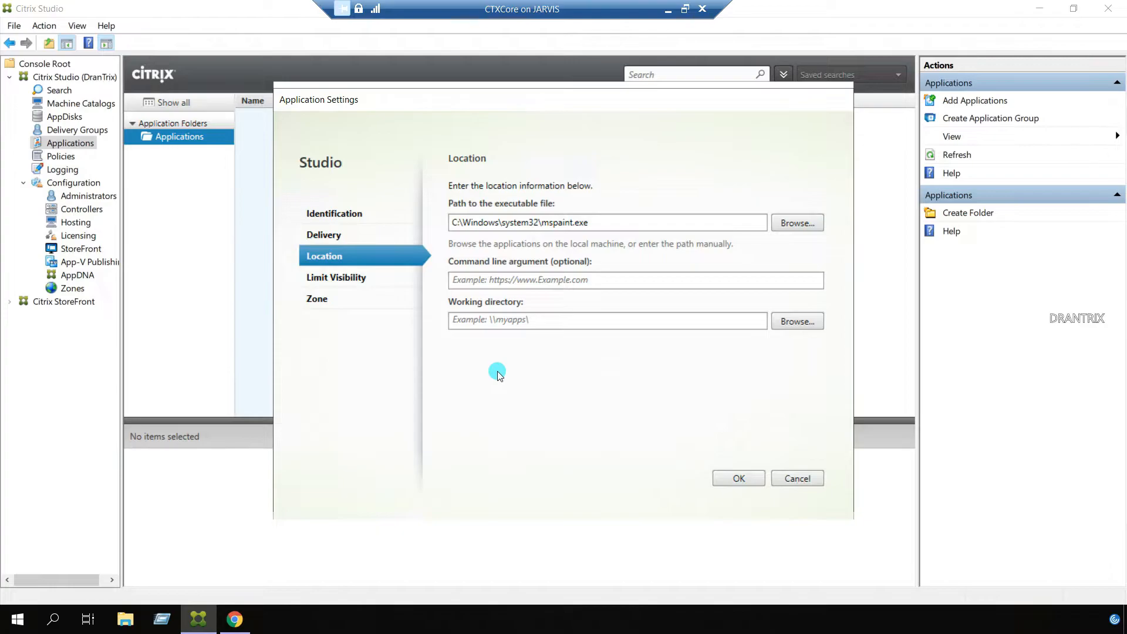
mouse_move(455, 339)
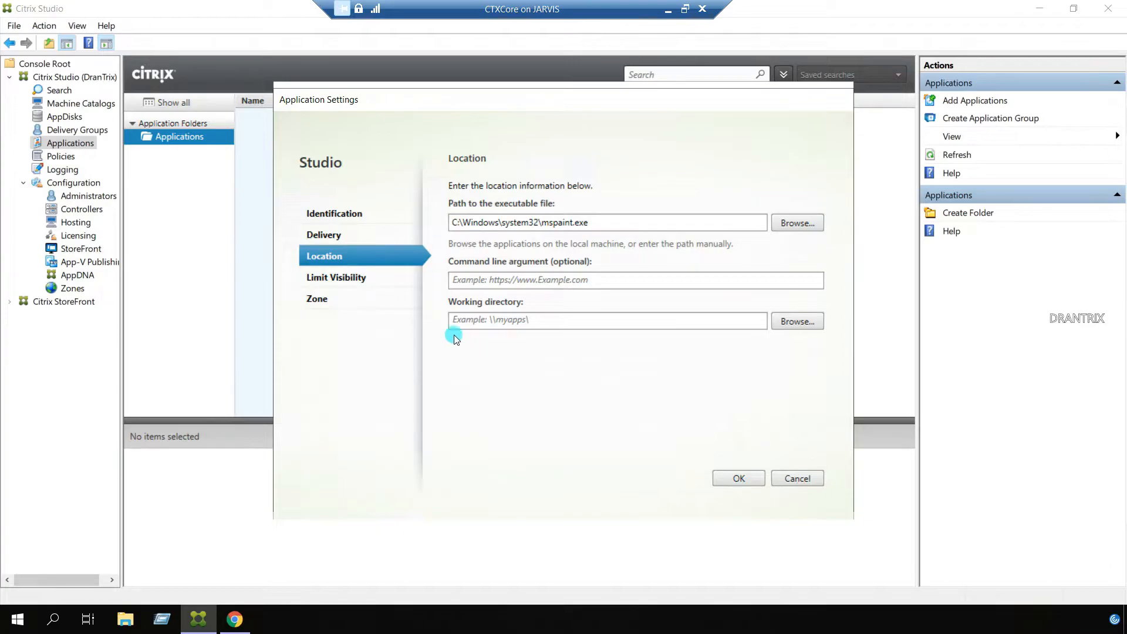
left_click(336, 277)
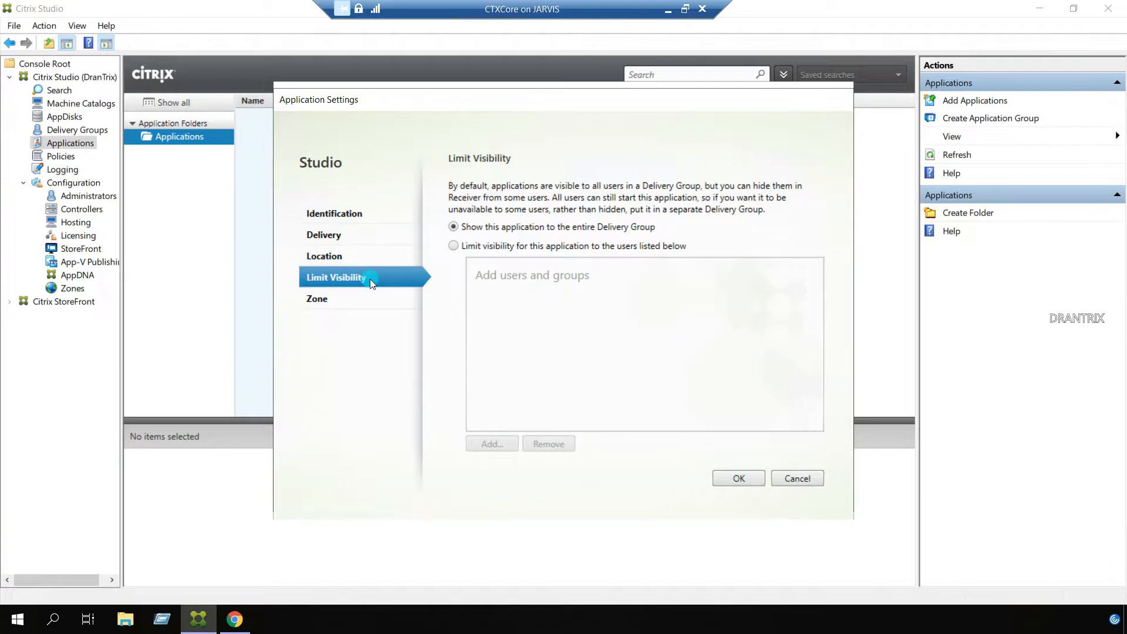
mouse_move(526, 246)
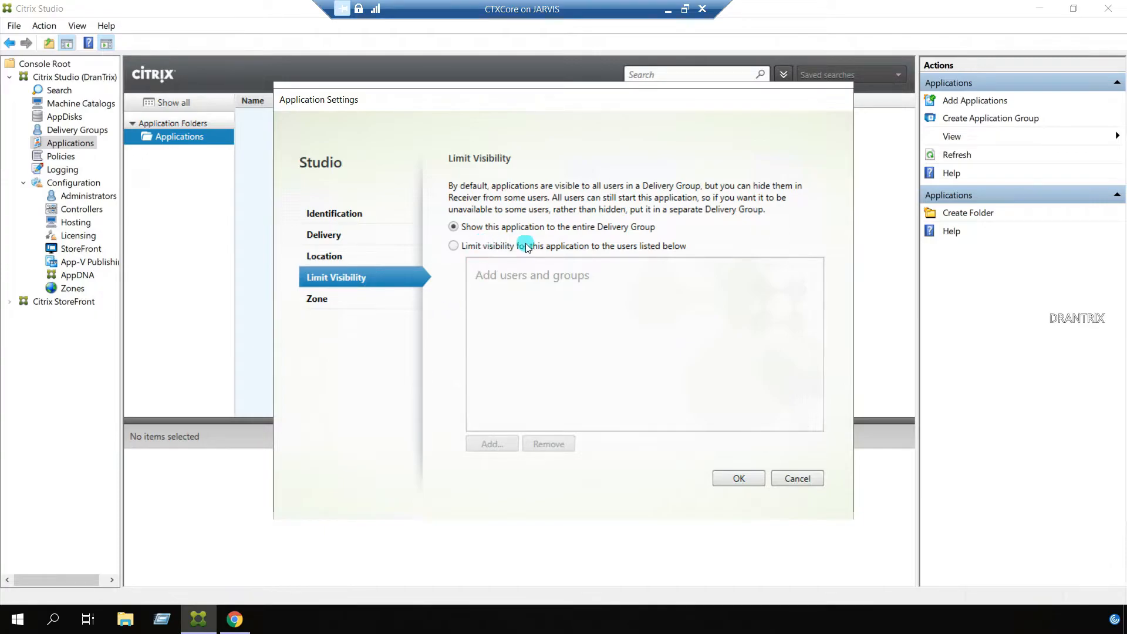
mouse_move(601, 238)
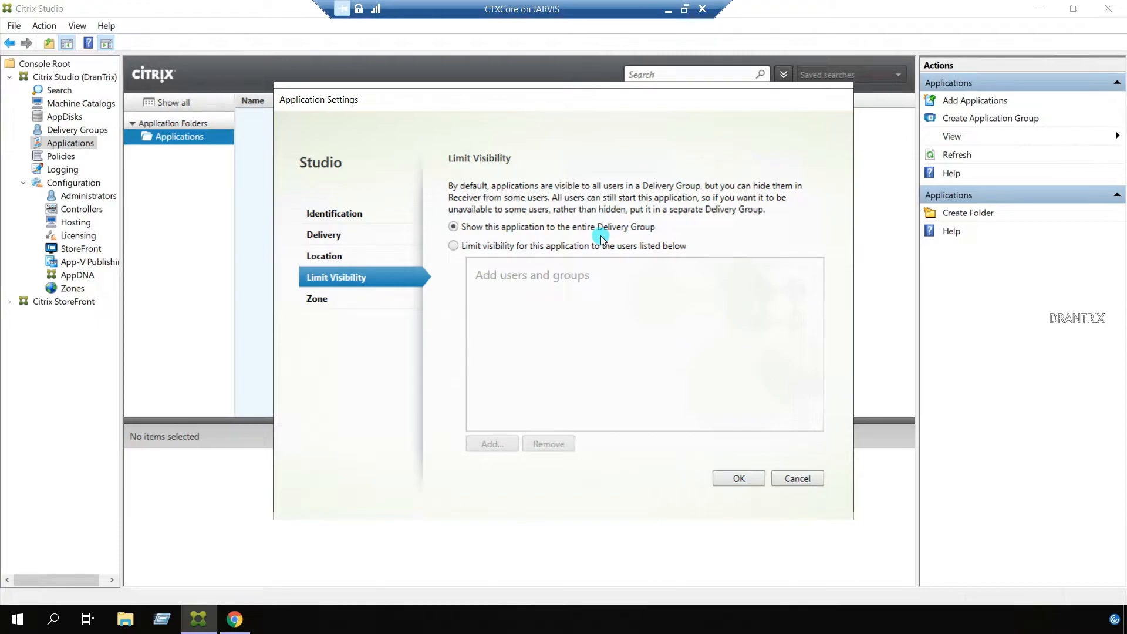
mouse_move(277, 308)
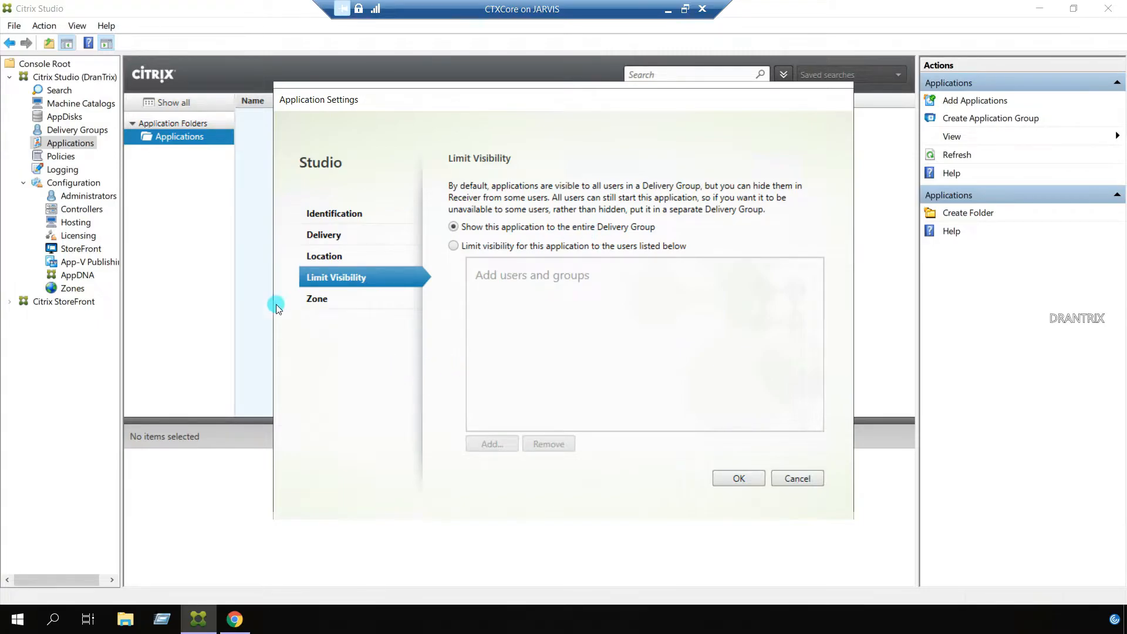
mouse_move(385, 316)
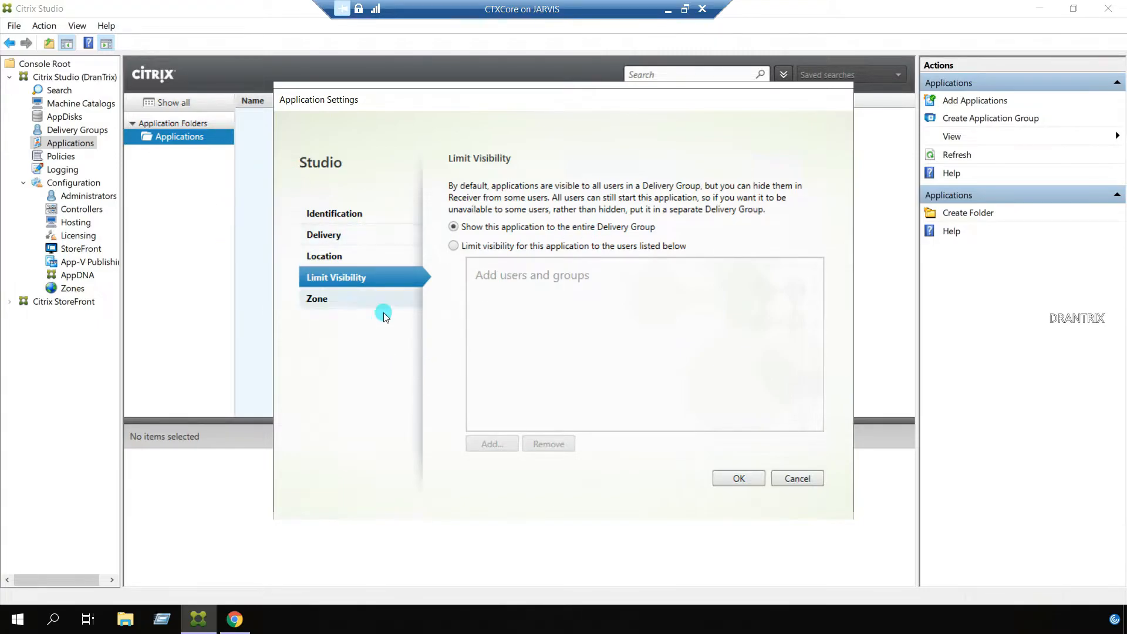
mouse_move(427, 321)
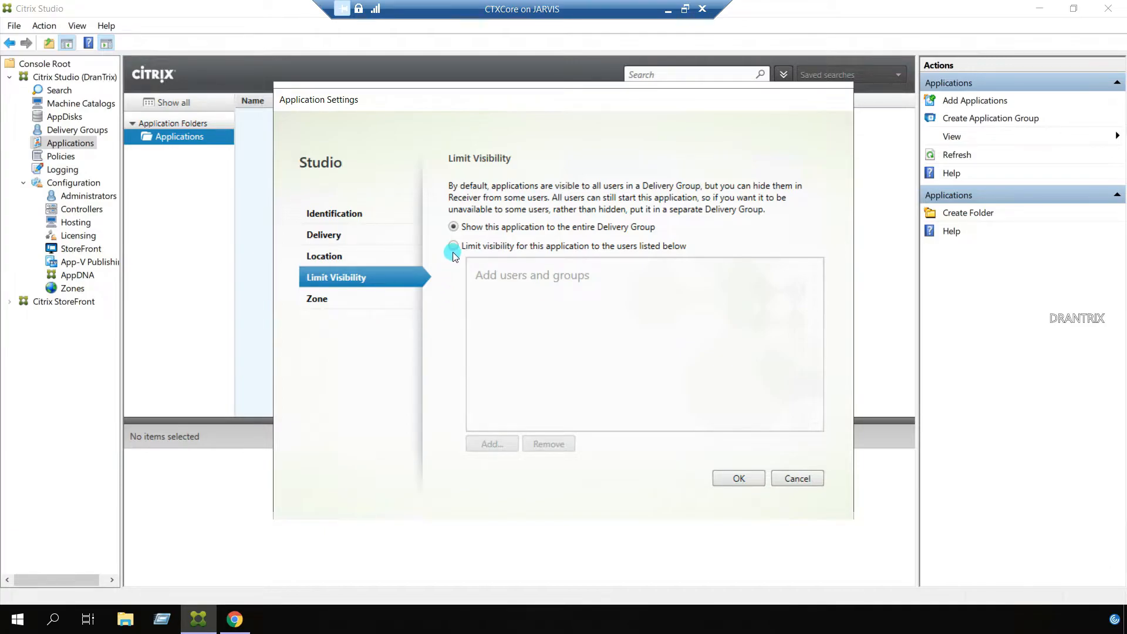
Step: Limit Paint's visibility to listed users and add the resolved user DRAN\Alpha
left_click(453, 245)
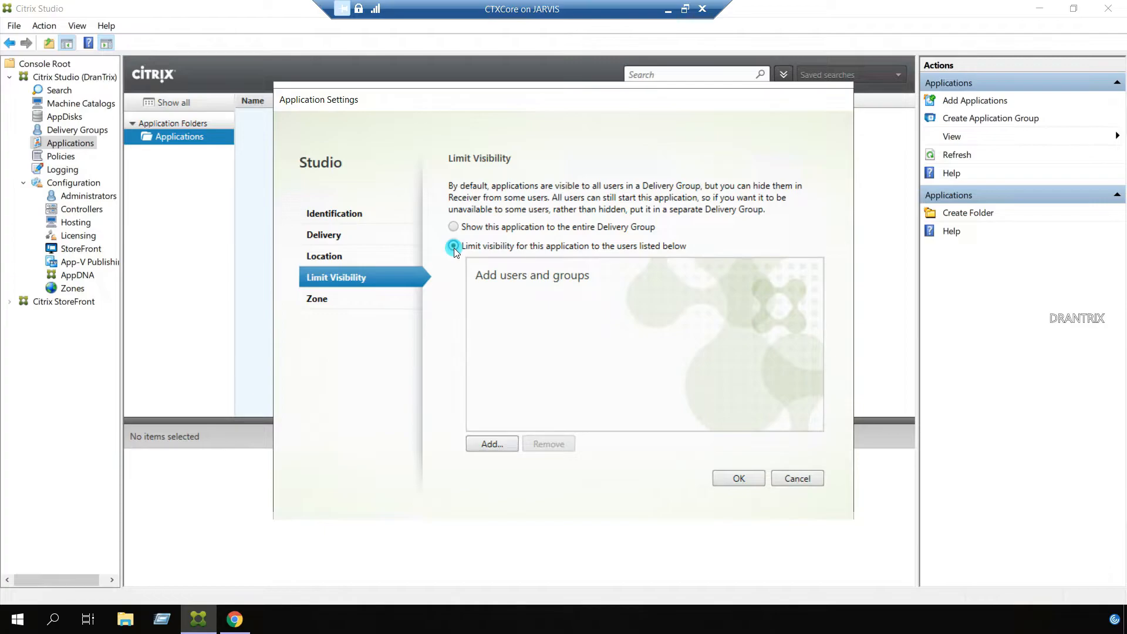
left_click(453, 245)
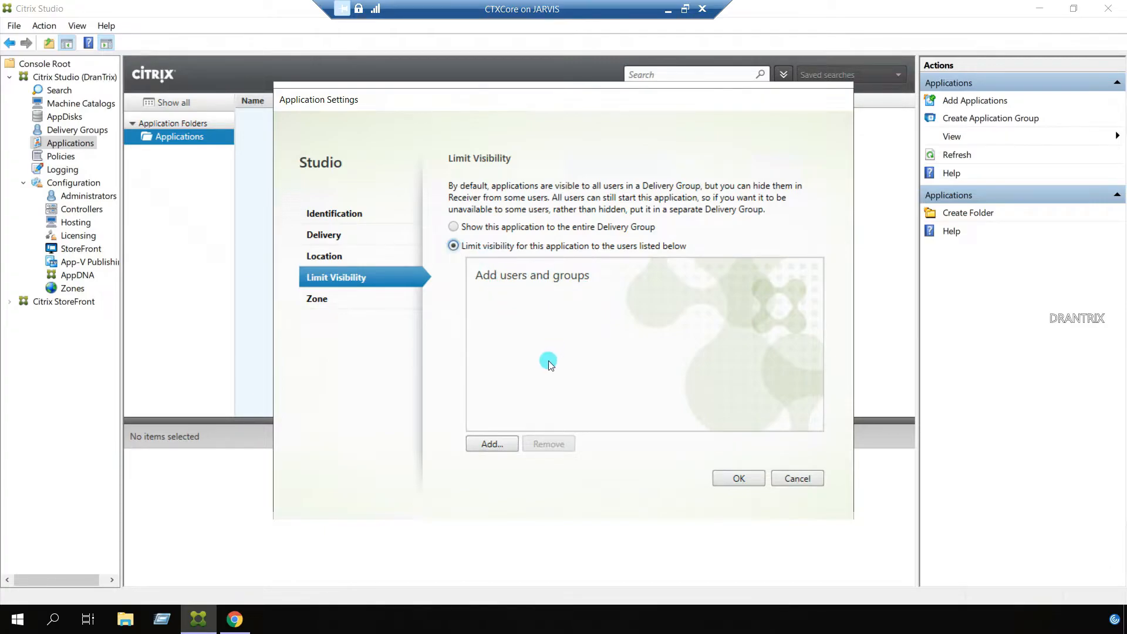
left_click(491, 444)
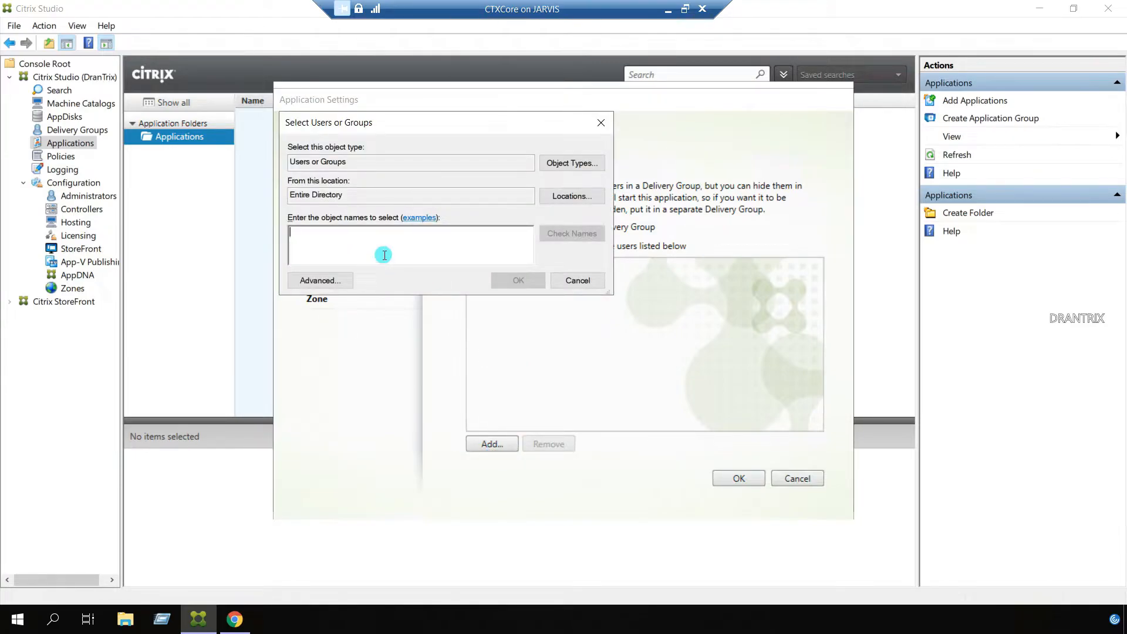
type("alpha")
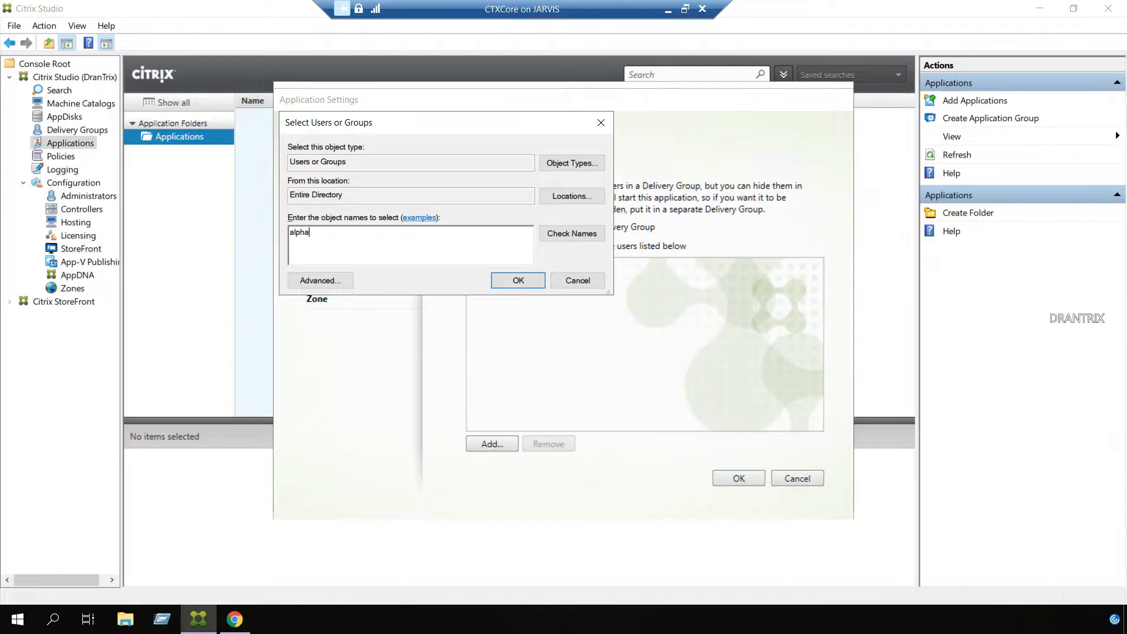
left_click(572, 234)
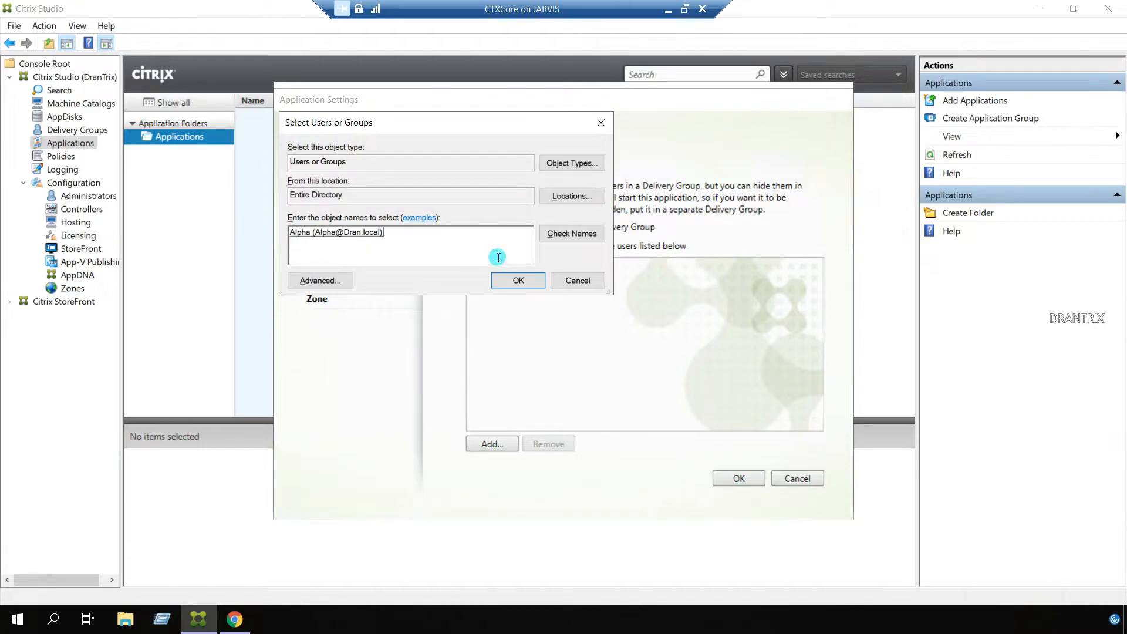
left_click(517, 281)
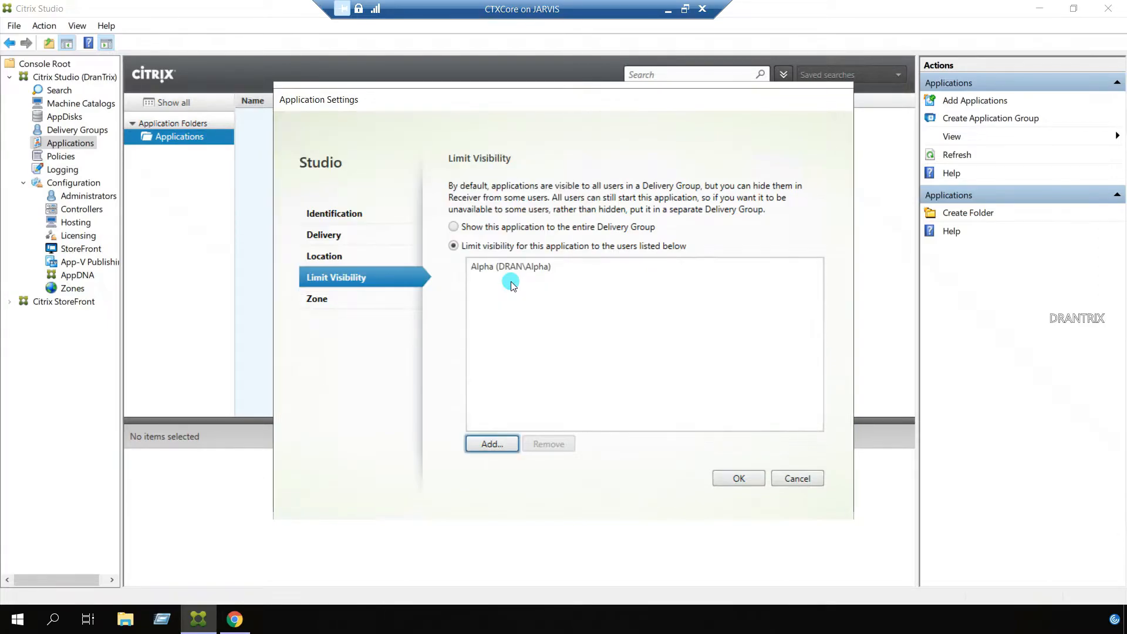
mouse_move(370, 301)
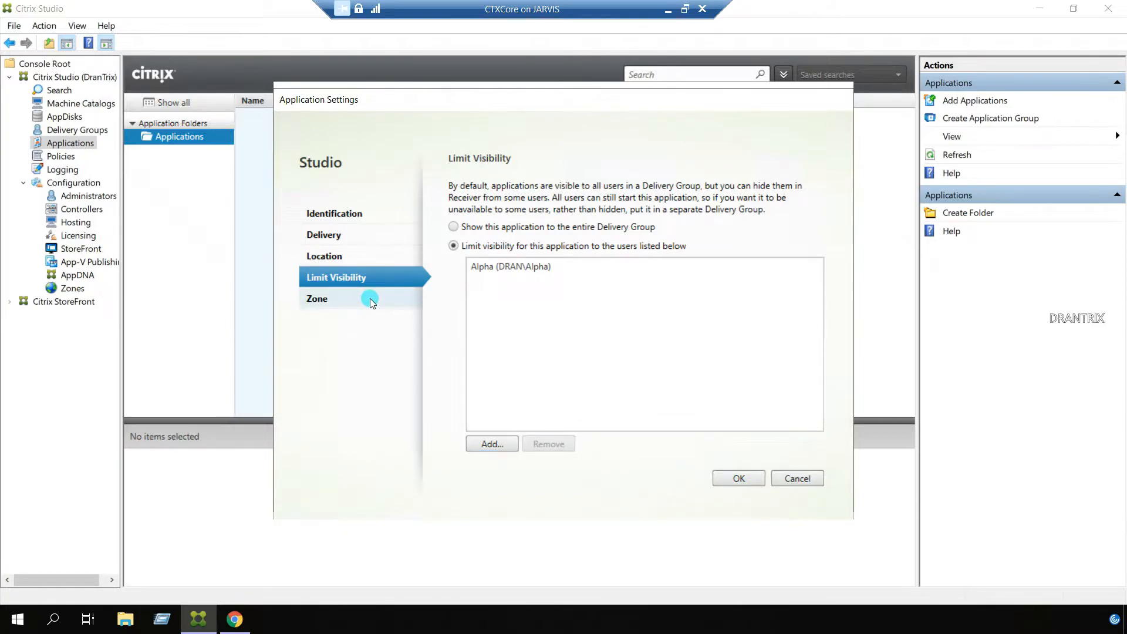
Step: Show Paint's Zone settings, leaving no home zone configured for the application
left_click(317, 299)
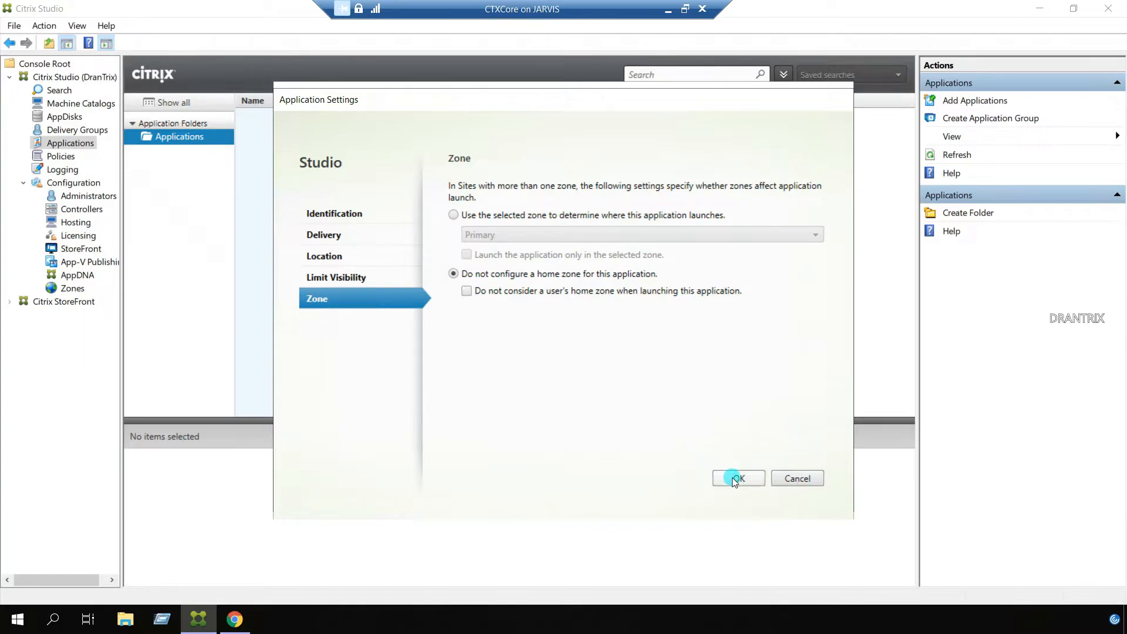
Step: Save Paint's settings and keep the default Applications folder as its destination
left_click(738, 478)
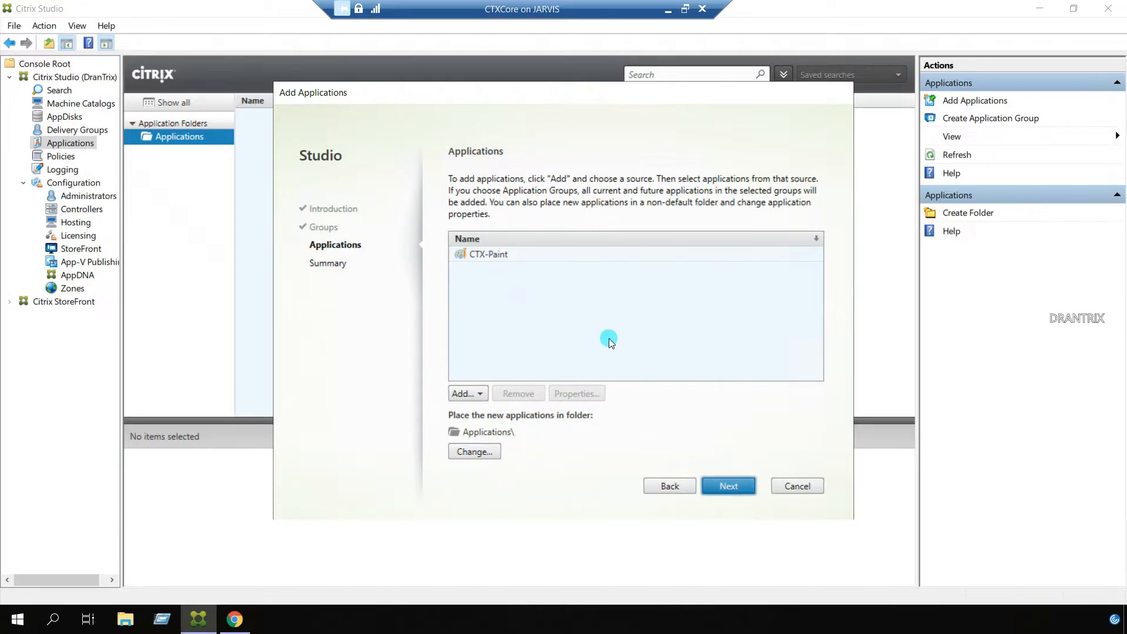
mouse_move(715, 415)
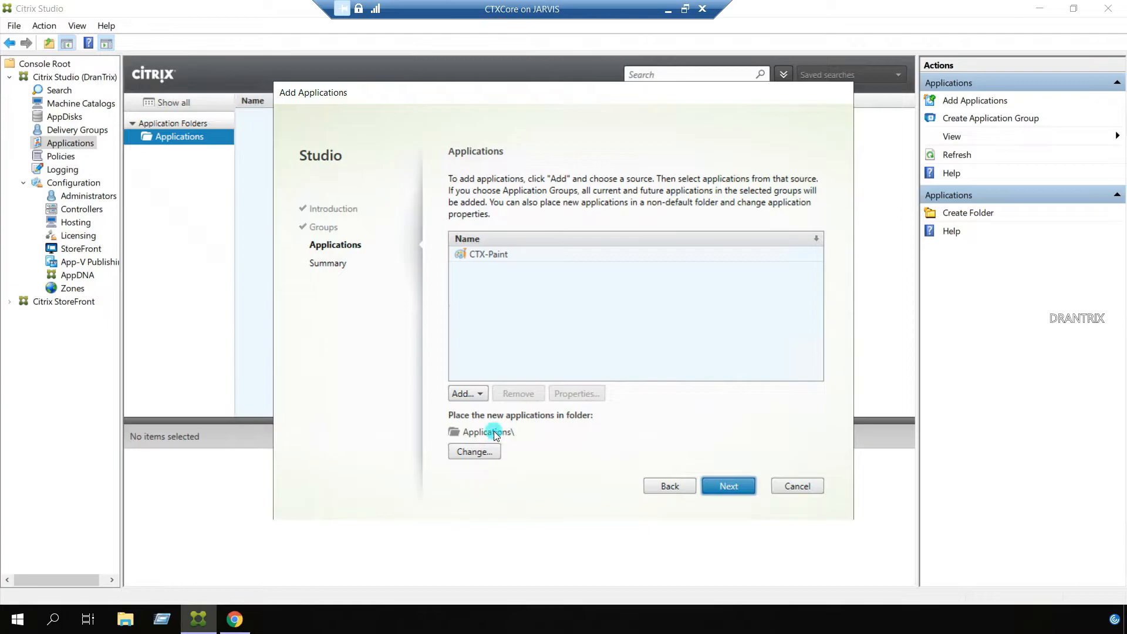
mouse_move(512, 423)
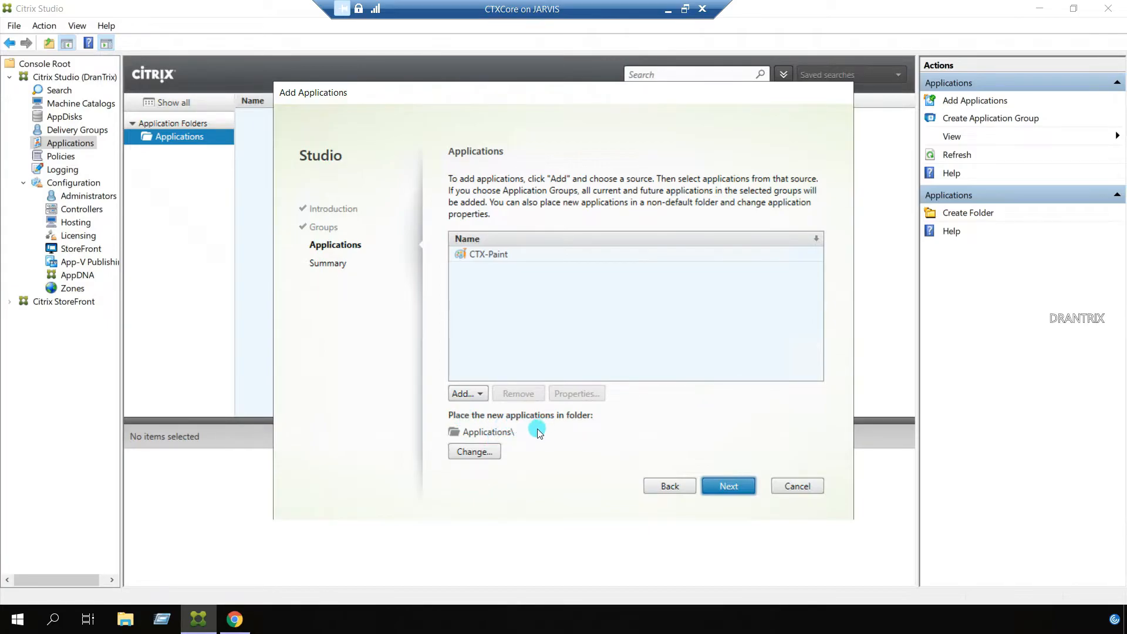
mouse_move(220, 146)
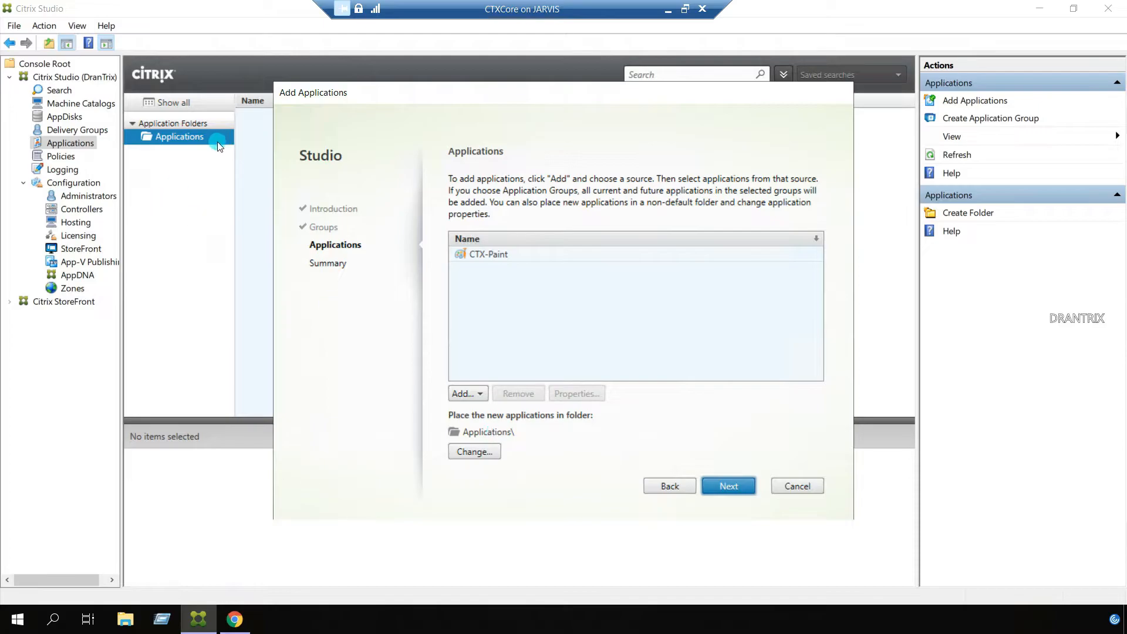
mouse_move(186, 148)
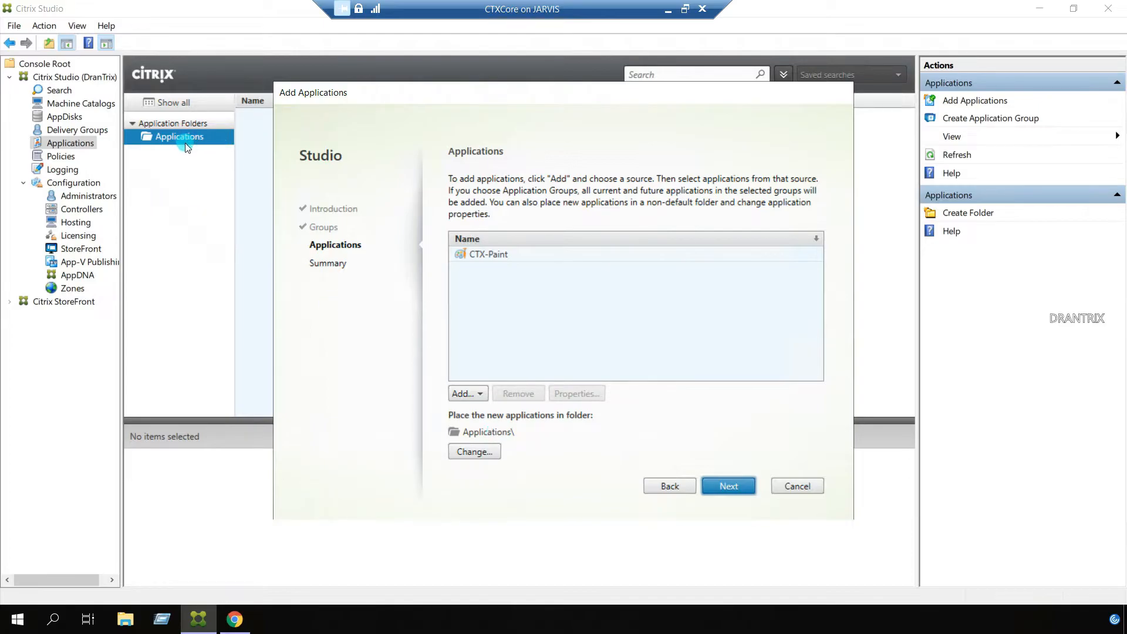
mouse_move(469, 436)
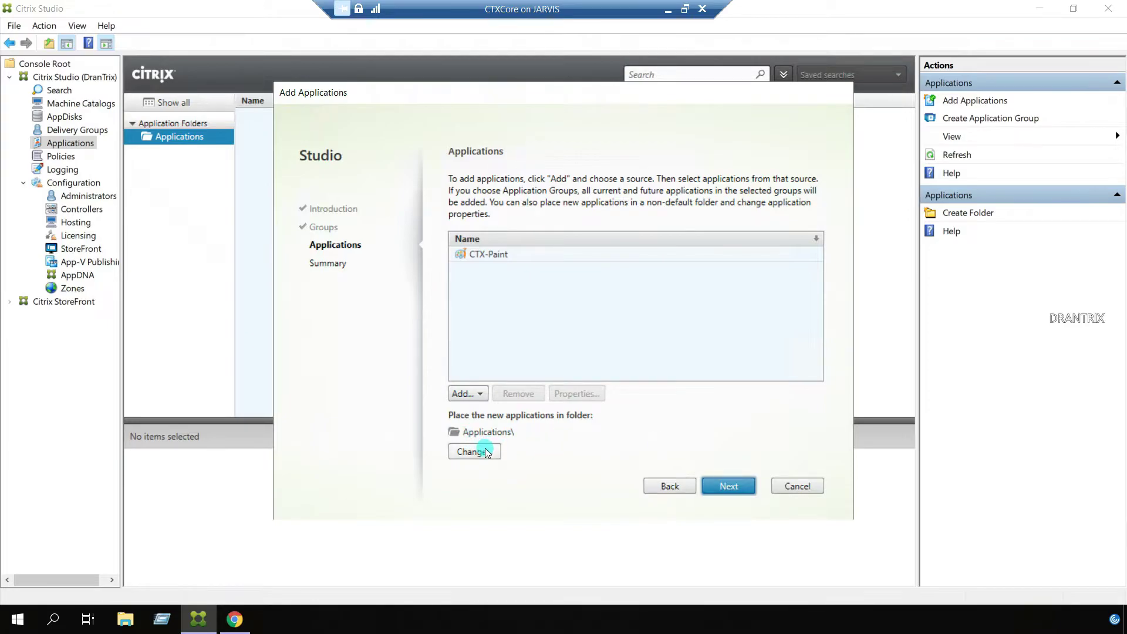
left_click(473, 451)
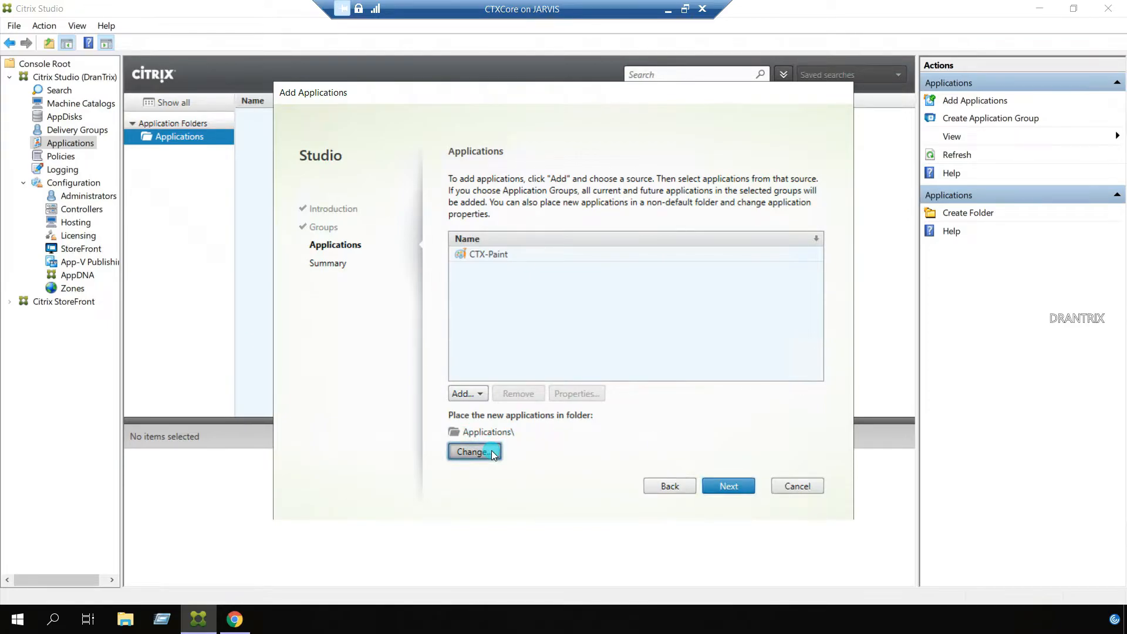
left_click(474, 451)
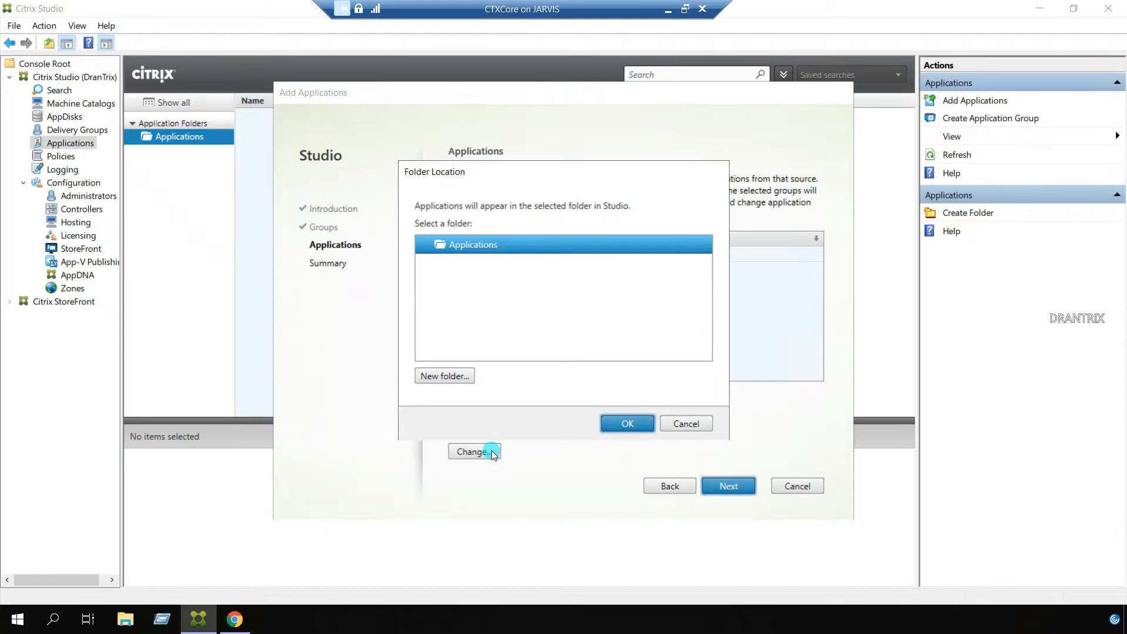
mouse_move(495, 342)
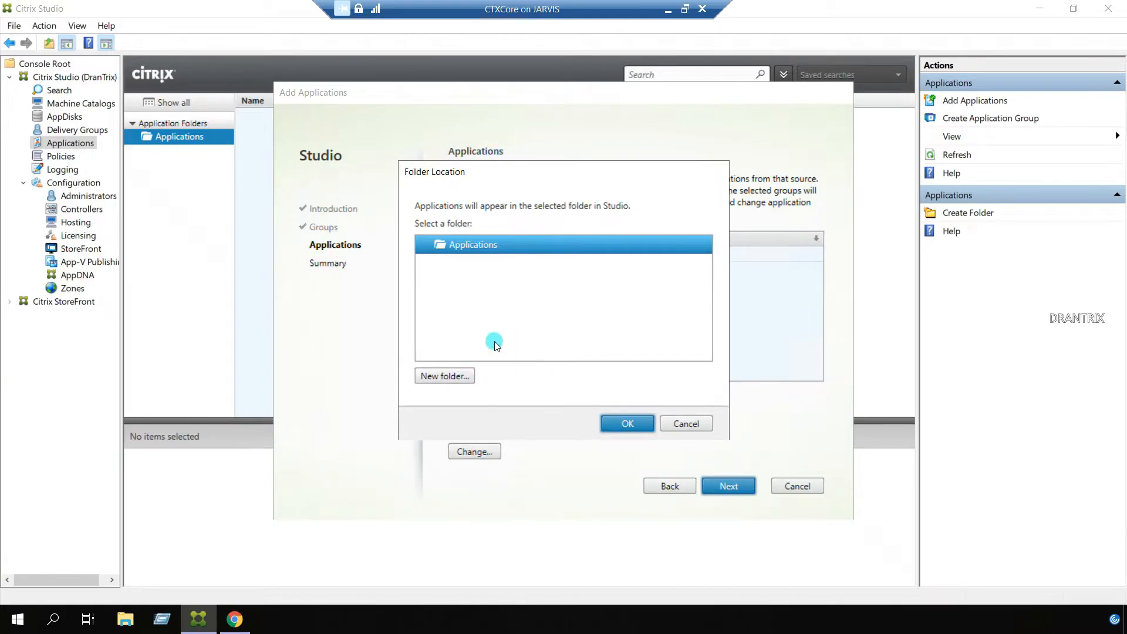
mouse_move(519, 297)
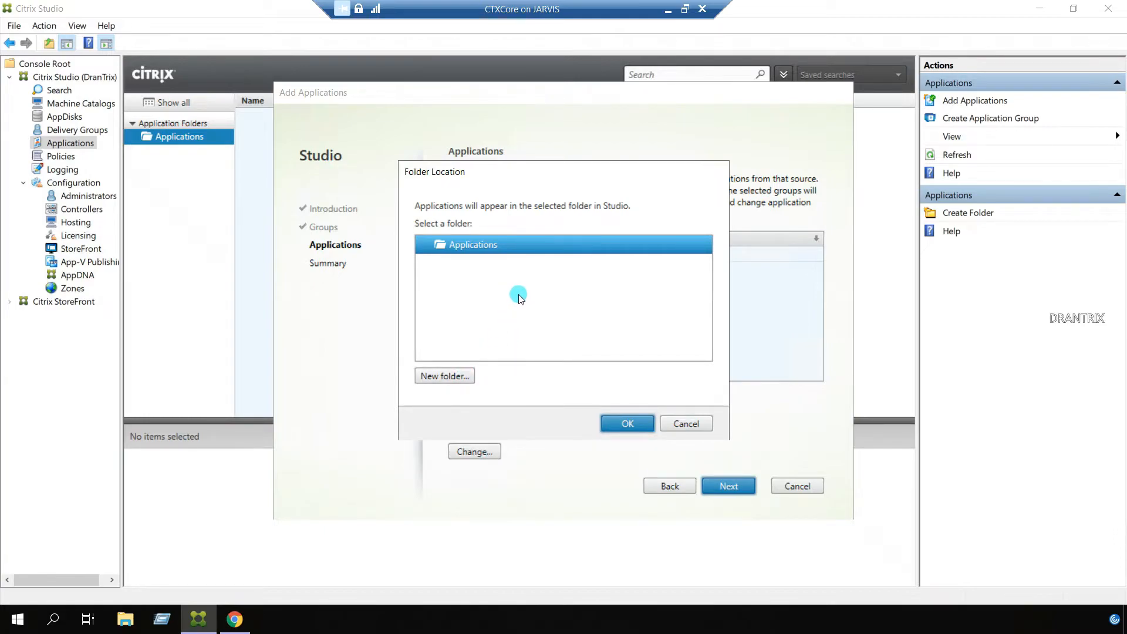
mouse_move(627, 423)
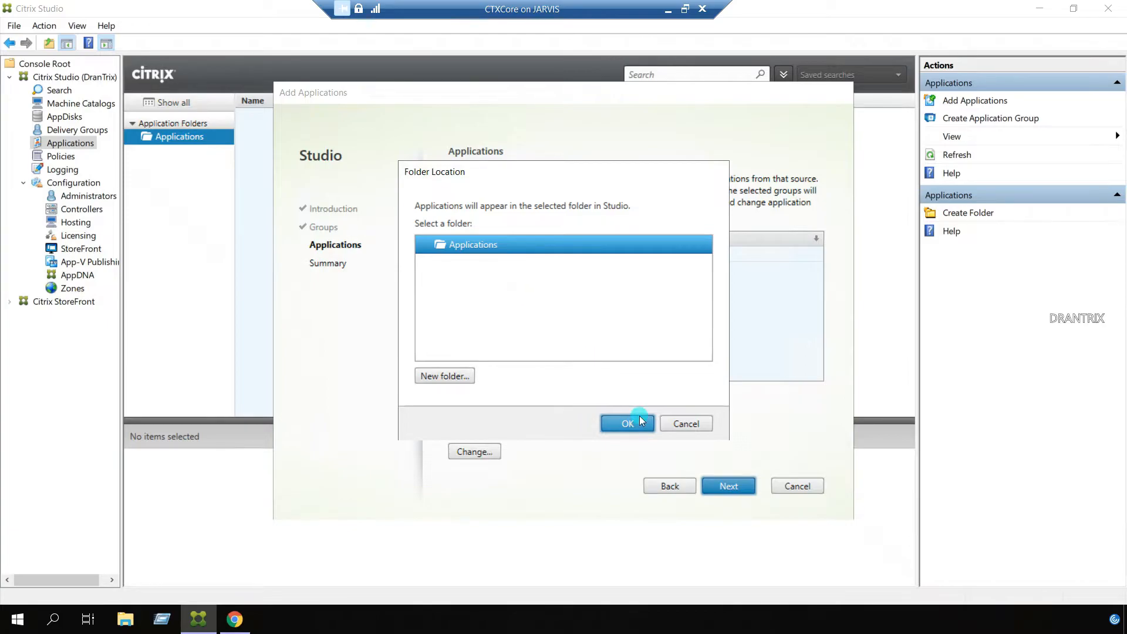
left_click(626, 424)
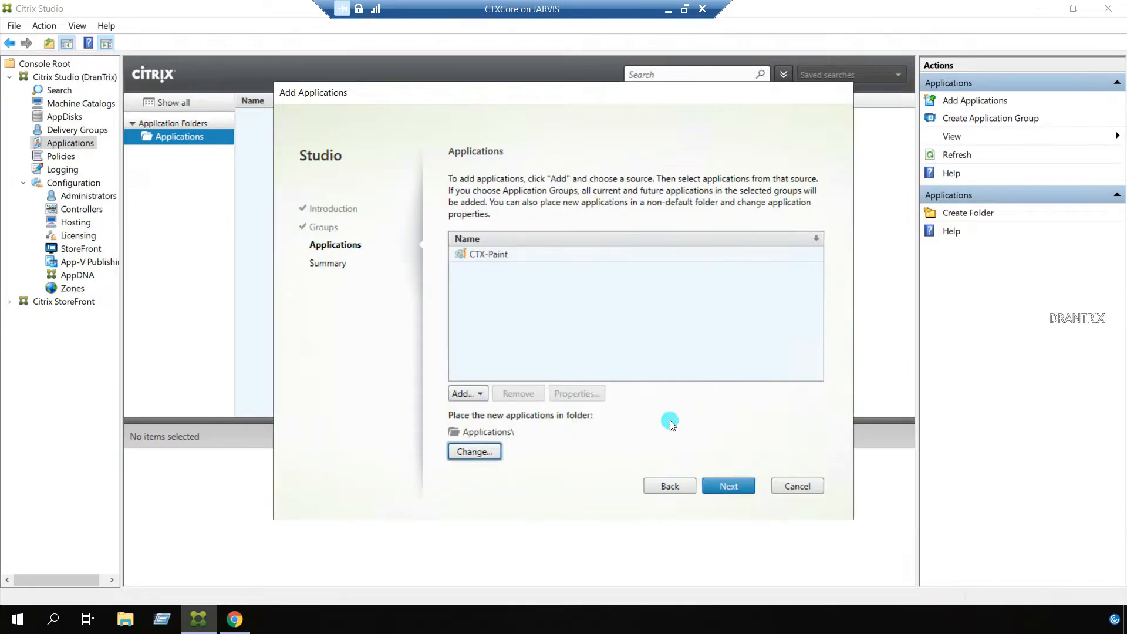
mouse_move(728, 486)
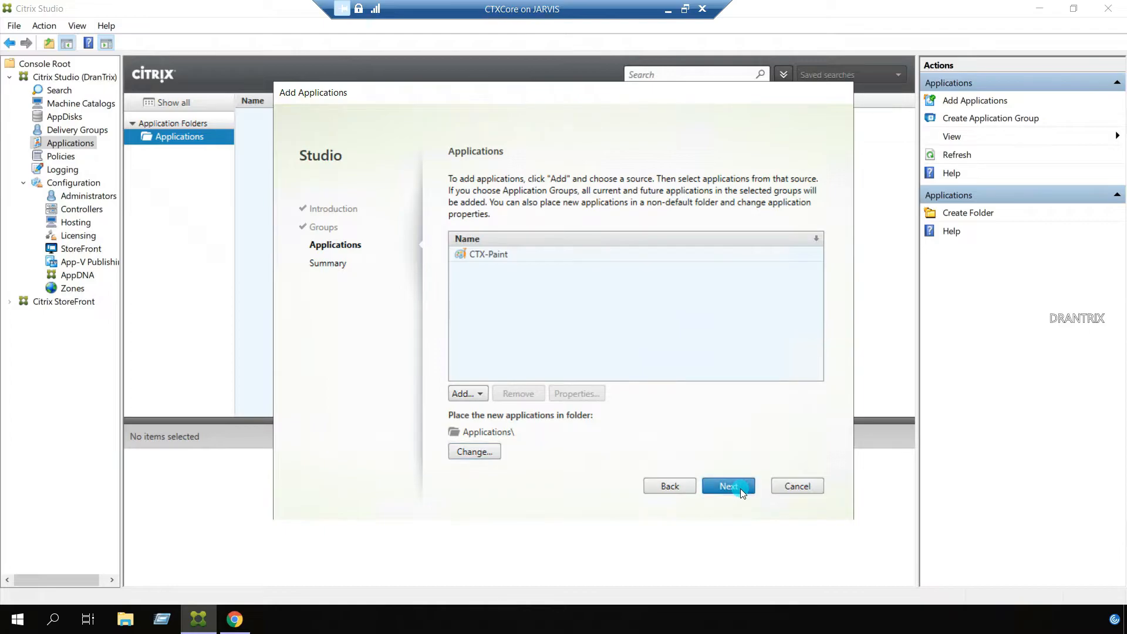
Step: Review the summary and finish creating CTX-Paint for the CTX-Lab-DG delivery group
left_click(728, 486)
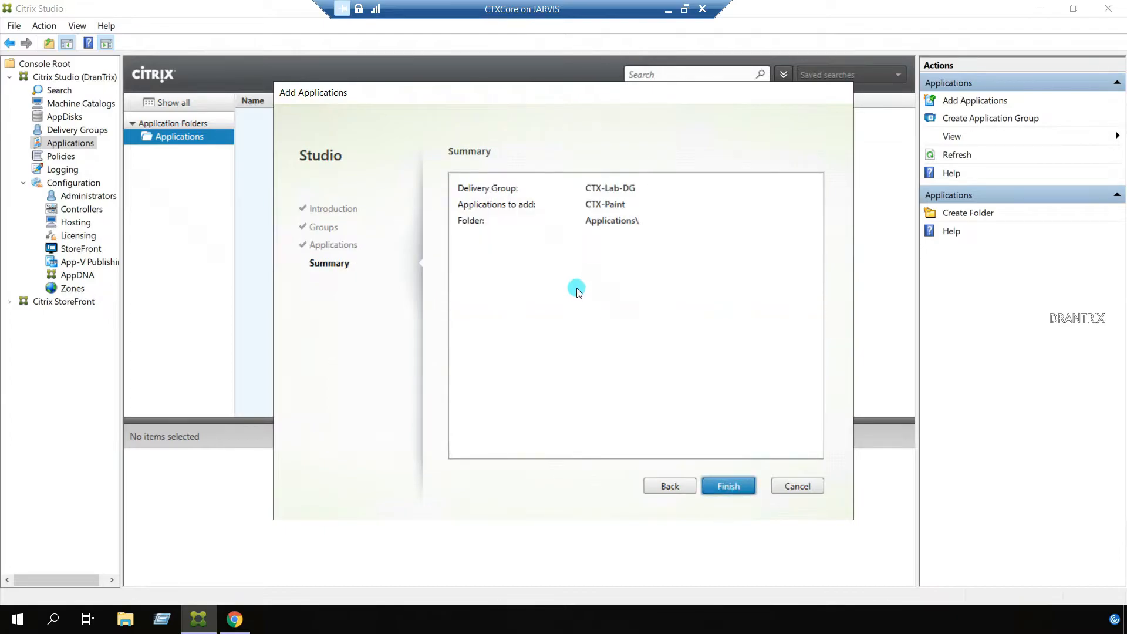
mouse_move(616, 197)
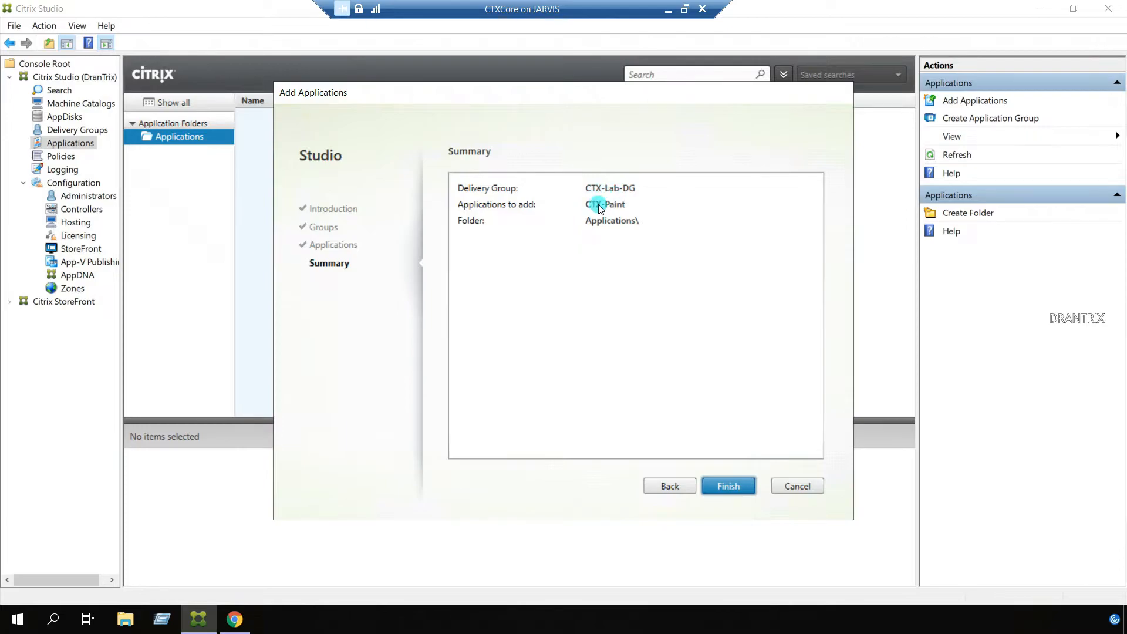
mouse_move(600, 229)
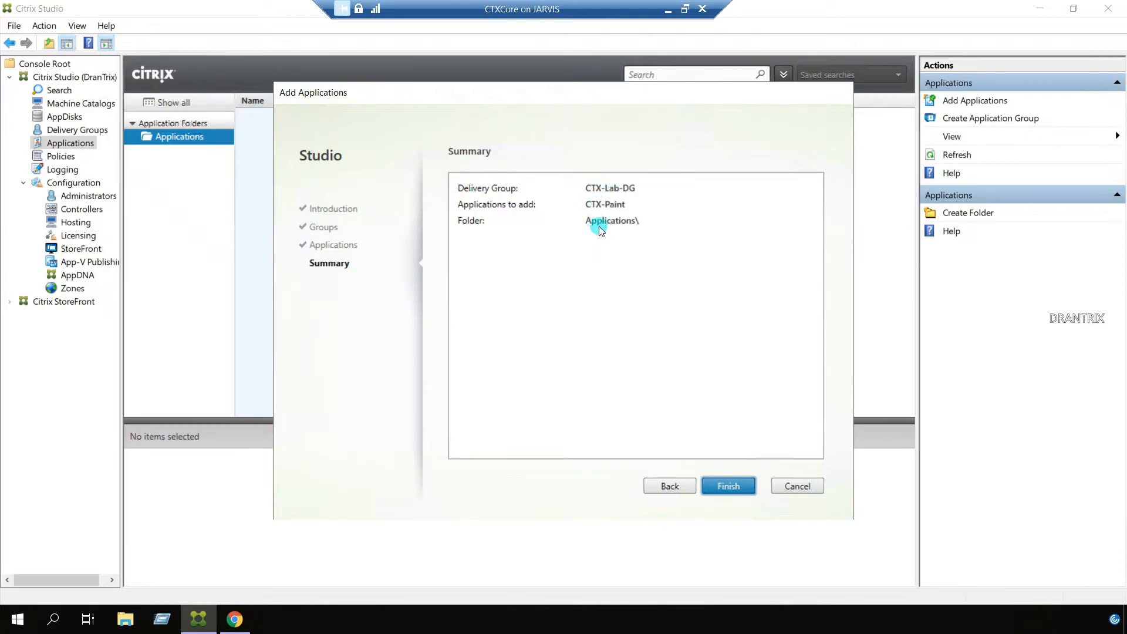
mouse_move(556, 318)
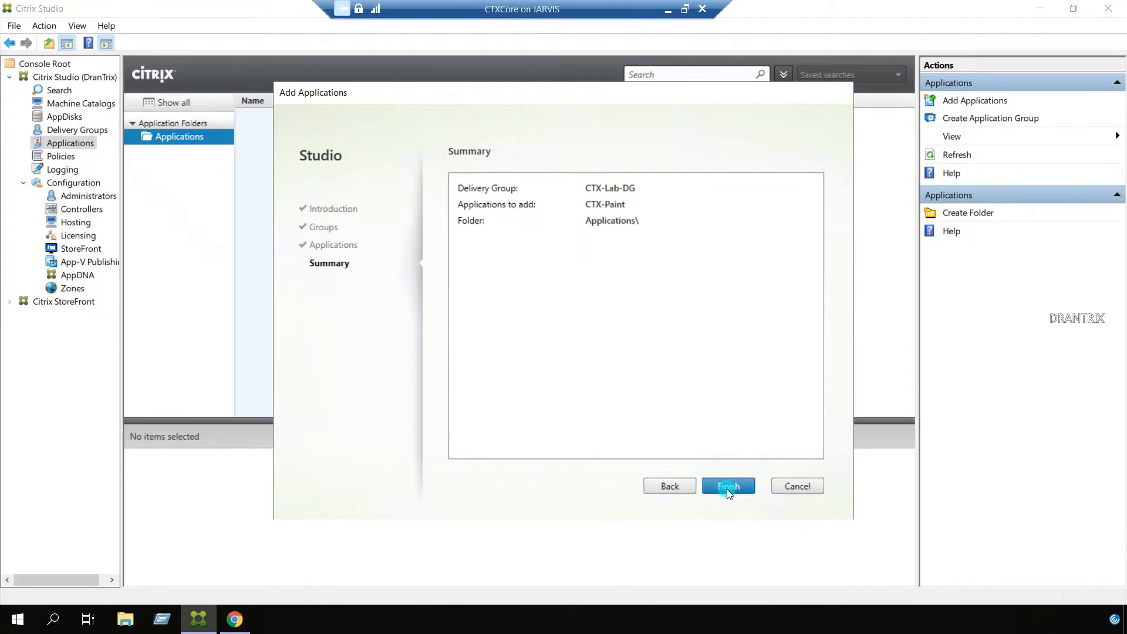
left_click(728, 486)
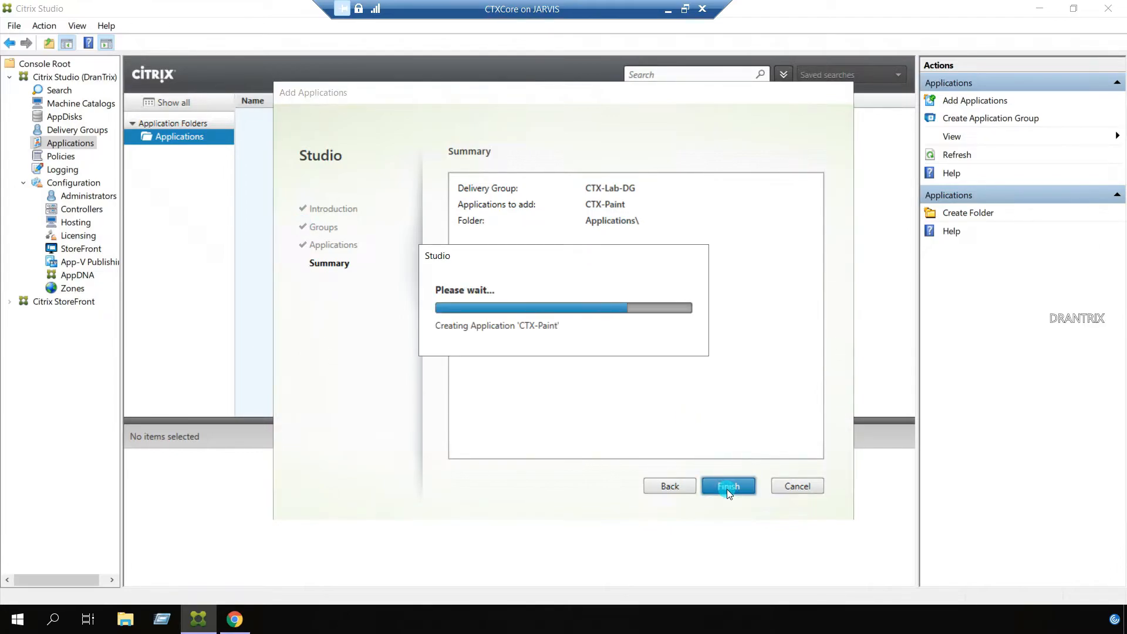
left_click(728, 486)
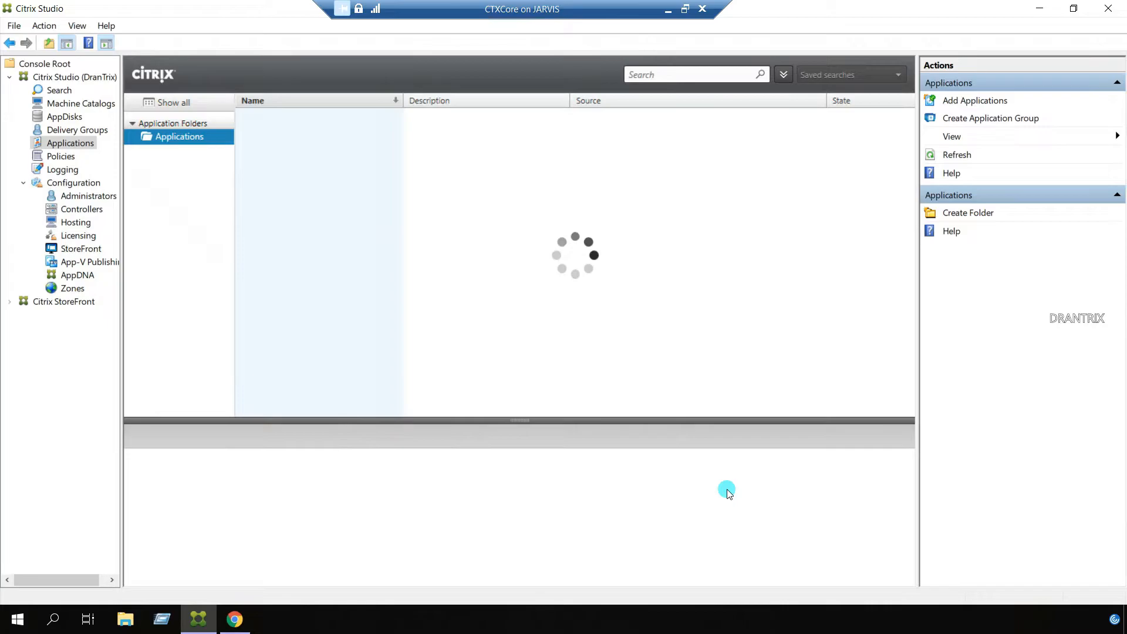
Step: Review CTX-Paint's Groups, Sessions and Administrators details, then switch to Chrome
left_click(287, 116)
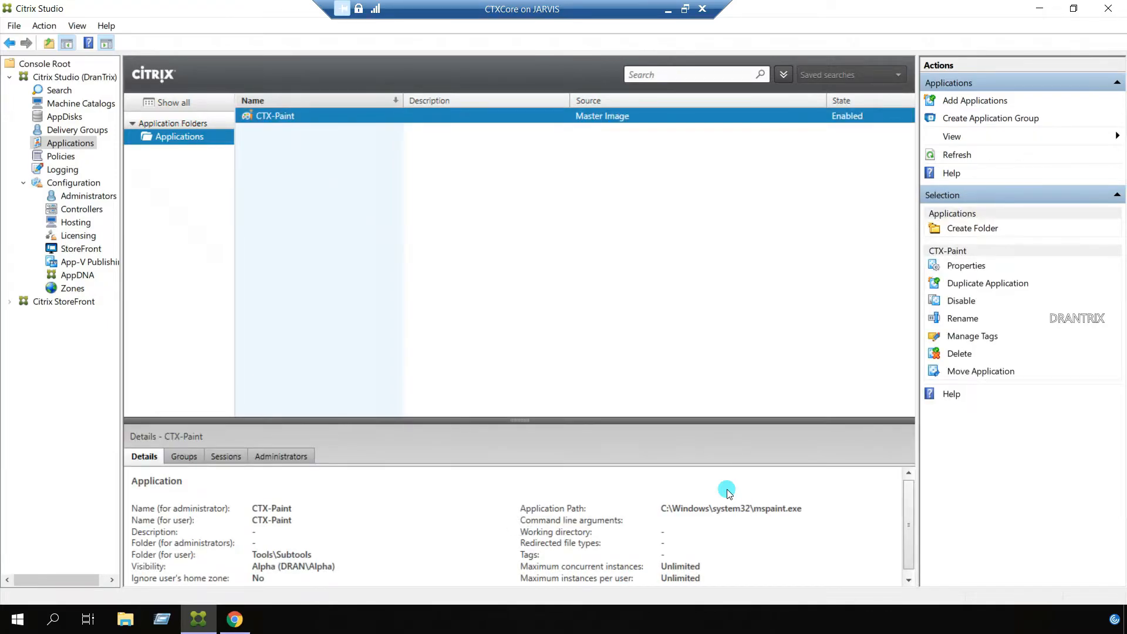
mouse_move(517, 350)
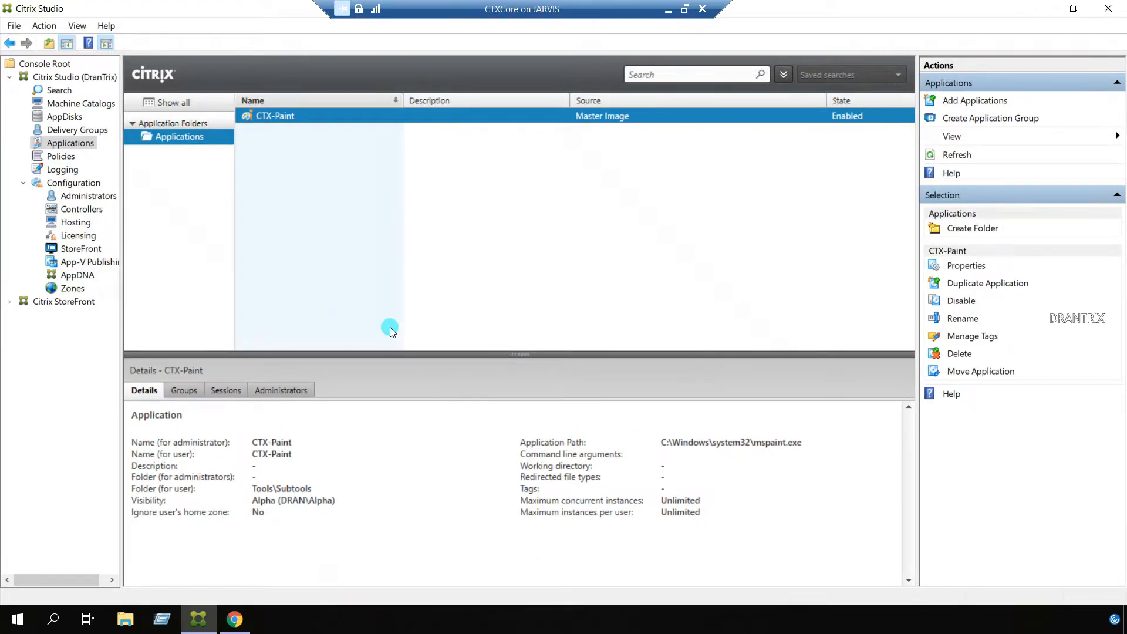
mouse_move(514, 479)
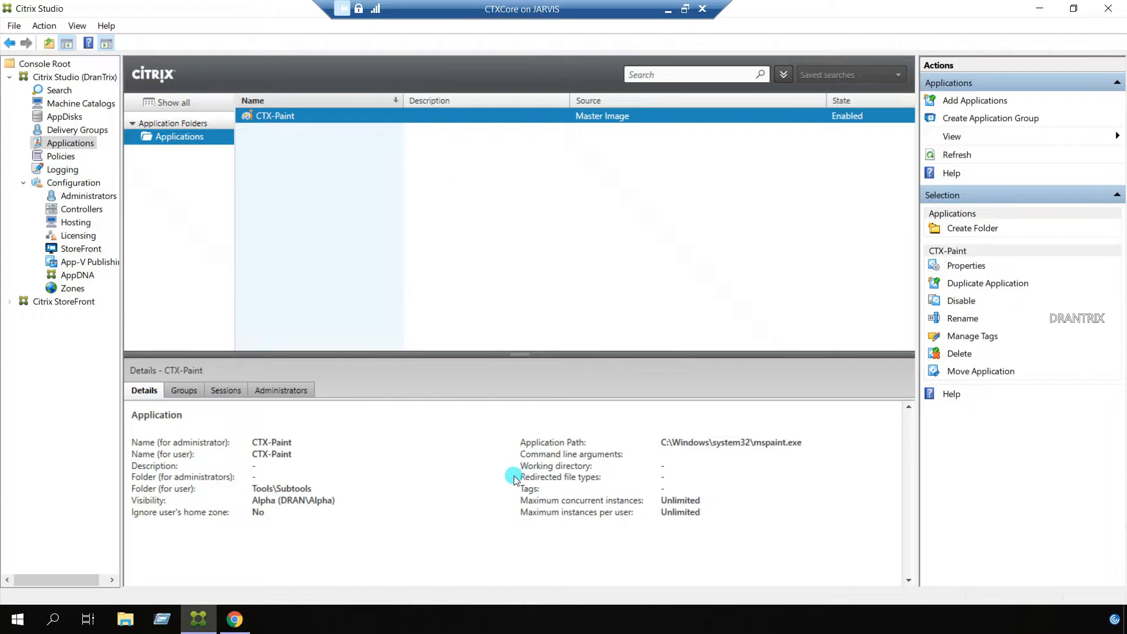
mouse_move(189, 372)
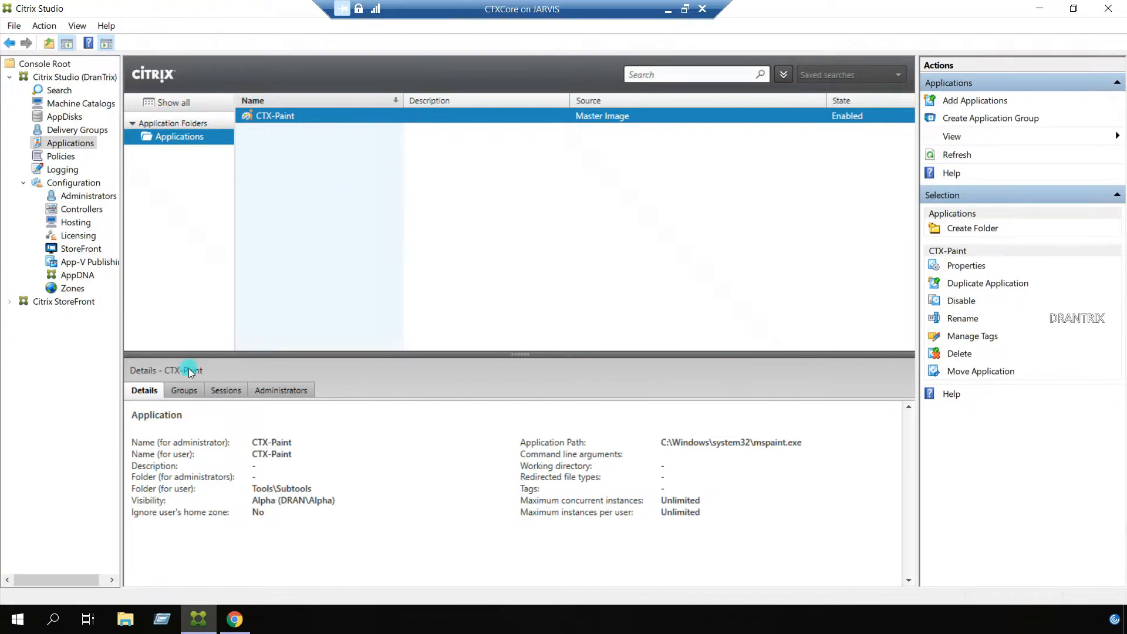
mouse_move(200, 433)
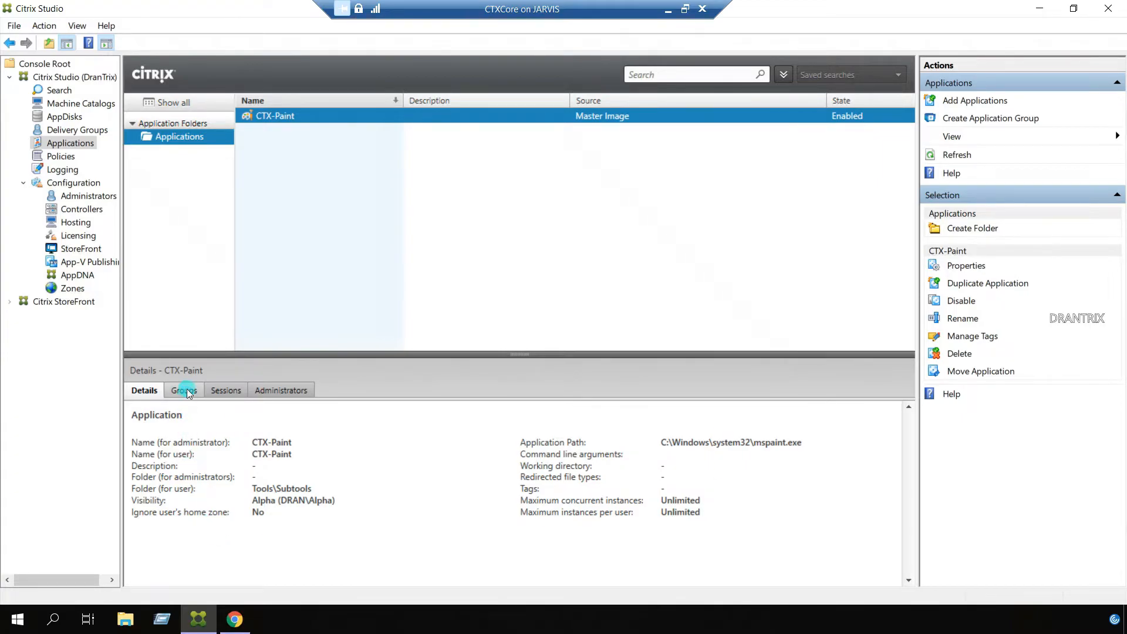
left_click(184, 390)
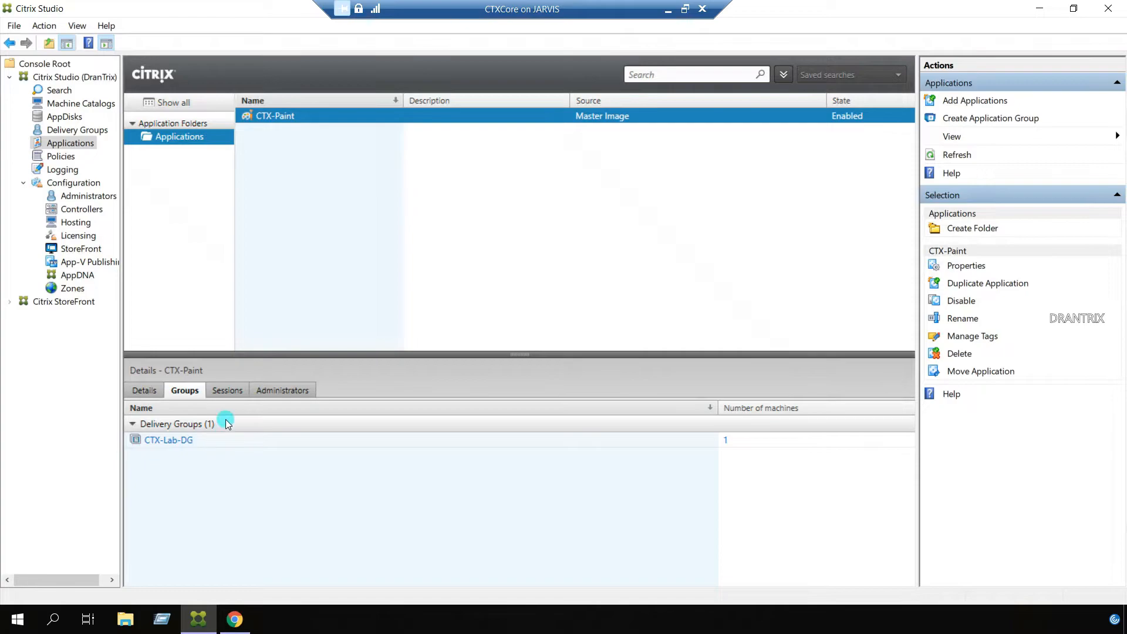
left_click(227, 390)
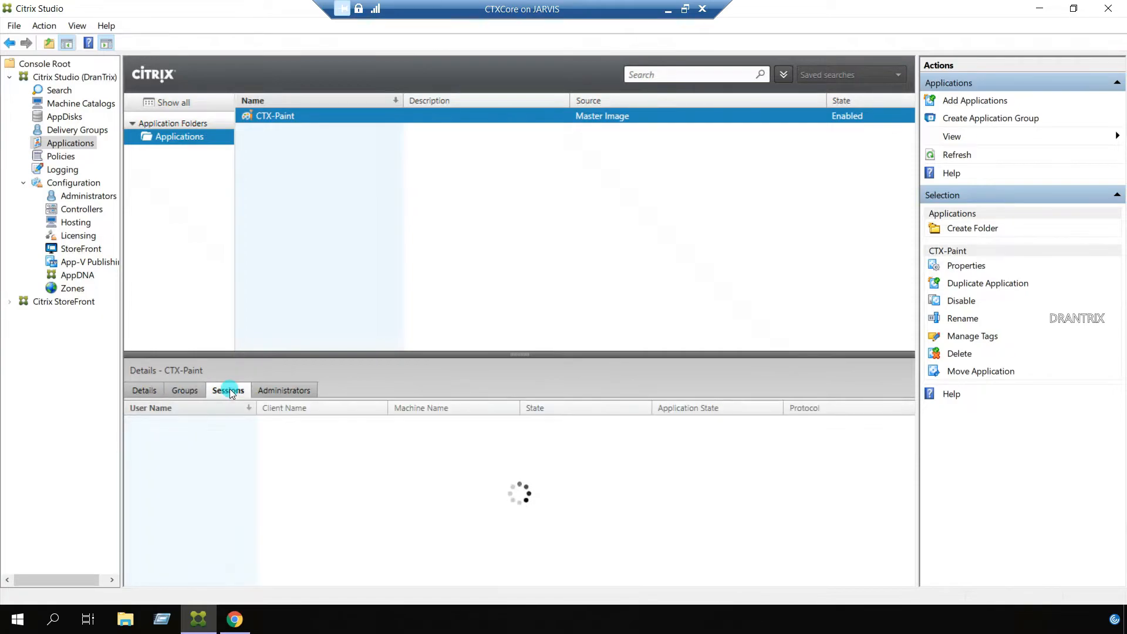
left_click(286, 390)
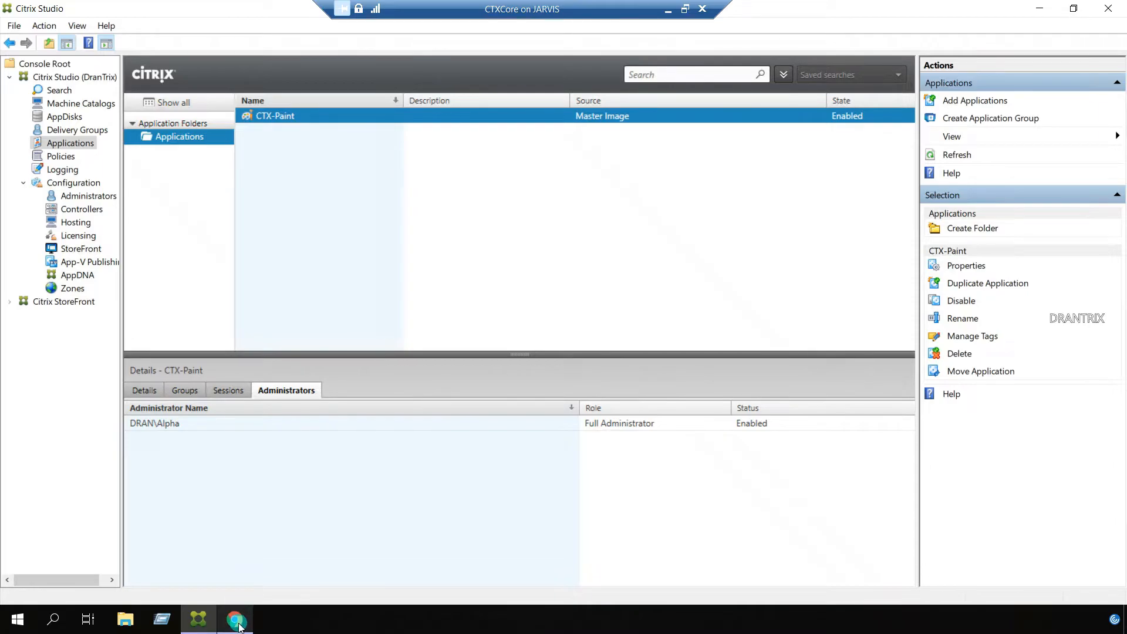
left_click(236, 619)
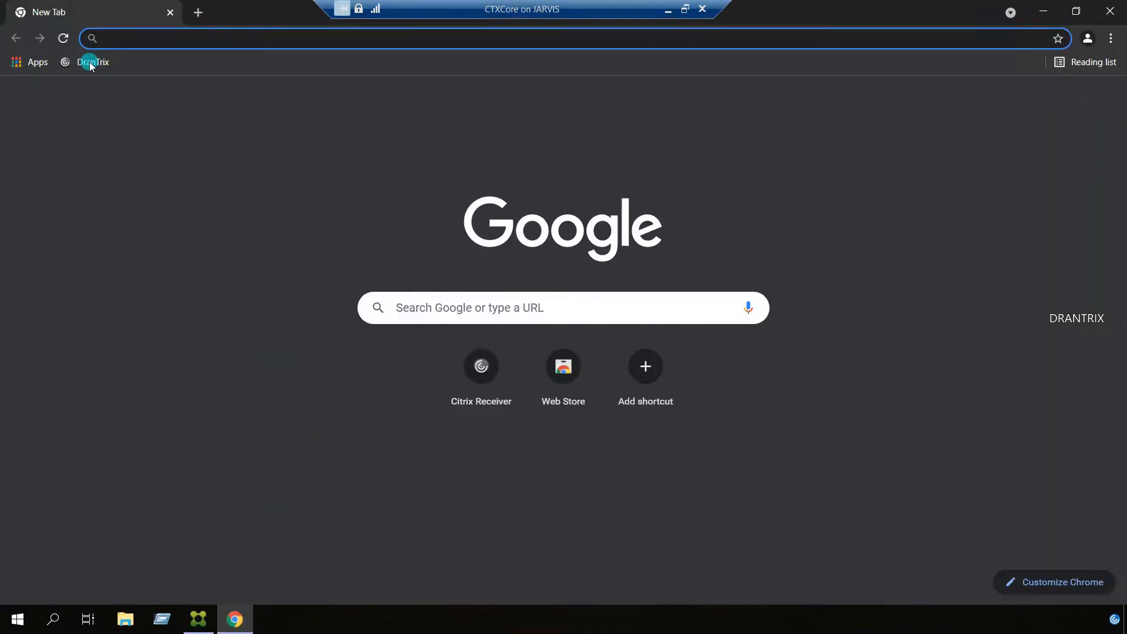
Step: Sign in to the DranTrix store as Alpha and save the password in the browser
left_click(92, 62)
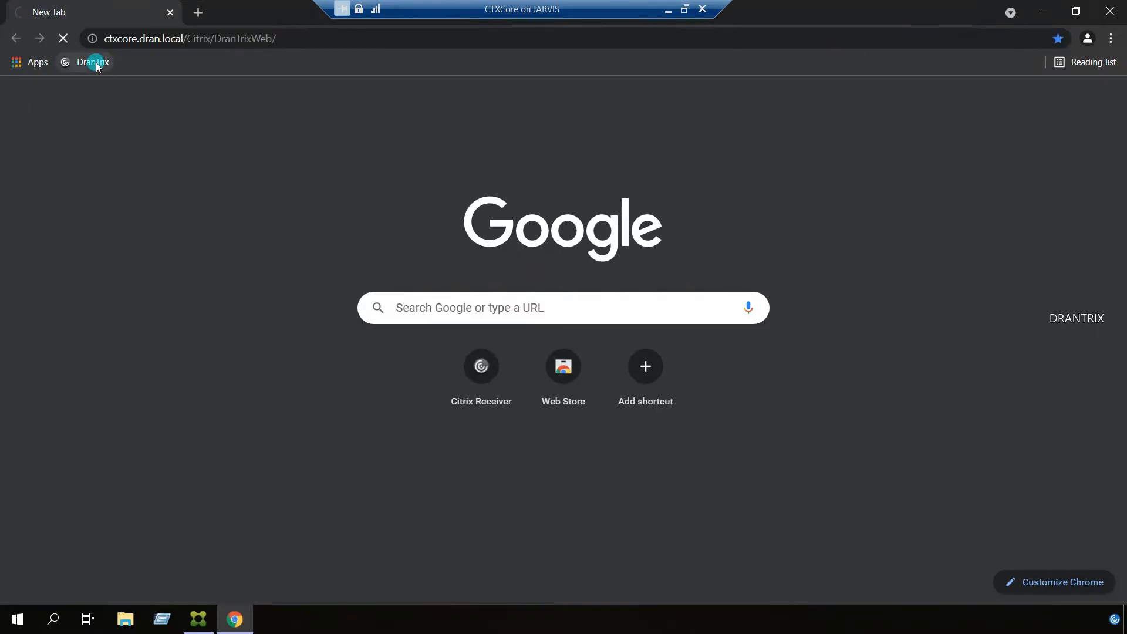
left_click(90, 62)
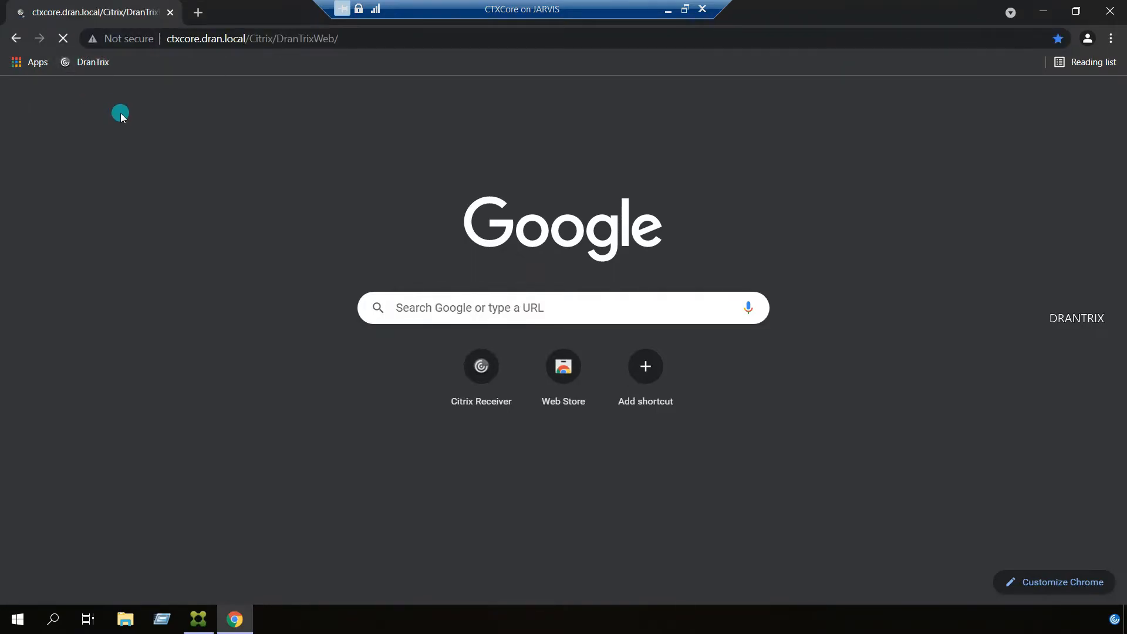
mouse_move(268, 156)
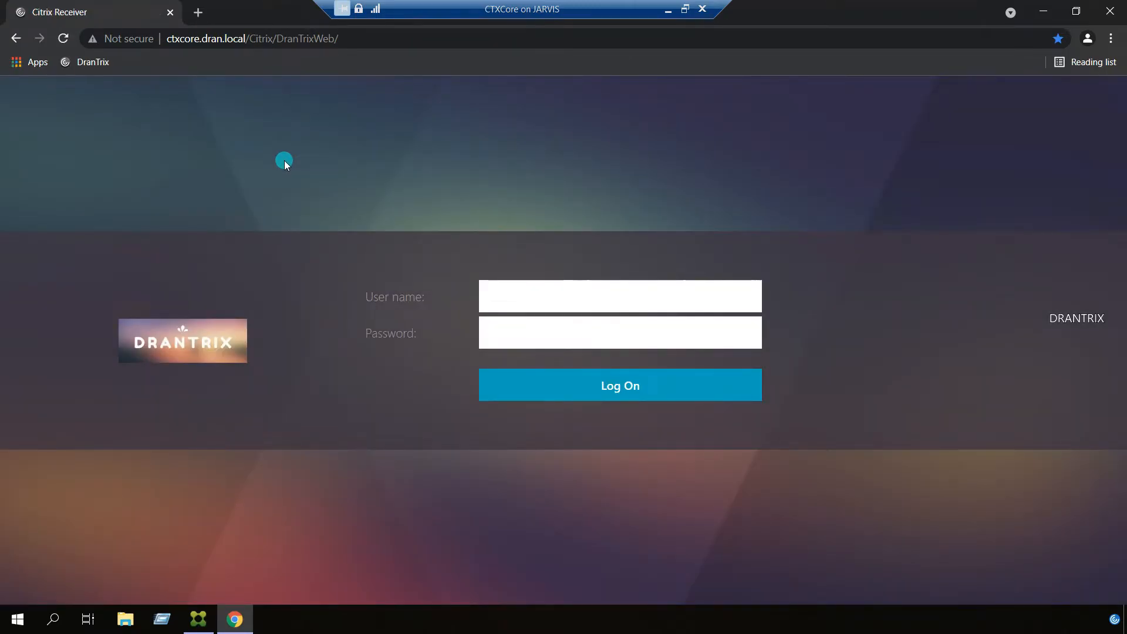
type("Alpha")
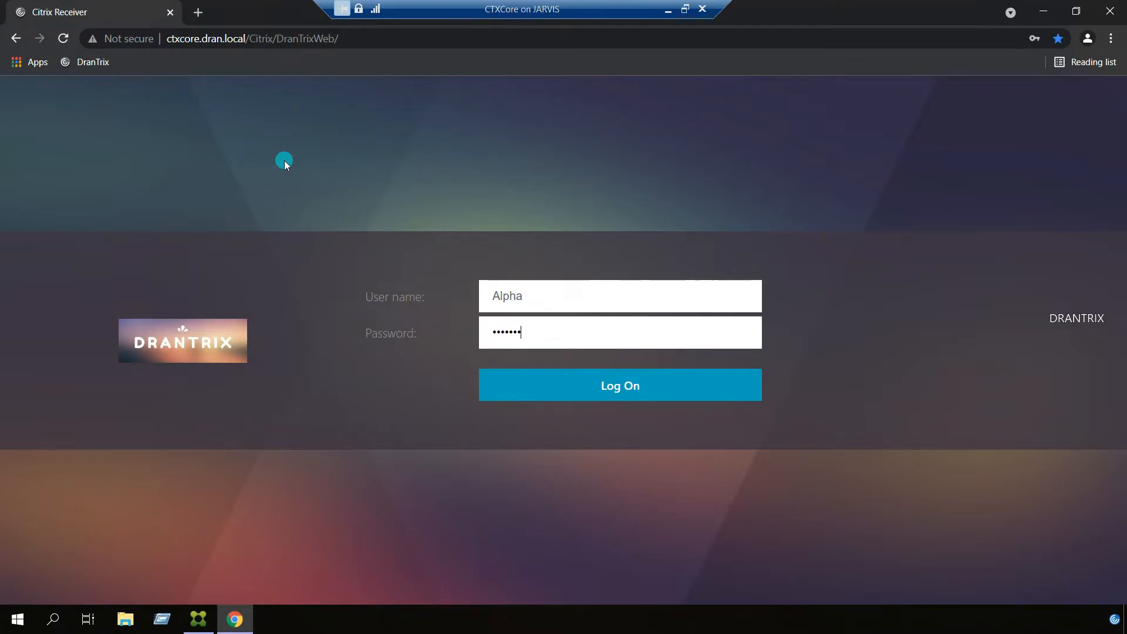
left_click(619, 385)
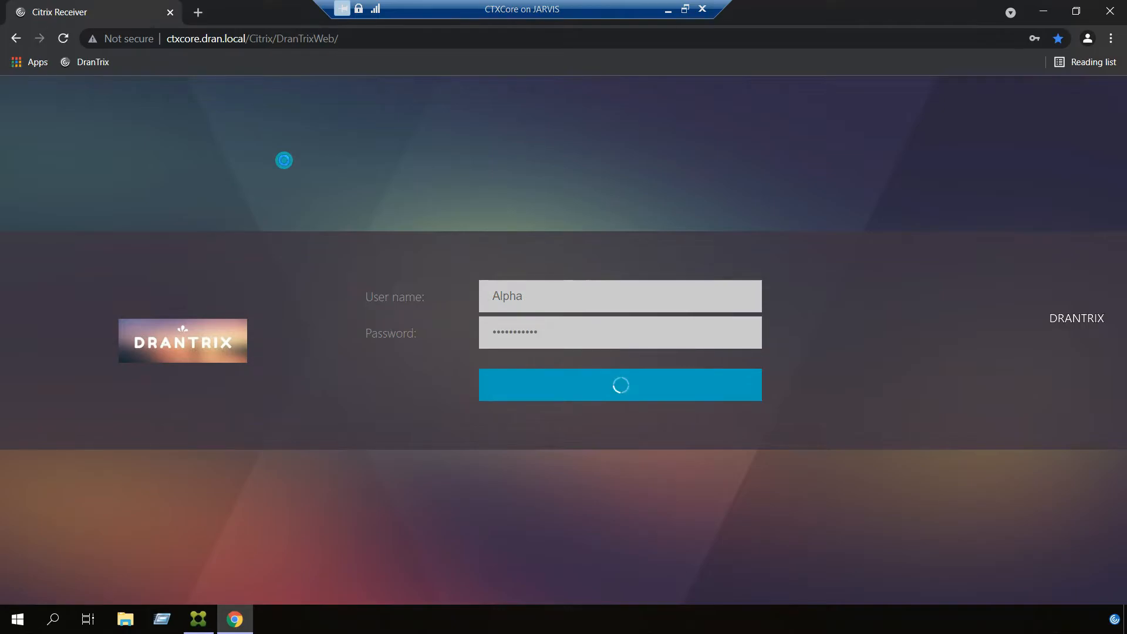
left_click(620, 385)
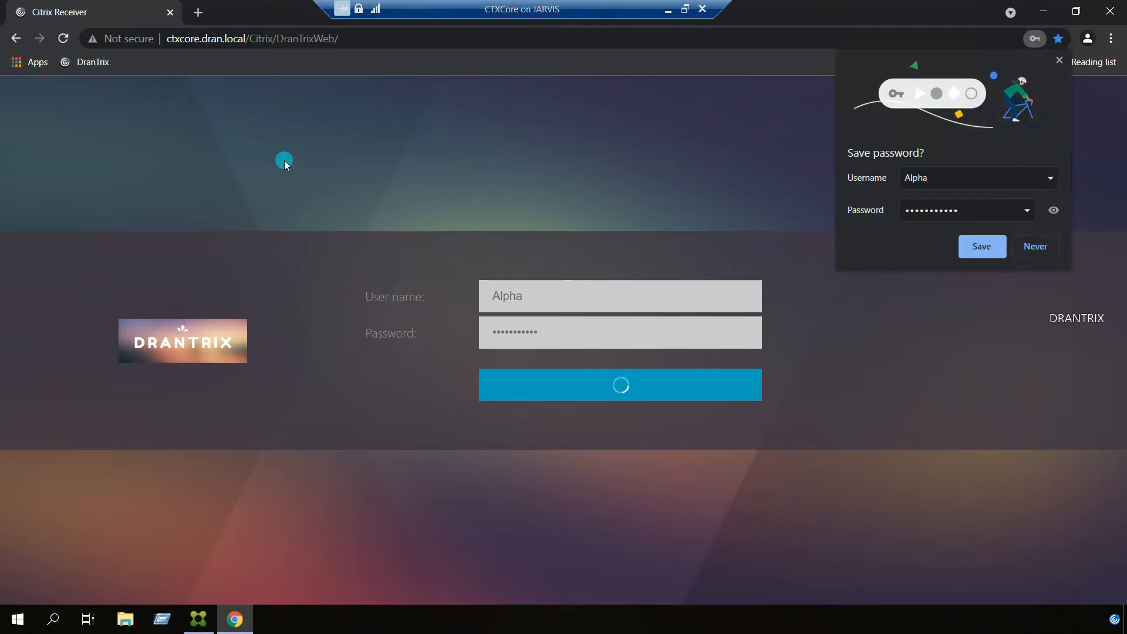
left_click(620, 385)
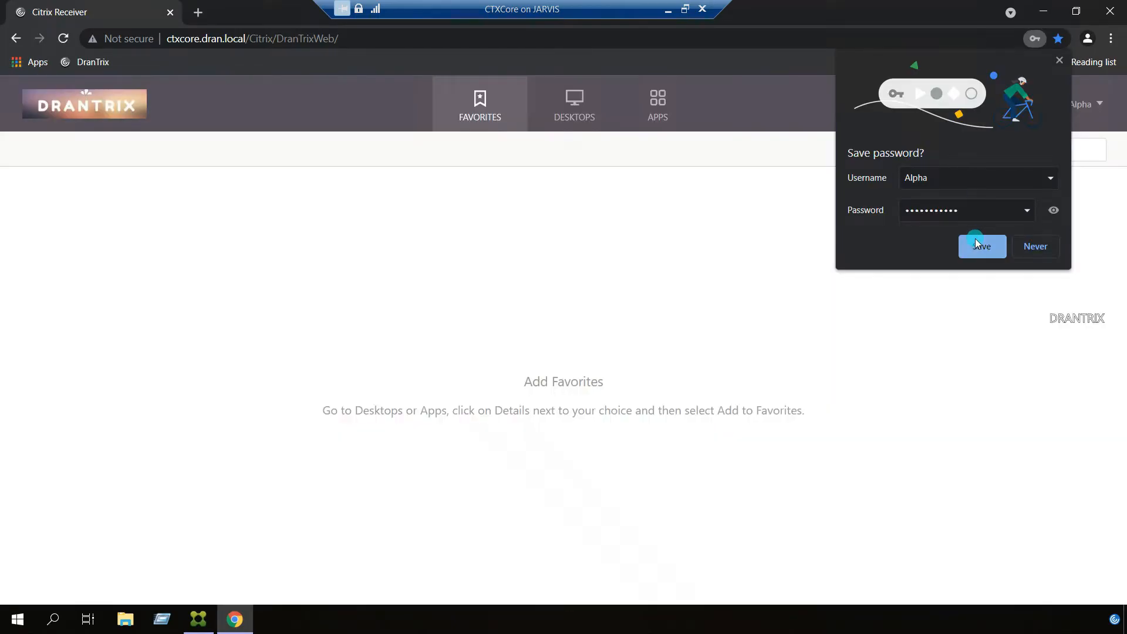
Step: Browse Apps by category into Tools > Subtools and launch CTX-Paint
left_click(982, 245)
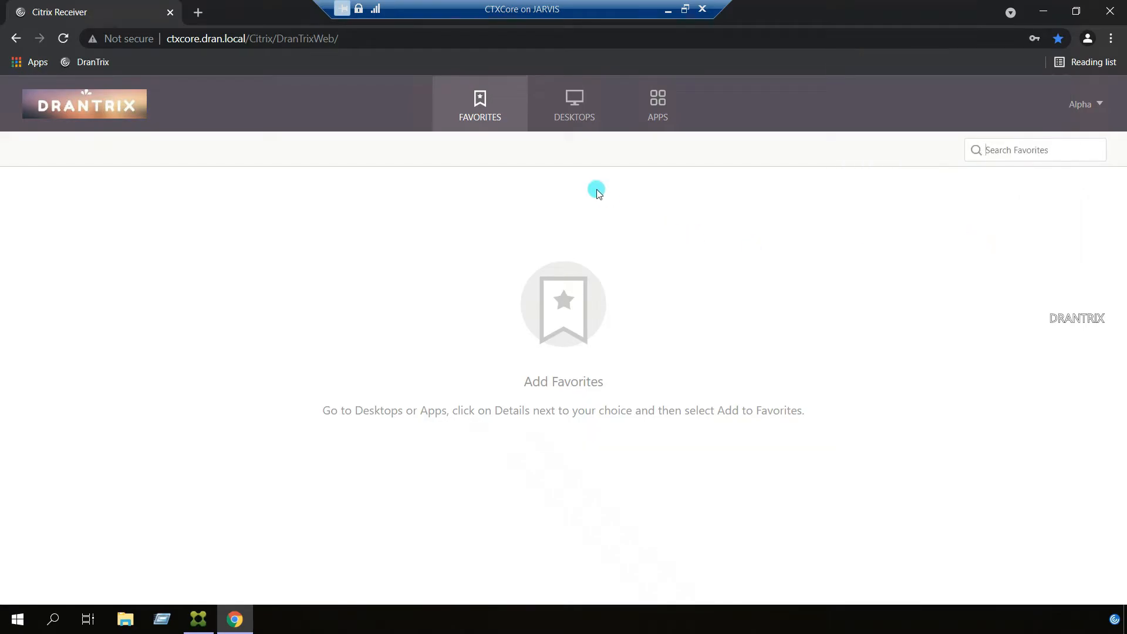
left_click(574, 103)
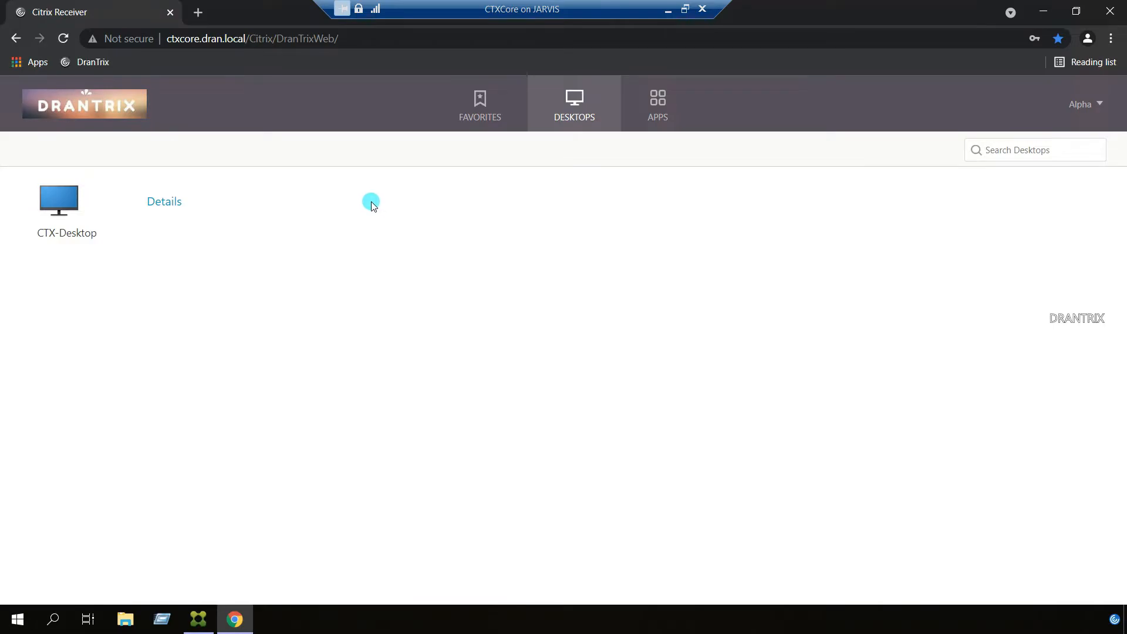
mouse_move(380, 217)
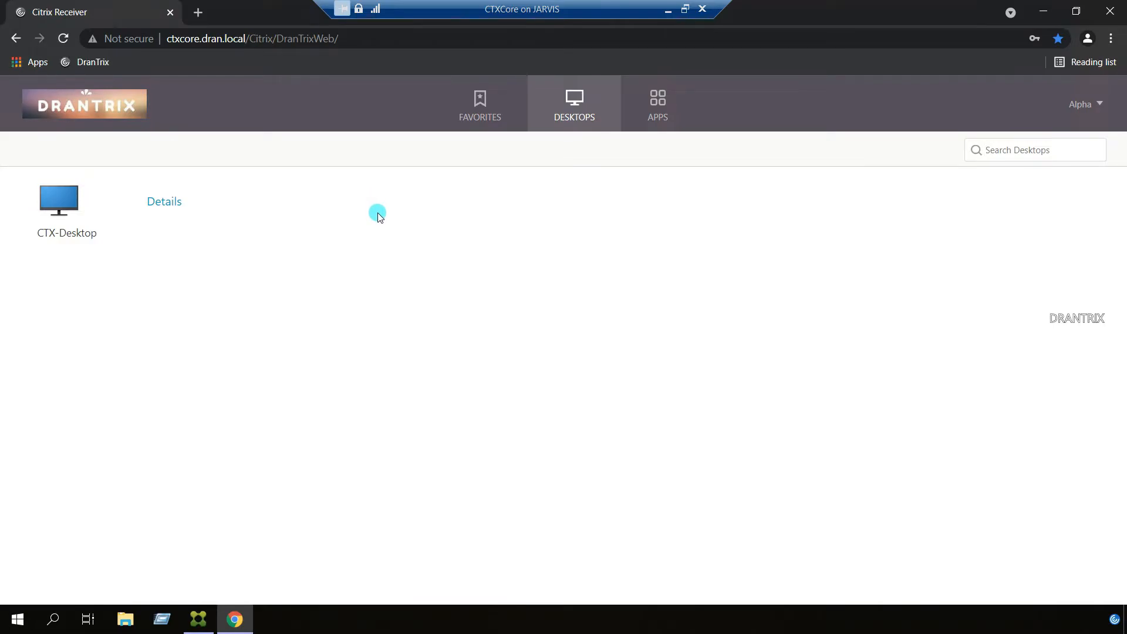
left_click(657, 103)
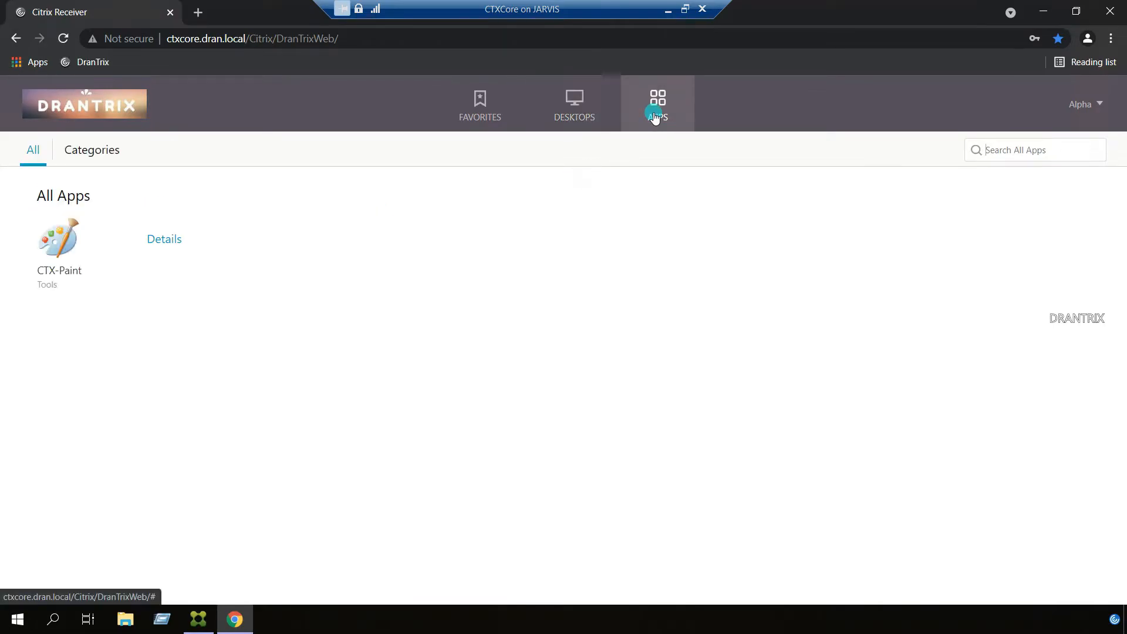
mouse_move(191, 383)
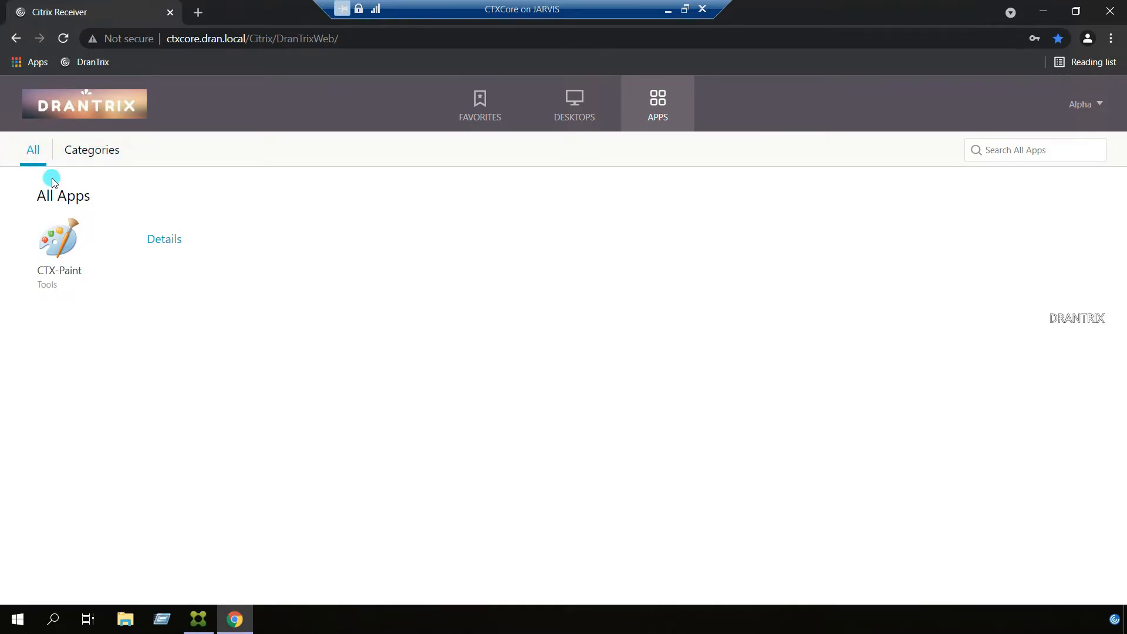
mouse_move(142, 160)
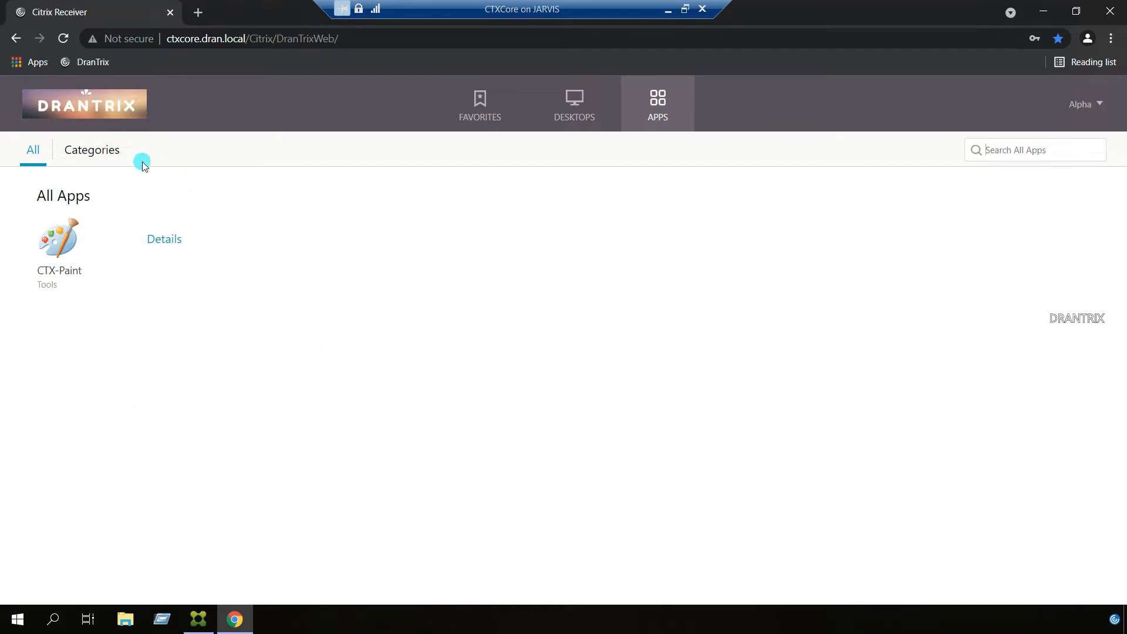
left_click(91, 149)
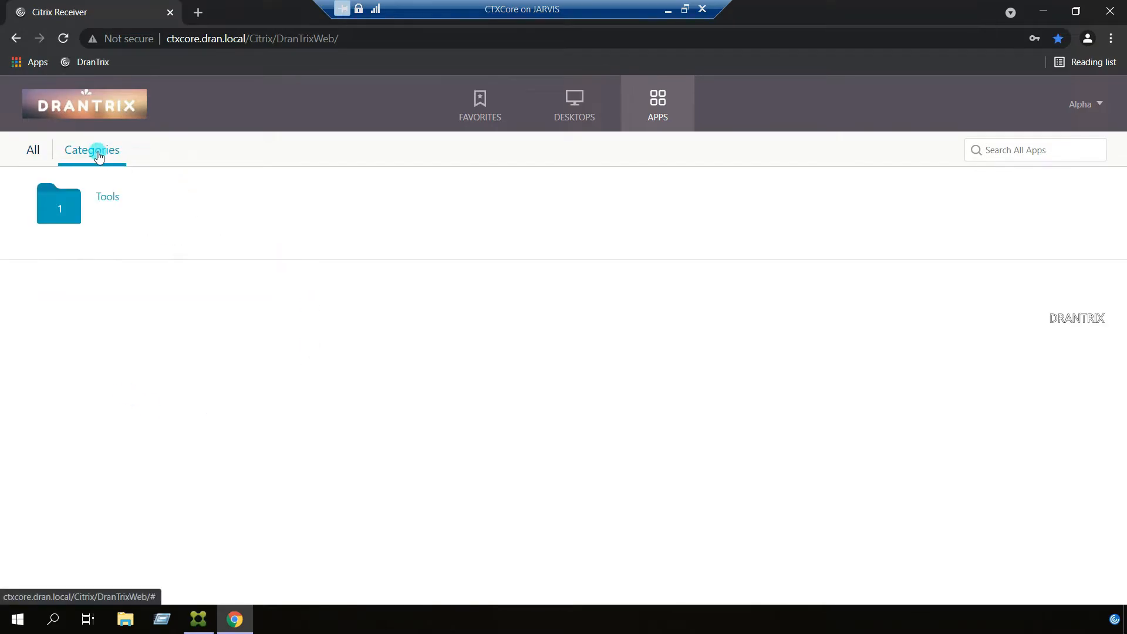
mouse_move(107, 207)
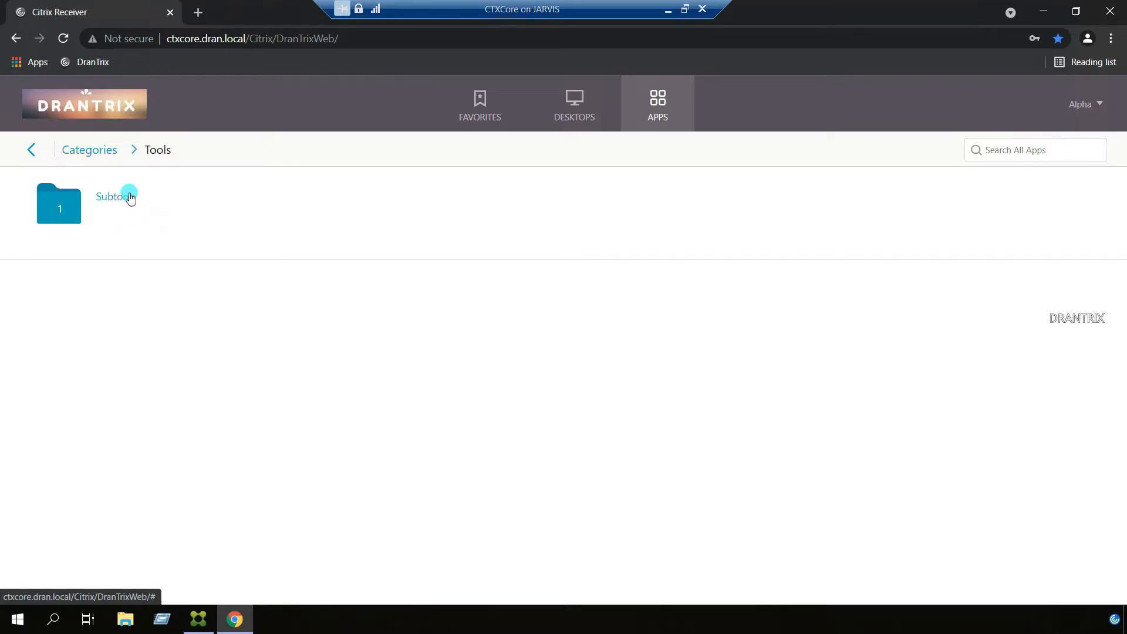
left_click(58, 203)
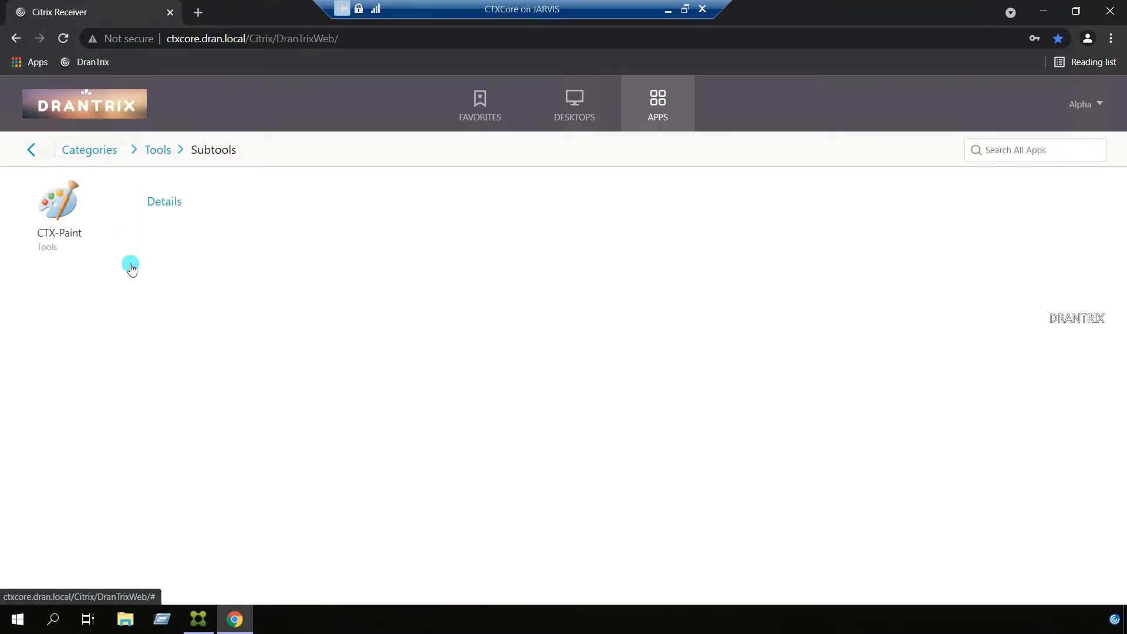
mouse_move(62, 271)
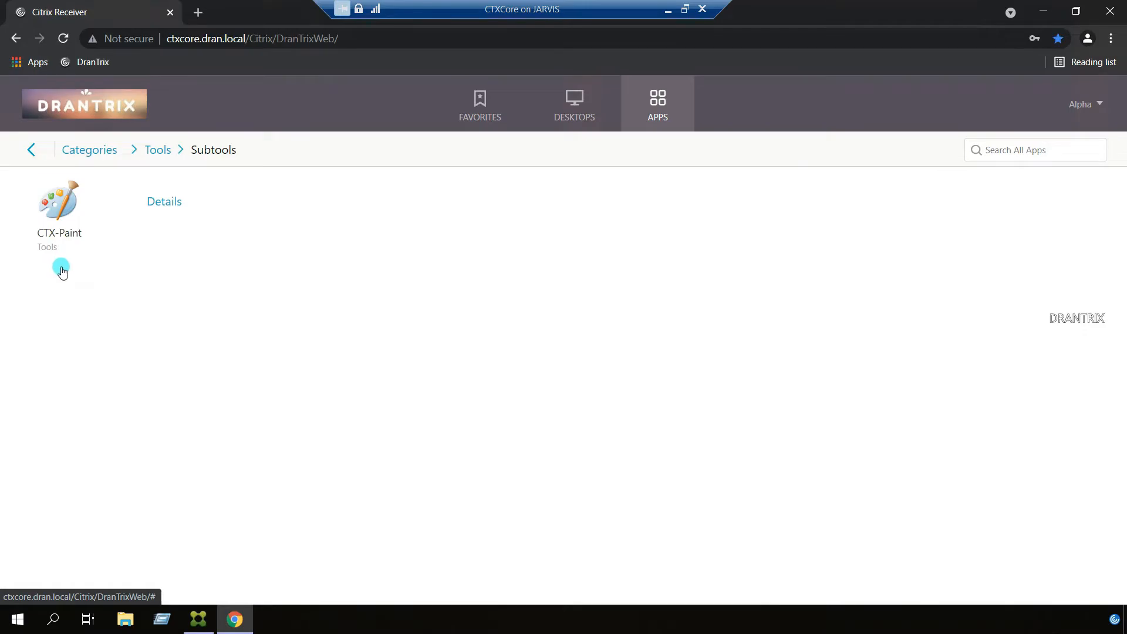
mouse_move(63, 214)
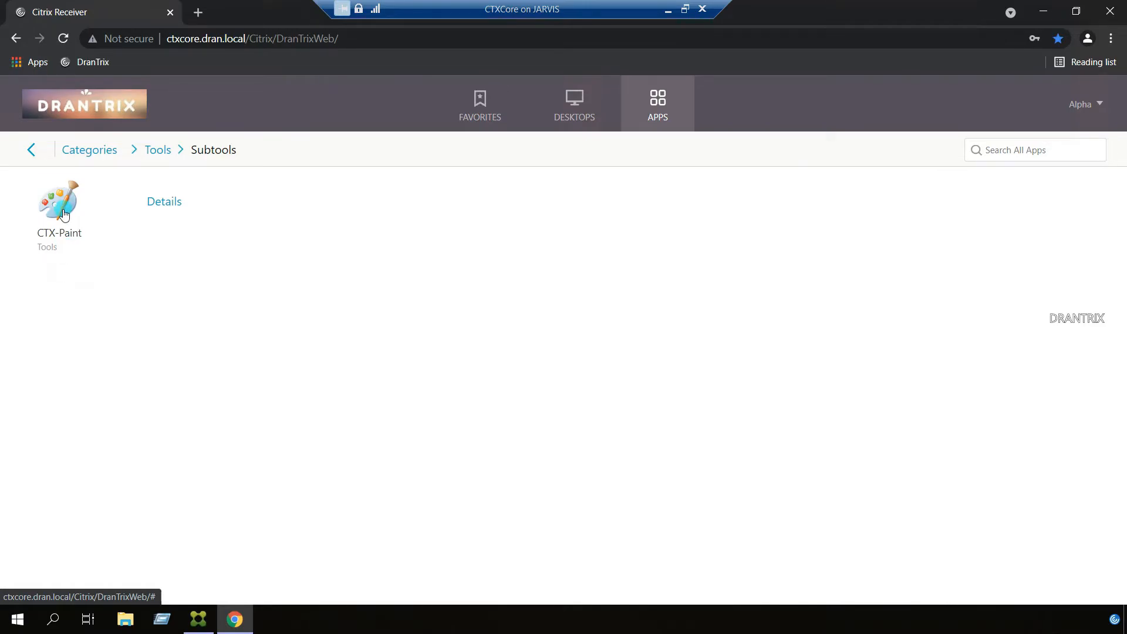
left_click(58, 201)
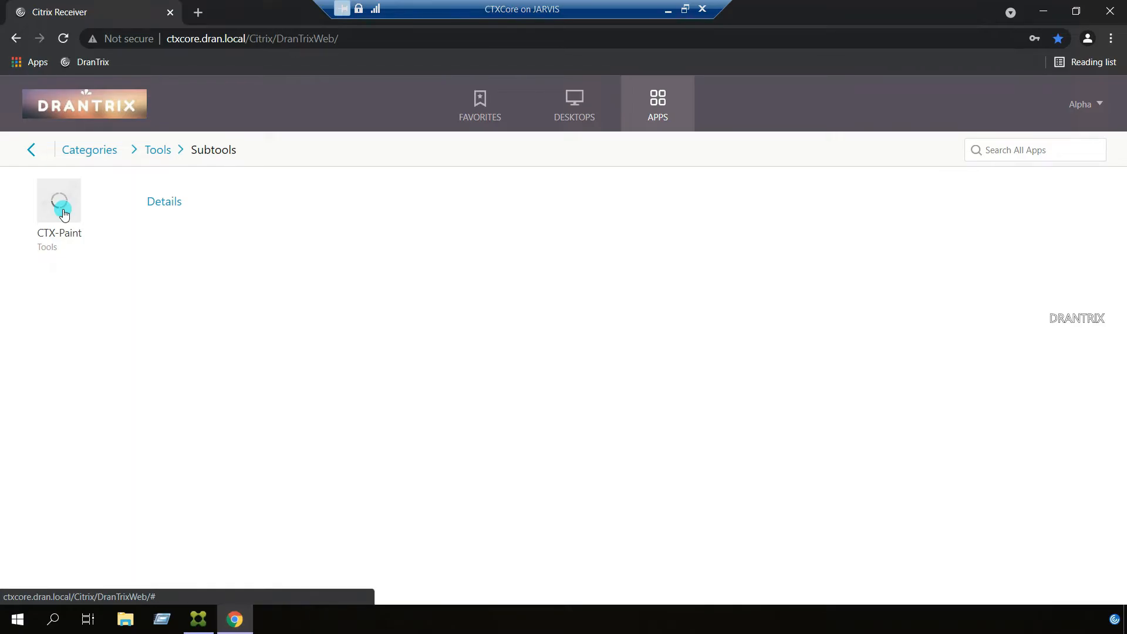
Step: Run the downloaded .ica file so CTX-Paint starts as an untitled Paint canvas
left_click(59, 201)
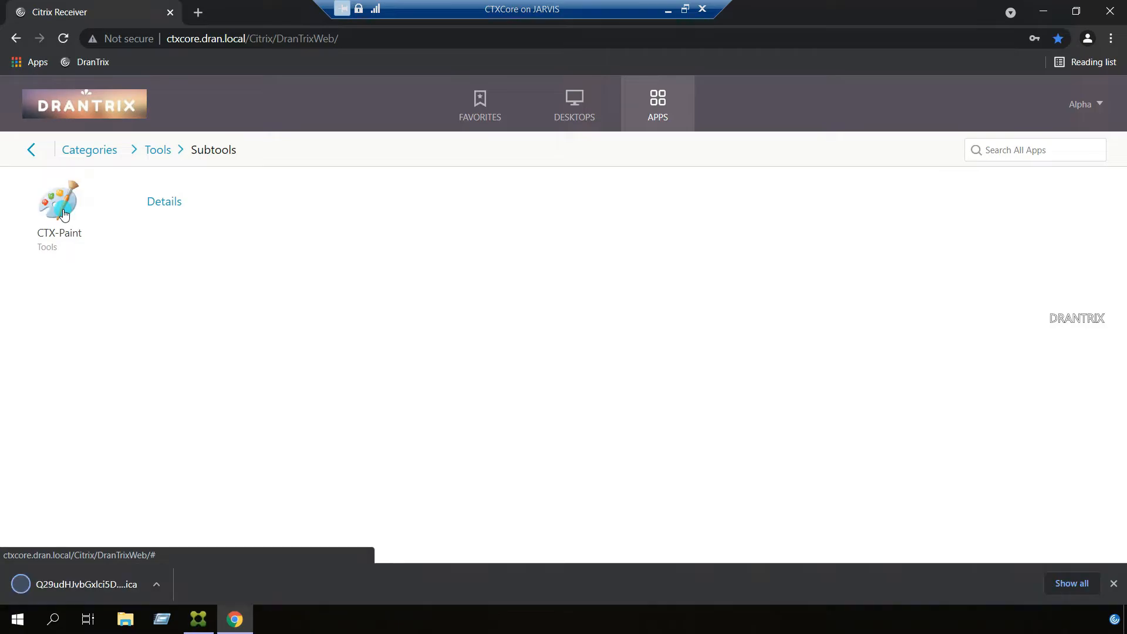
mouse_move(173, 496)
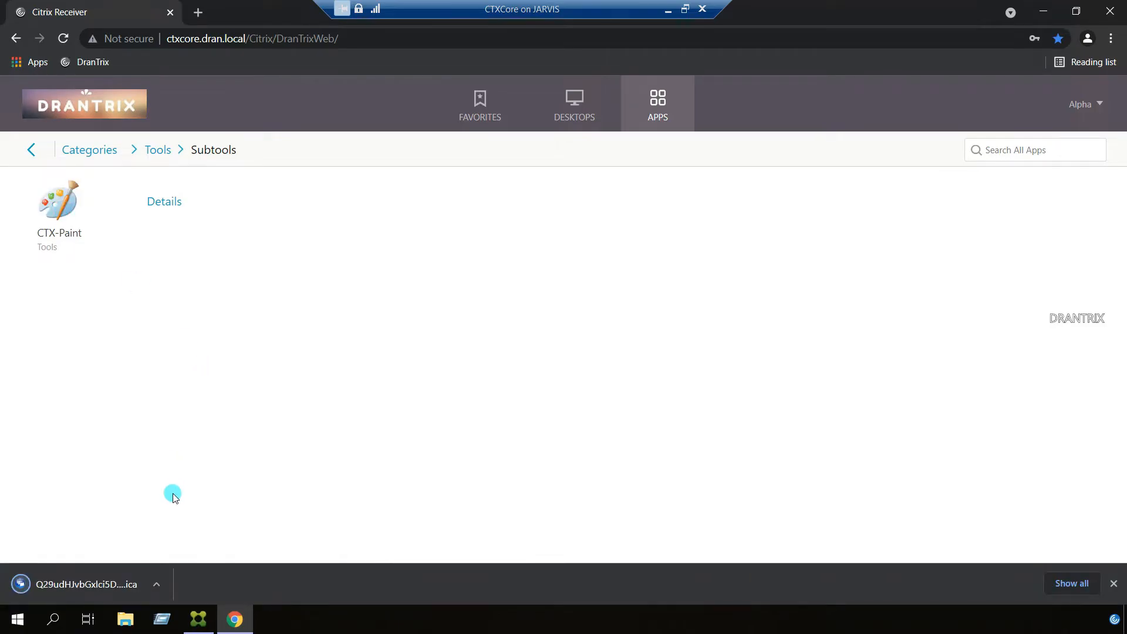
mouse_move(64, 575)
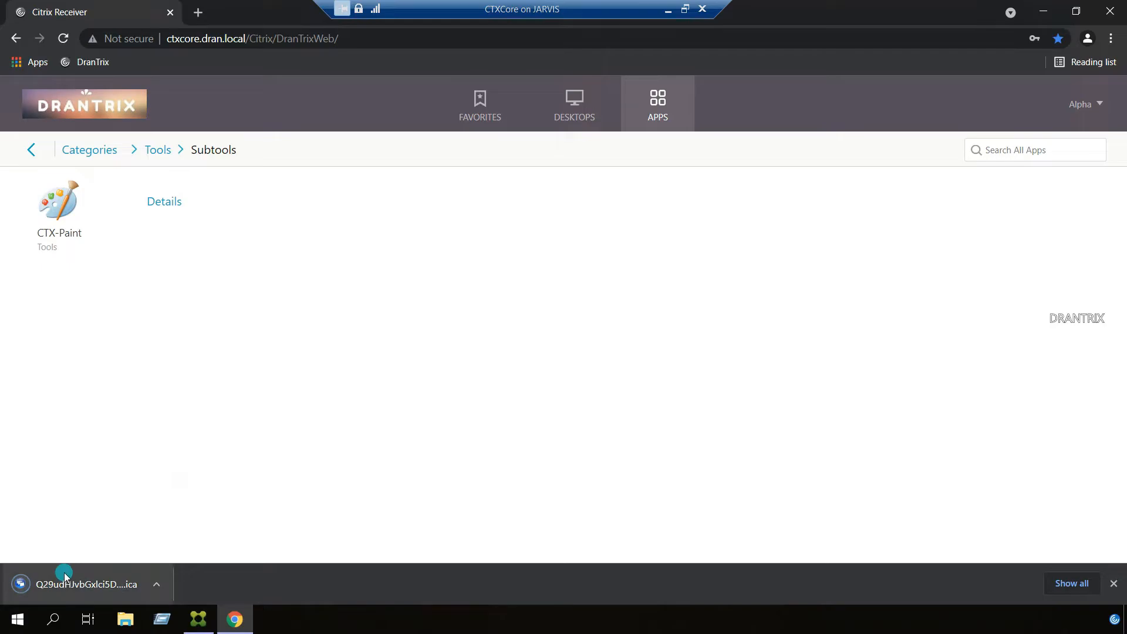
left_click(86, 584)
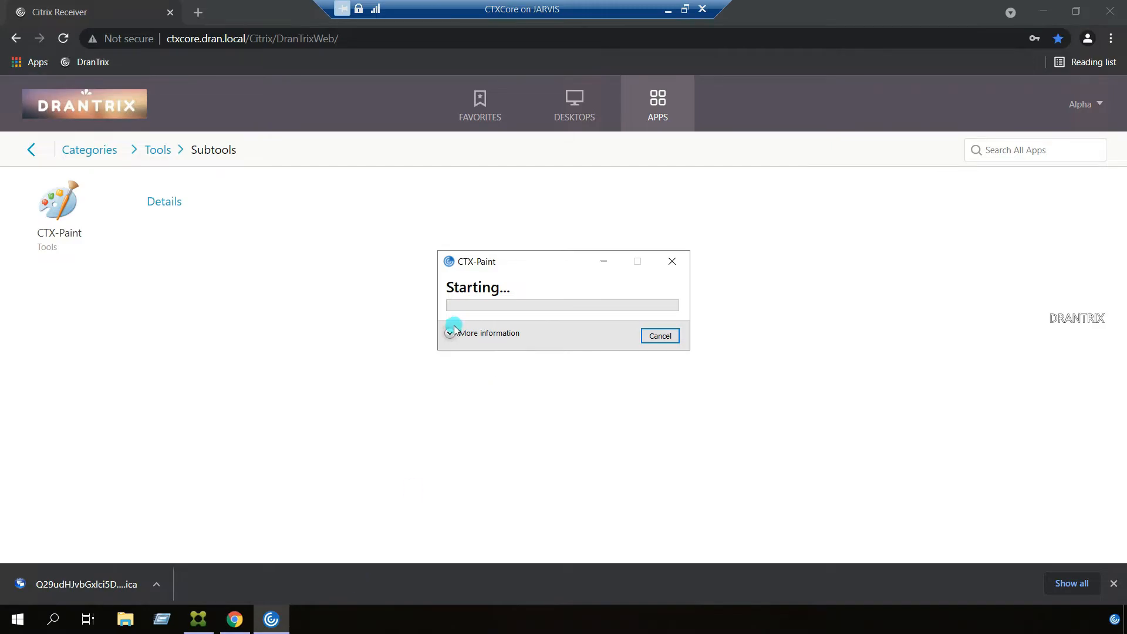
left_click(451, 333)
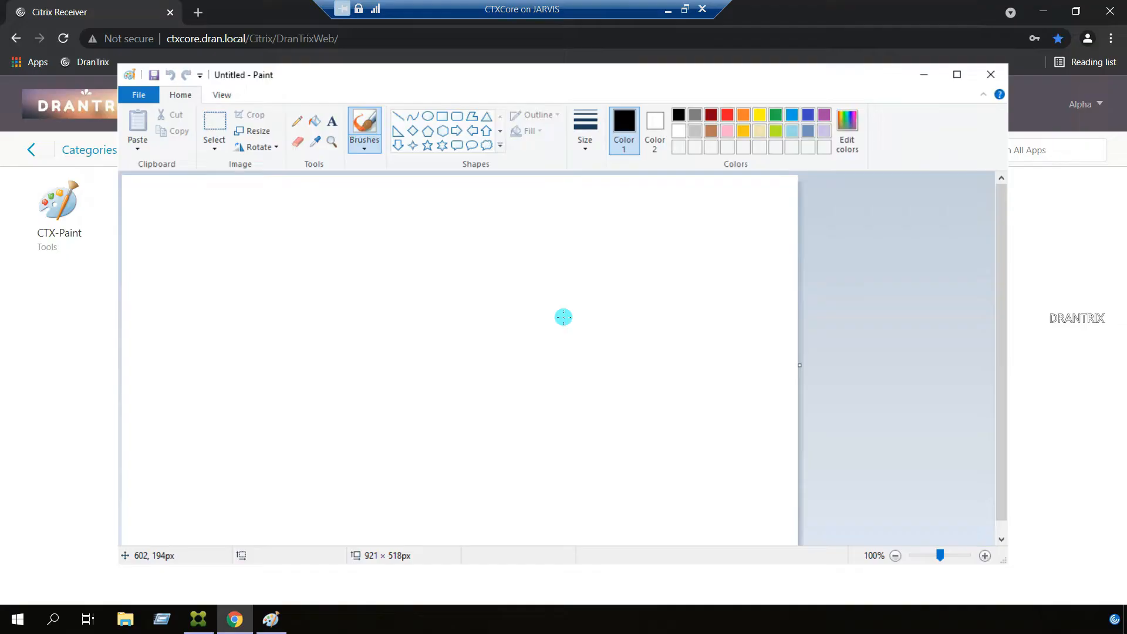
mouse_move(698, 325)
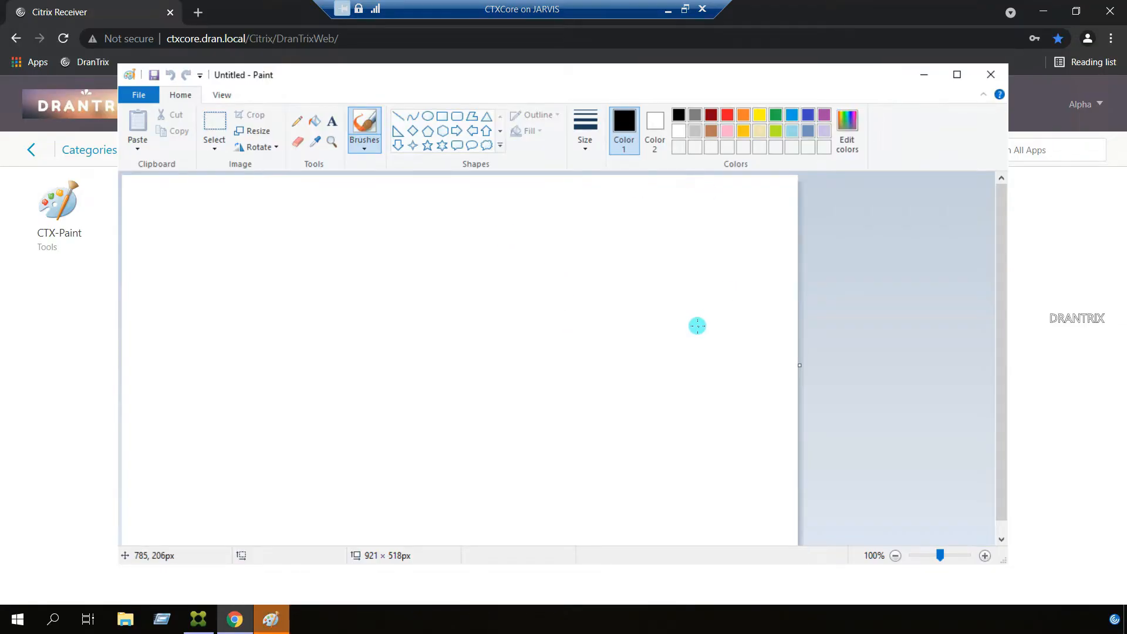
mouse_move(993, 541)
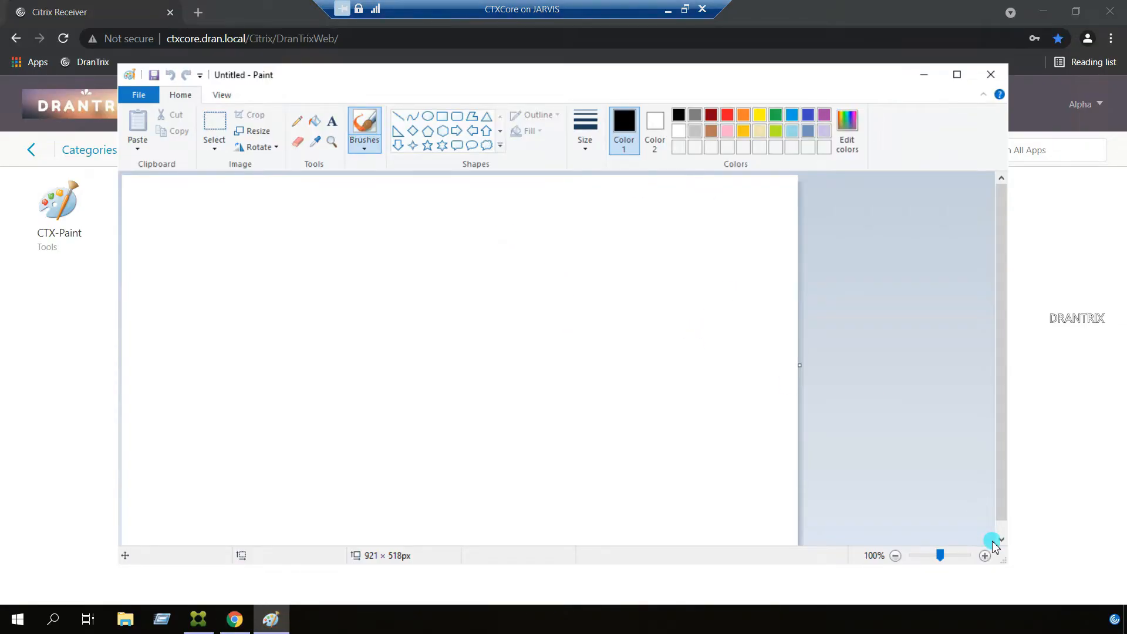
mouse_move(1111, 617)
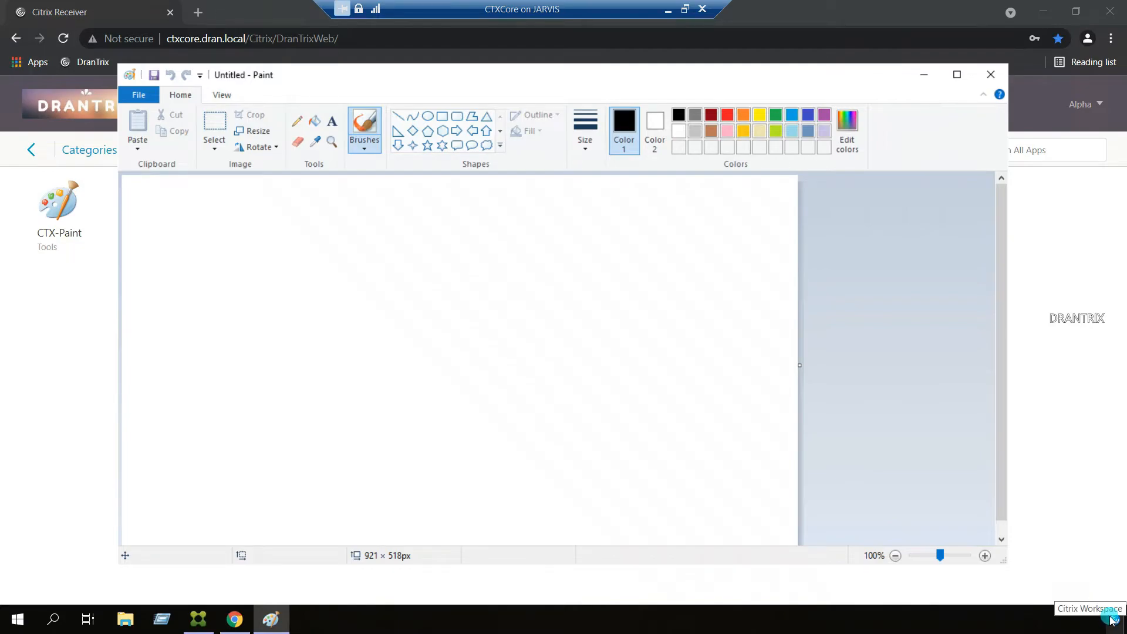
Step: Log off the VDA session from Connection Center, closing the remote Paint window
right_click(1110, 613)
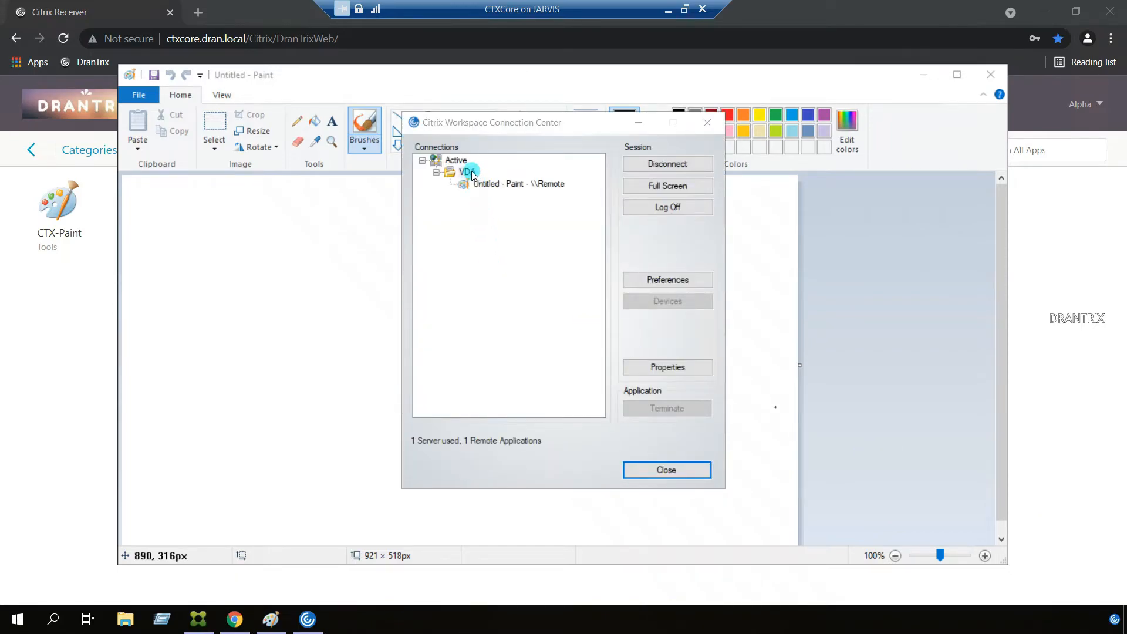
left_click(466, 171)
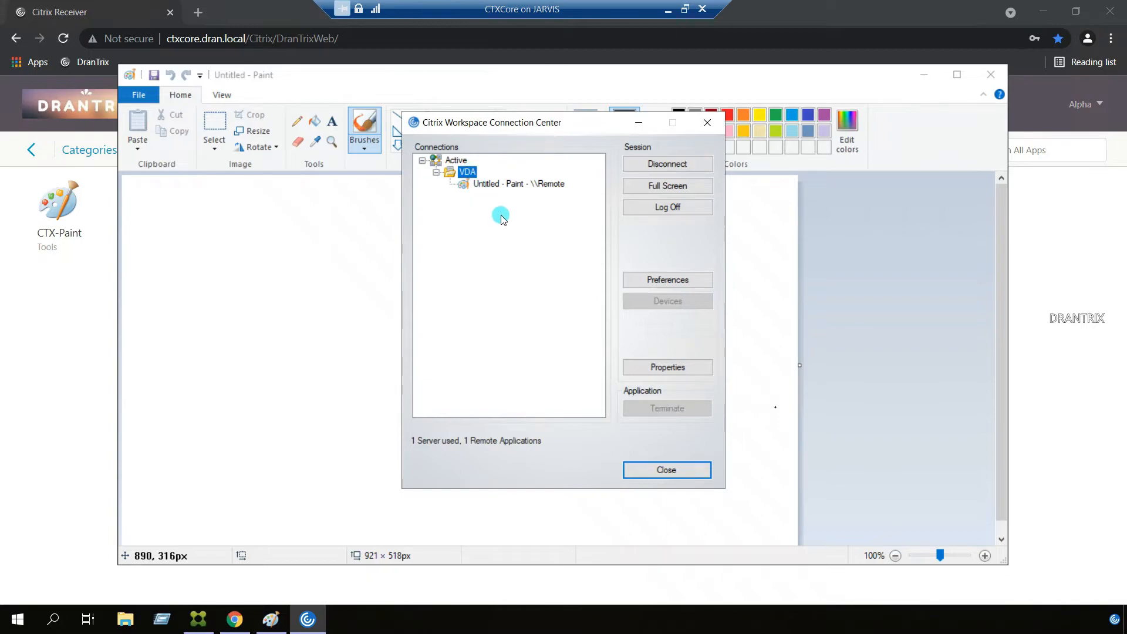
mouse_move(484, 213)
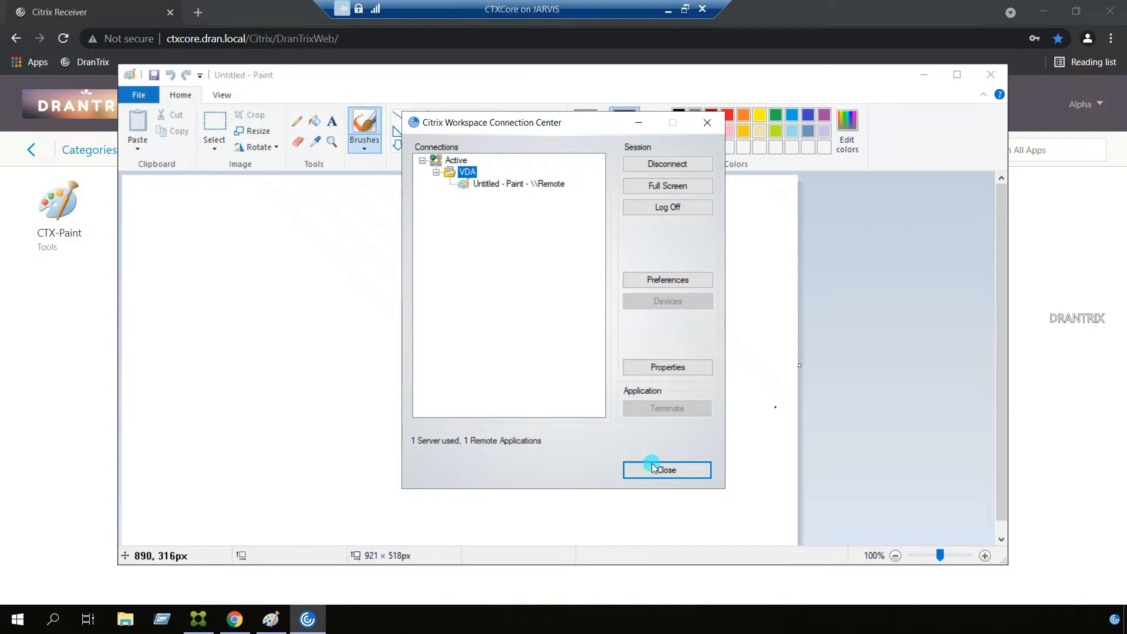
mouse_move(640, 280)
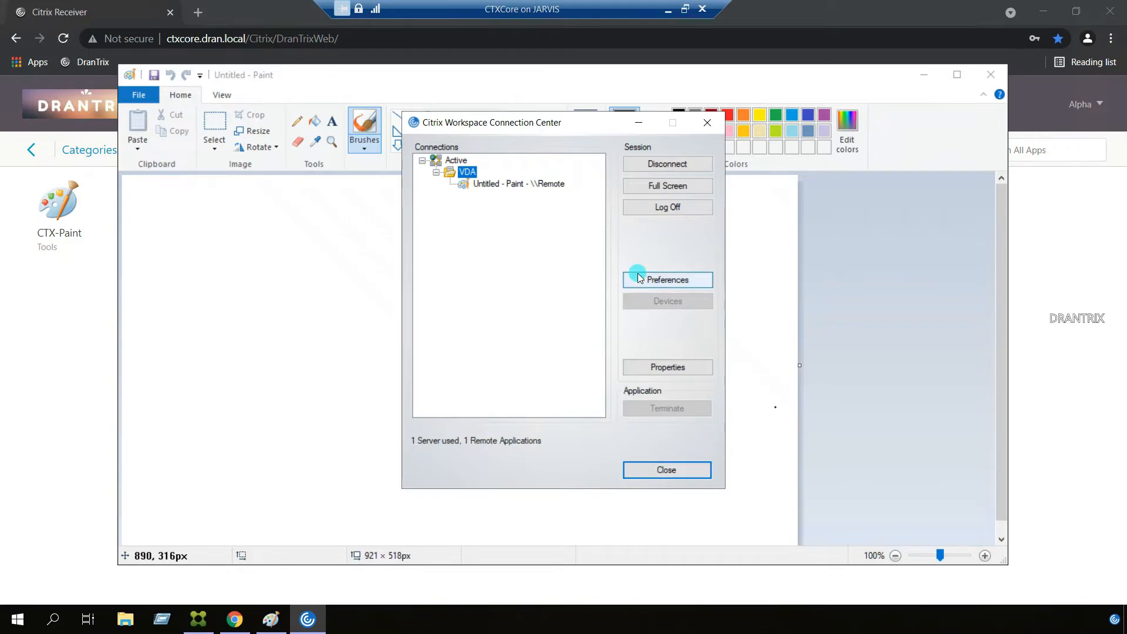
mouse_move(667, 207)
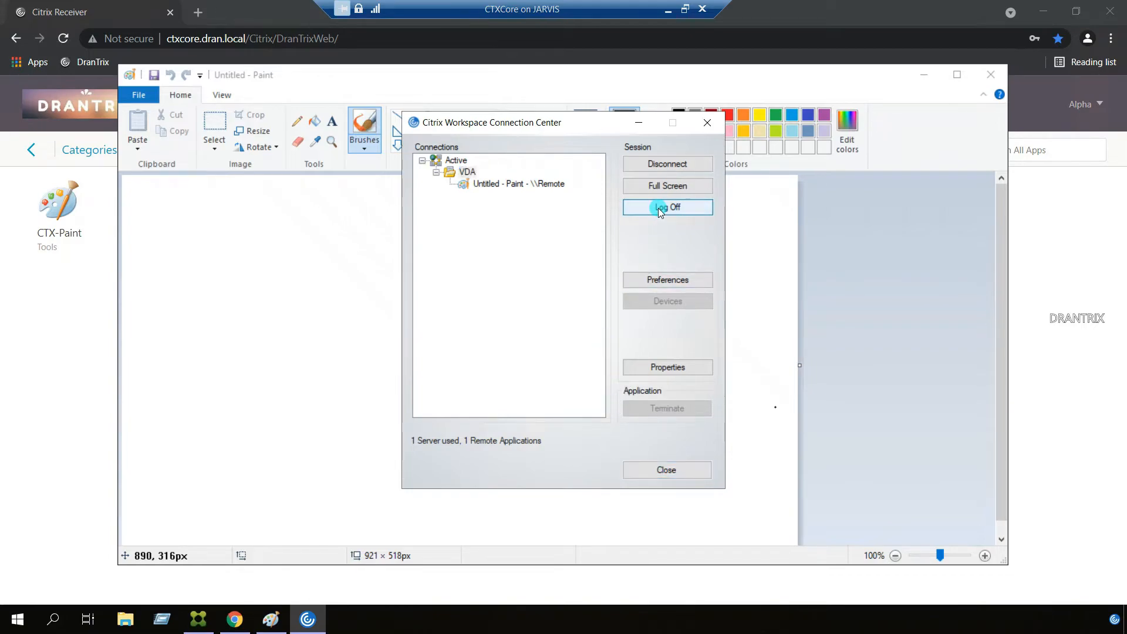
left_click(667, 207)
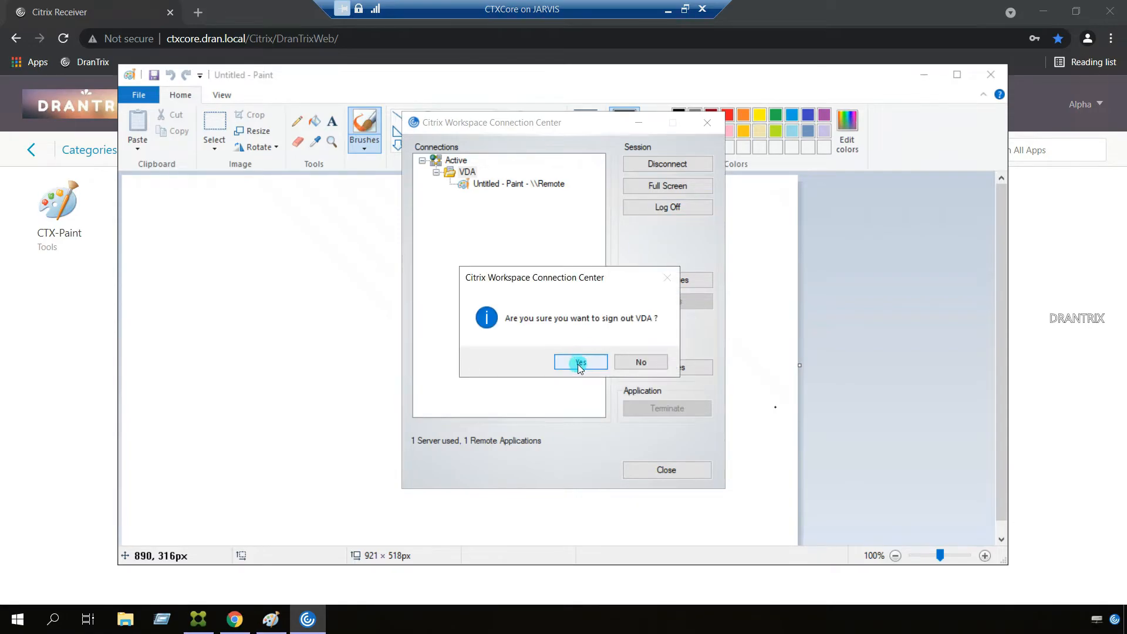
left_click(579, 362)
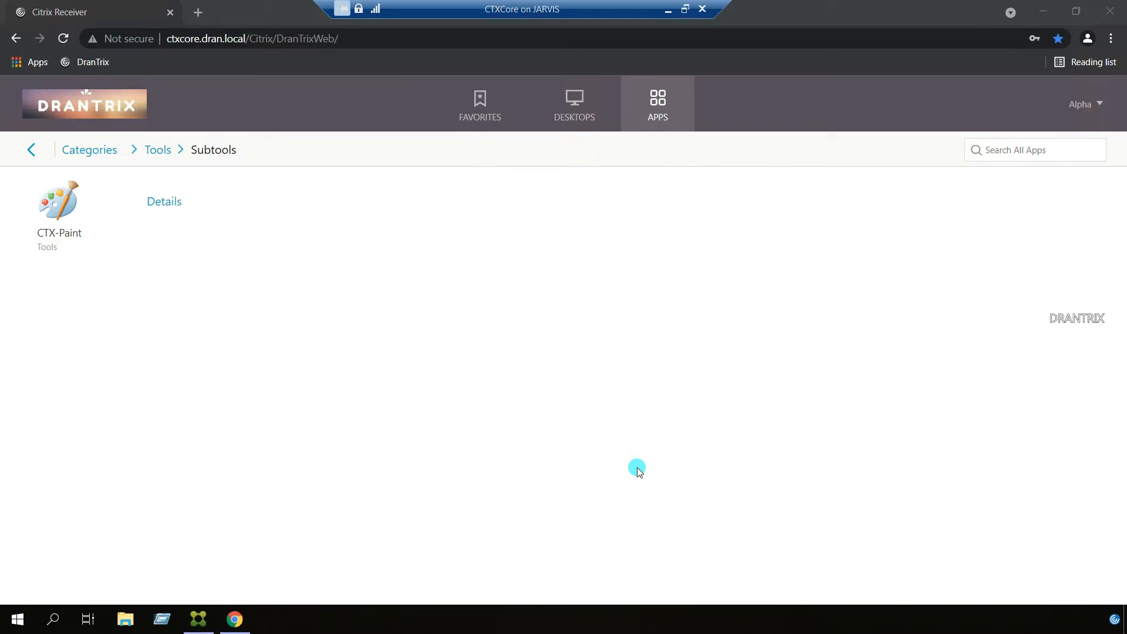
mouse_move(357, 415)
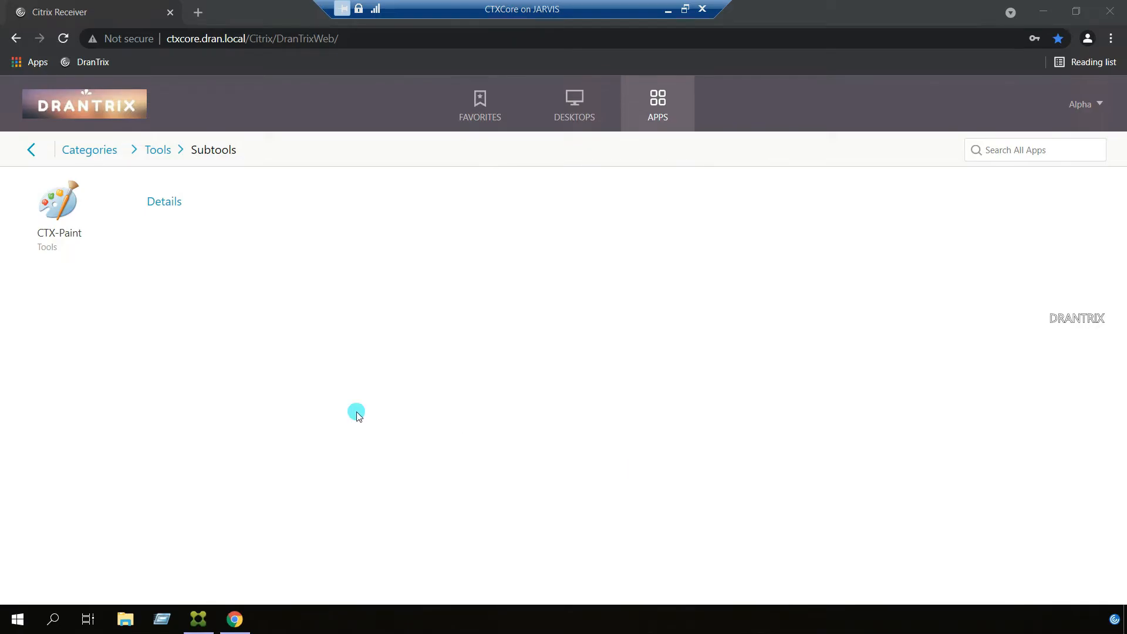
mouse_move(208, 609)
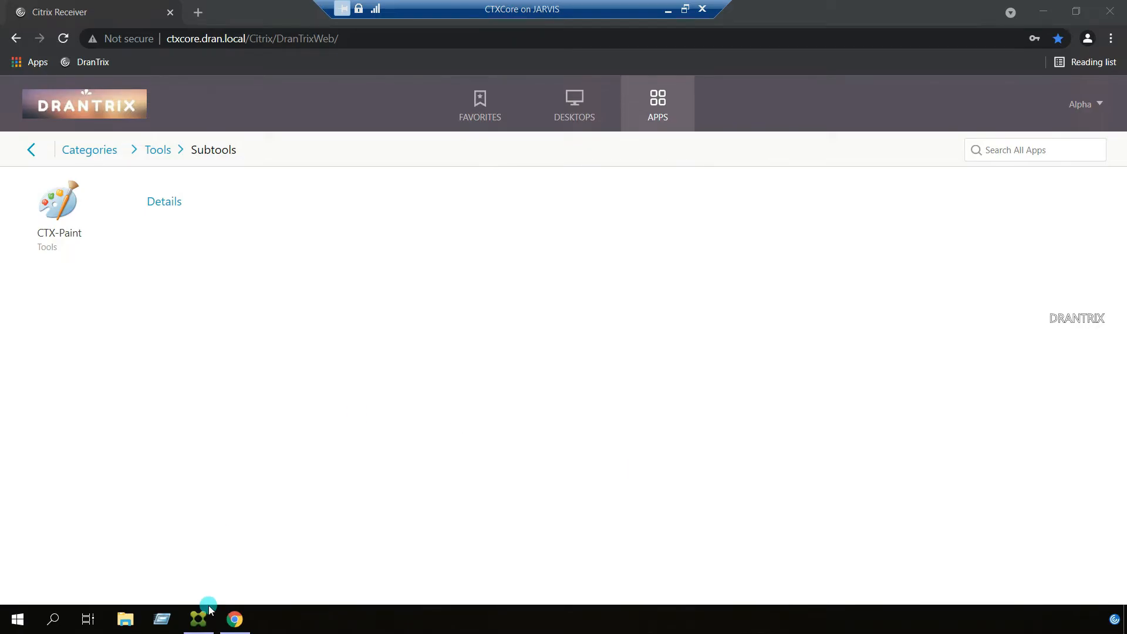
Step: Start Add Applications for CTX-Lab-DG and choose to add an application manually
left_click(200, 619)
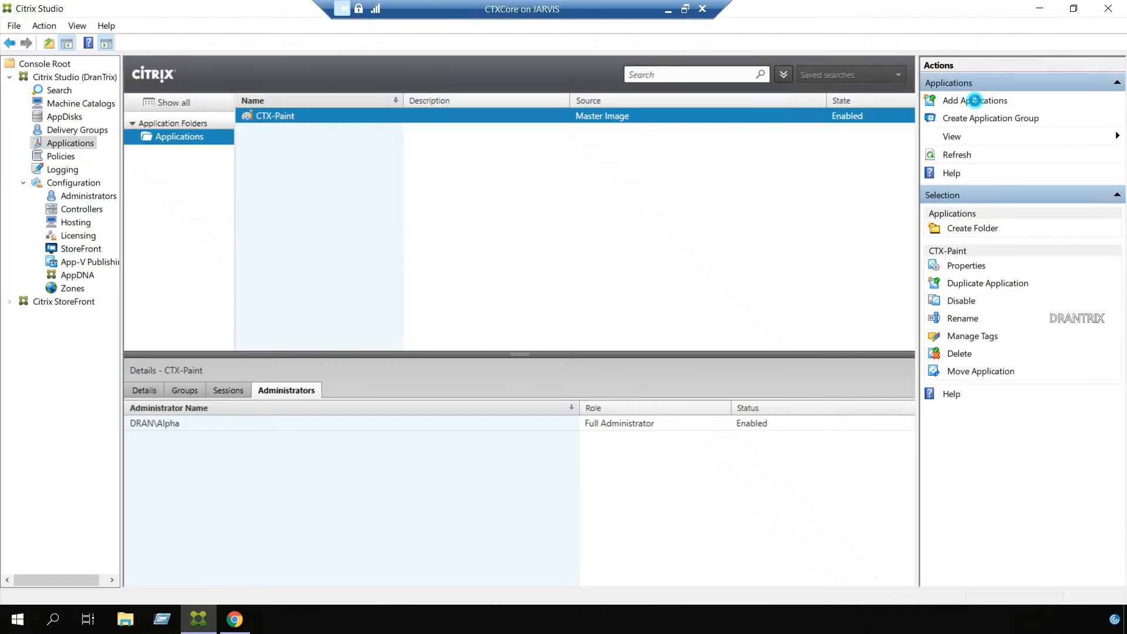
left_click(974, 100)
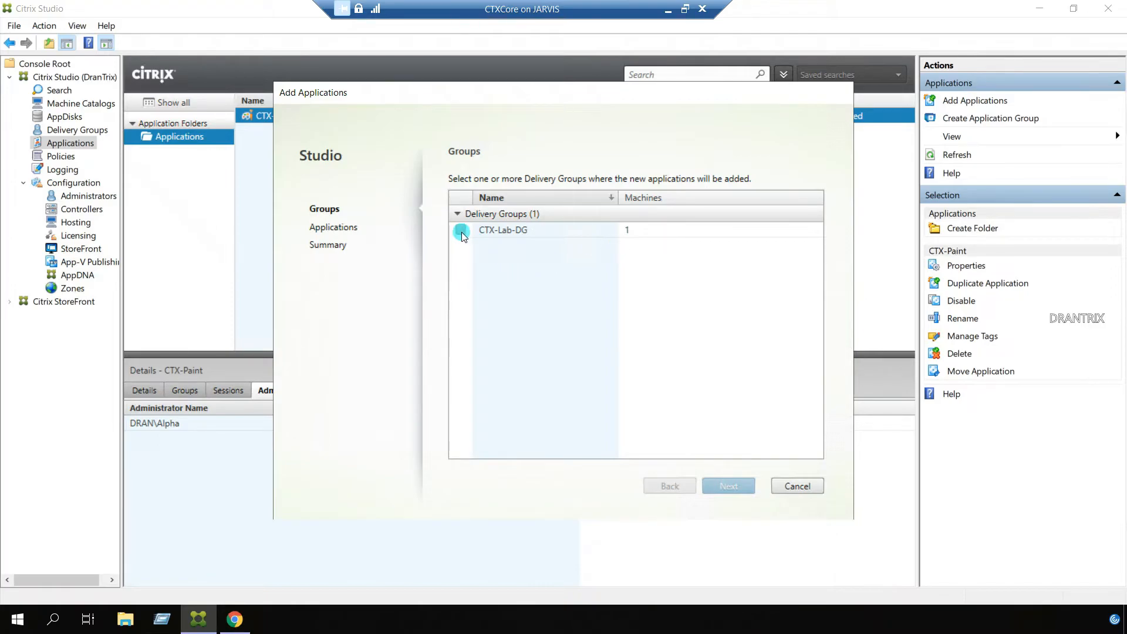
left_click(461, 229)
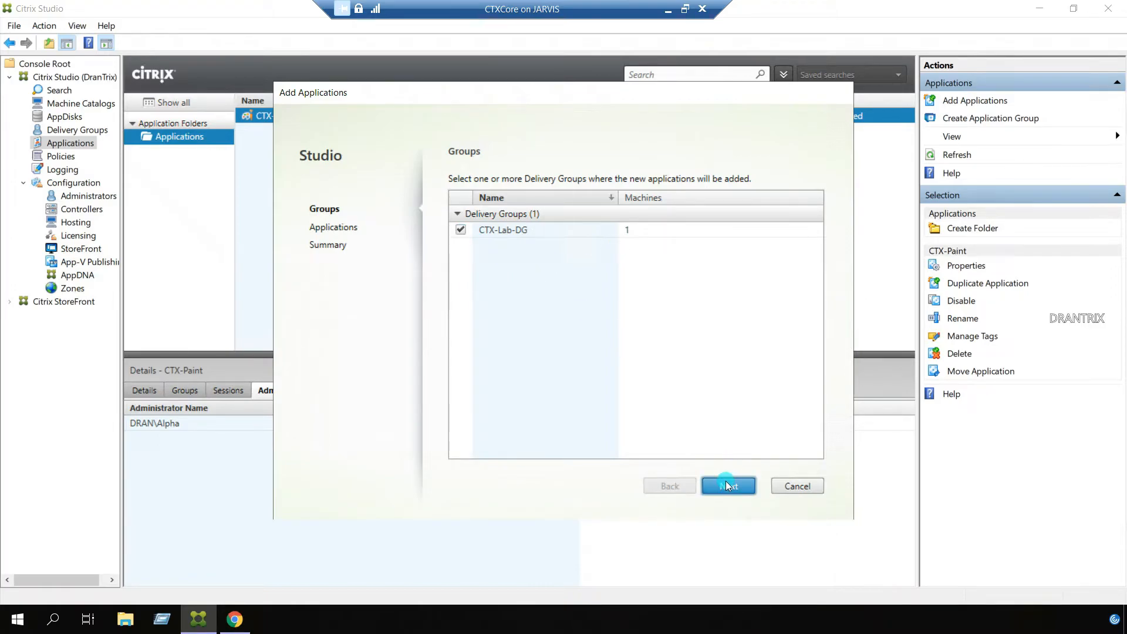
left_click(728, 485)
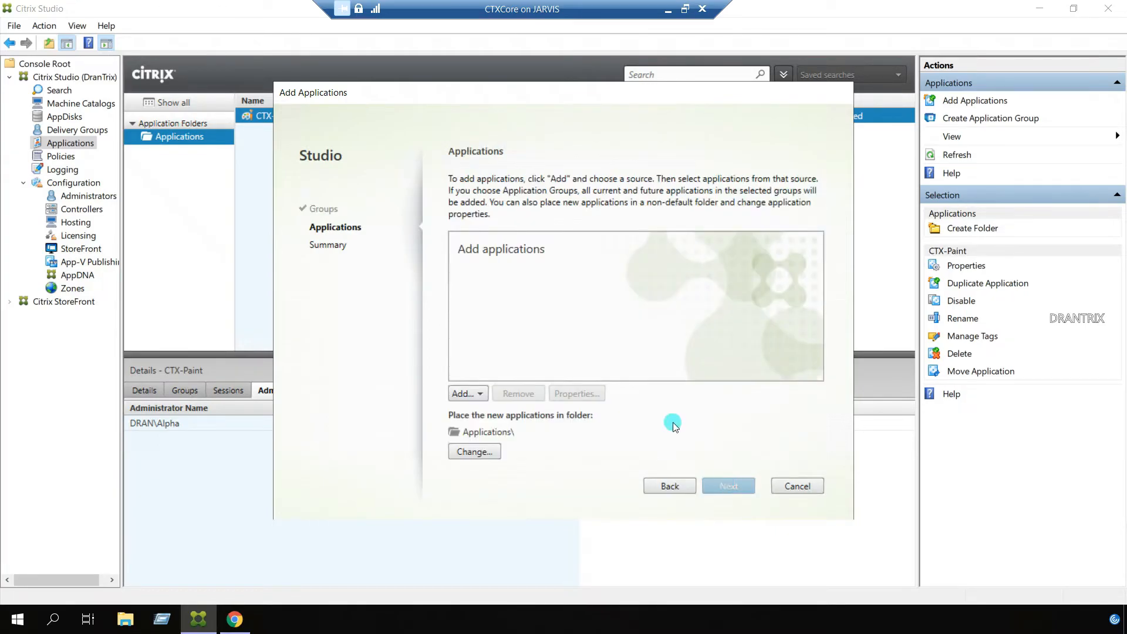
left_click(463, 393)
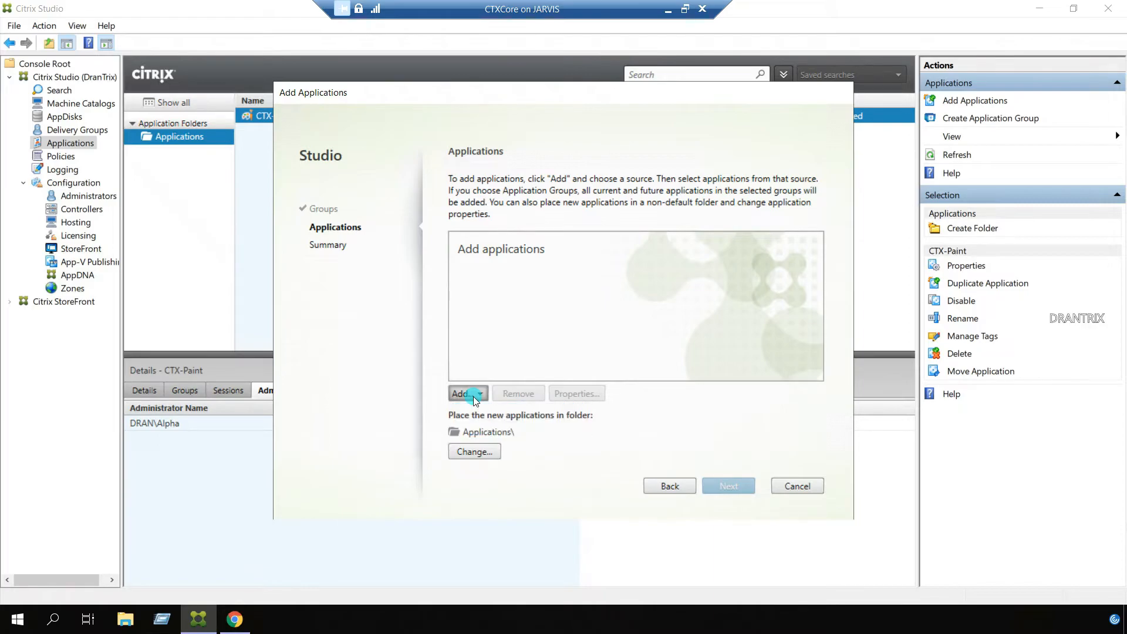
left_click(464, 393)
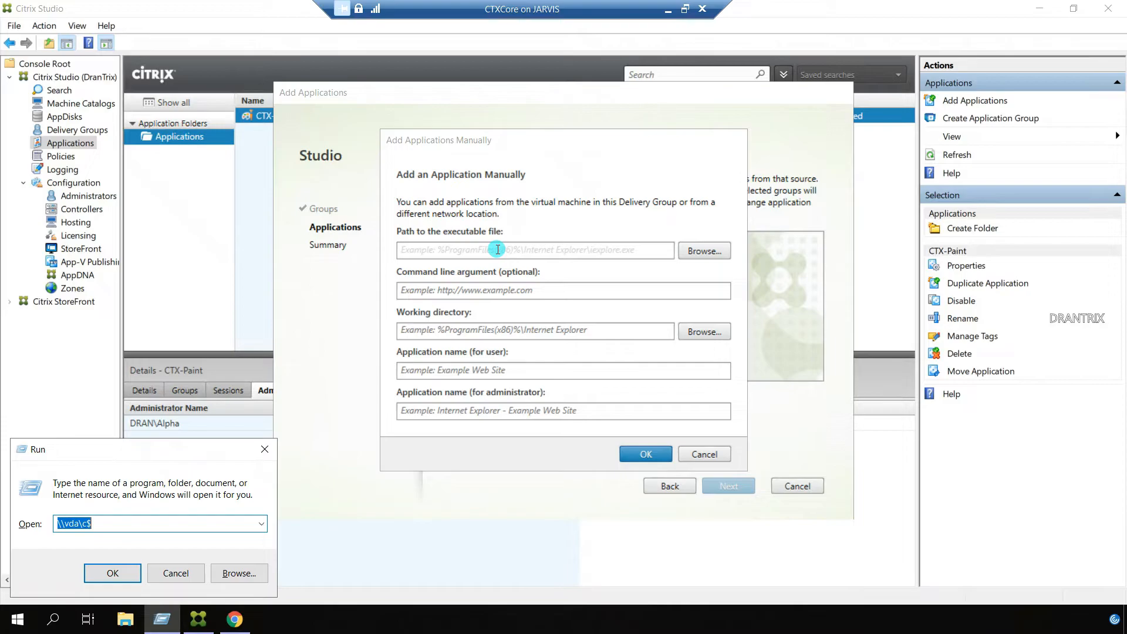
Step: Browse \\vda\c$\Program Files\WinRAR in Explorer to locate WinRAR.exe
type("\\\\vd")
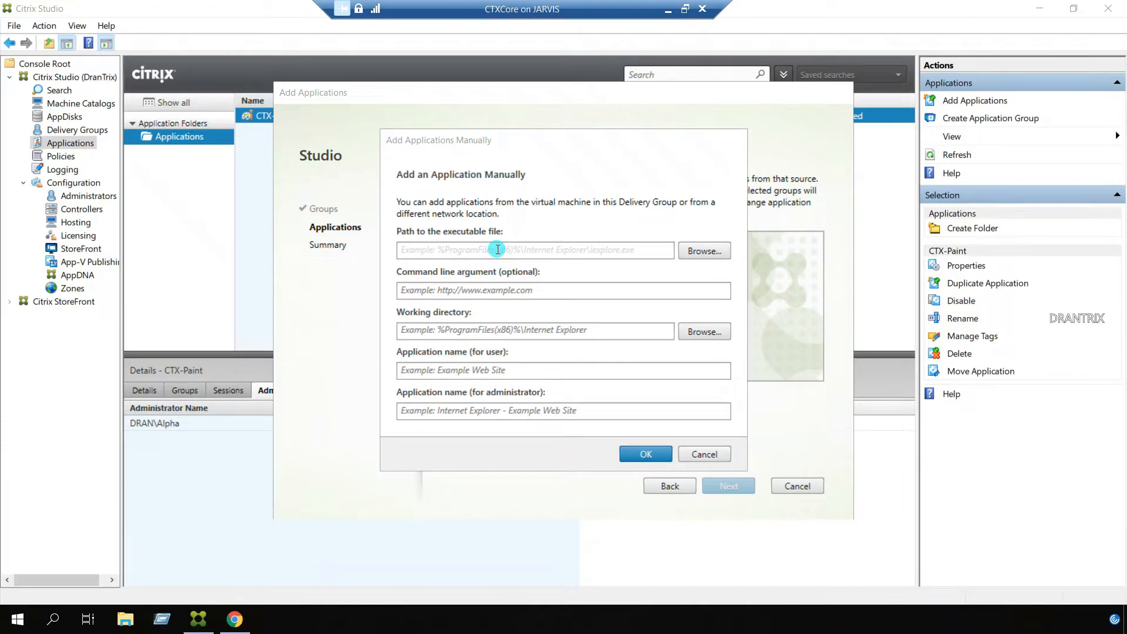
left_click(703, 252)
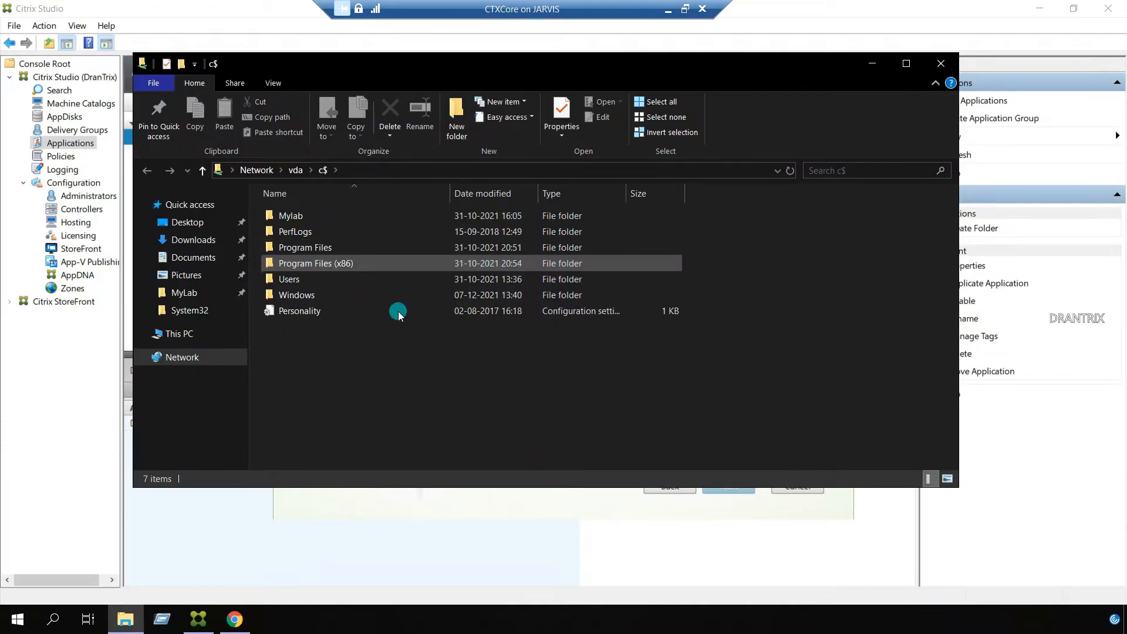
left_click(305, 247)
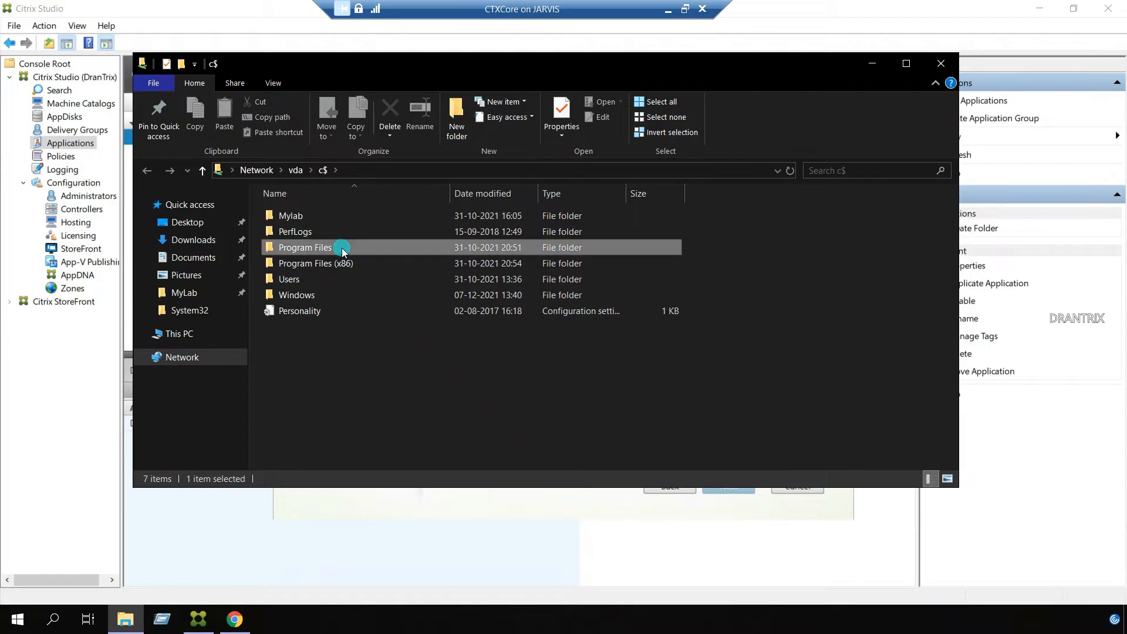
double_click(304, 248)
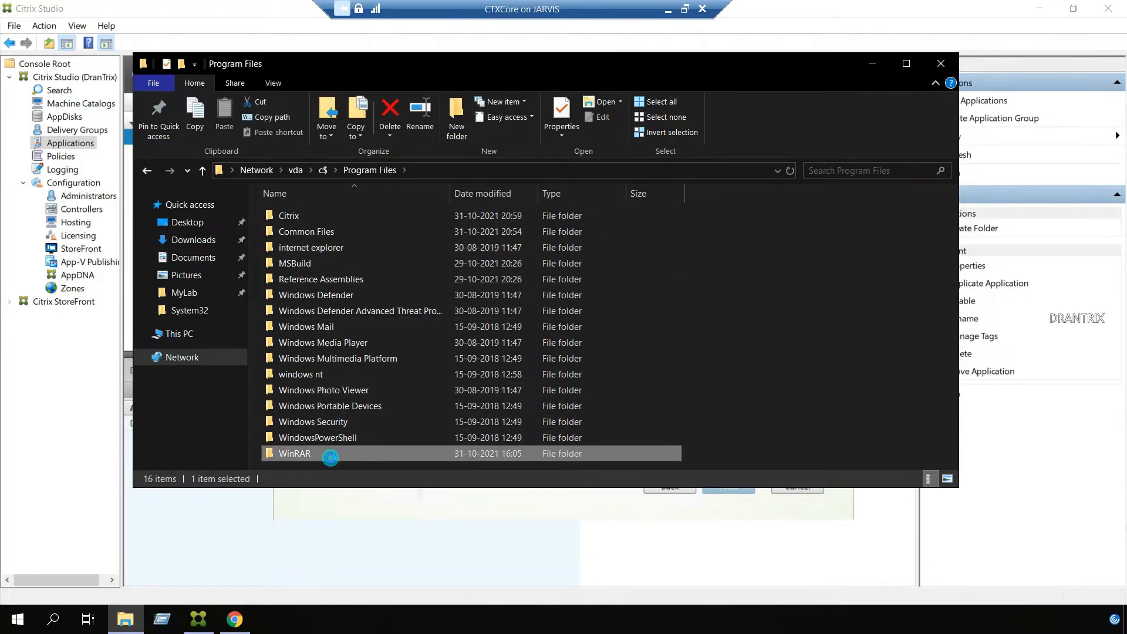
double_click(293, 453)
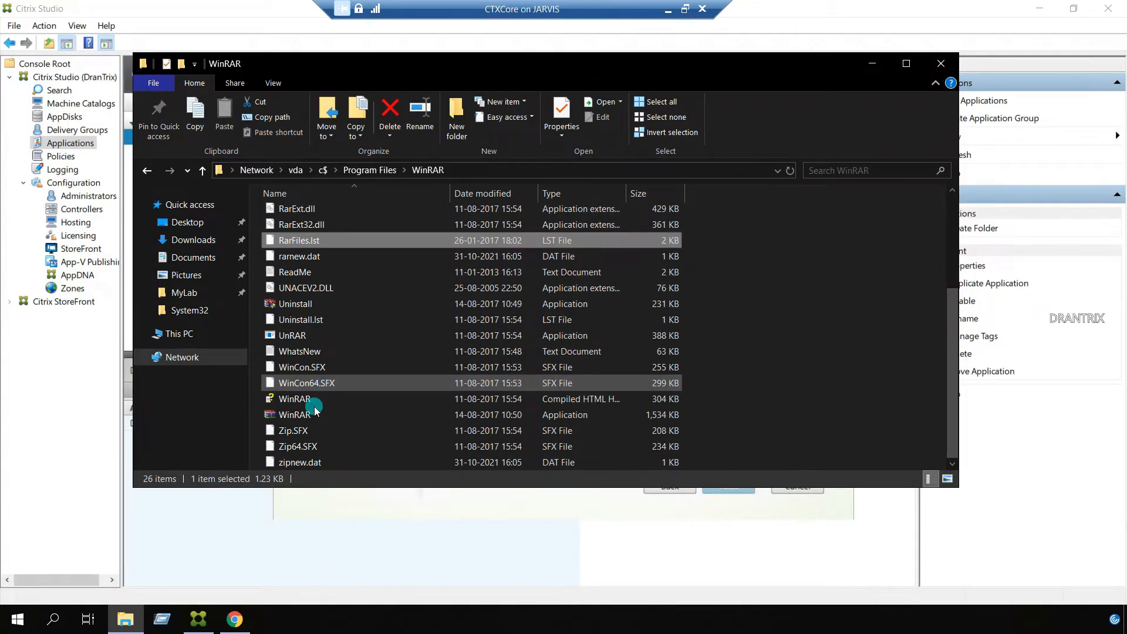
left_click(294, 414)
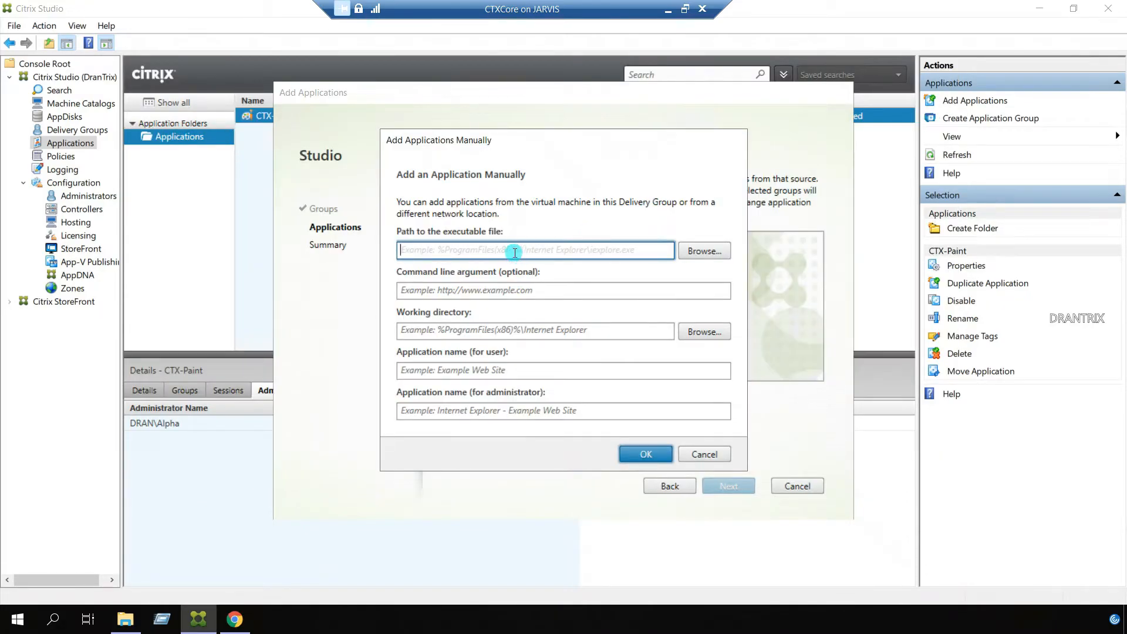
Step: Enter c:\Program Files\WinRAR\WinRAR.exe as executable and c:\Program Files\WinRAR\ as working directory
type("c:\\Program Files\\WinRAR")
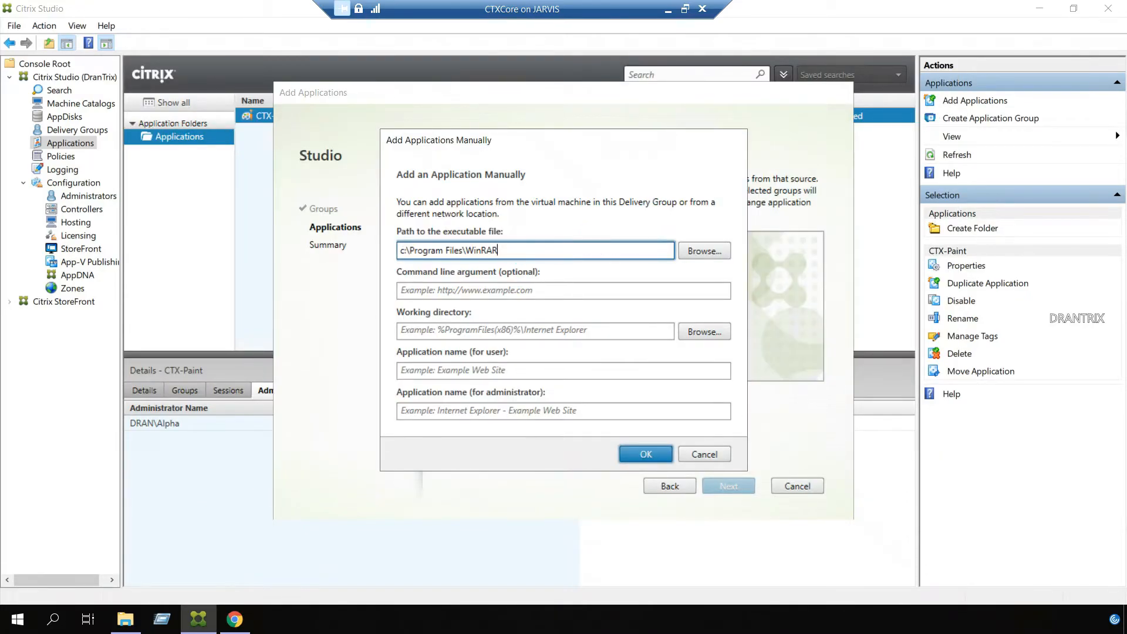
type("\\")
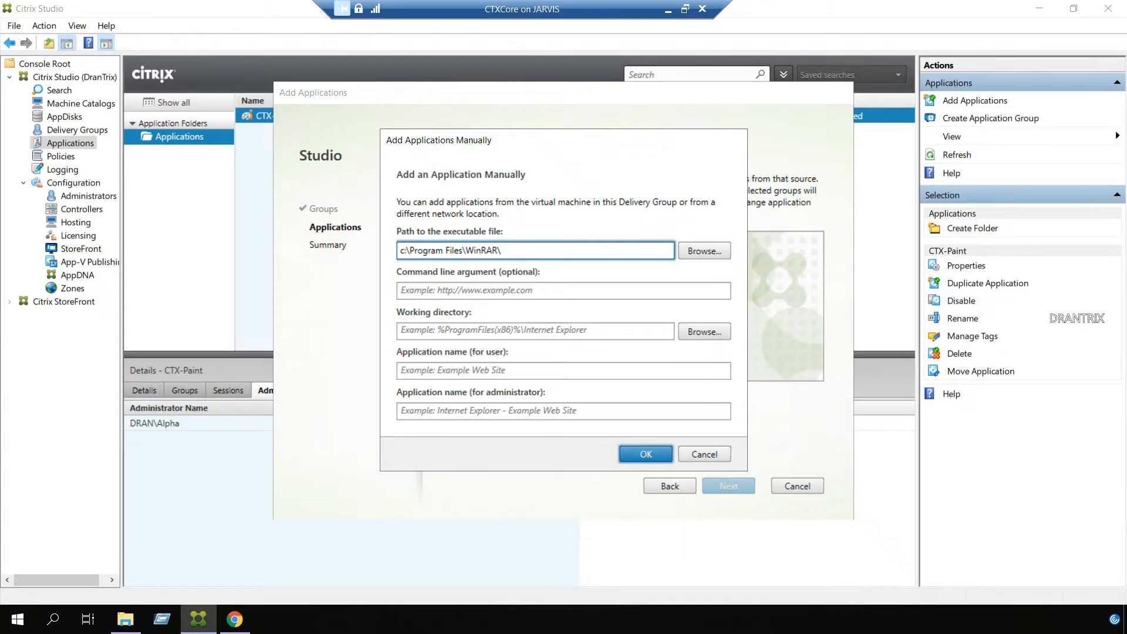
type("\\WinRAR")
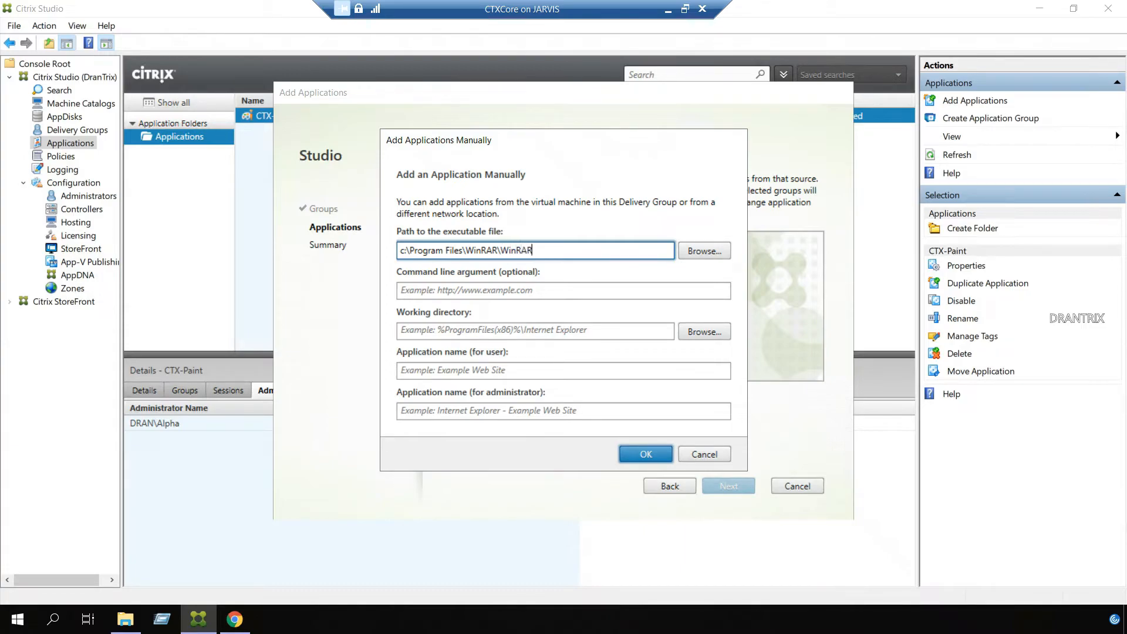
type(".exe")
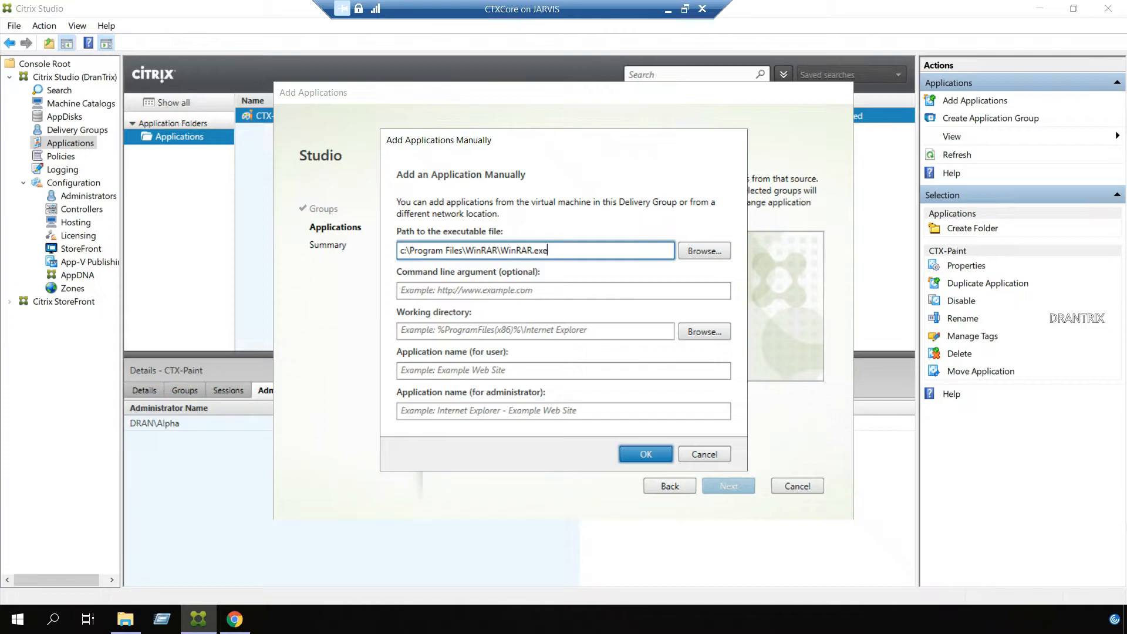
triple_click(536, 250)
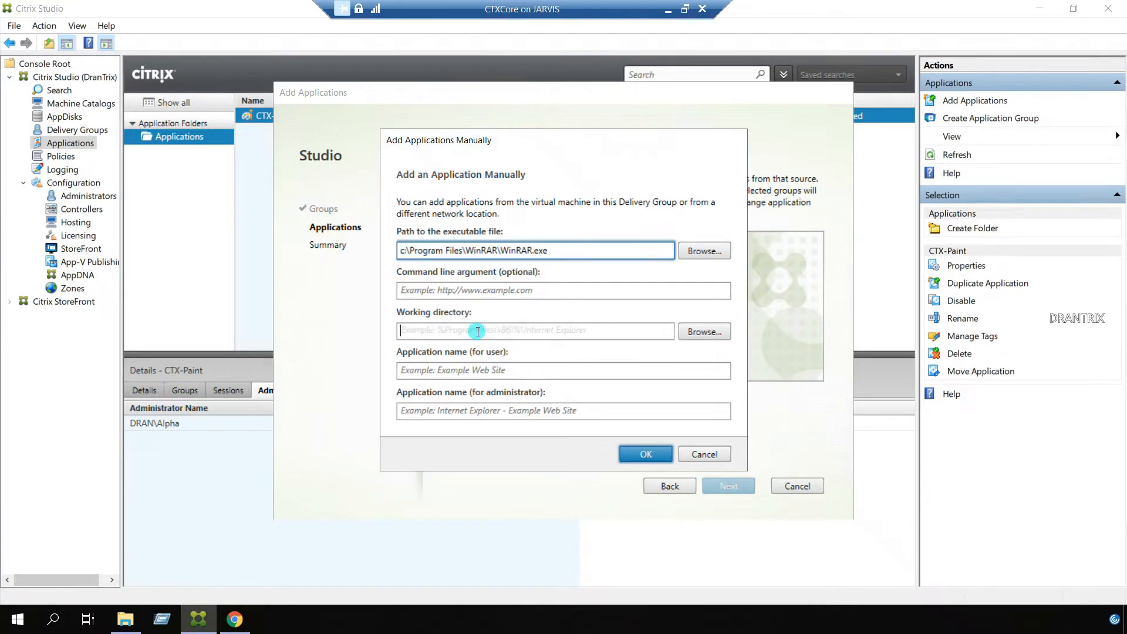
type("c:\\Program Files\\WinRAR\\")
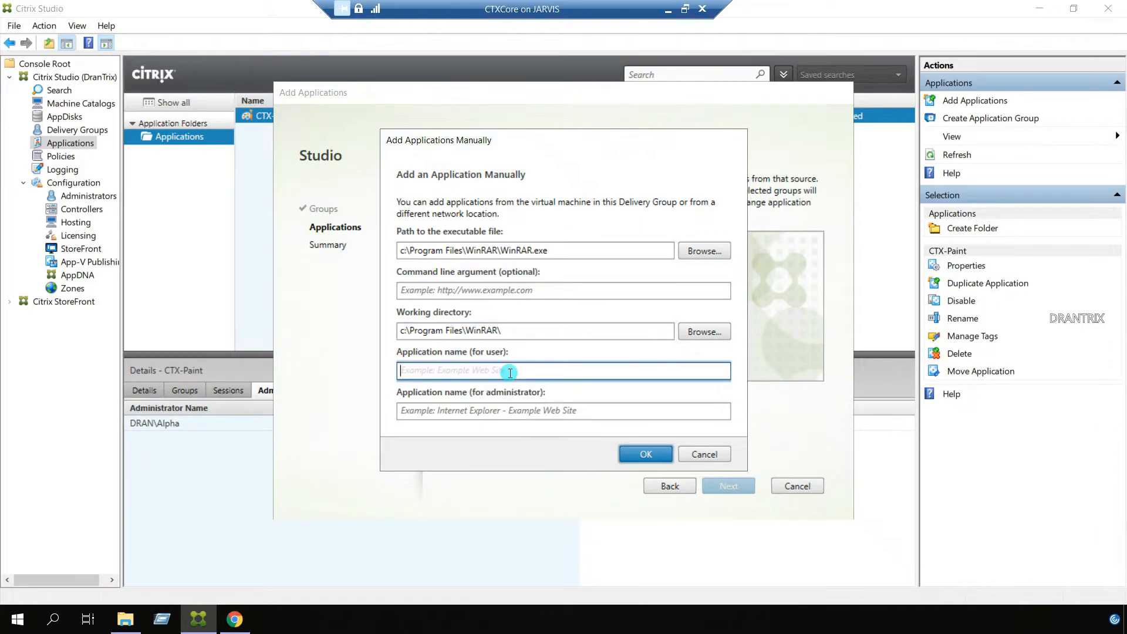
Step: Name the application CTX-WinRAR for users and administrators and confirm it
type("CTX")
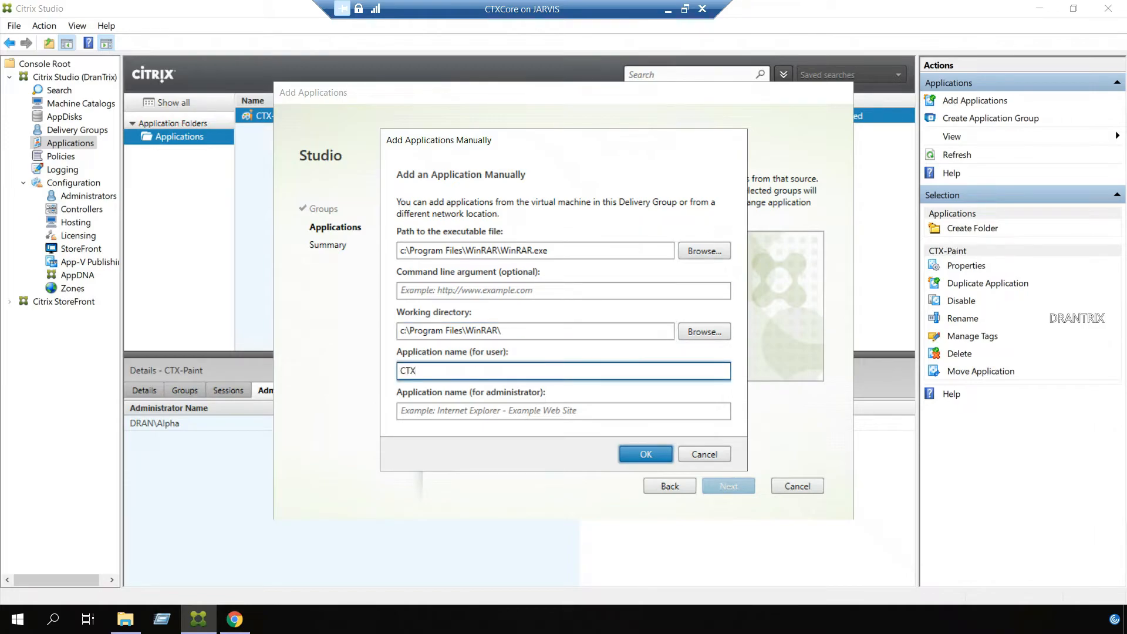
type("-W")
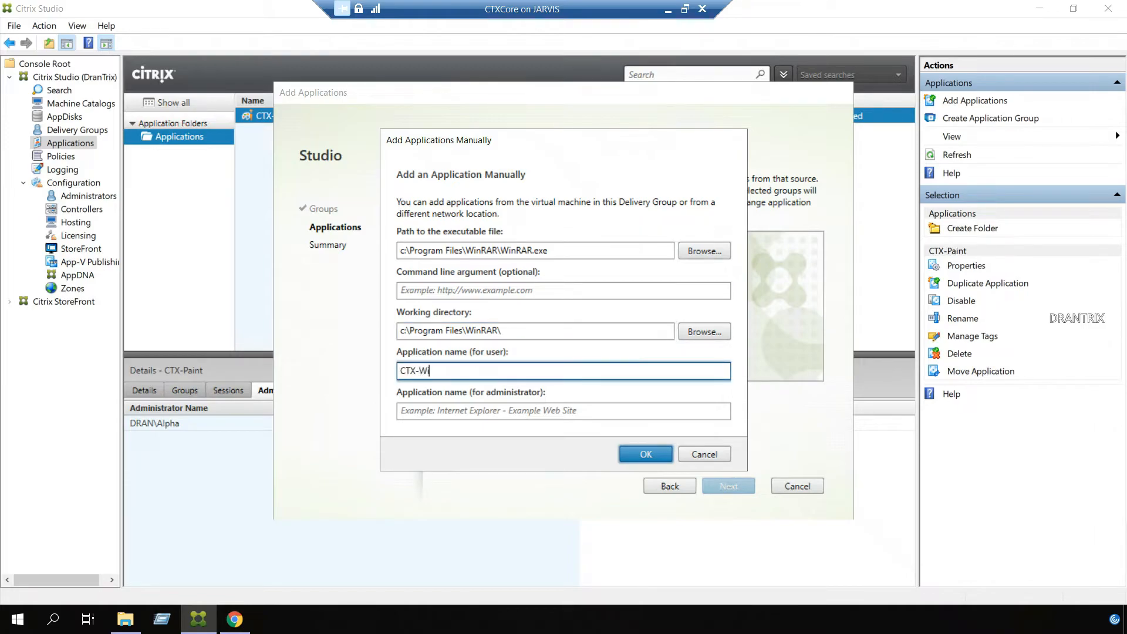
type("inRAR")
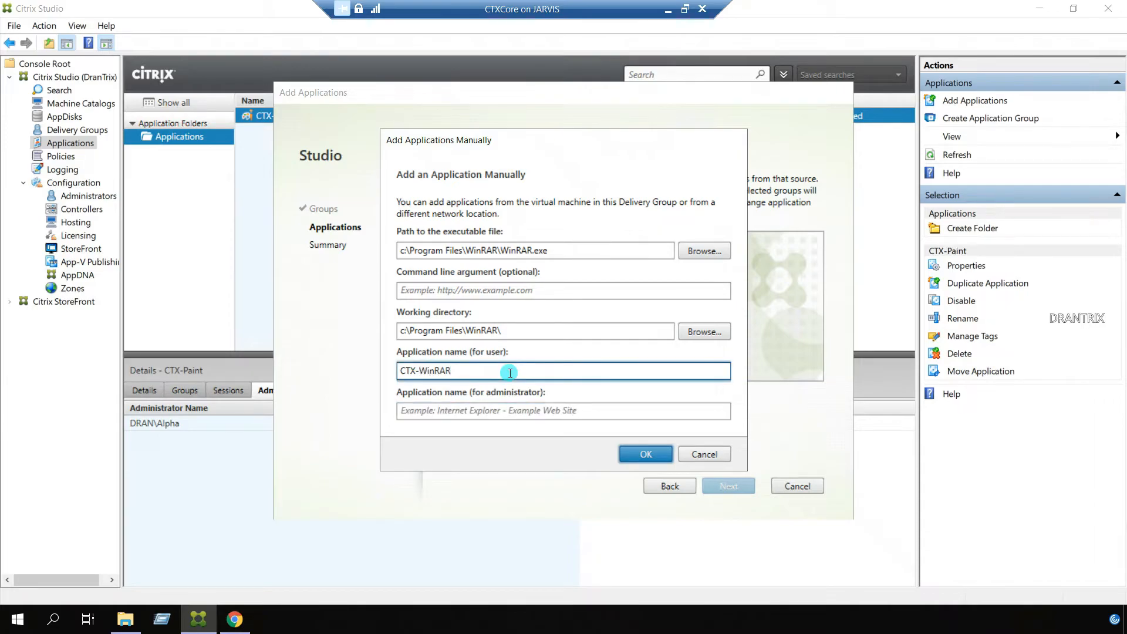
left_click(562, 411)
type("CTX-WinRAR")
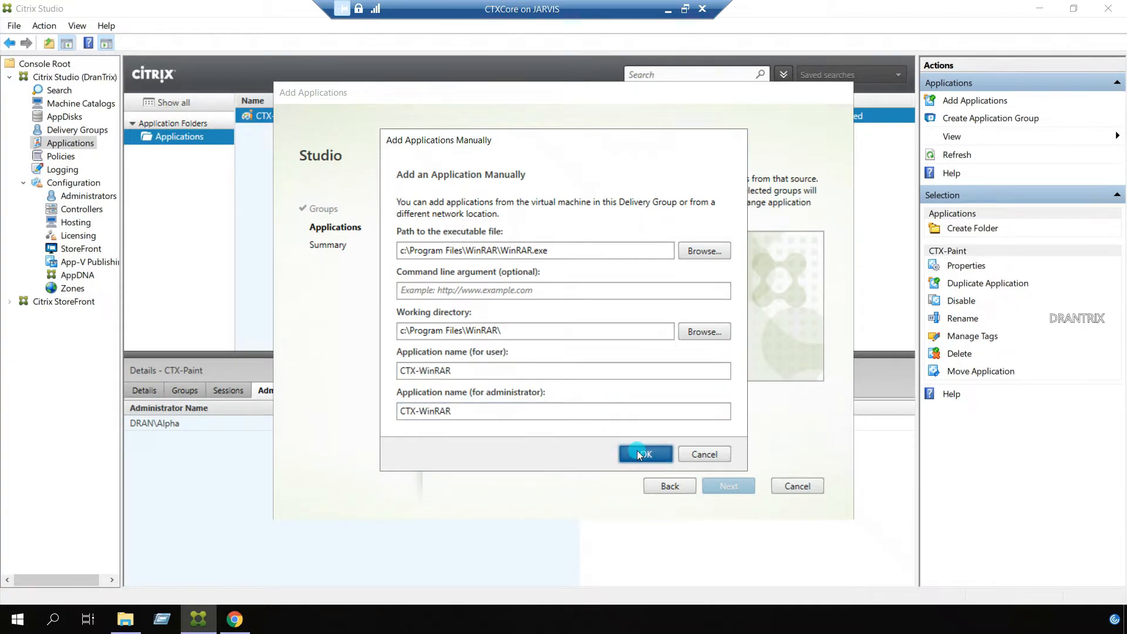
left_click(644, 453)
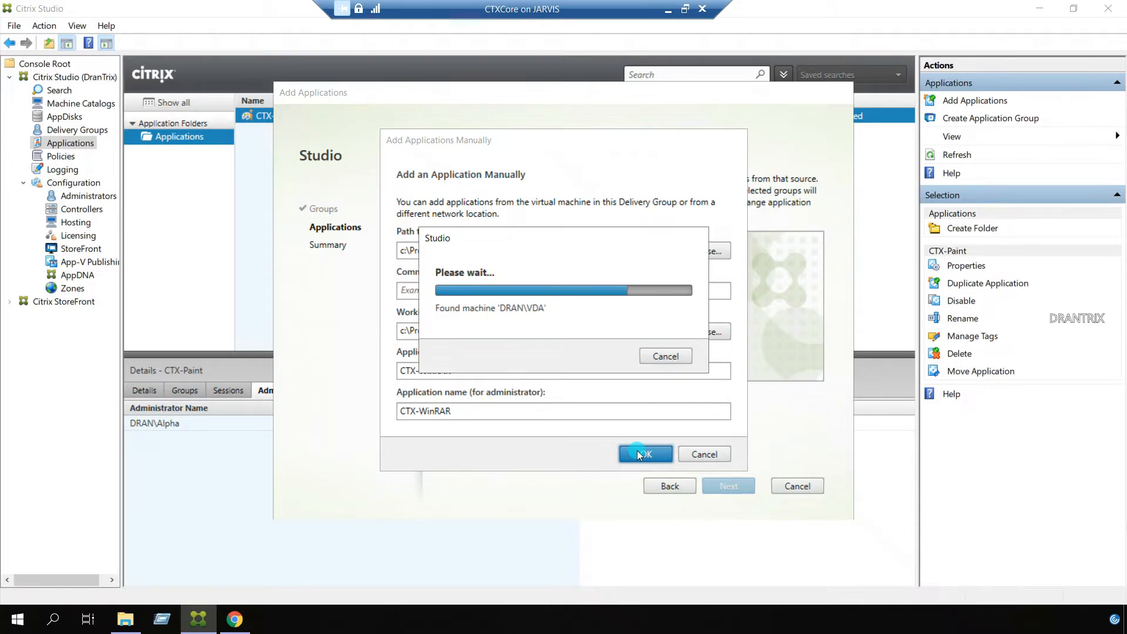
Step: Add CTX-WinRAR to the wizard's application list and bring up its properties
left_click(645, 454)
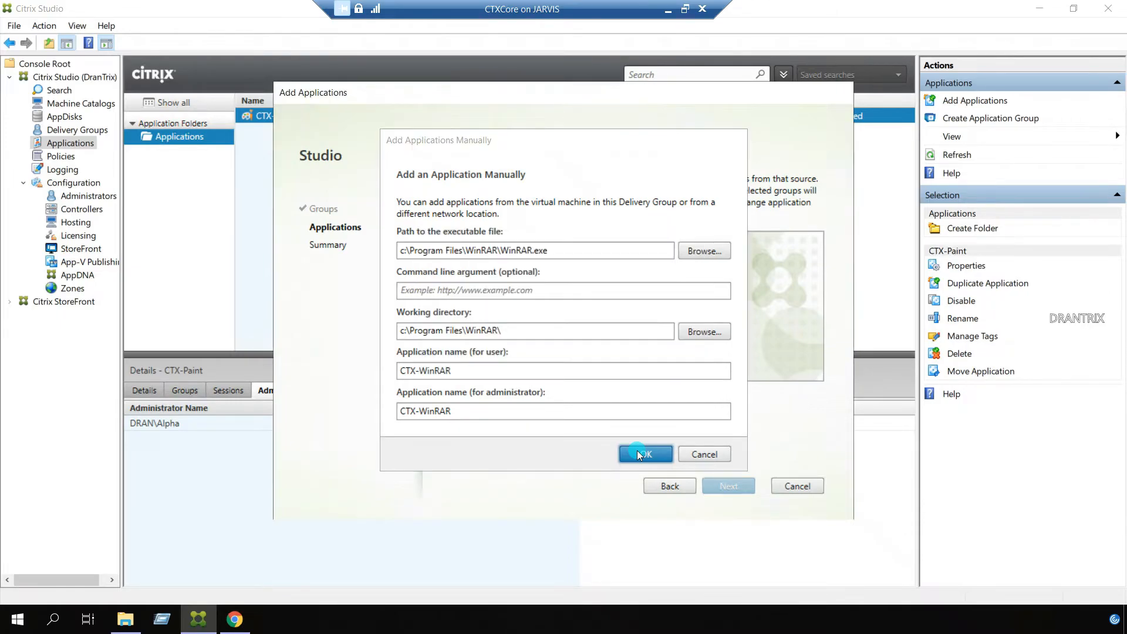
left_click(645, 454)
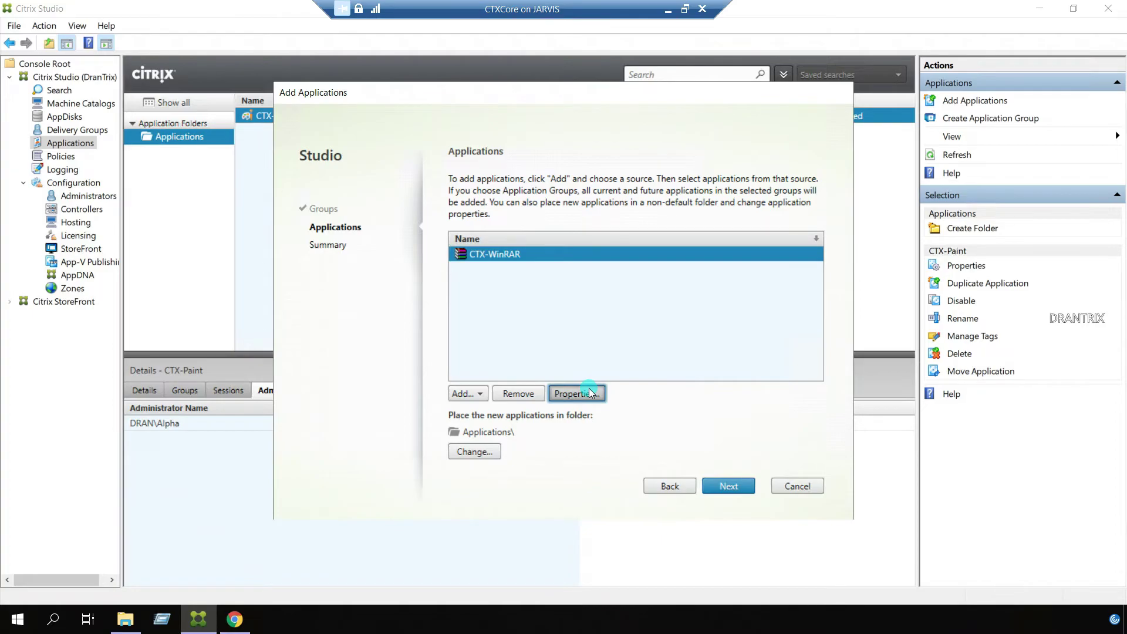
left_click(575, 393)
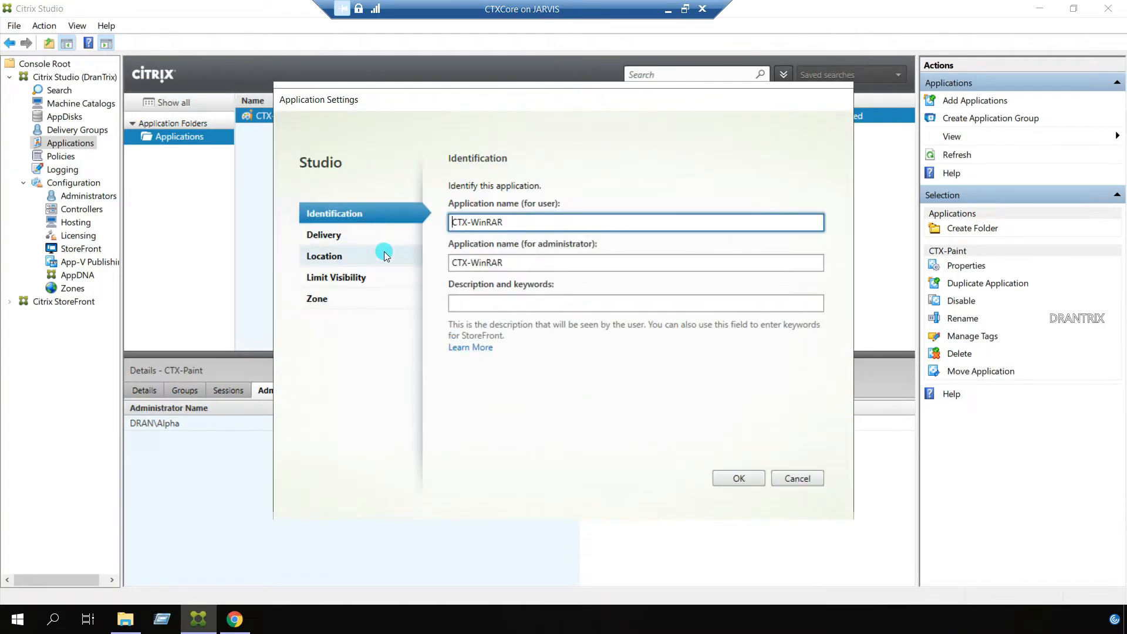
Step: Review CTX-WinRAR's Delivery, Location and Limit Visibility pages, keeping it visible to the whole group
left_click(324, 234)
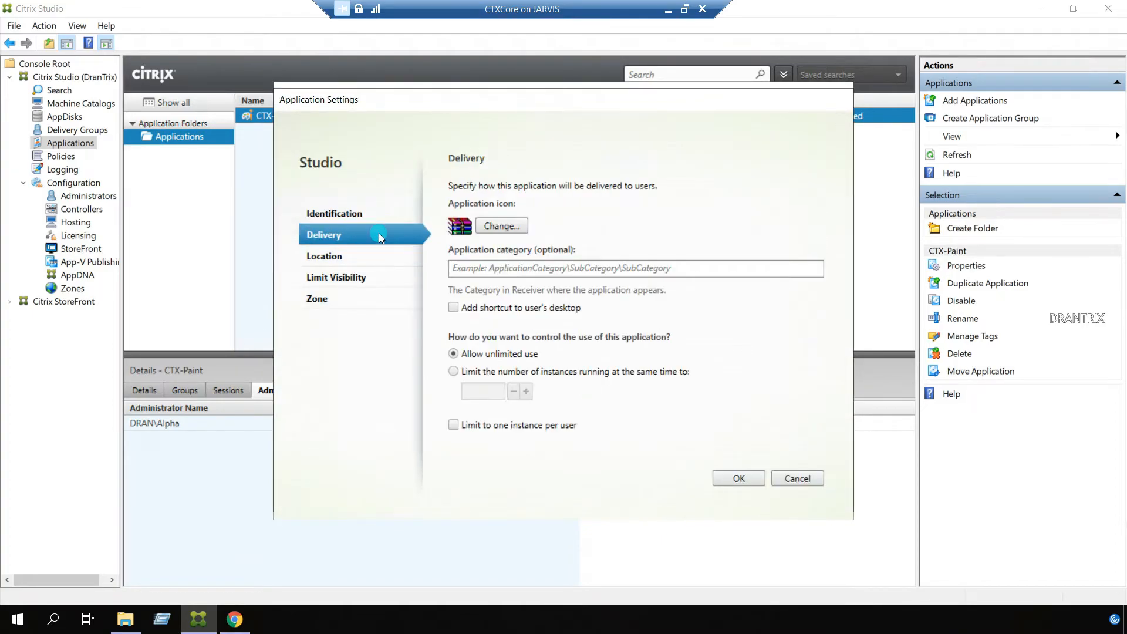
left_click(324, 256)
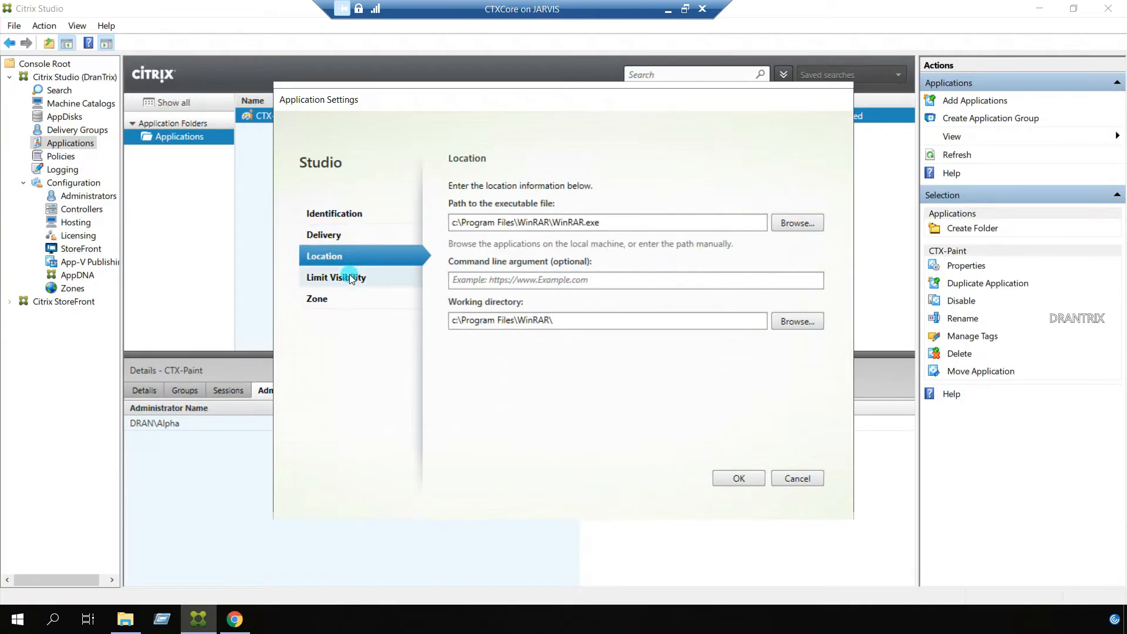
left_click(336, 277)
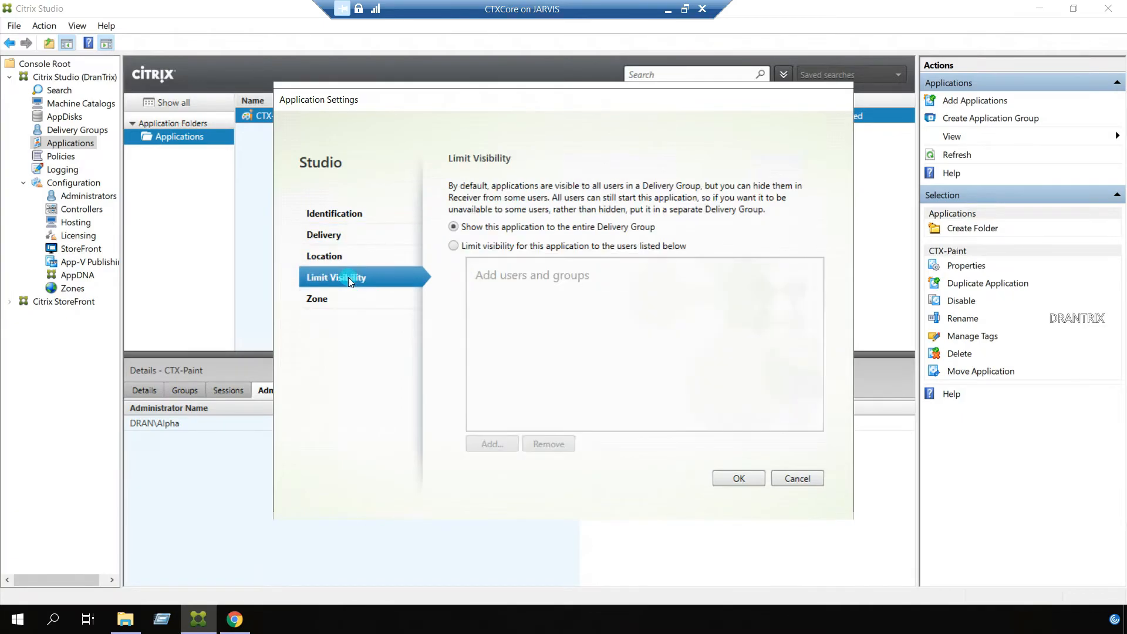
mouse_move(542, 240)
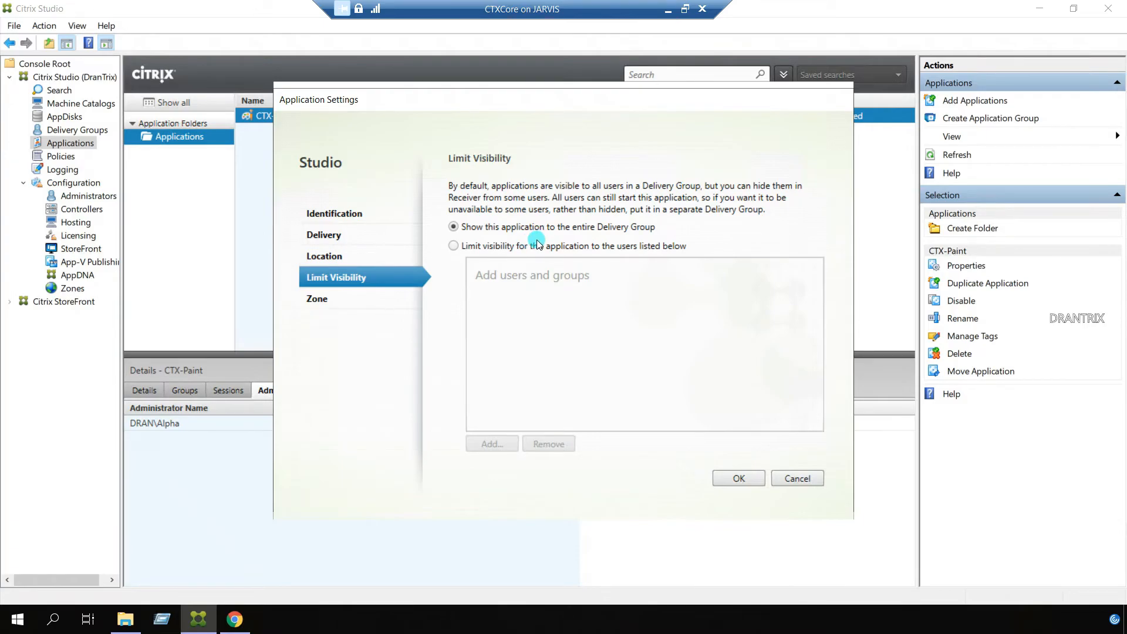
mouse_move(771, 478)
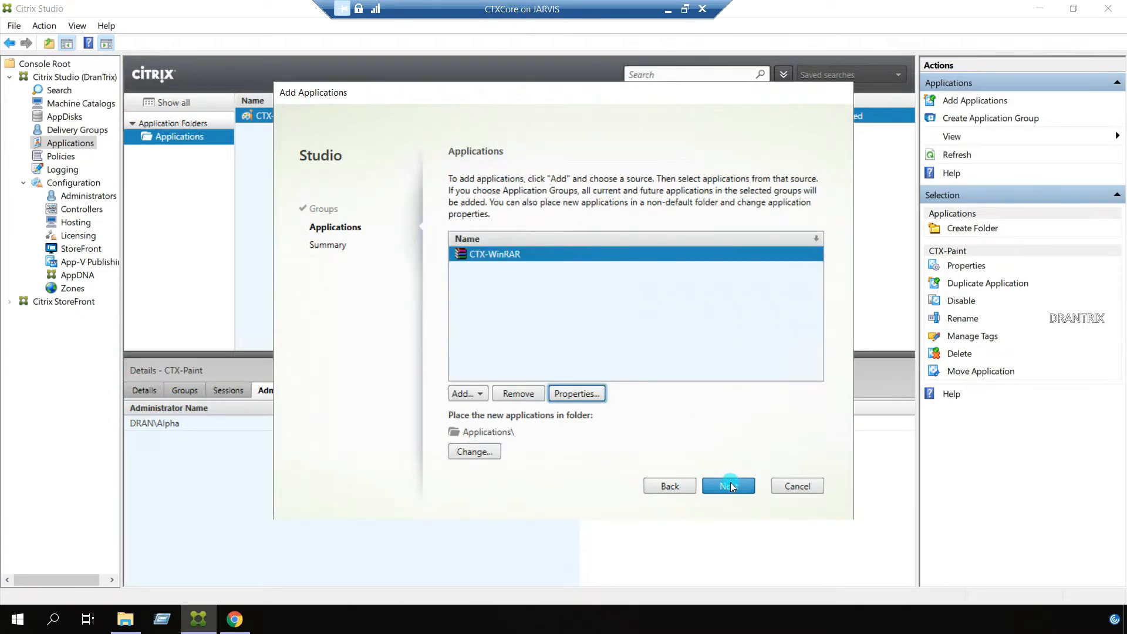
Step: Confirm the summary and finish adding CTX-WinRAR to the CTX-Lab-DG delivery group
left_click(728, 485)
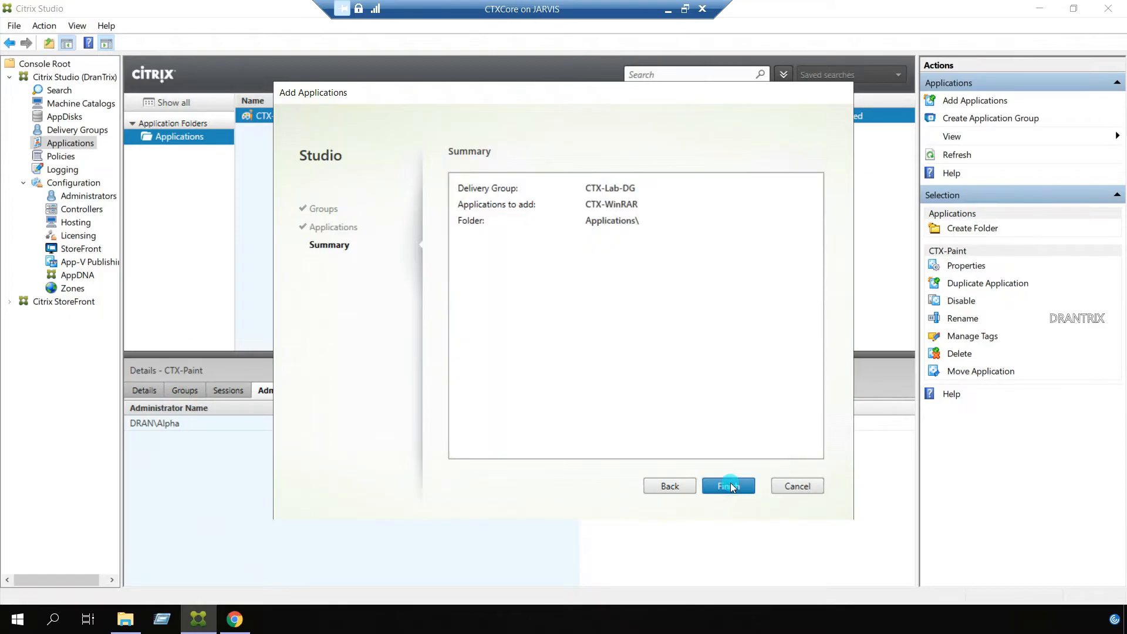
left_click(728, 486)
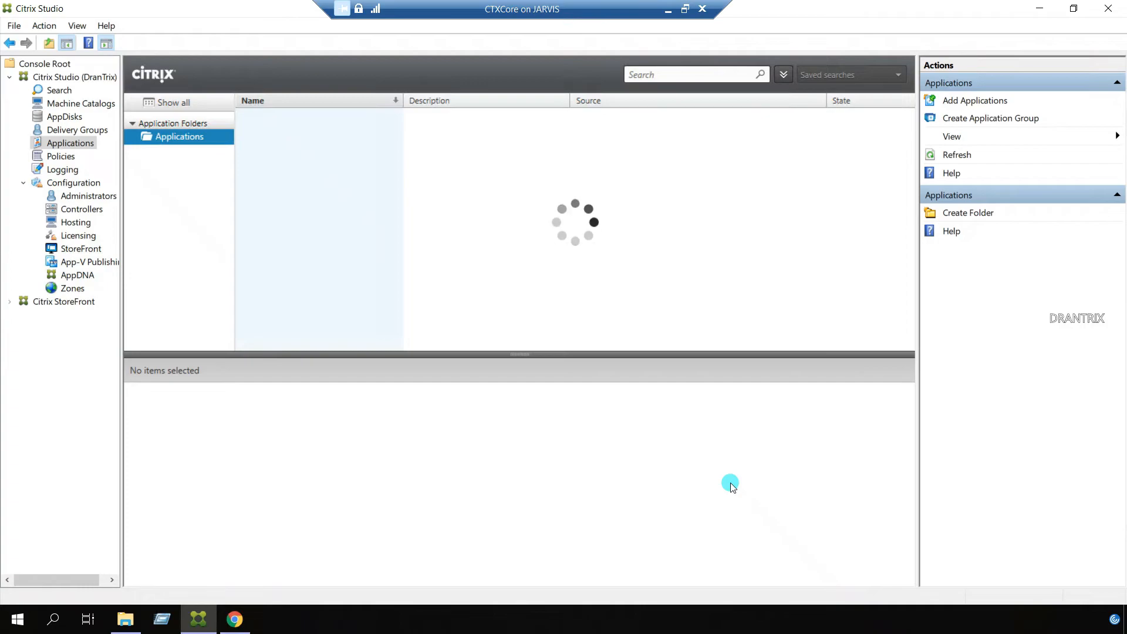
Step: Select CTX-WinRAR in the Applications node to show its WinRAR.exe path and details
left_click(280, 130)
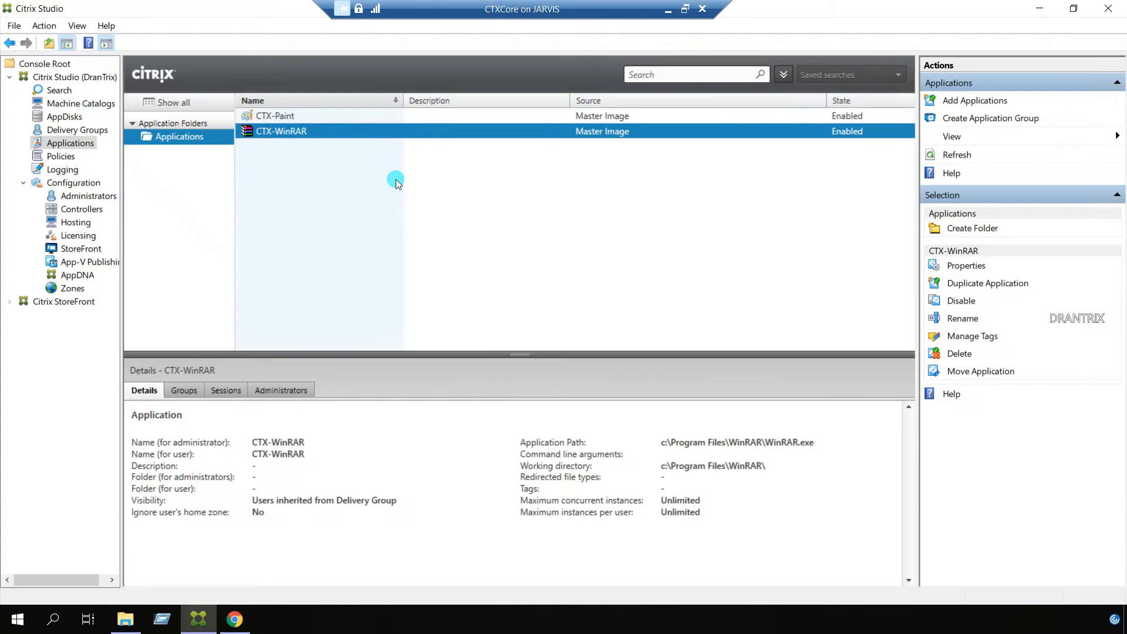
mouse_move(447, 223)
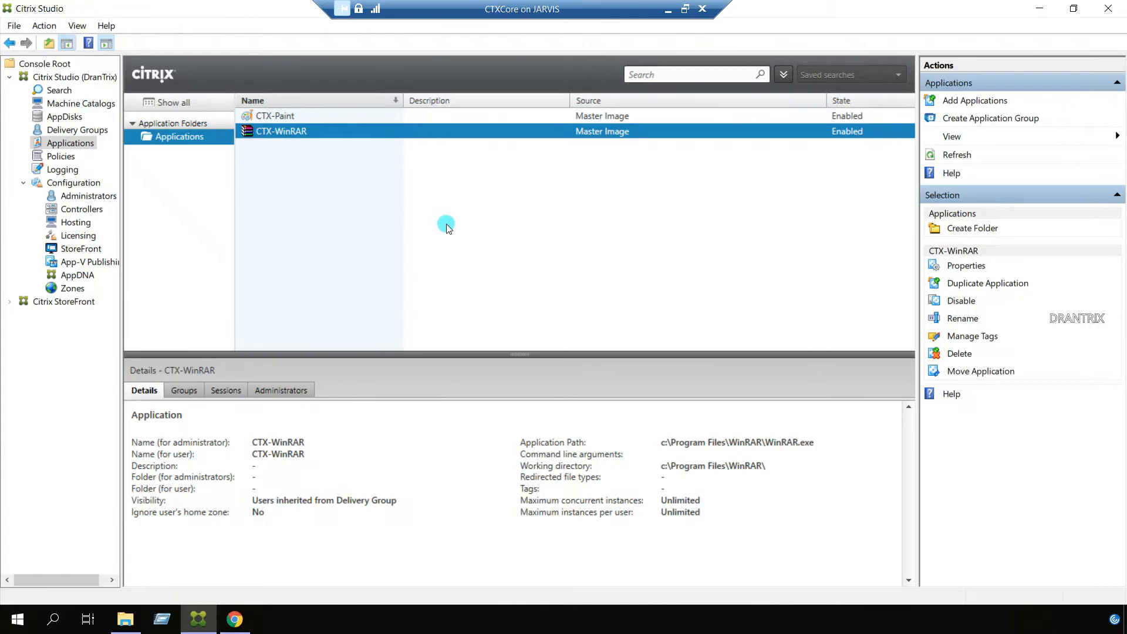
mouse_move(557, 444)
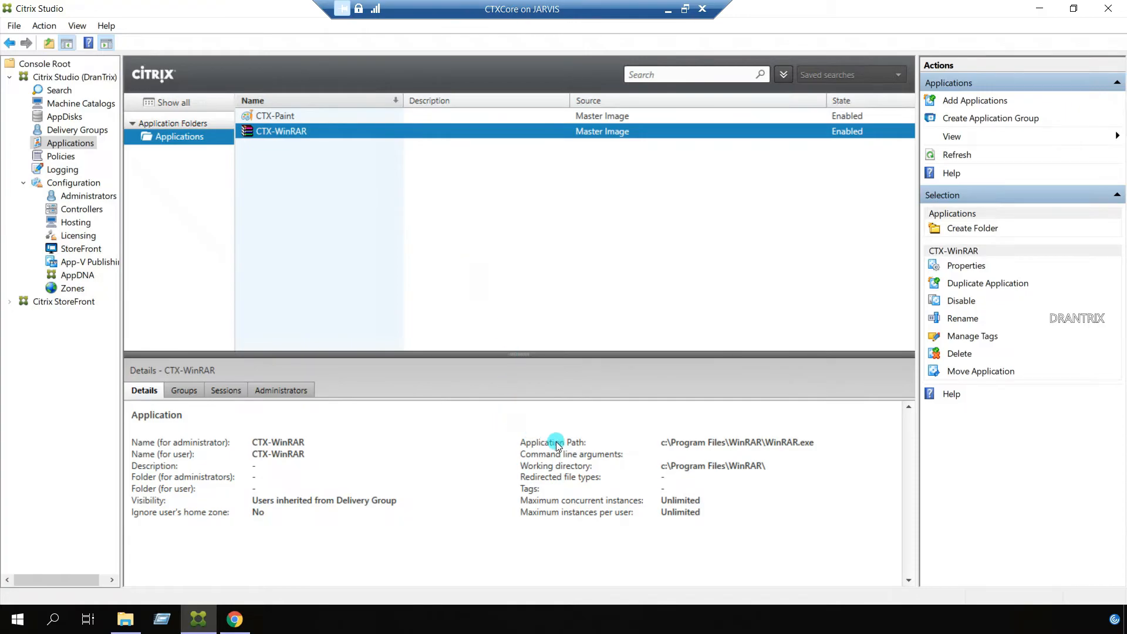
mouse_move(552, 468)
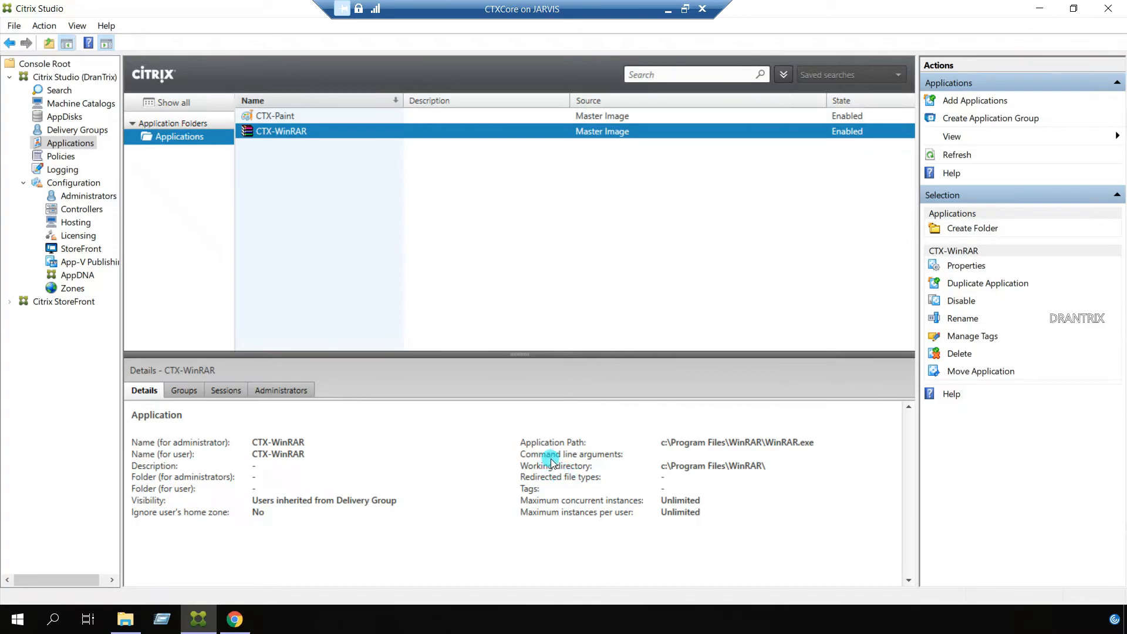
mouse_move(588, 461)
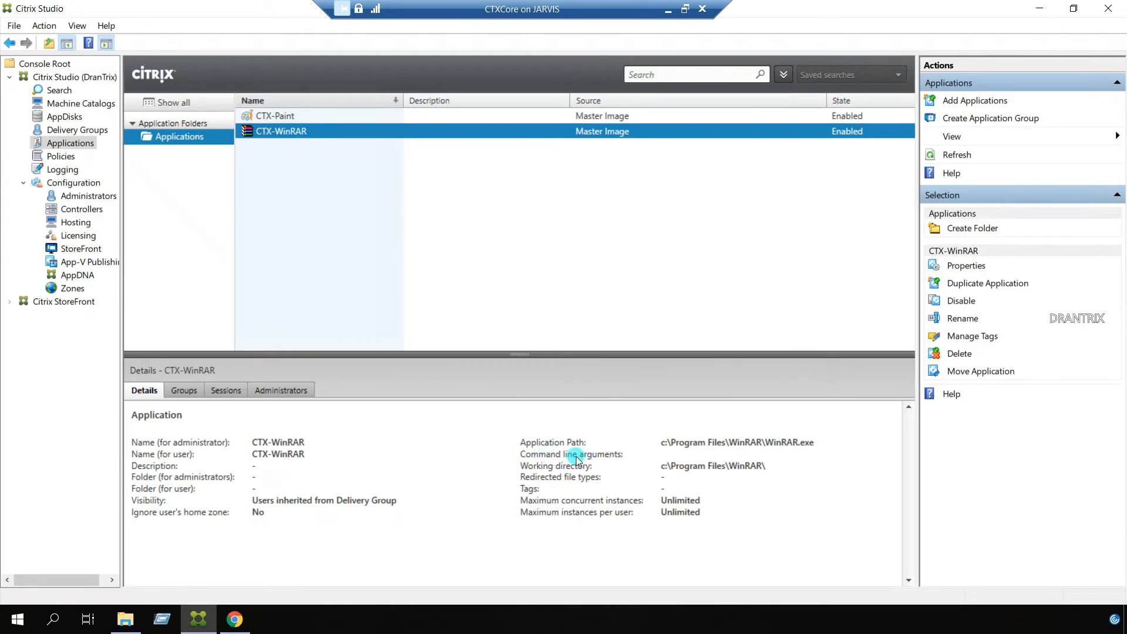
mouse_move(474, 281)
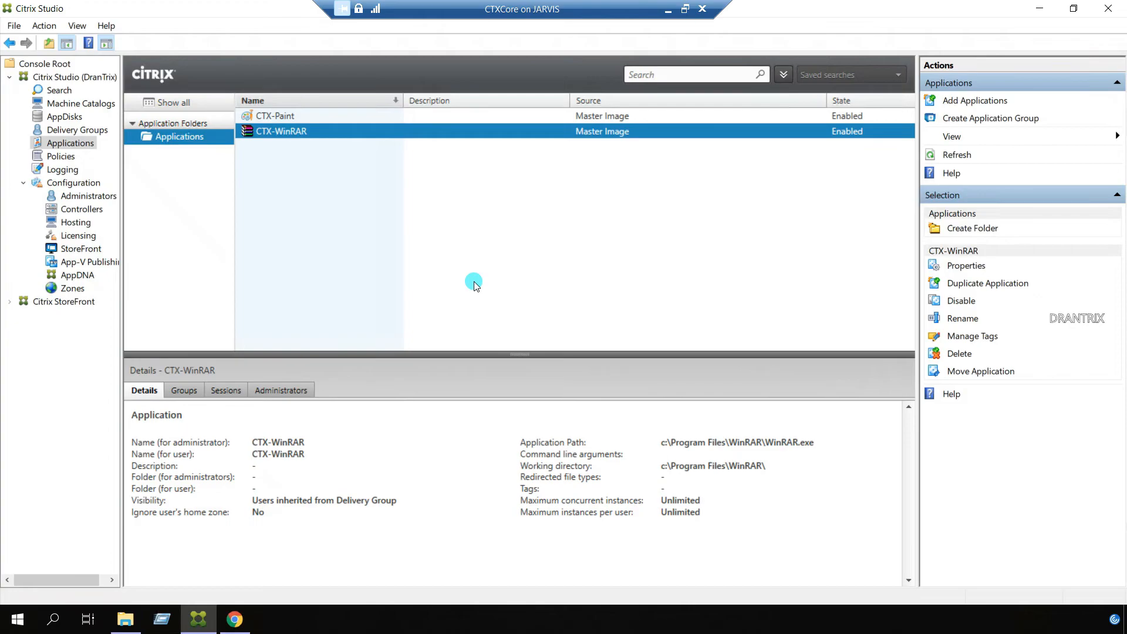
mouse_move(556, 200)
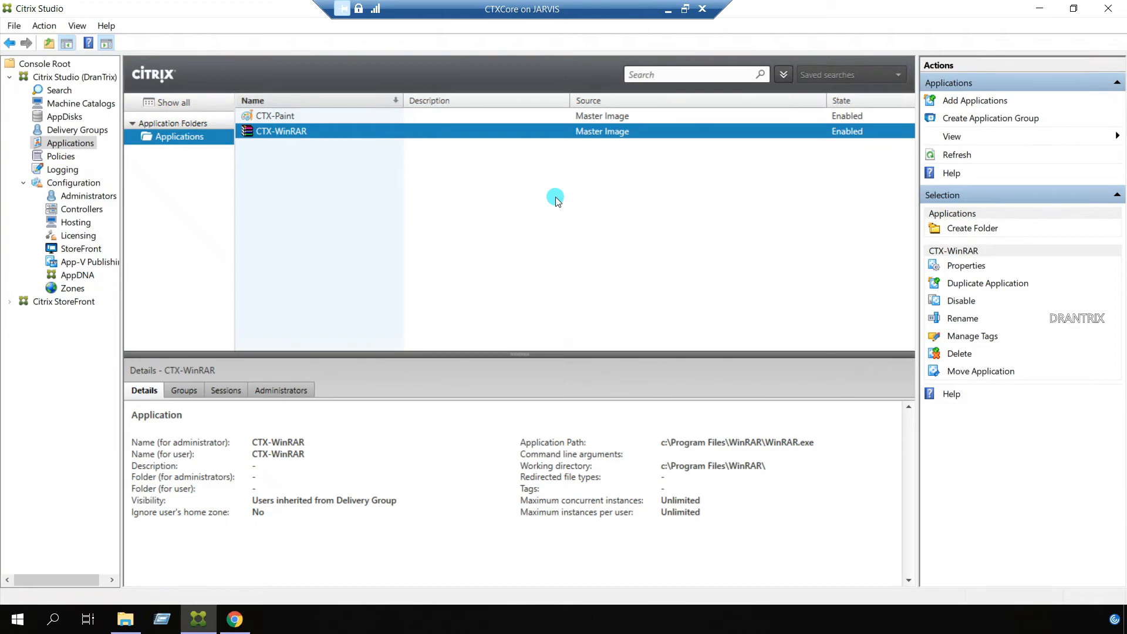
mouse_move(587, 427)
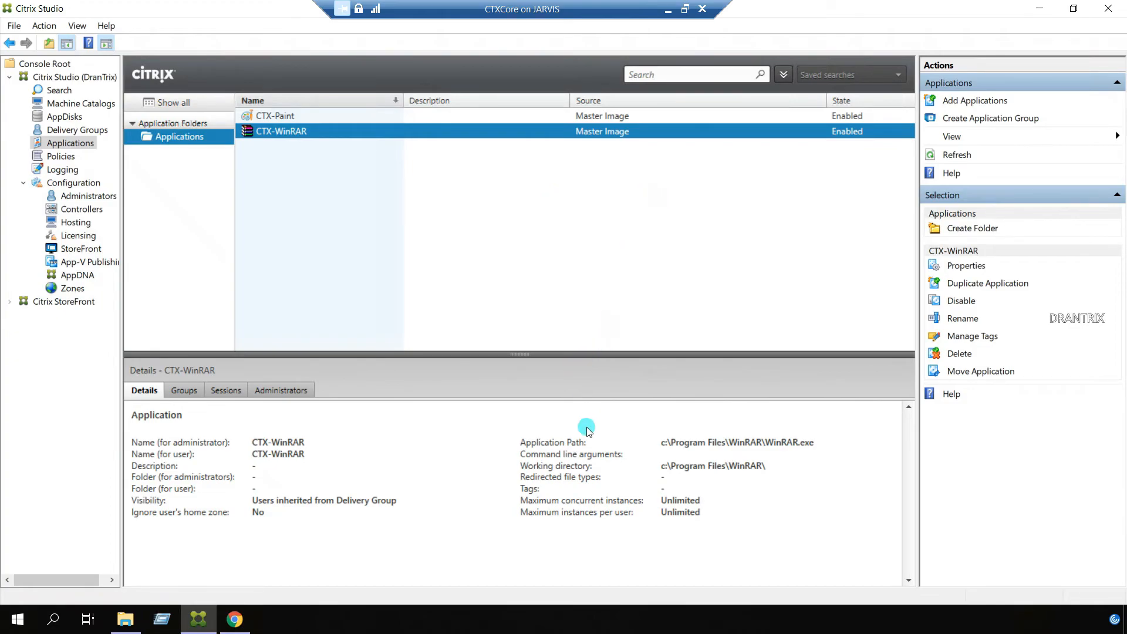
mouse_move(627, 437)
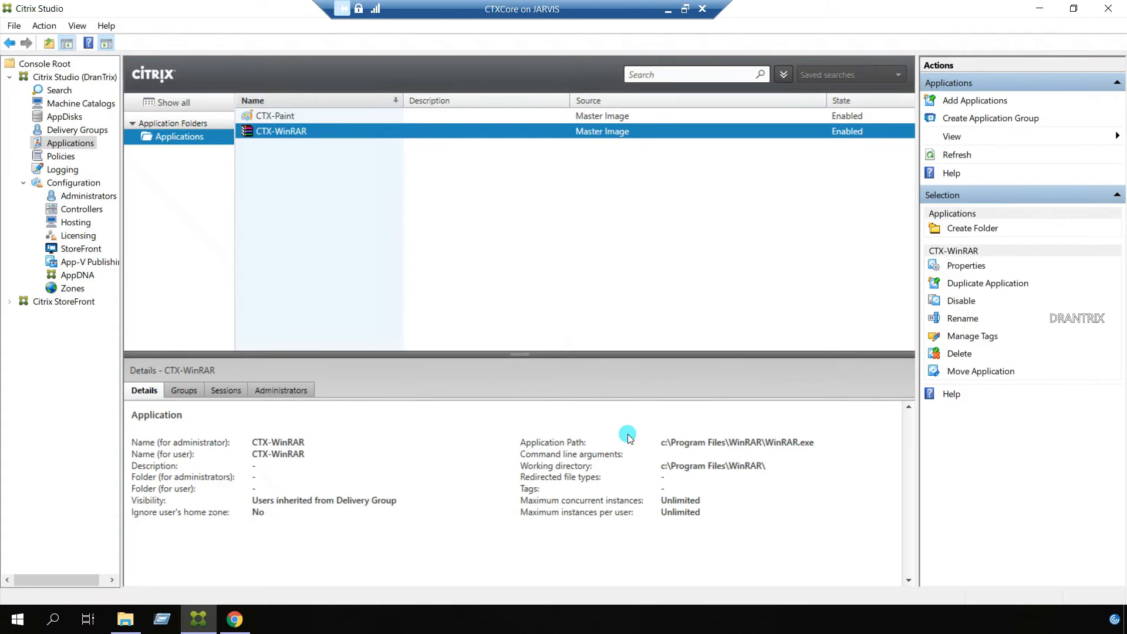
mouse_move(614, 475)
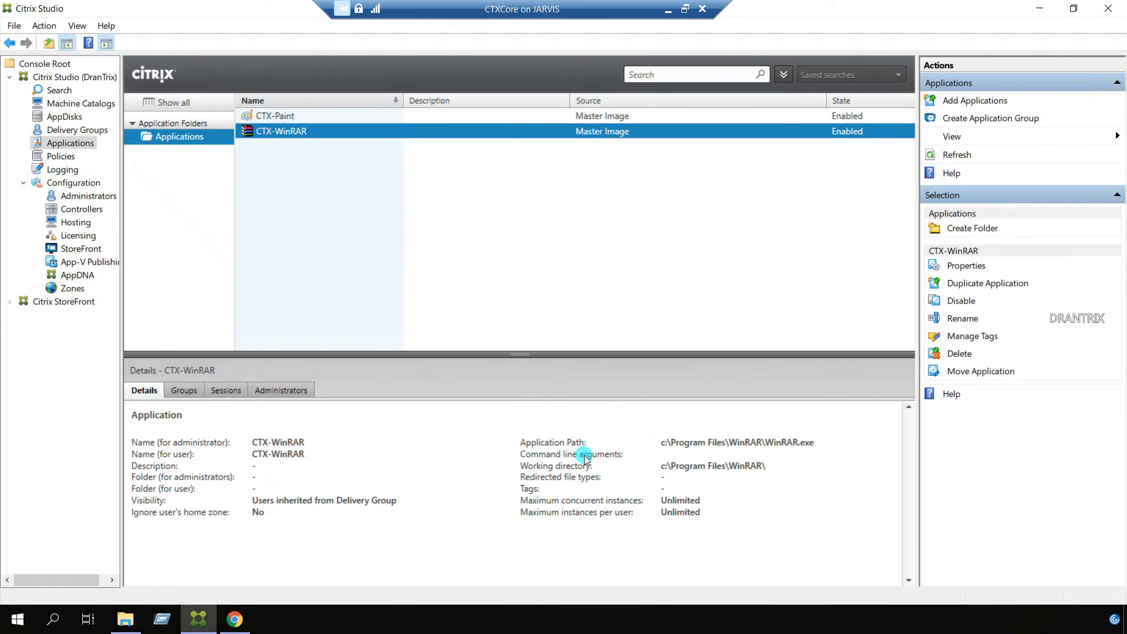
mouse_move(614, 461)
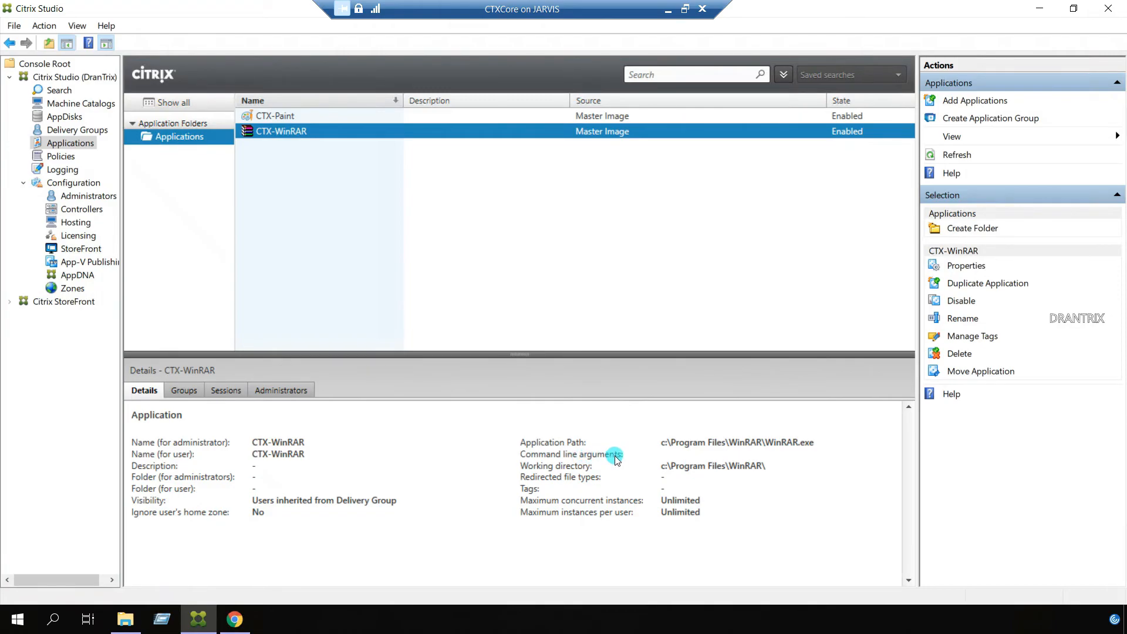
mouse_move(639, 455)
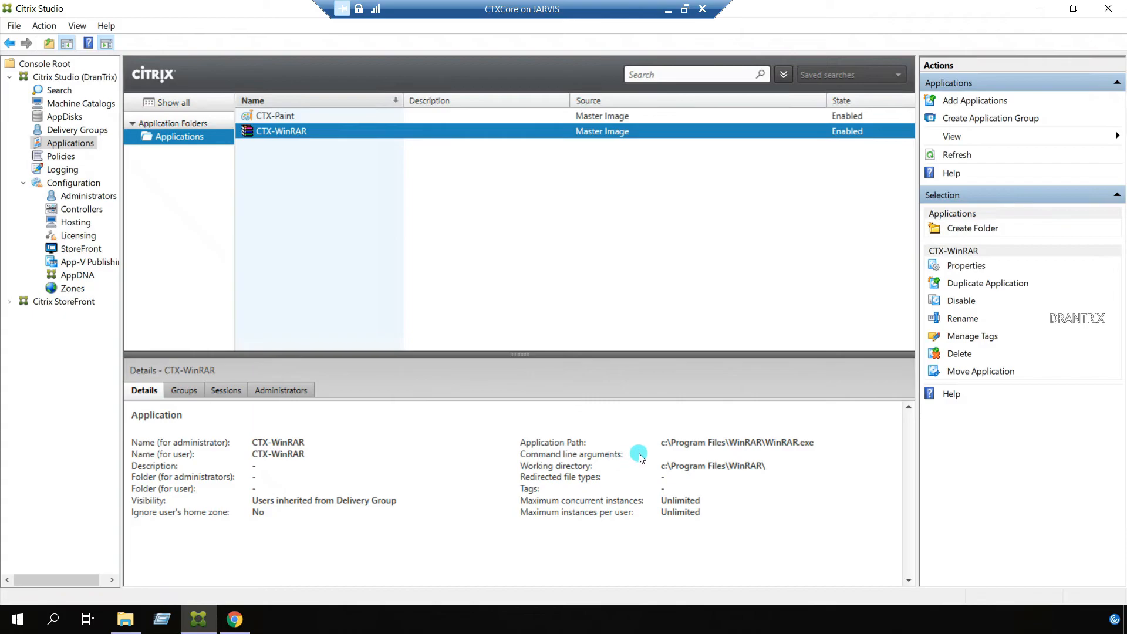
mouse_move(565, 290)
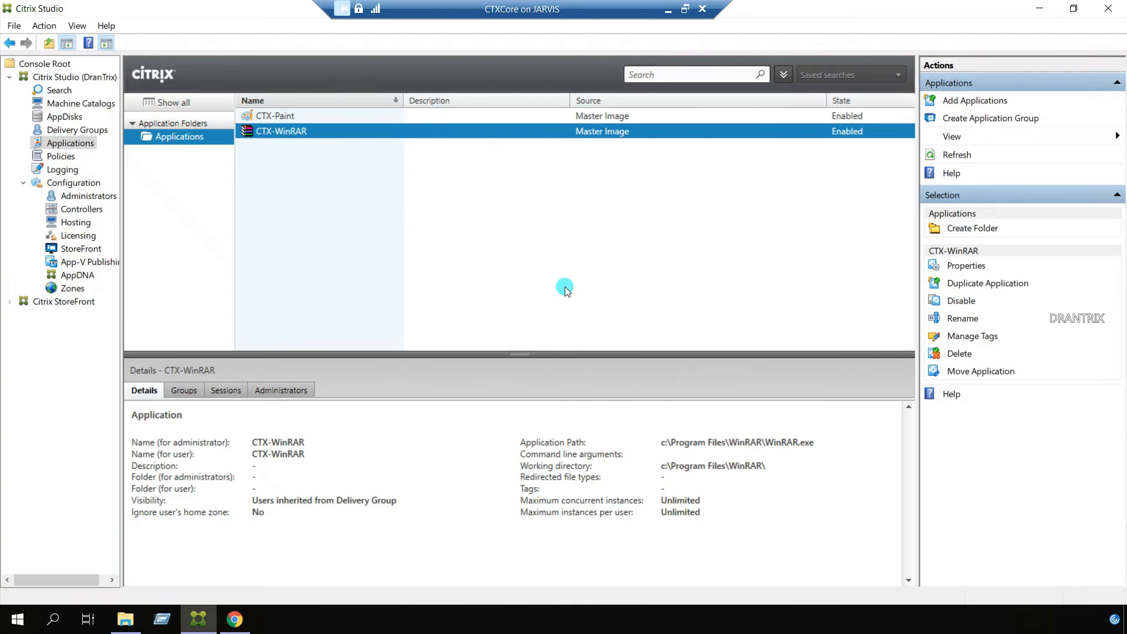
mouse_move(623, 348)
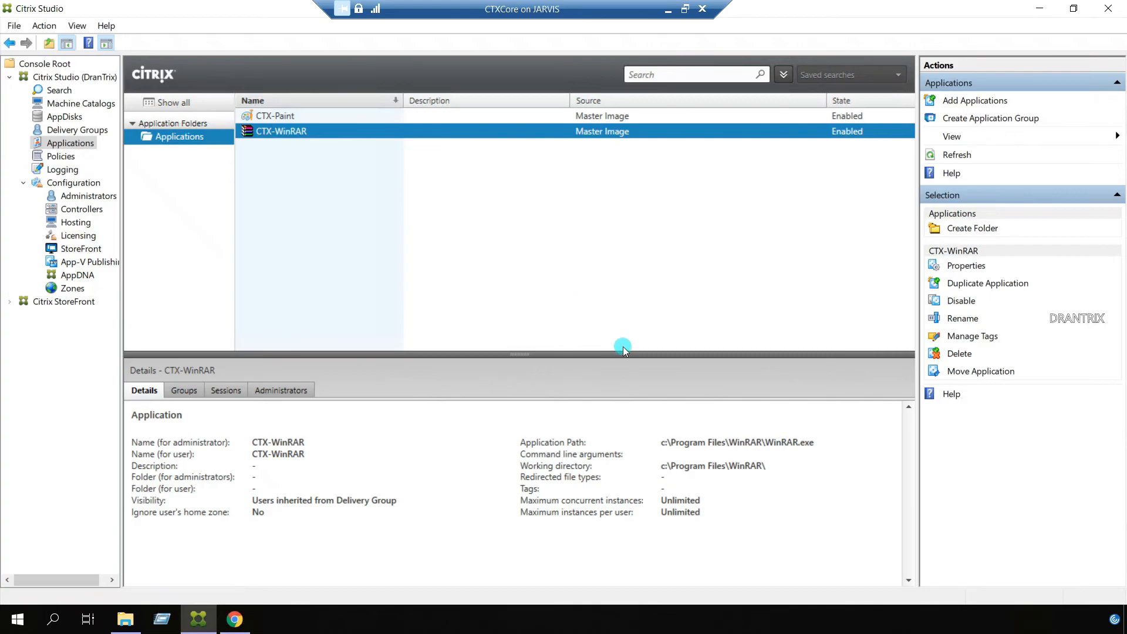
mouse_move(671, 458)
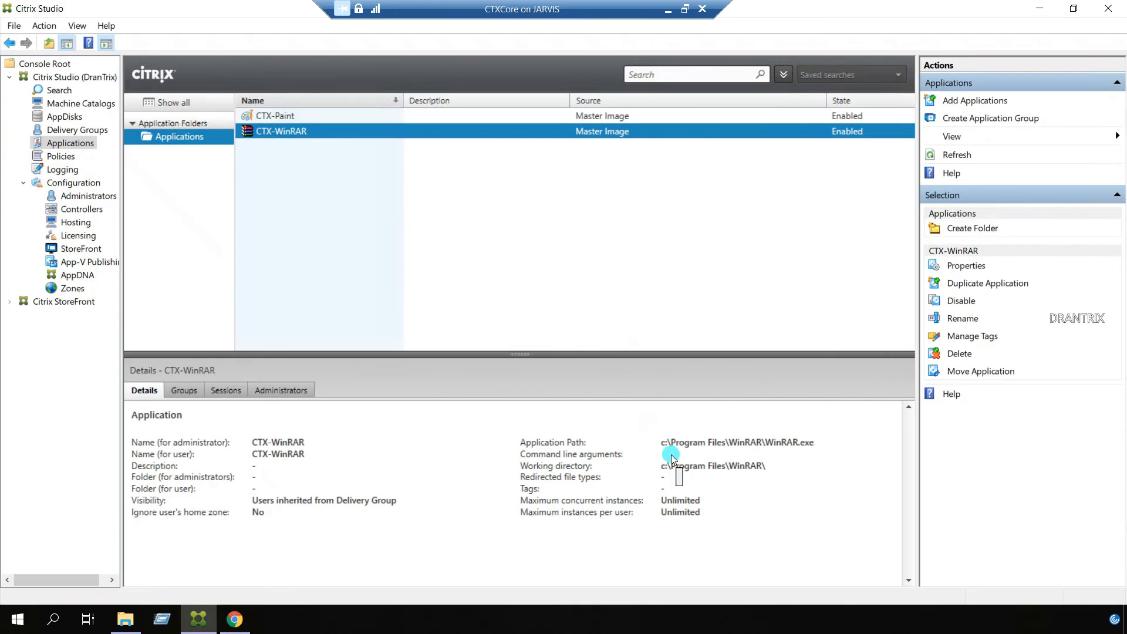
mouse_move(543, 278)
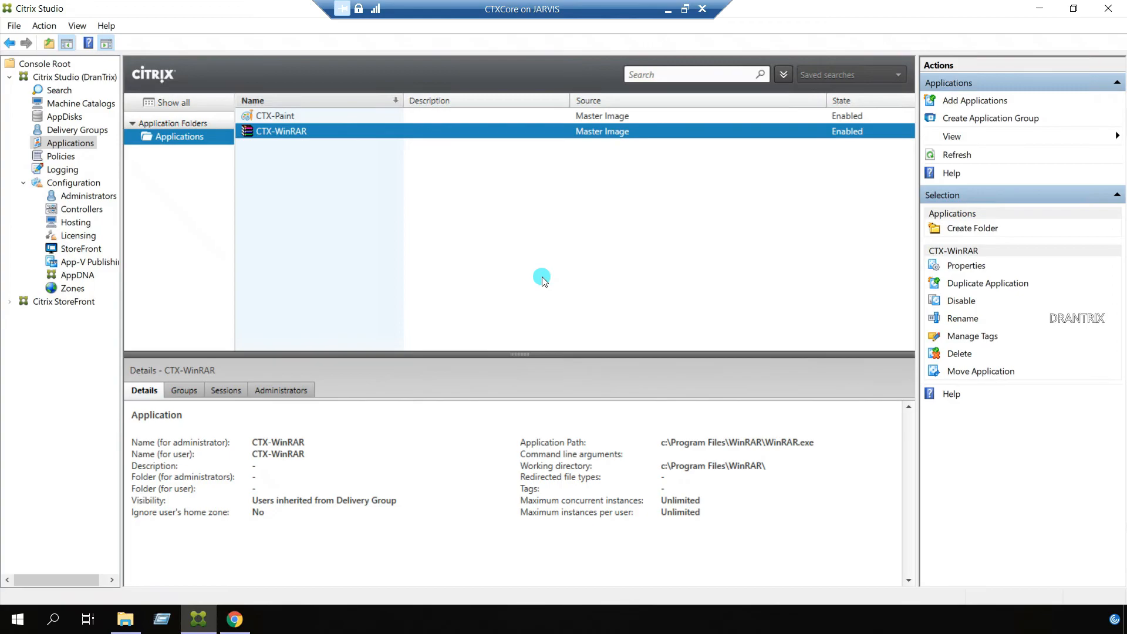
mouse_move(596, 239)
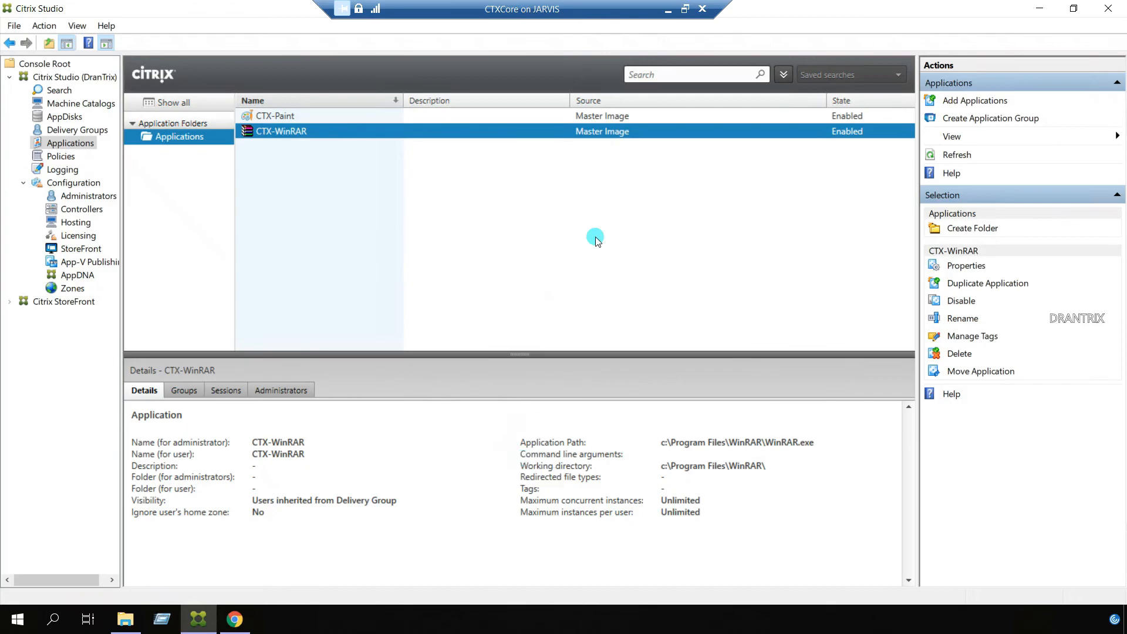
mouse_move(549, 219)
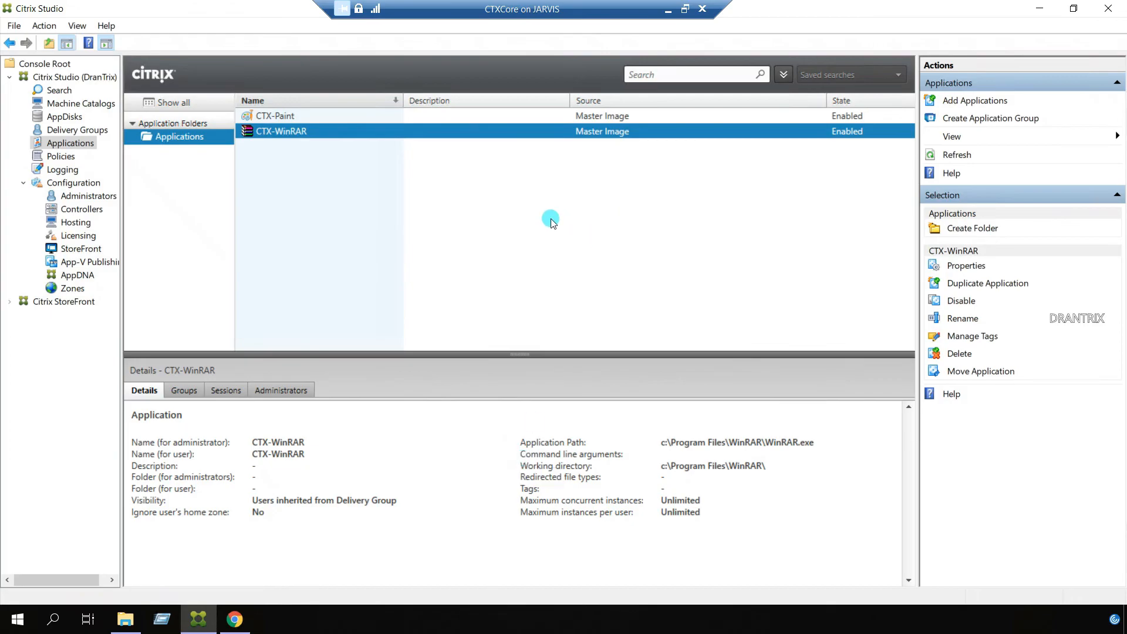
mouse_move(416, 261)
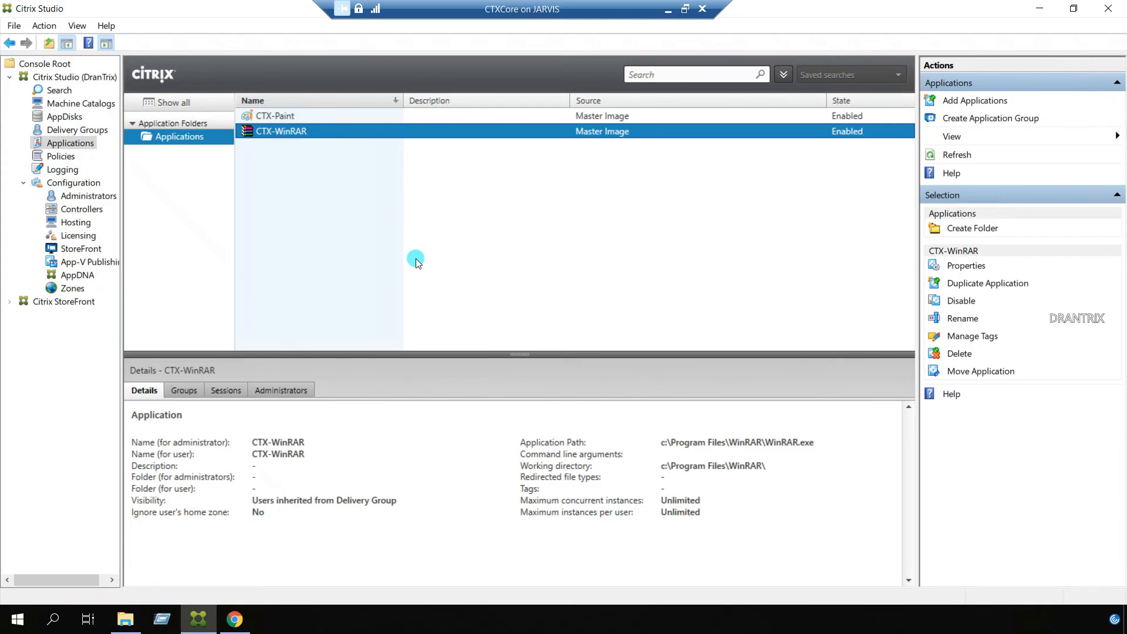
mouse_move(324, 164)
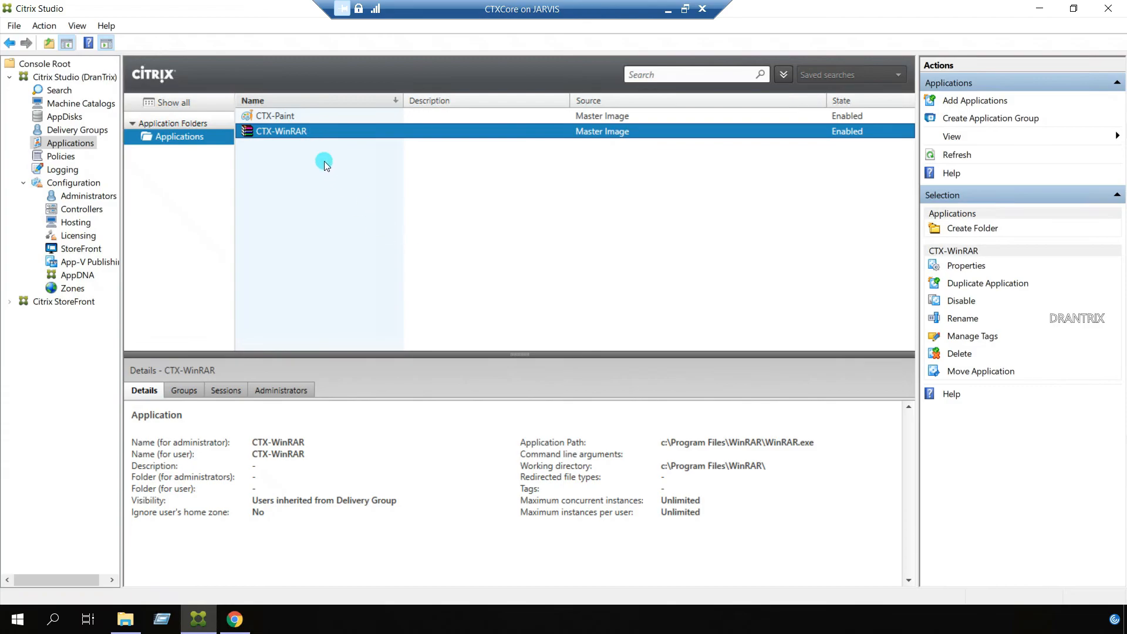
mouse_move(335, 203)
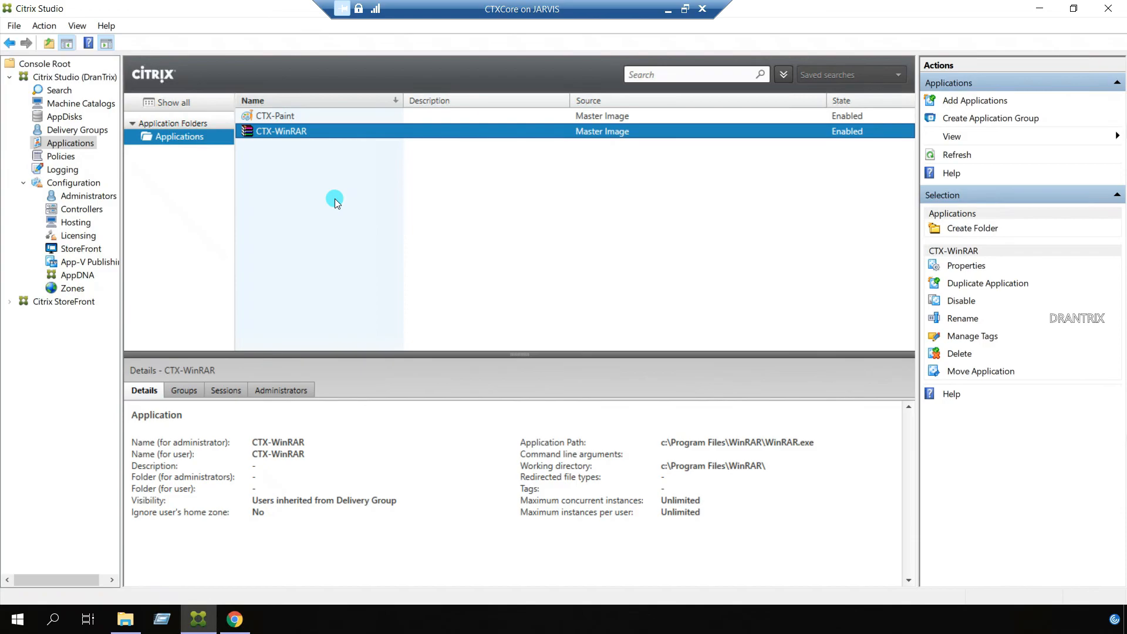
mouse_move(302, 167)
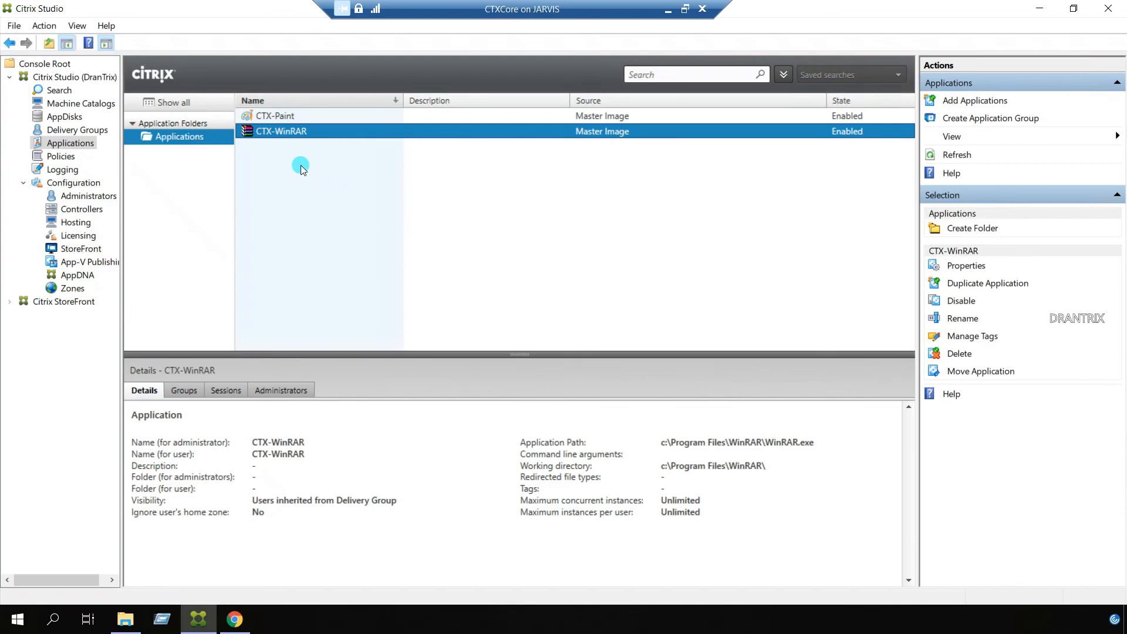
mouse_move(322, 182)
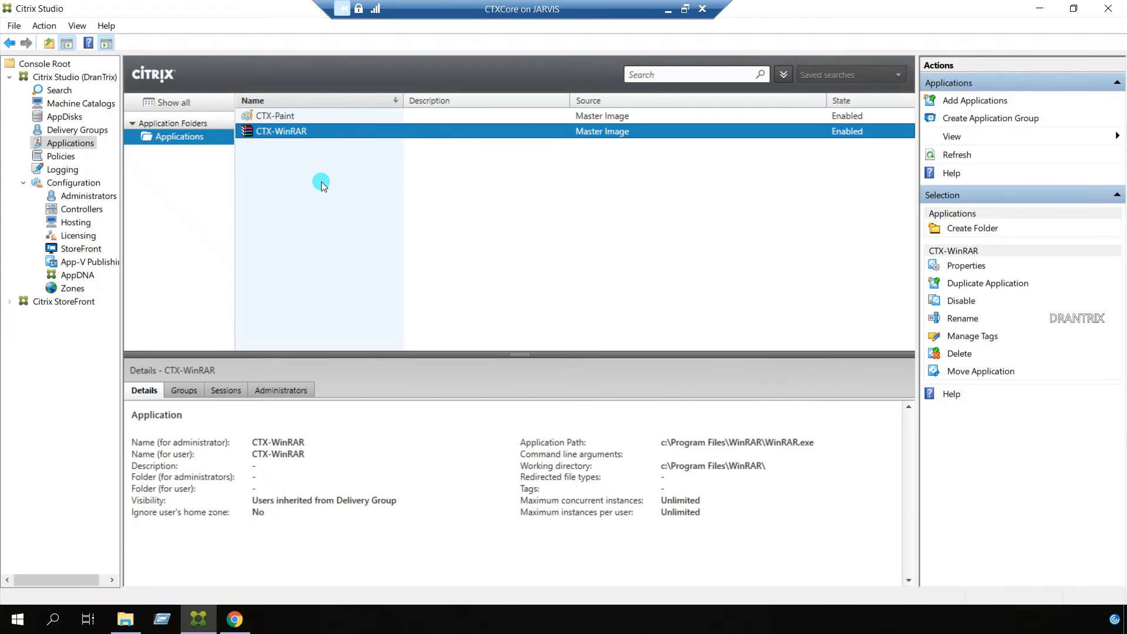
mouse_move(298, 130)
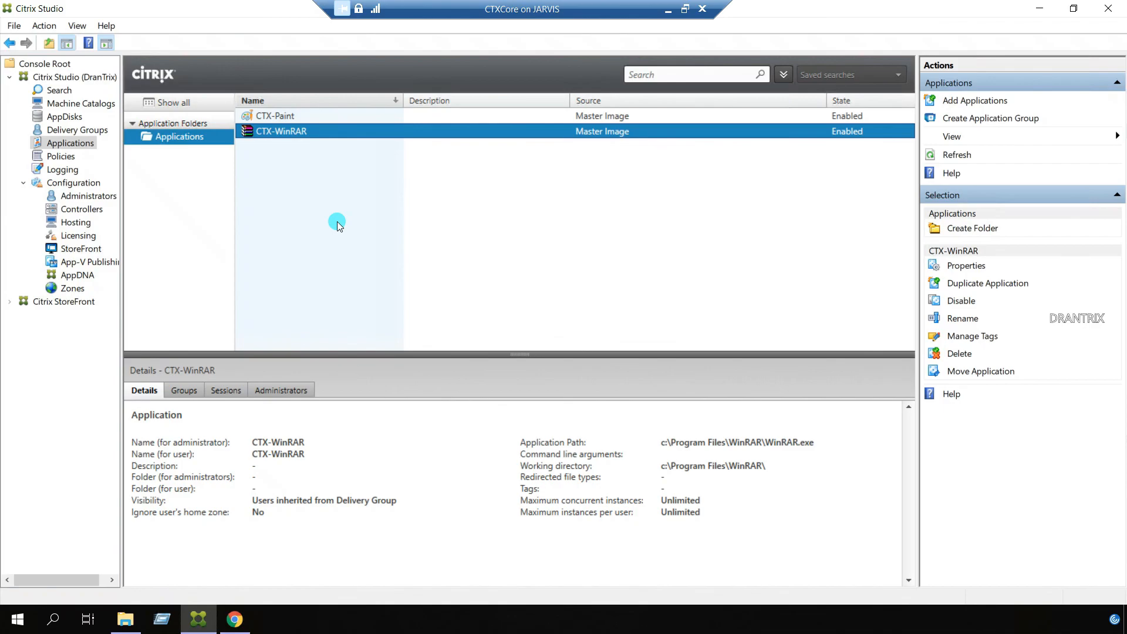
mouse_move(548, 250)
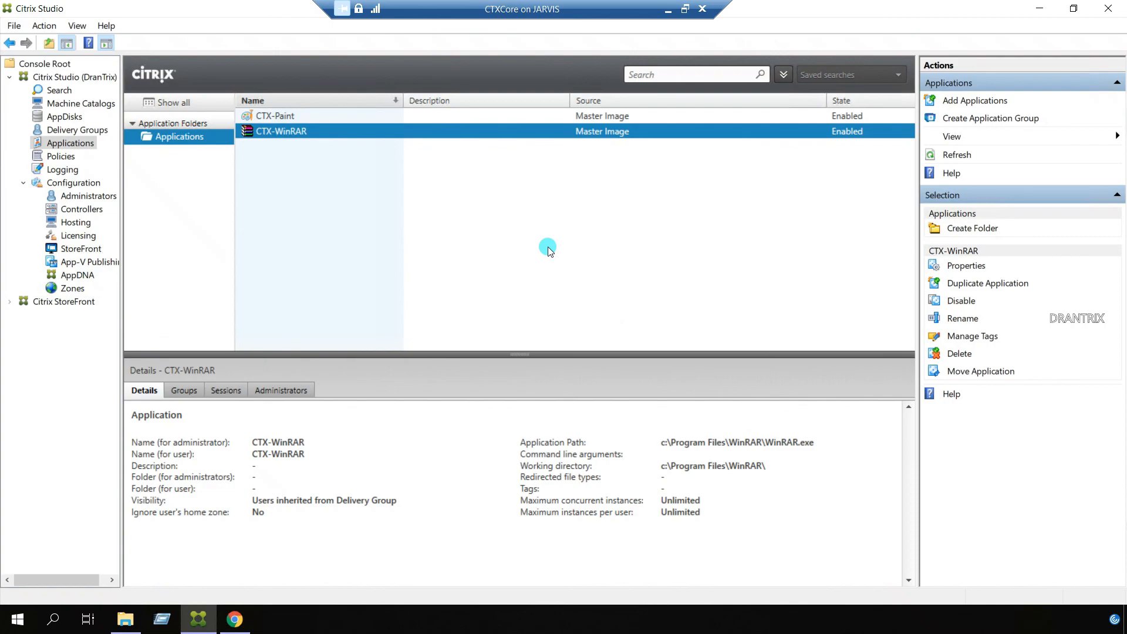